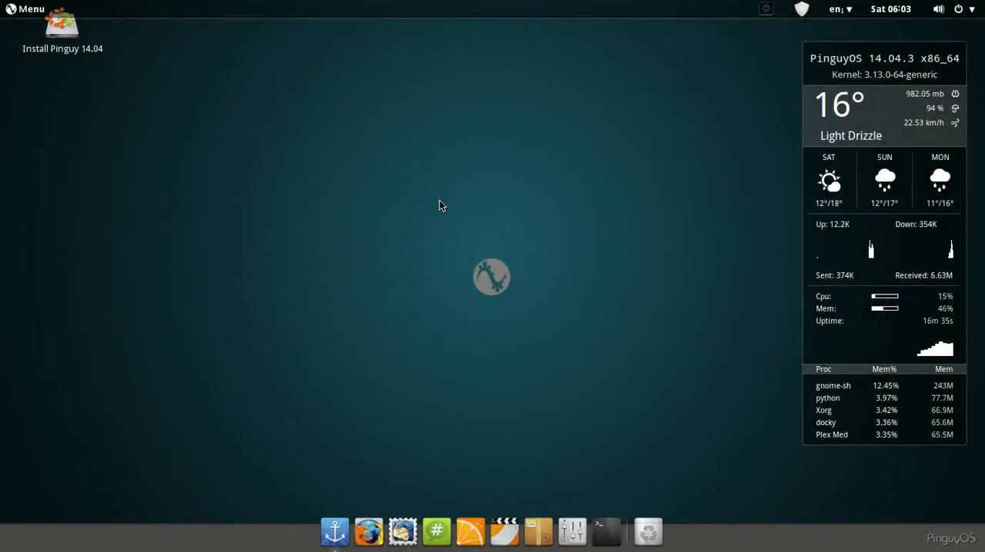
pyautogui.moveTo(342, 132)
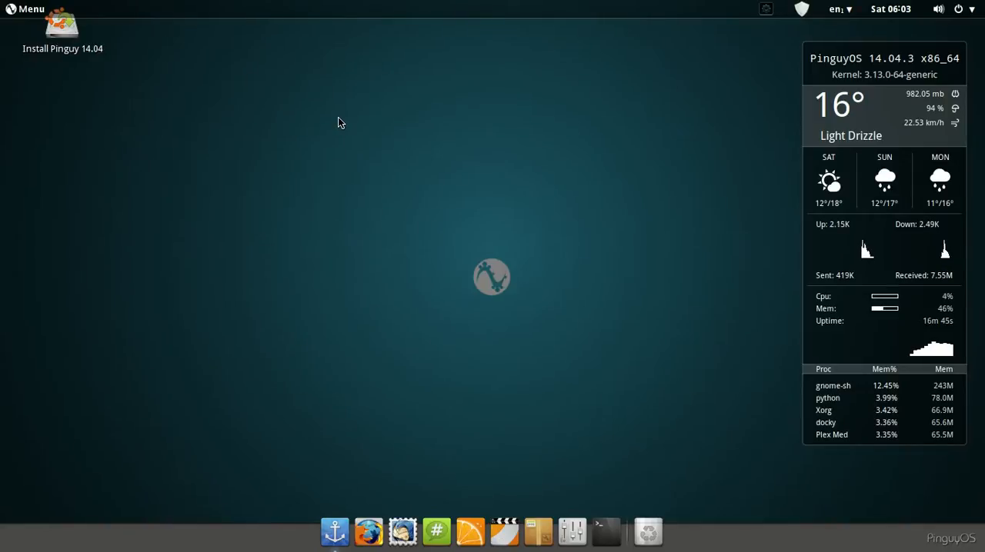
pyautogui.moveTo(487, 107)
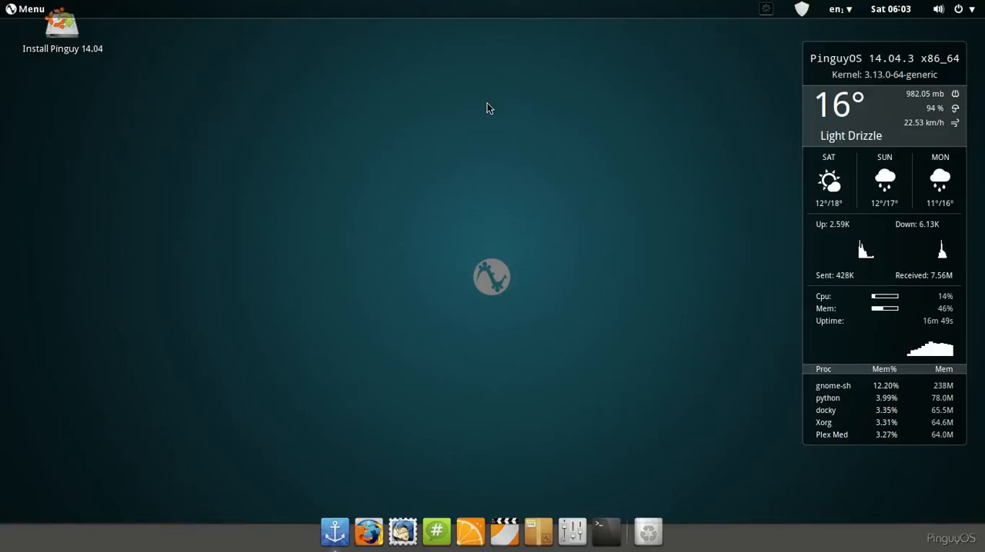
pyautogui.moveTo(572, 85)
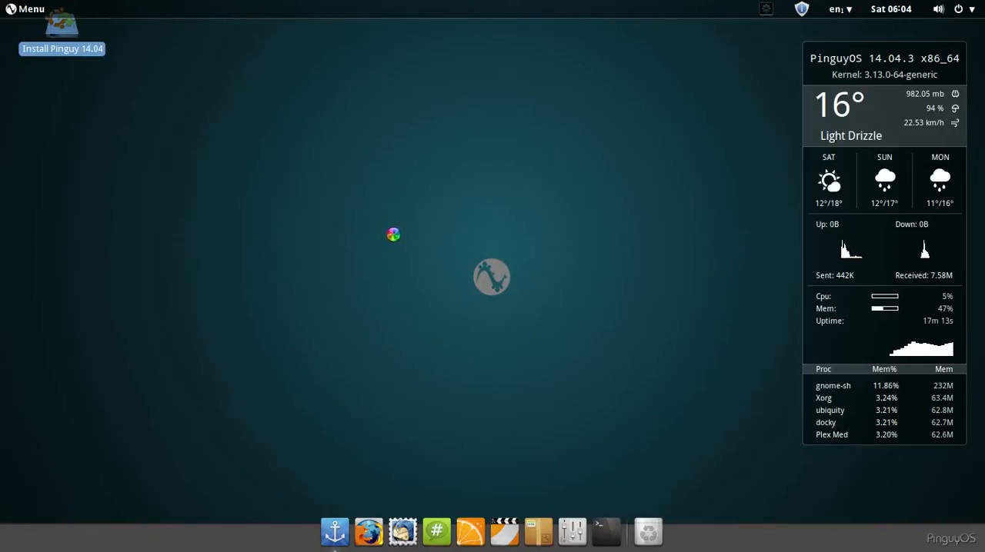
pyautogui.moveTo(585, 167)
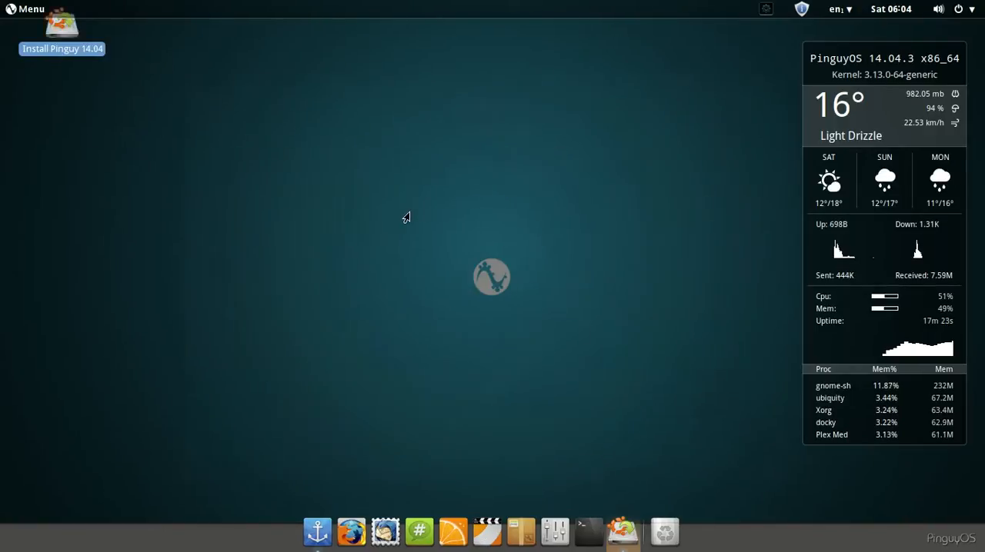
# - Launch the Pinguy installer and continue past the English welcome page
pyautogui.doubleClick(61, 29)
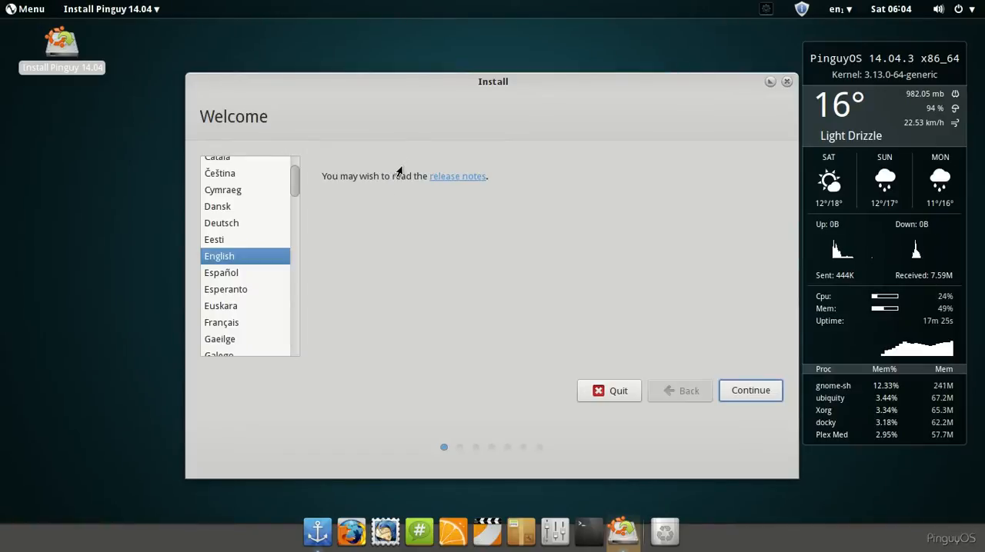
pyautogui.click(749, 391)
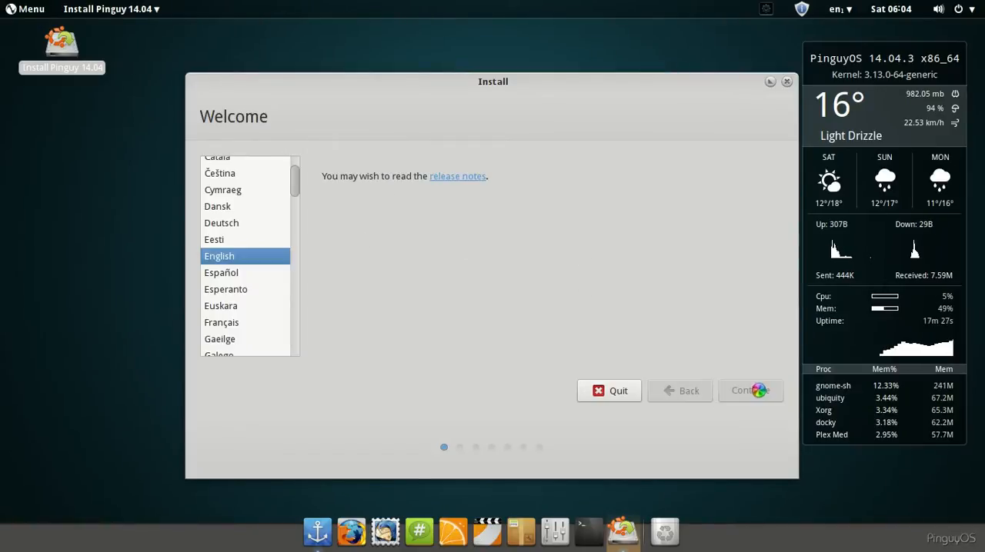
pyautogui.click(751, 391)
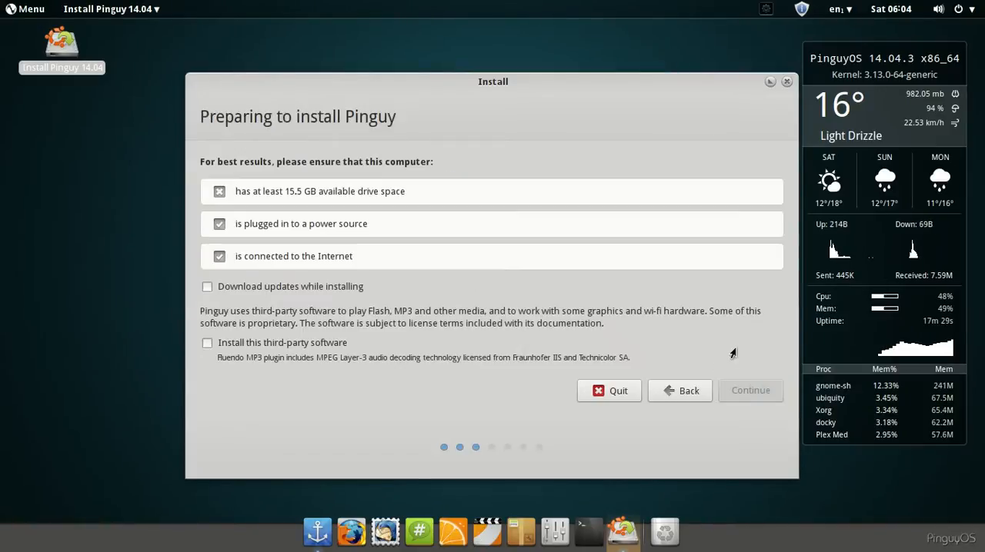
pyautogui.moveTo(766, 243)
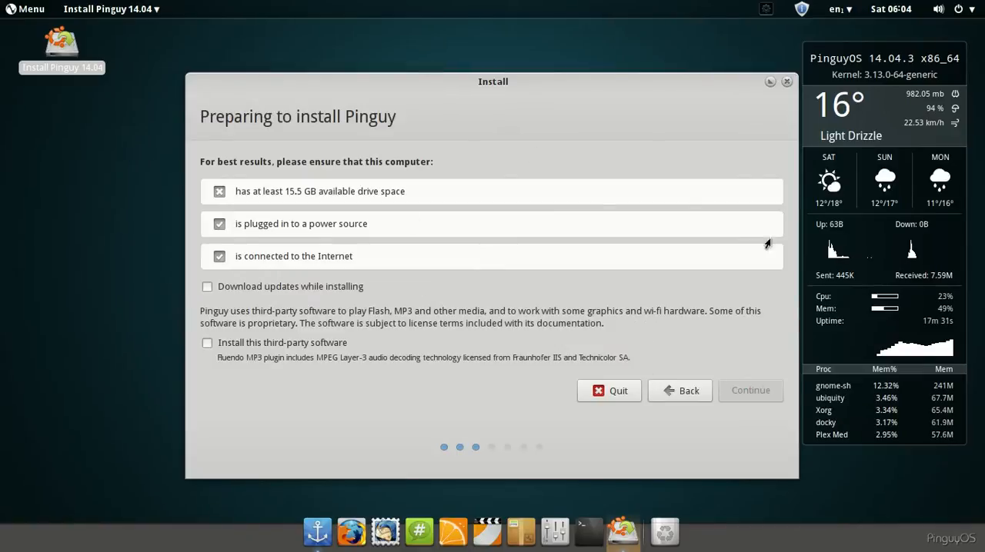
# - Ask to quit the installation, cancel the confirmation, then close the installer window
pyautogui.click(609, 390)
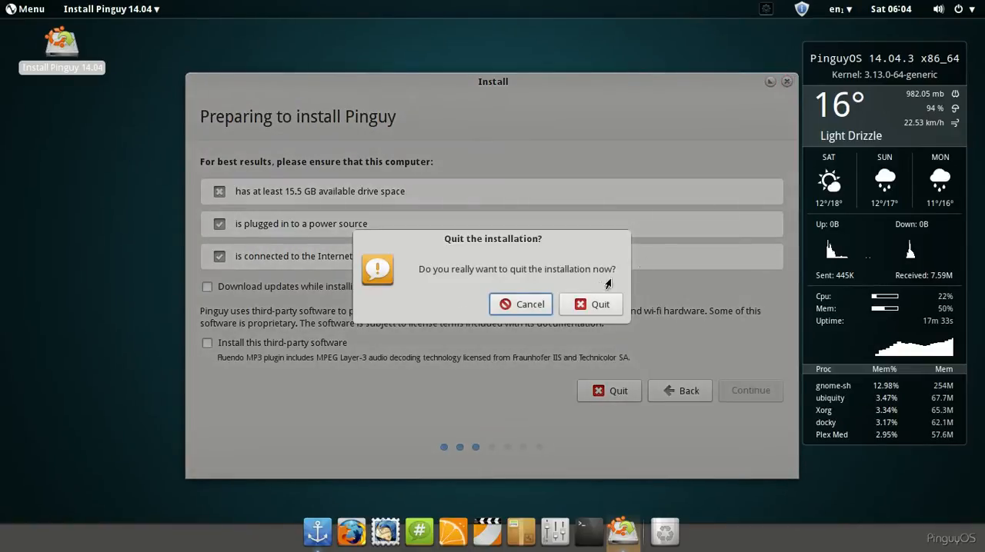
pyautogui.click(520, 305)
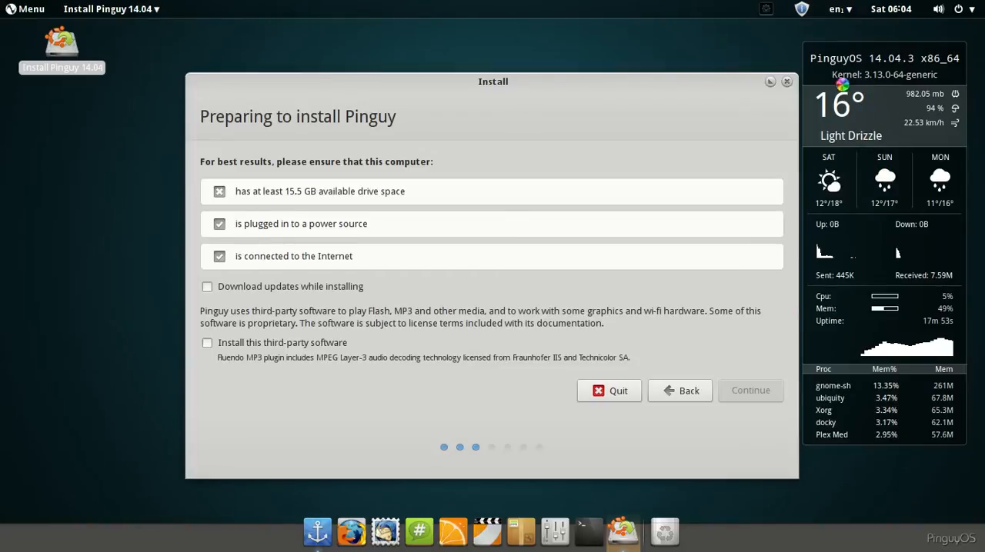
pyautogui.click(609, 391)
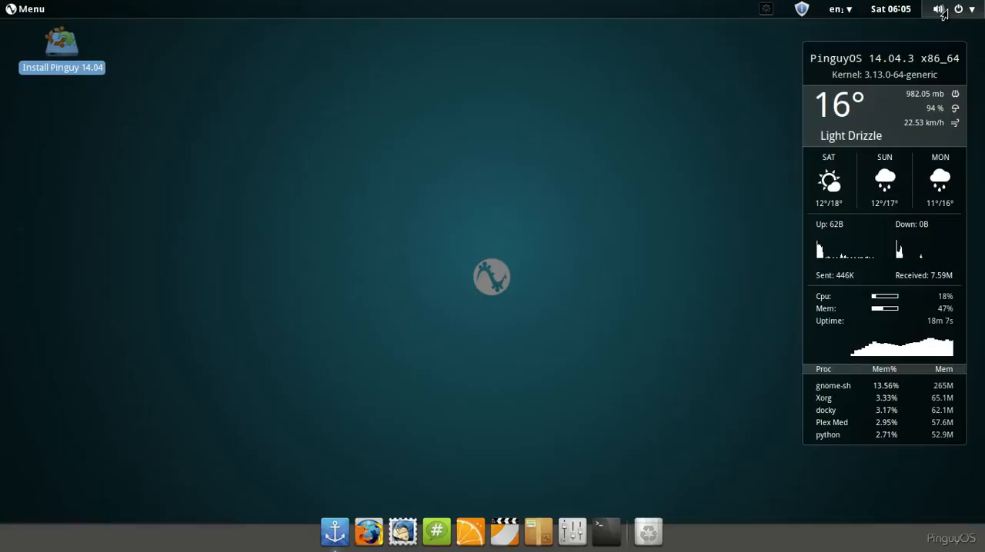
# - Start Update Manager from the panel shield and refresh the repositories for new updates
pyautogui.click(889, 9)
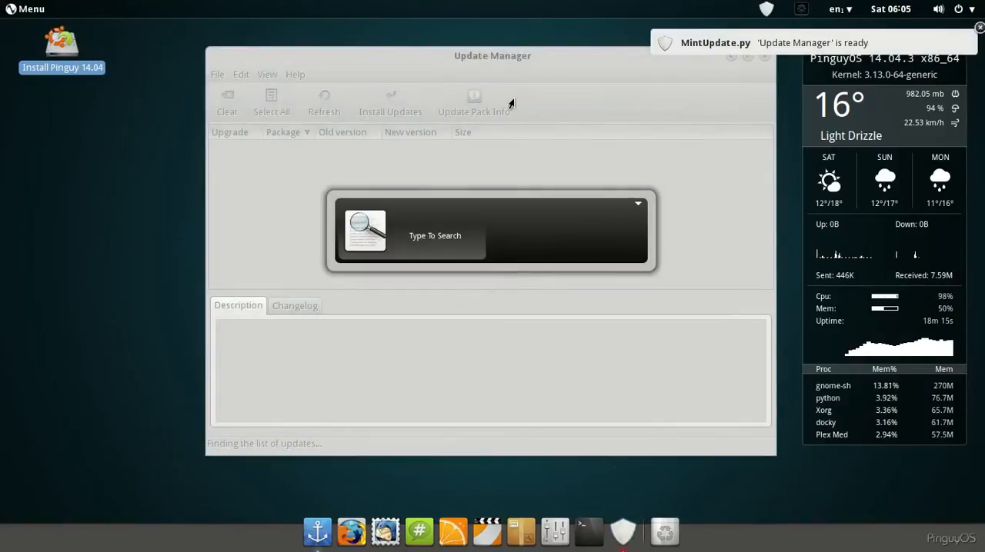
pyautogui.click(323, 100)
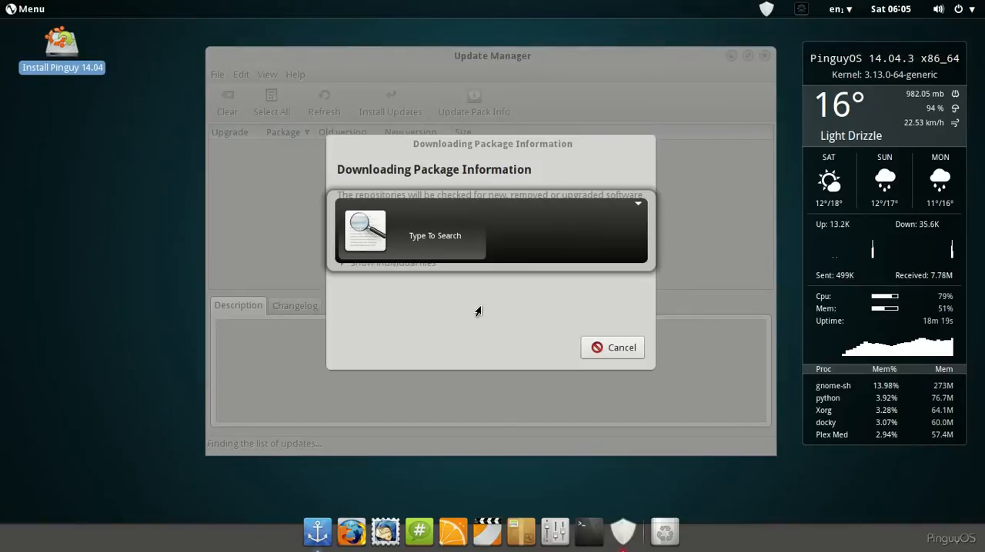
pyautogui.moveTo(434, 176)
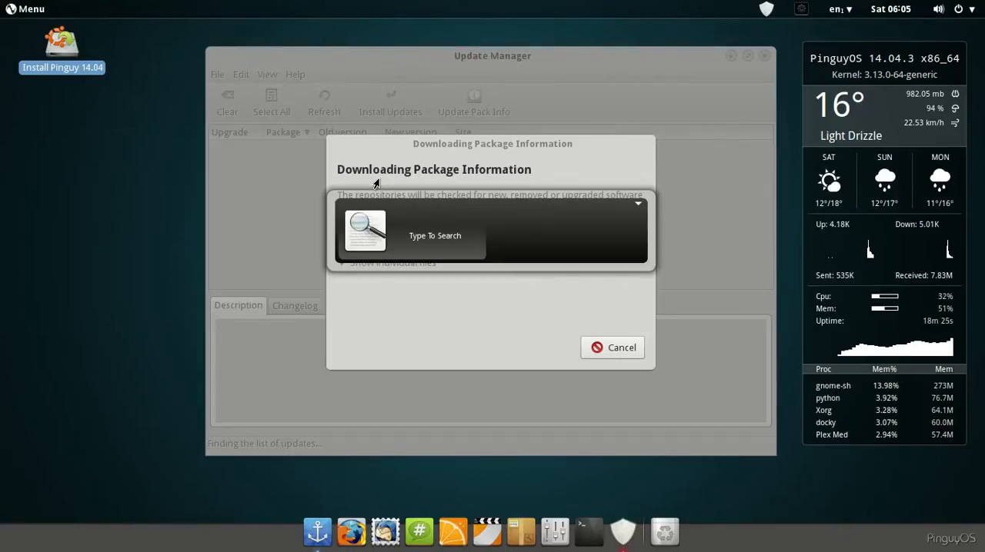
pyautogui.moveTo(466, 289)
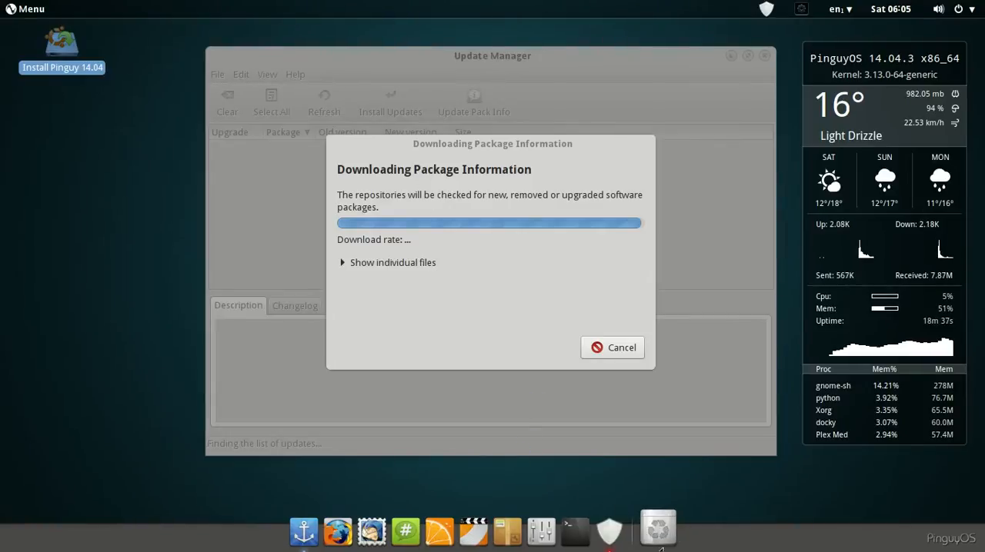
pyautogui.moveTo(406, 531)
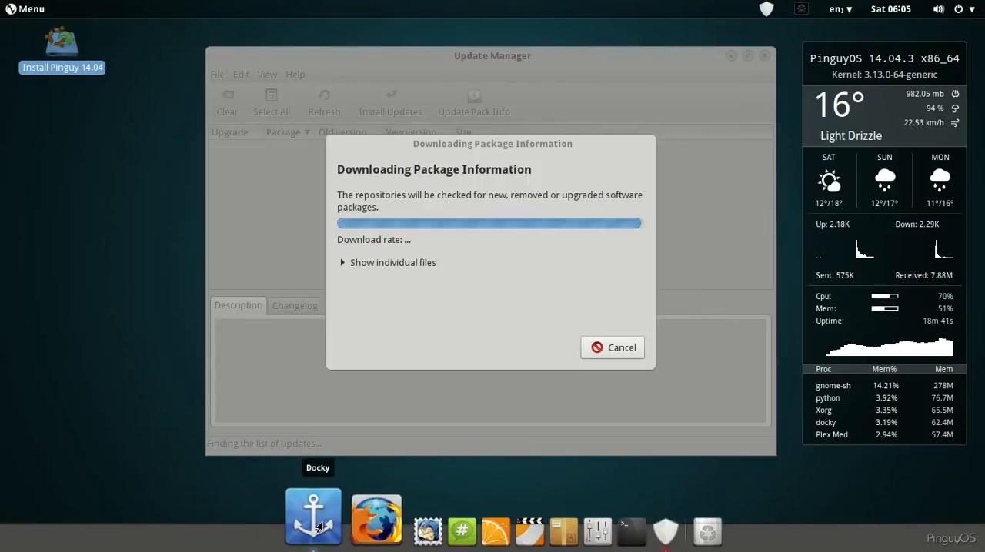
pyautogui.moveTo(388, 516)
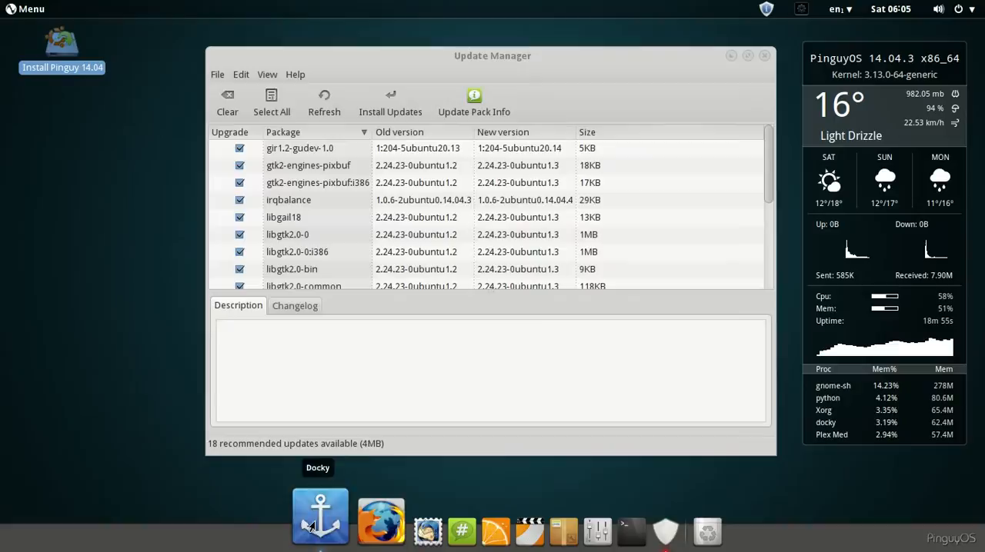
# - View Docky's About dialog from the dock anchor menu and dismiss it
pyautogui.rightClick(320, 515)
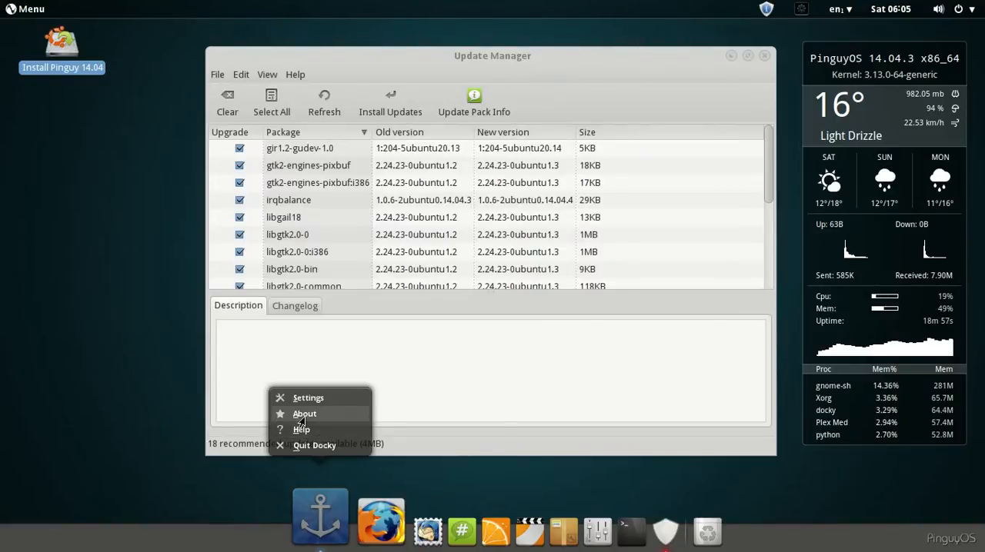
pyautogui.click(305, 414)
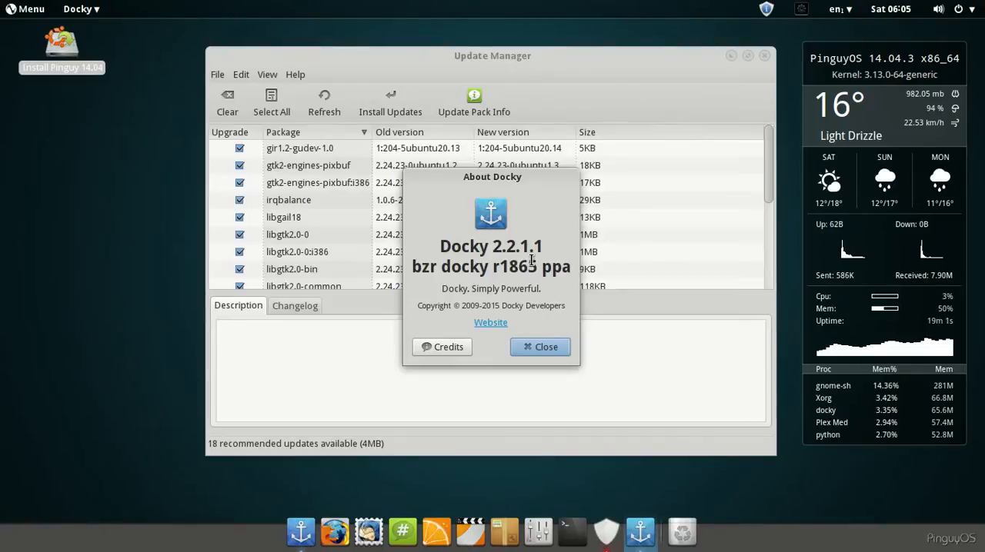
pyautogui.click(538, 346)
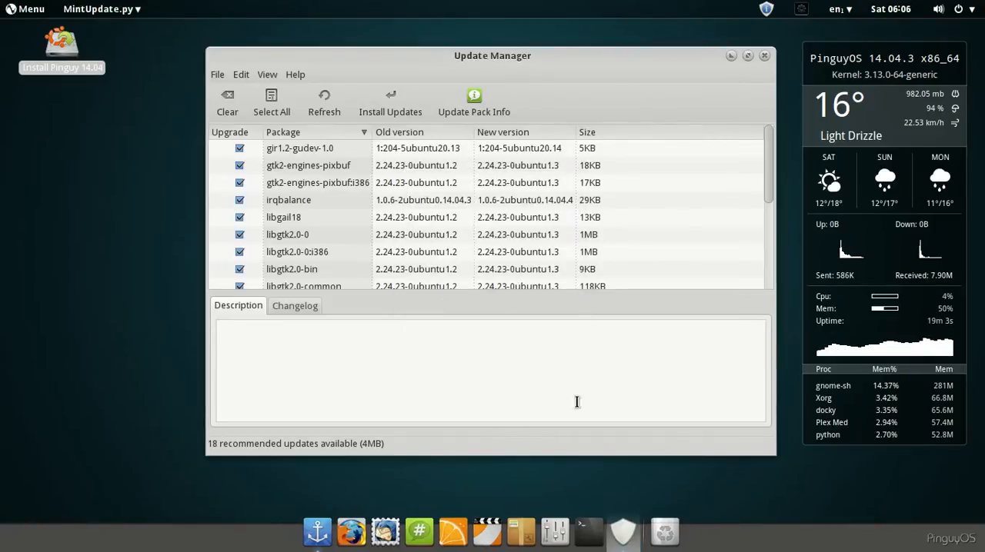
pyautogui.moveTo(373, 517)
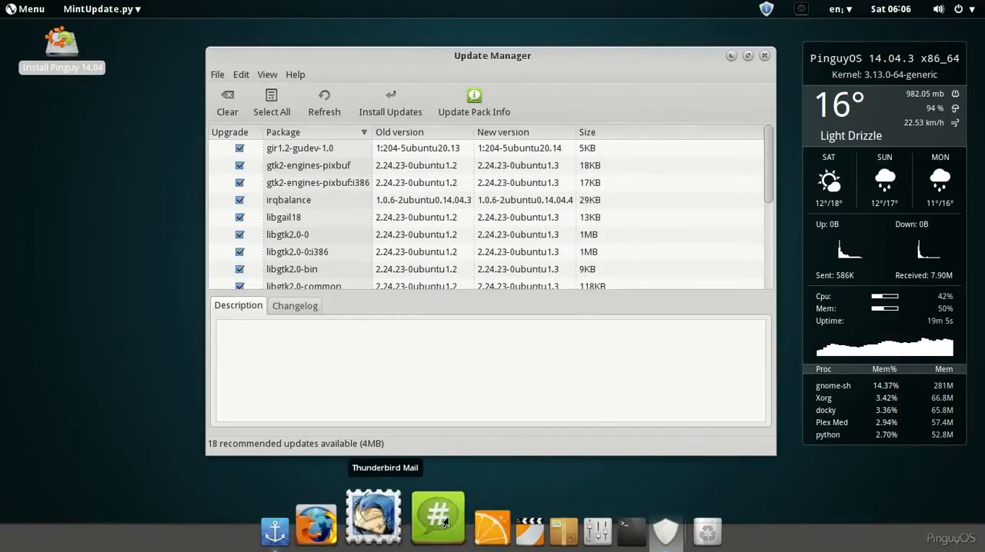
# - View mintUpdate's About dialog via Help, dismiss it and close the Update Manager
pyautogui.click(295, 74)
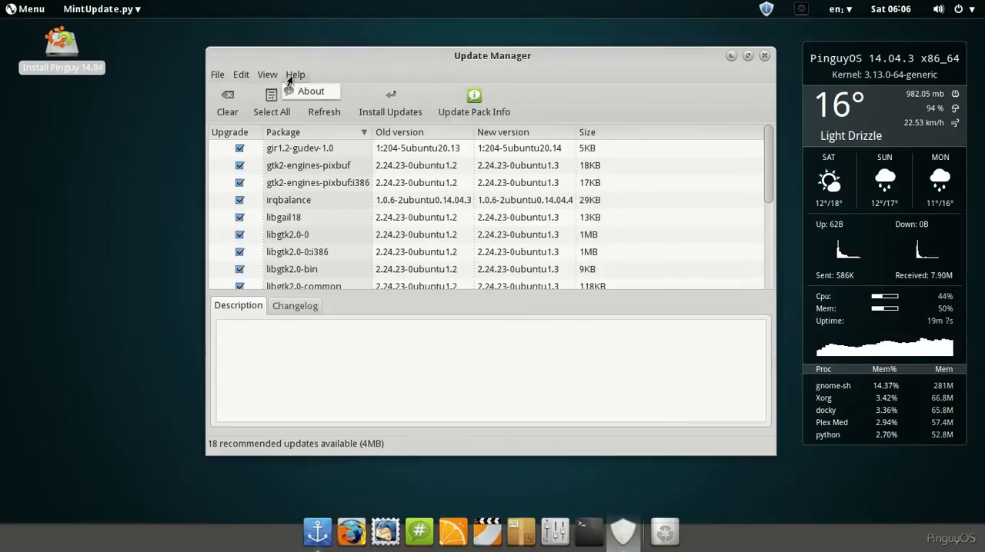
pyautogui.click(311, 91)
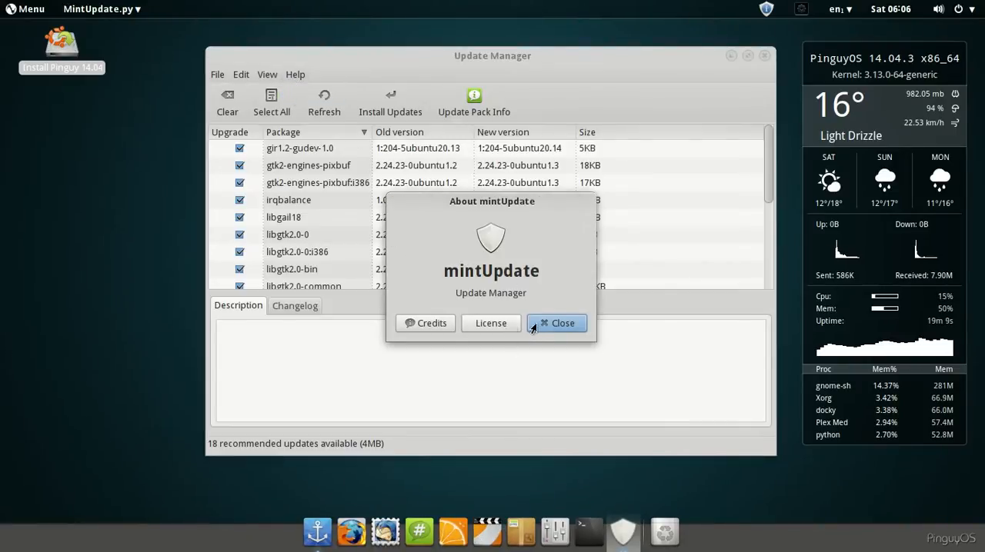
pyautogui.click(557, 323)
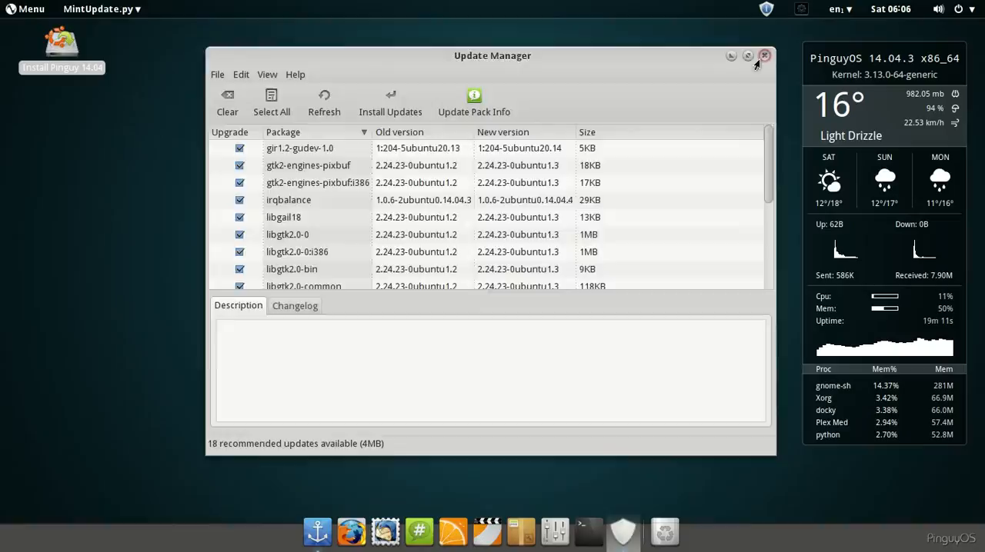
pyautogui.click(28, 9)
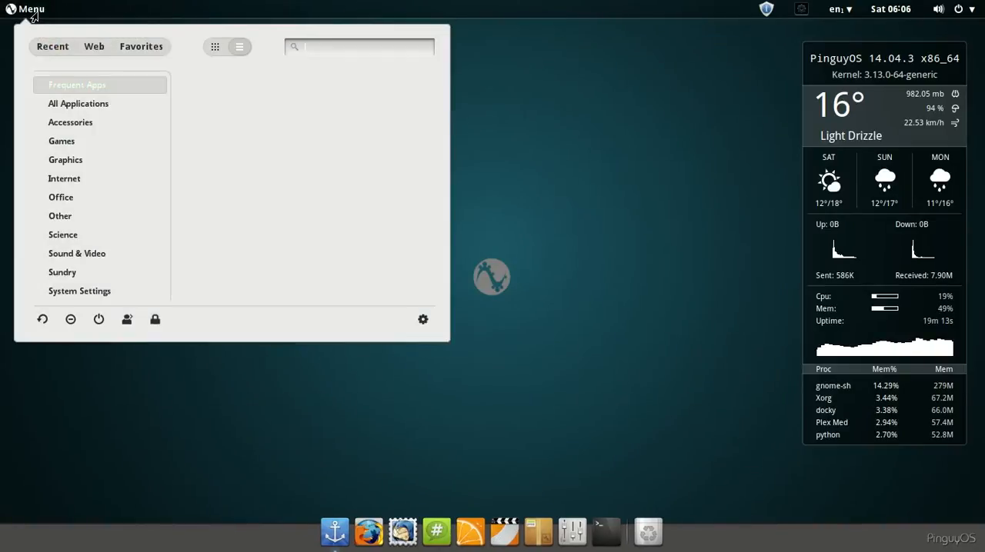
# - Browse the menu's Graphics applications such as E-Book Viewer, Pinta and Shotwell
pyautogui.click(78, 103)
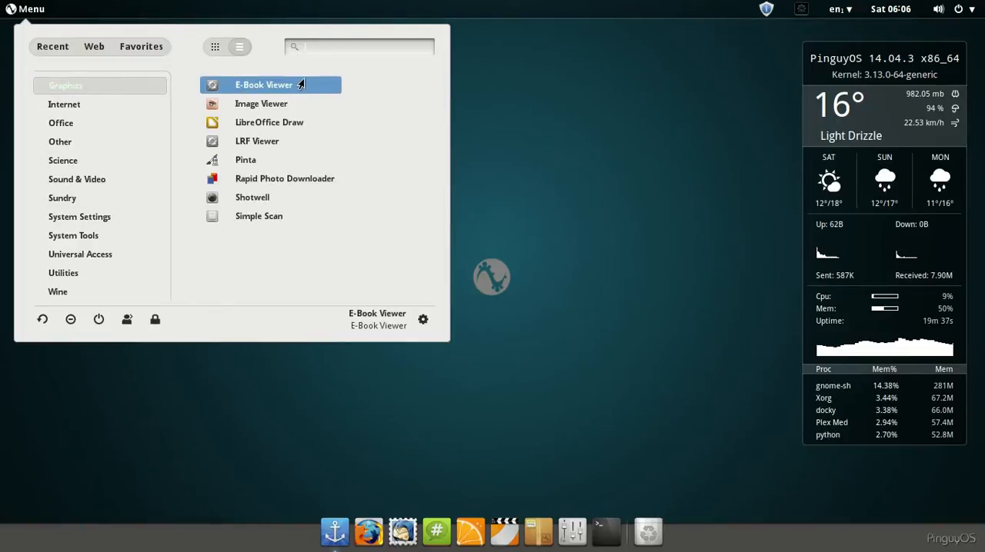
pyautogui.moveTo(262, 103)
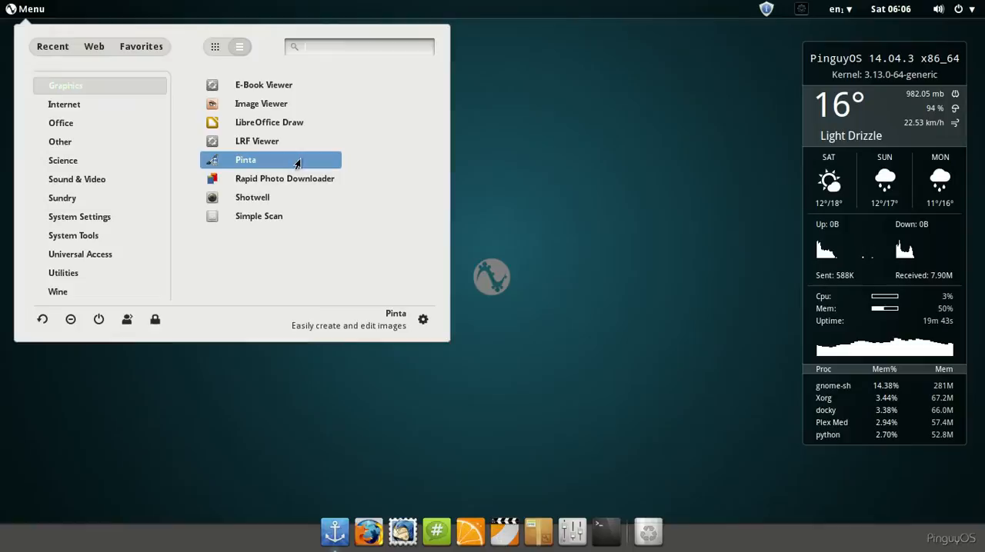
pyautogui.moveTo(285, 179)
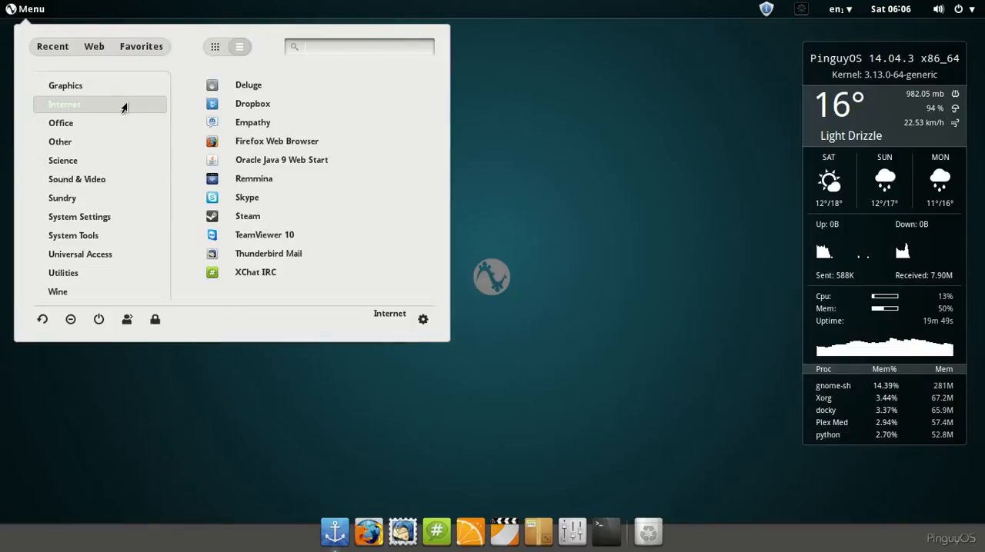
pyautogui.moveTo(252, 103)
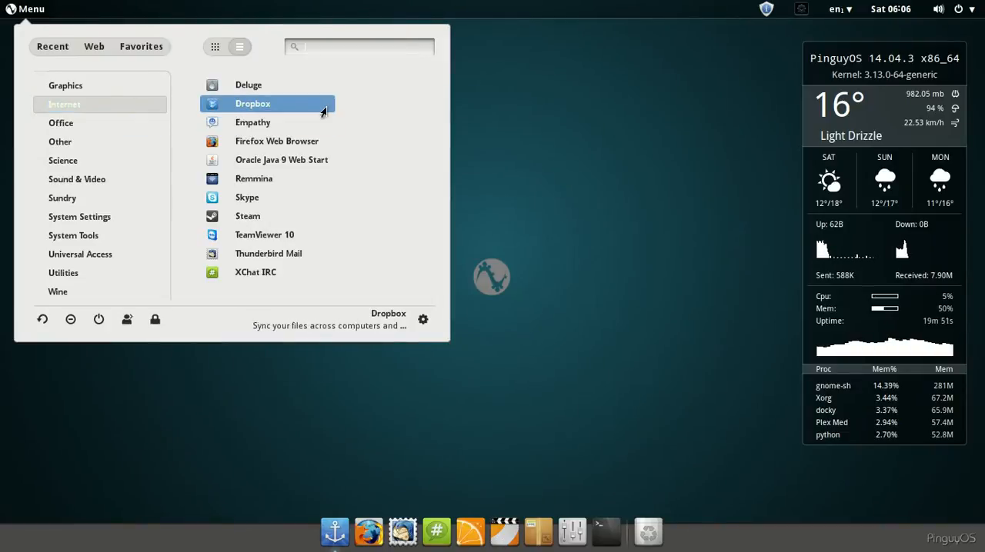
pyautogui.moveTo(277, 85)
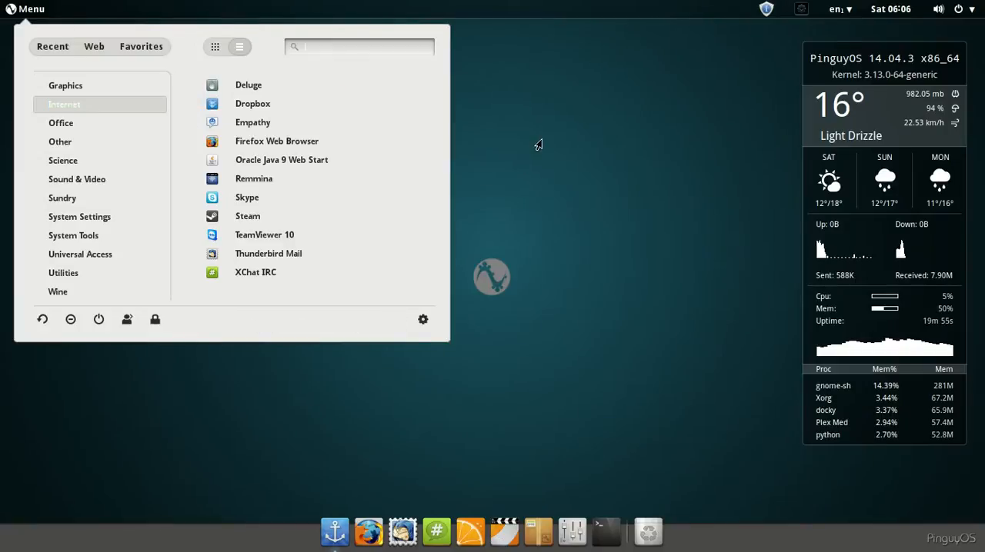
pyautogui.moveTo(812, 214)
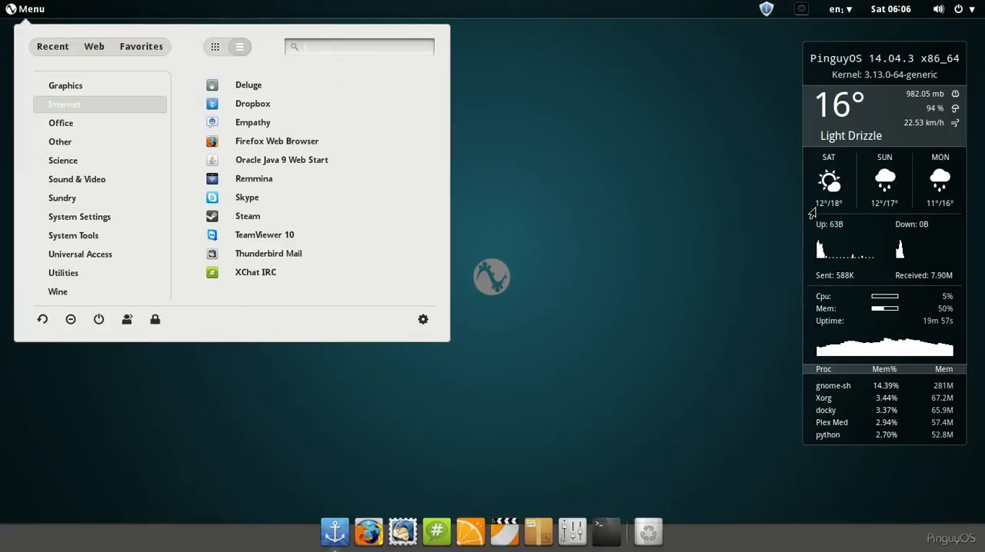
pyautogui.moveTo(277, 141)
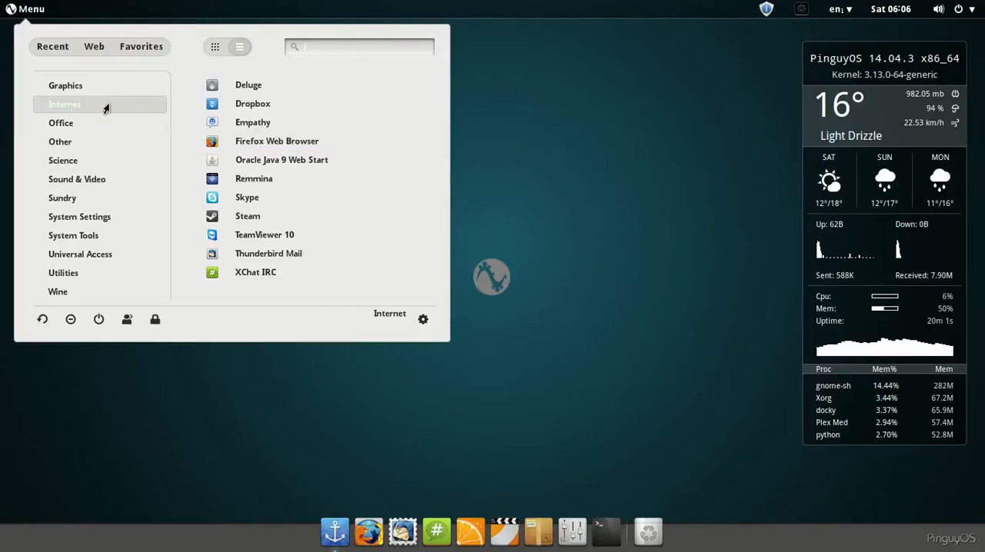
pyautogui.moveTo(252, 123)
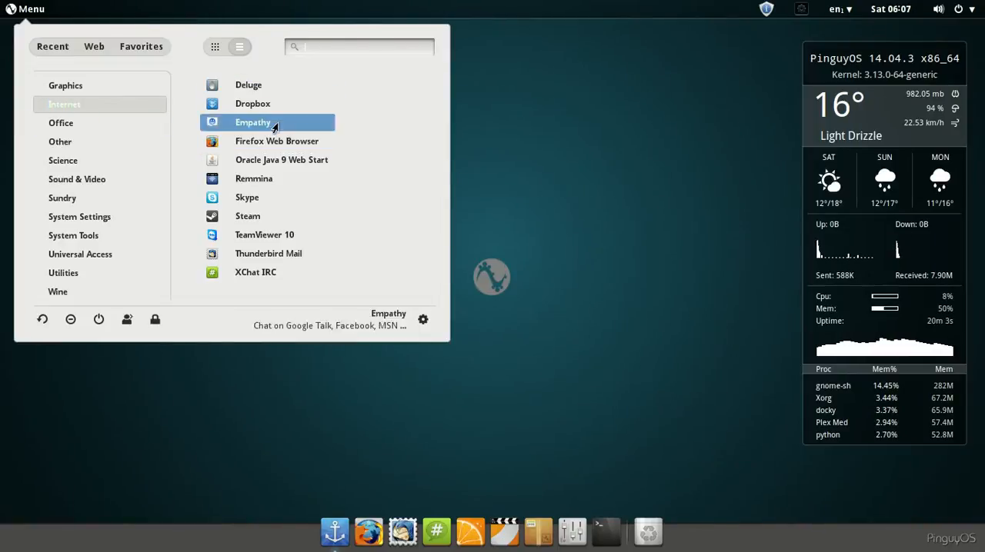
pyautogui.moveTo(300, 162)
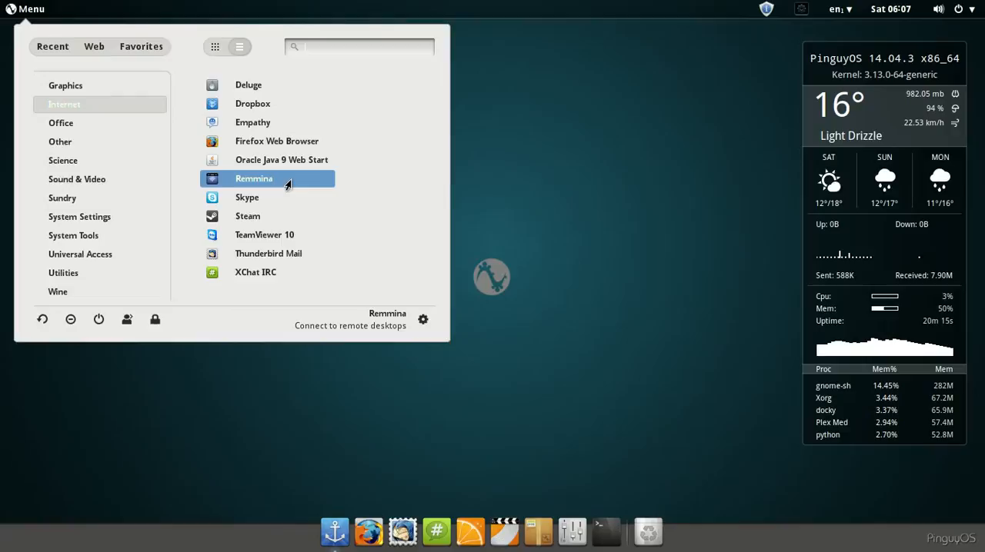
pyautogui.moveTo(289, 209)
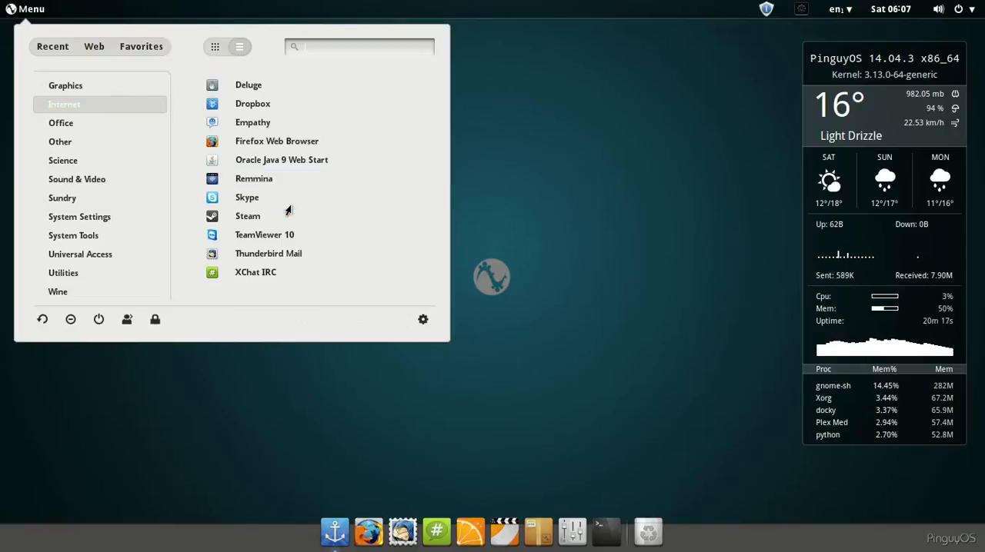
pyautogui.moveTo(268, 253)
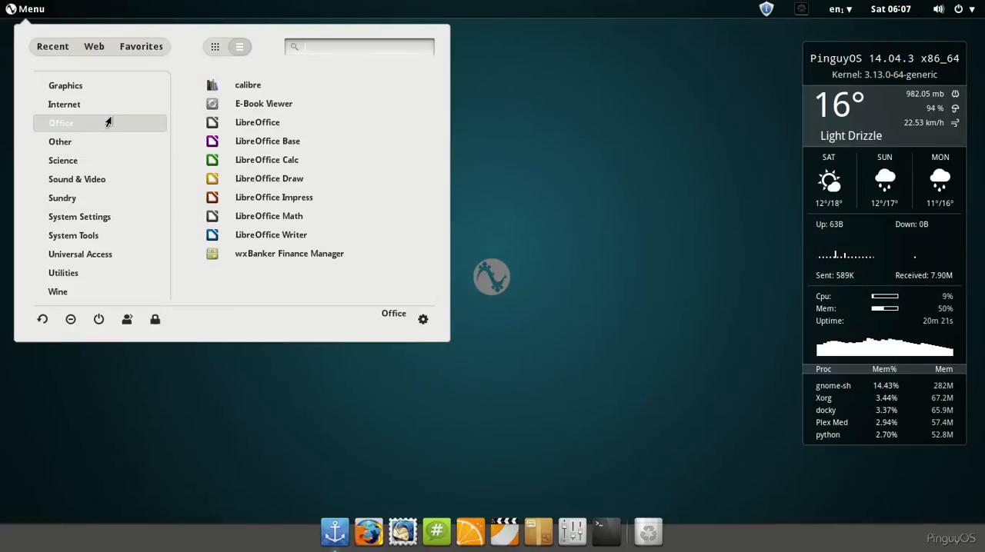
pyautogui.moveTo(270, 234)
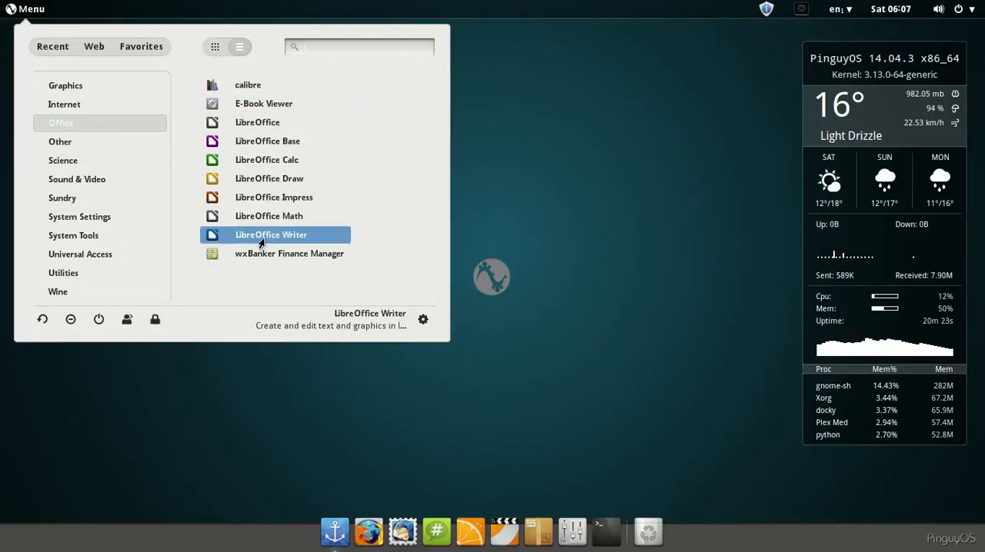
pyautogui.moveTo(263, 103)
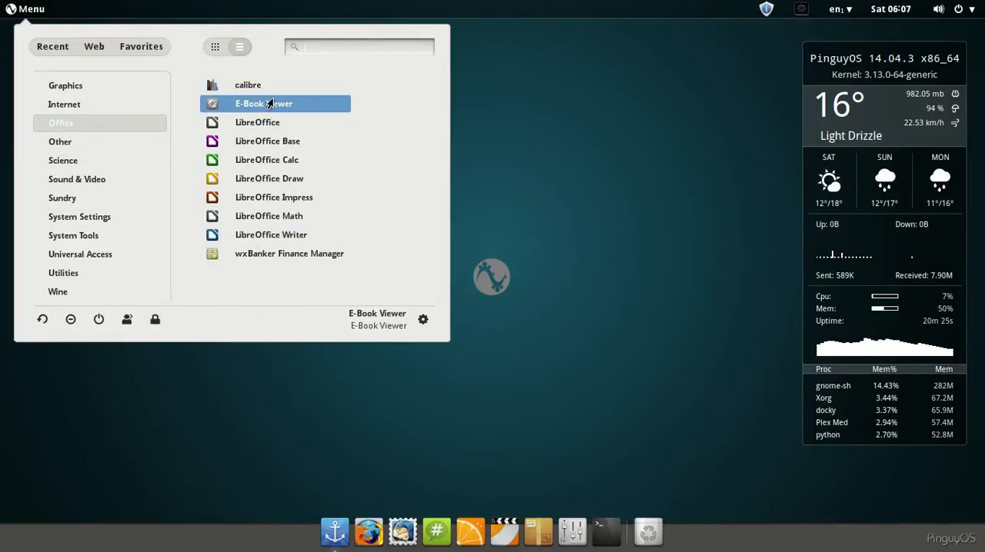
pyautogui.moveTo(248, 85)
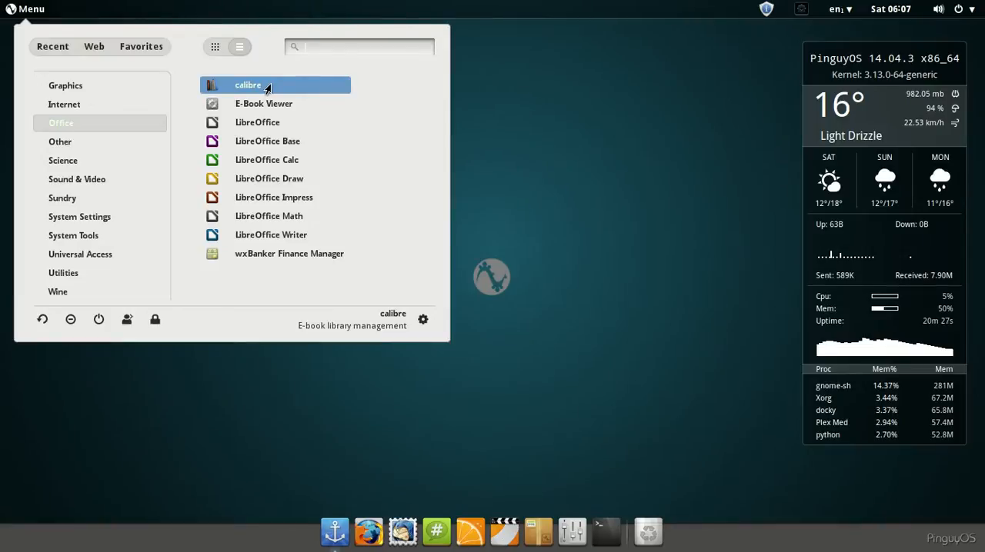
pyautogui.moveTo(267, 96)
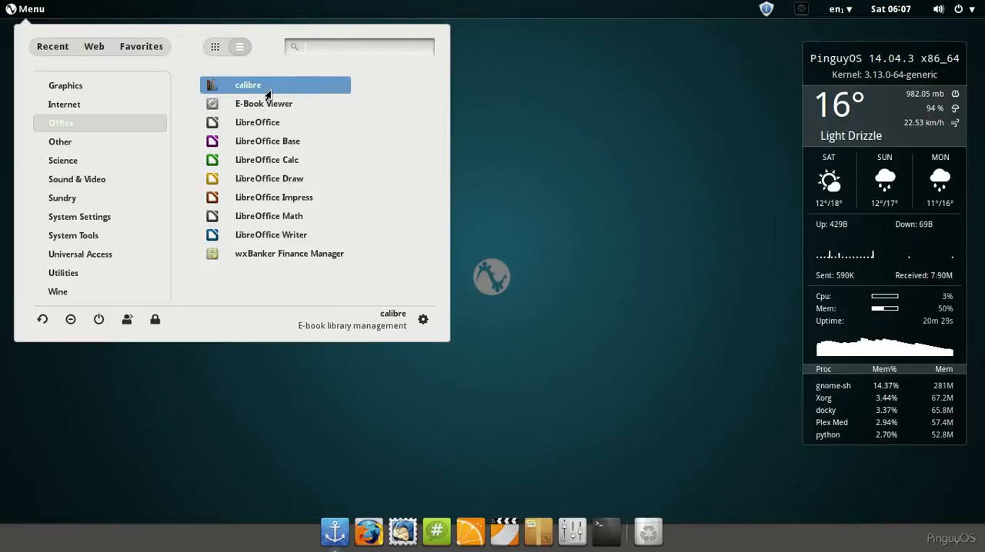
pyautogui.moveTo(289, 252)
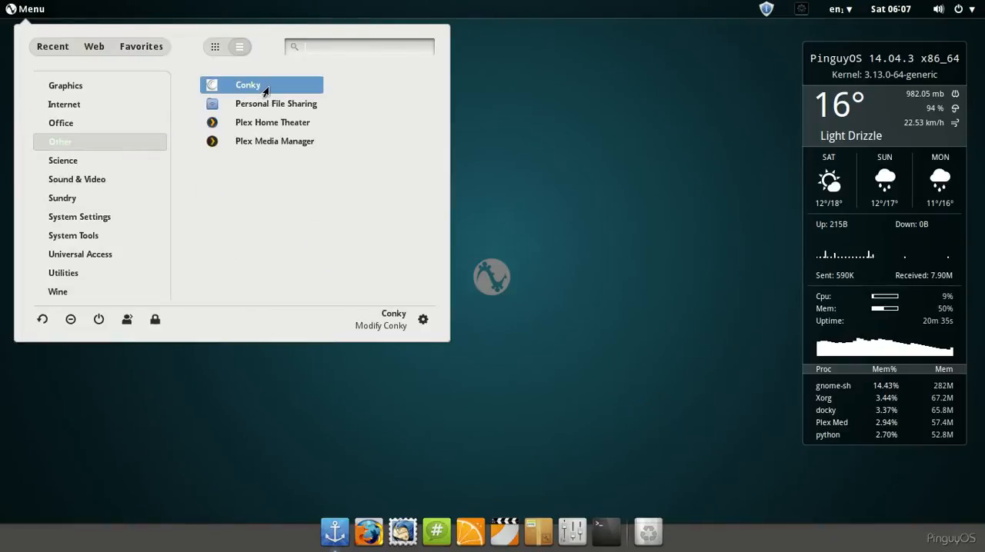
pyautogui.moveTo(275, 104)
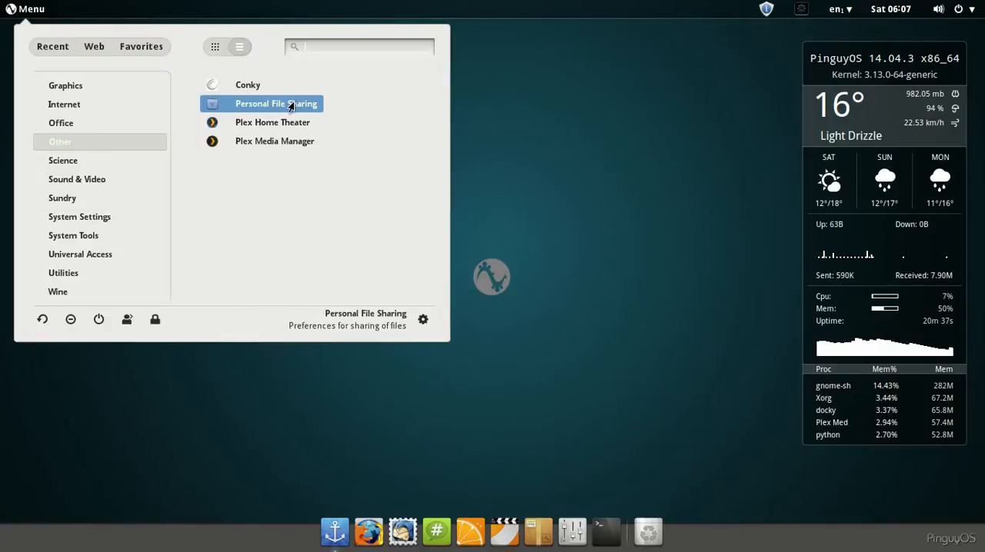
pyautogui.moveTo(272, 123)
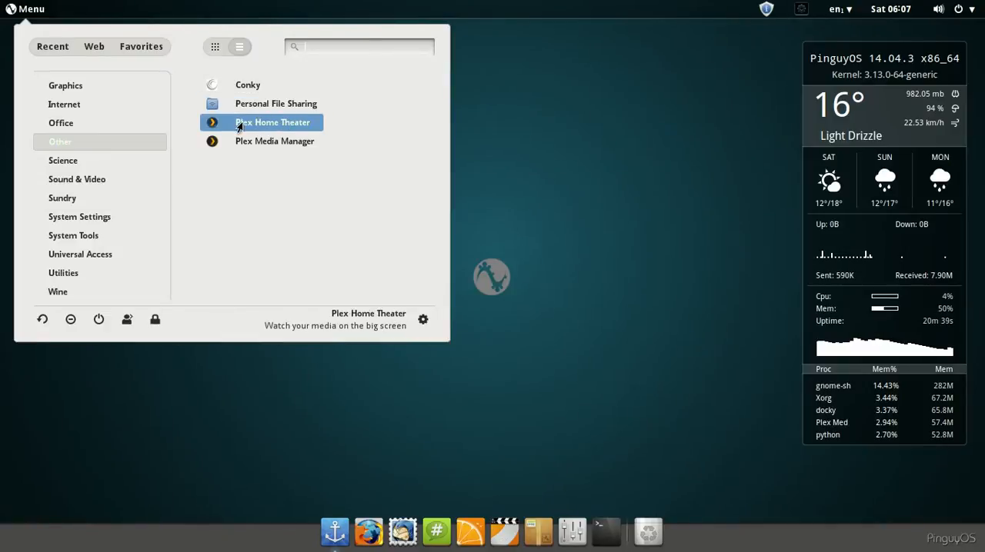
pyautogui.moveTo(274, 142)
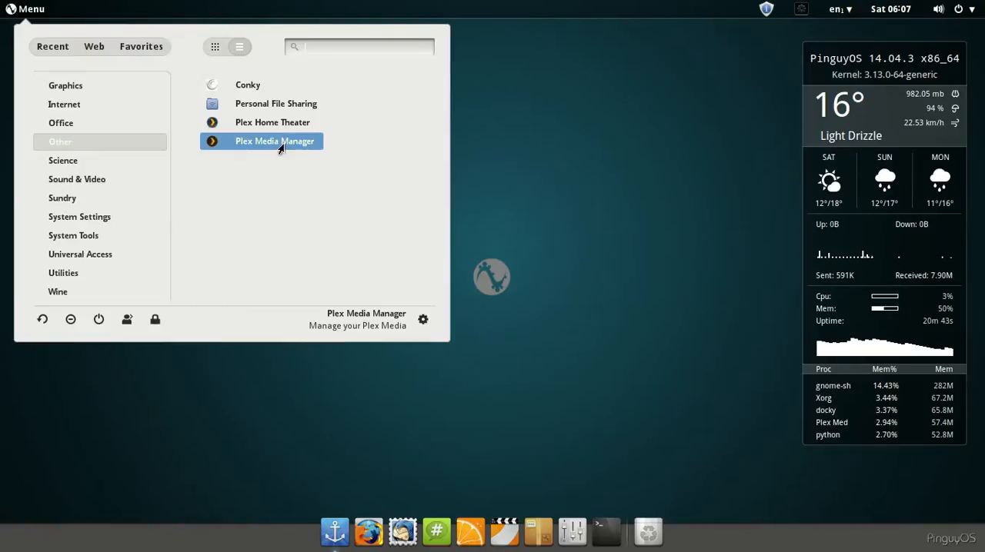
pyautogui.moveTo(296, 151)
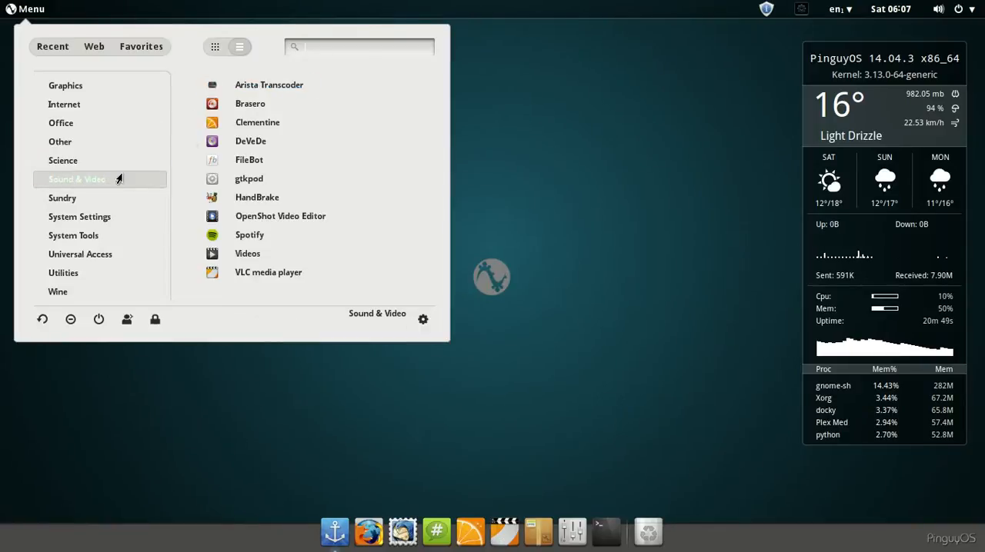
pyautogui.moveTo(268, 85)
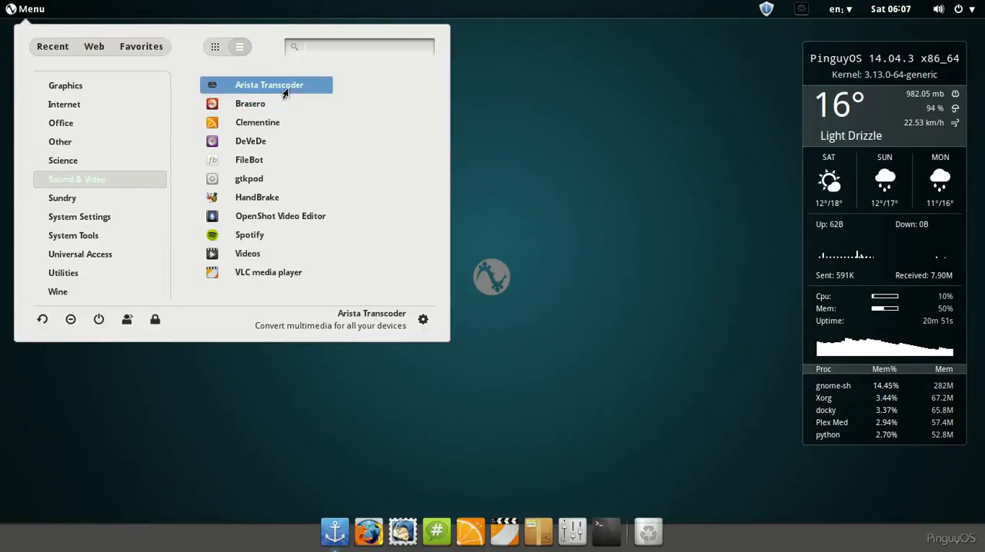
pyautogui.moveTo(282, 129)
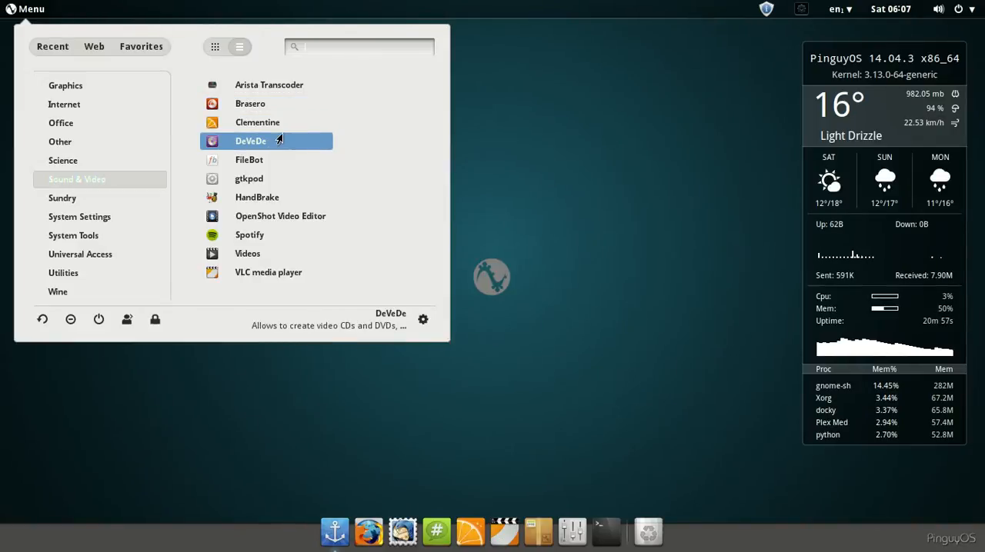
pyautogui.moveTo(249, 178)
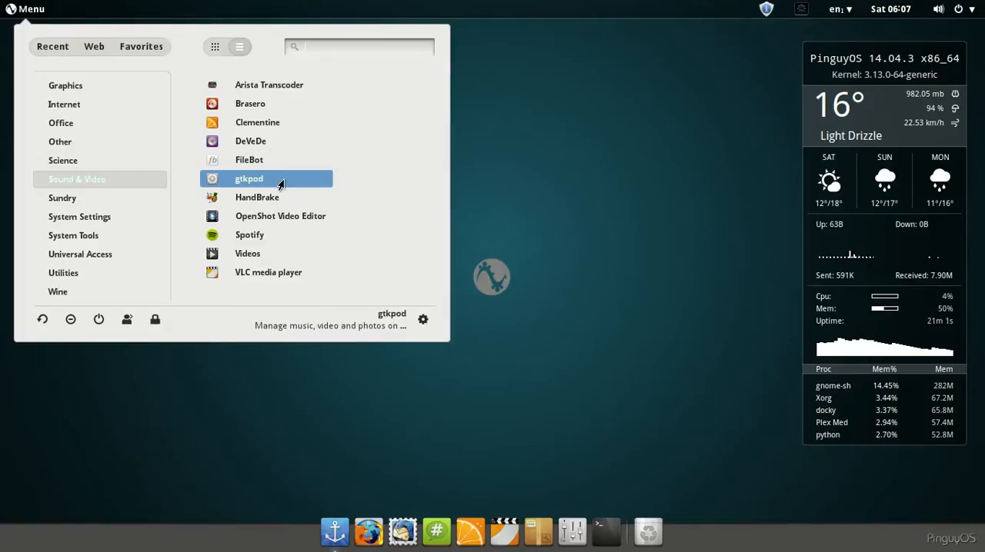
pyautogui.moveTo(266, 233)
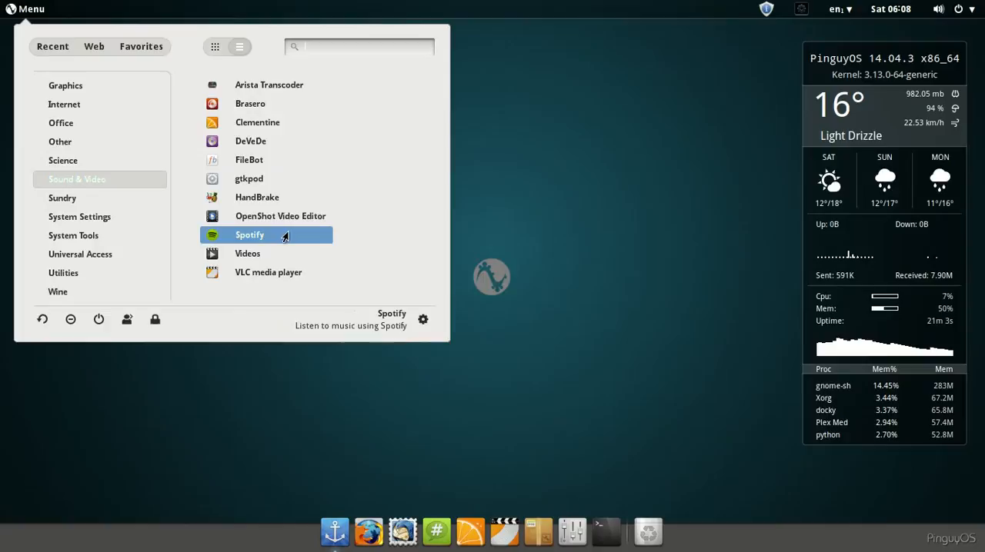
pyautogui.moveTo(268, 272)
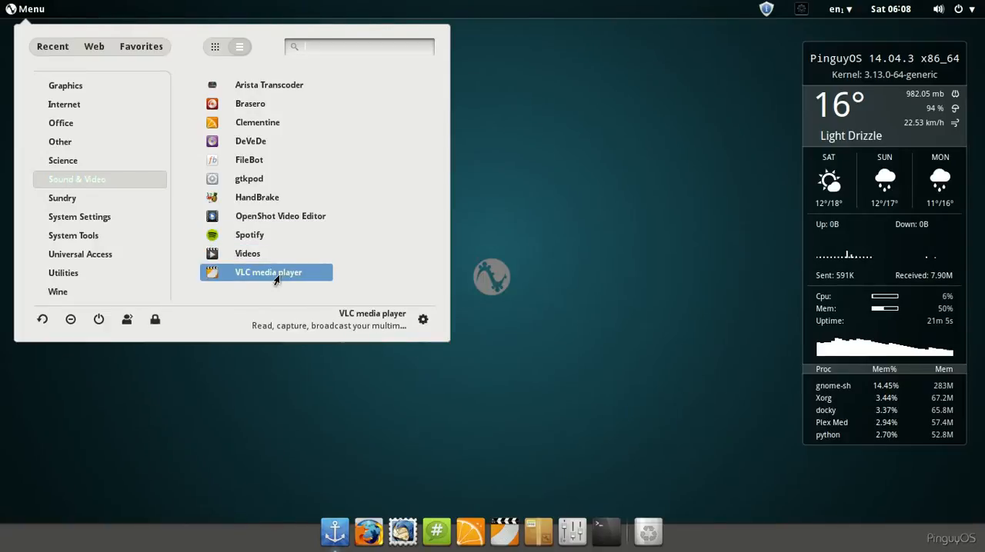
# - Show the System Tools applications like Additional Drivers, BleachBit and GParted
pyautogui.click(62, 197)
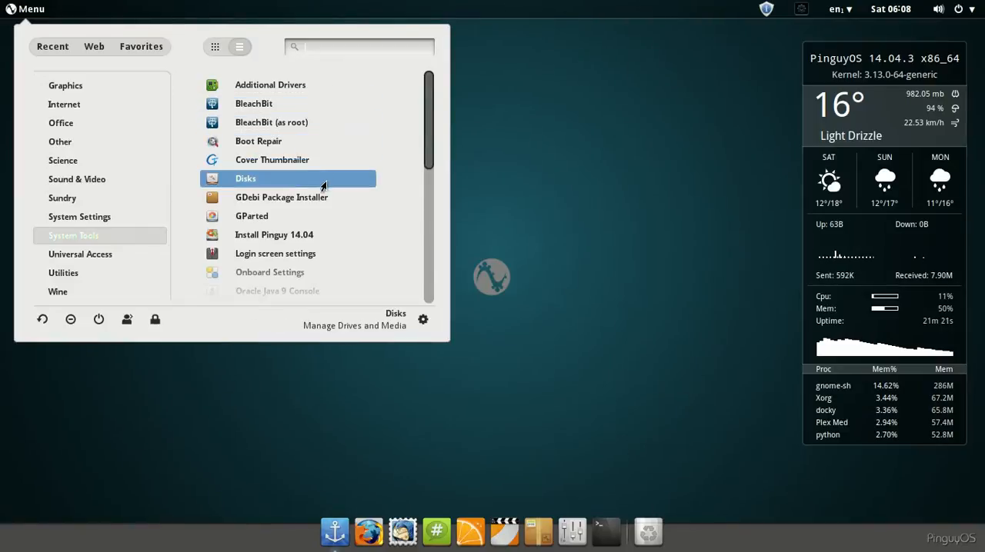
pyautogui.moveTo(300, 197)
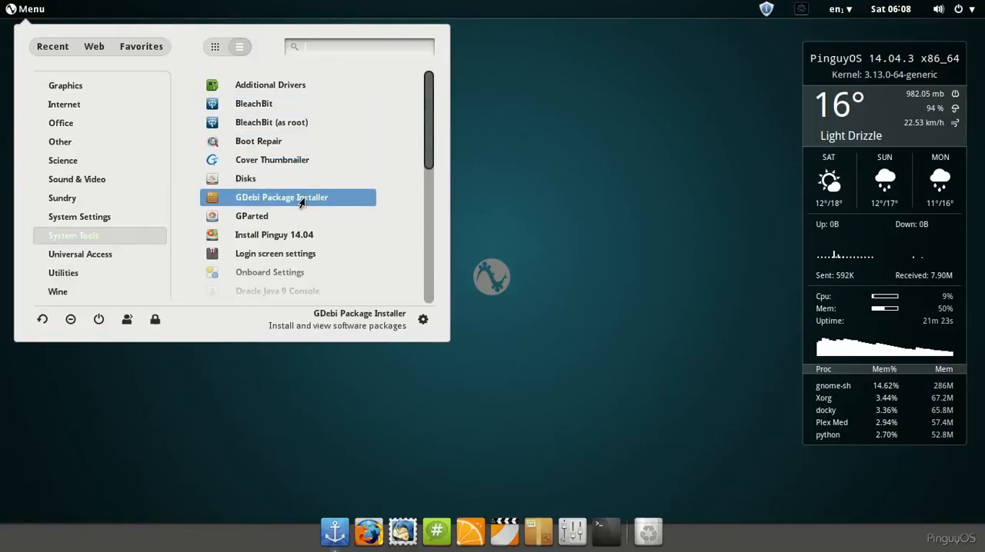
# - Scroll through the System Tools list and show the Utilities applications
pyautogui.scroll(-3)
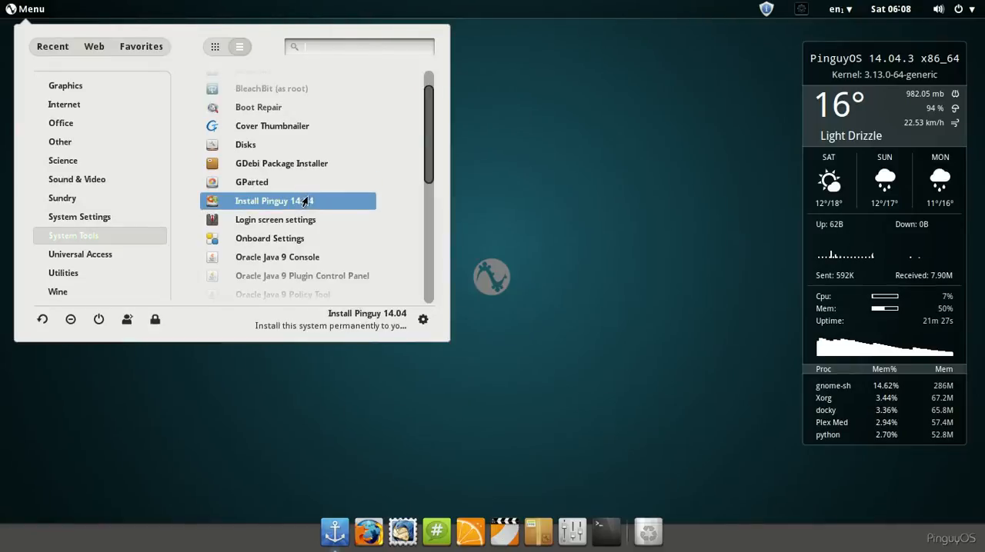
pyautogui.scroll(-3)
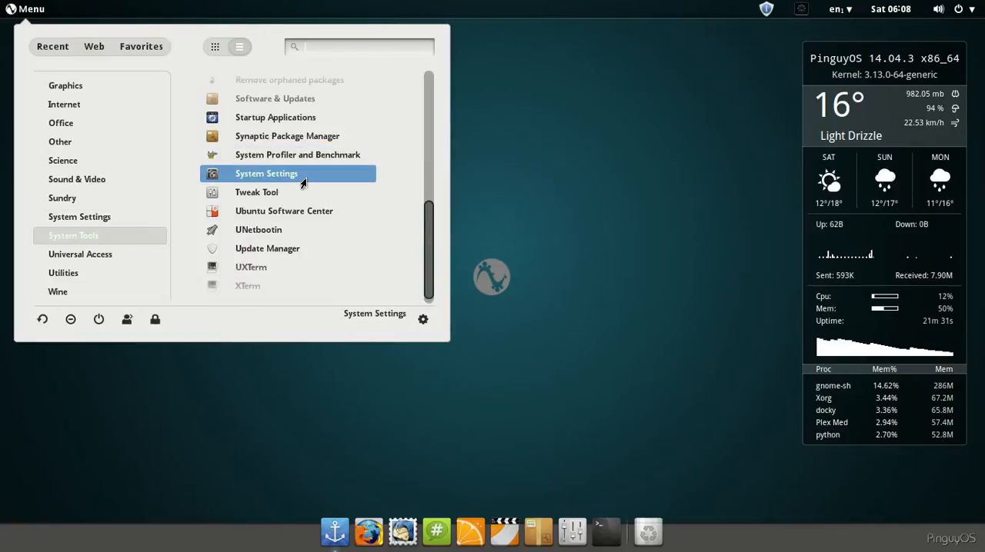
pyautogui.moveTo(308, 221)
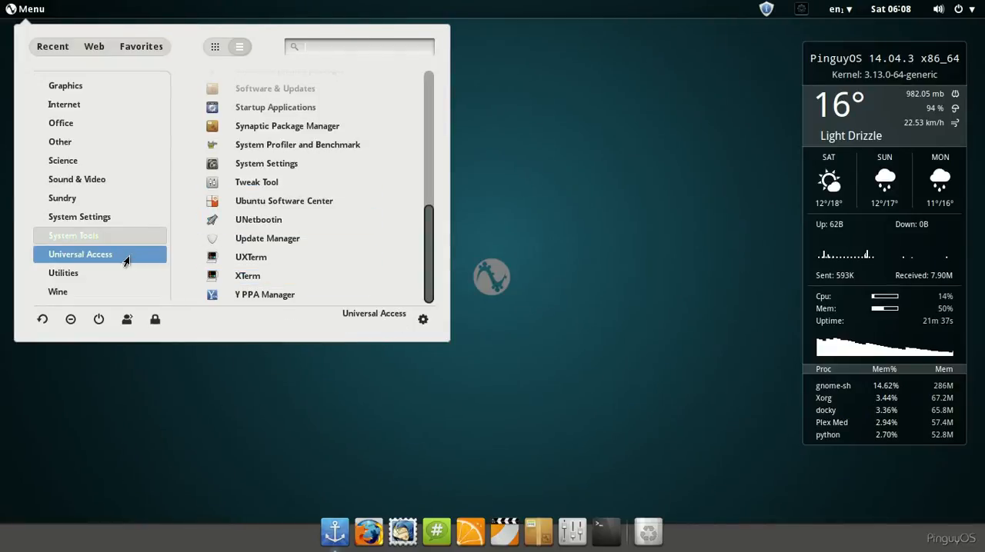
pyautogui.click(80, 254)
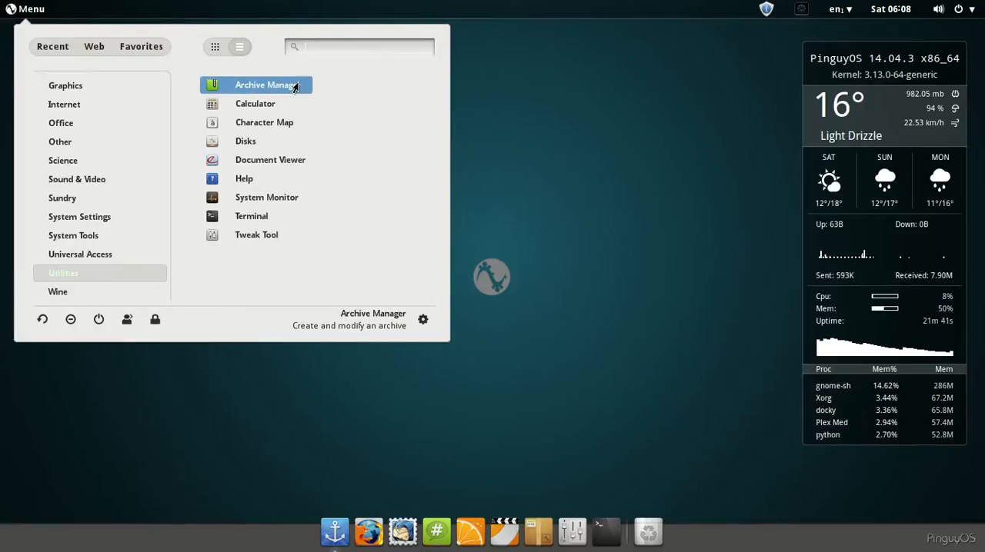
pyautogui.moveTo(291, 123)
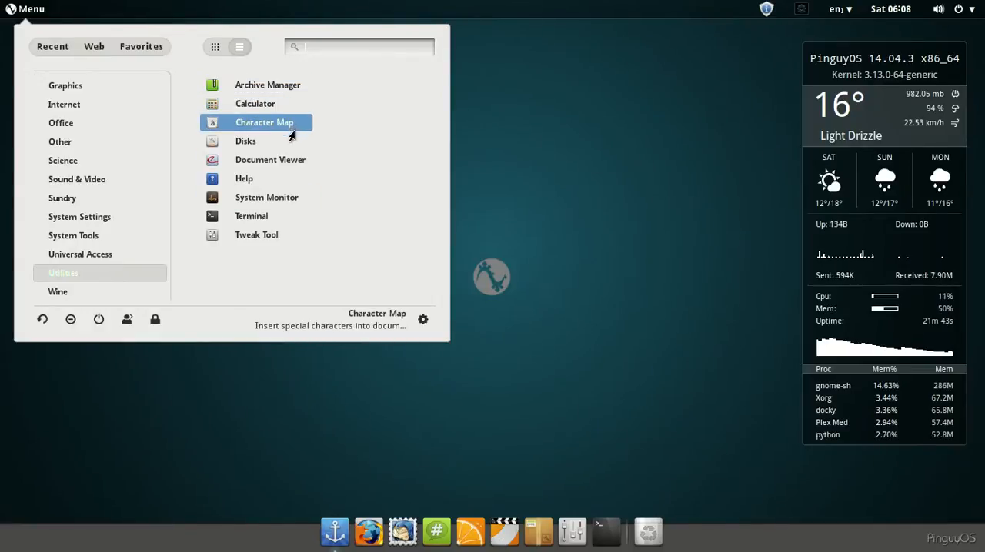
pyautogui.moveTo(289, 179)
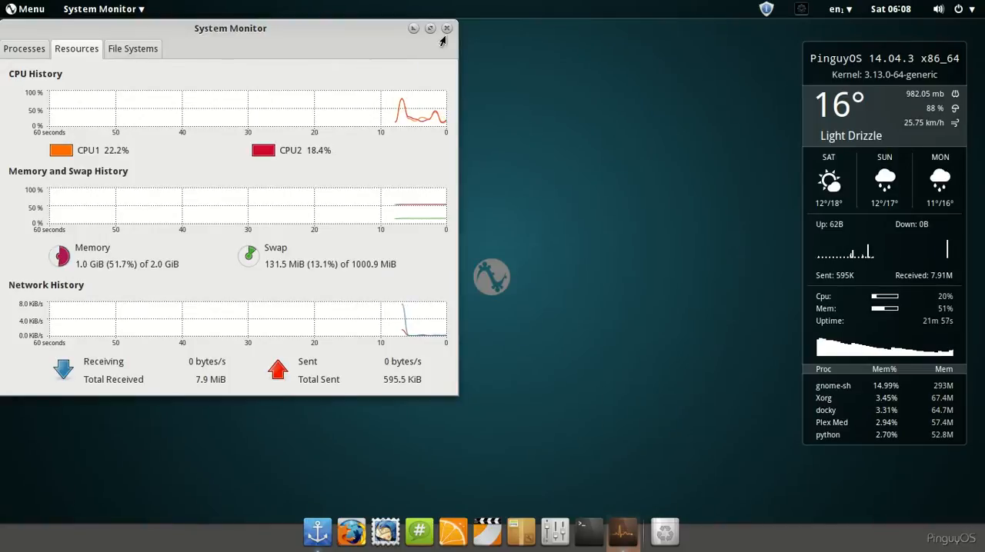
# - Close the System Monitor window after viewing the resource graphs
pyautogui.click(31, 9)
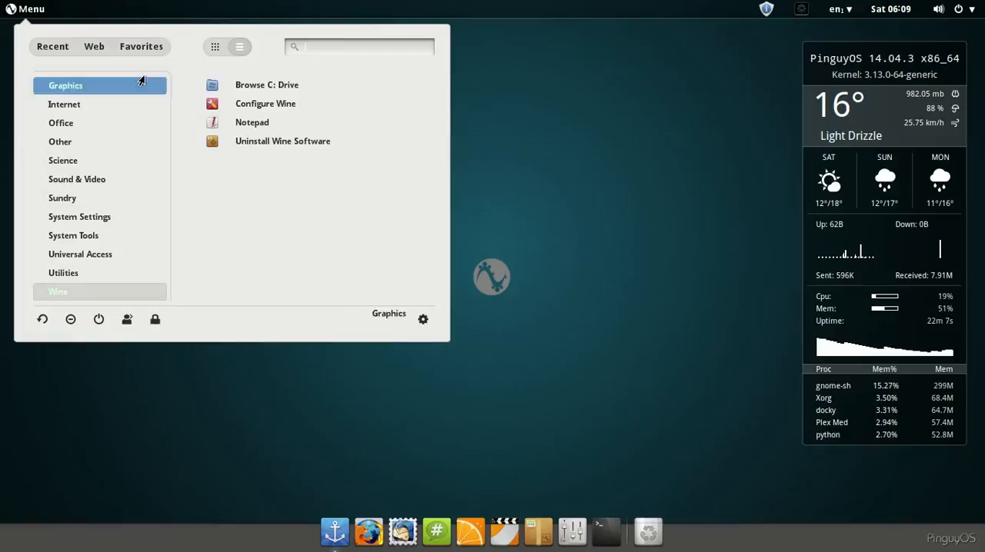
# - Show the Recent items, close the application menu, then reopen it on the category list
pyautogui.click(52, 46)
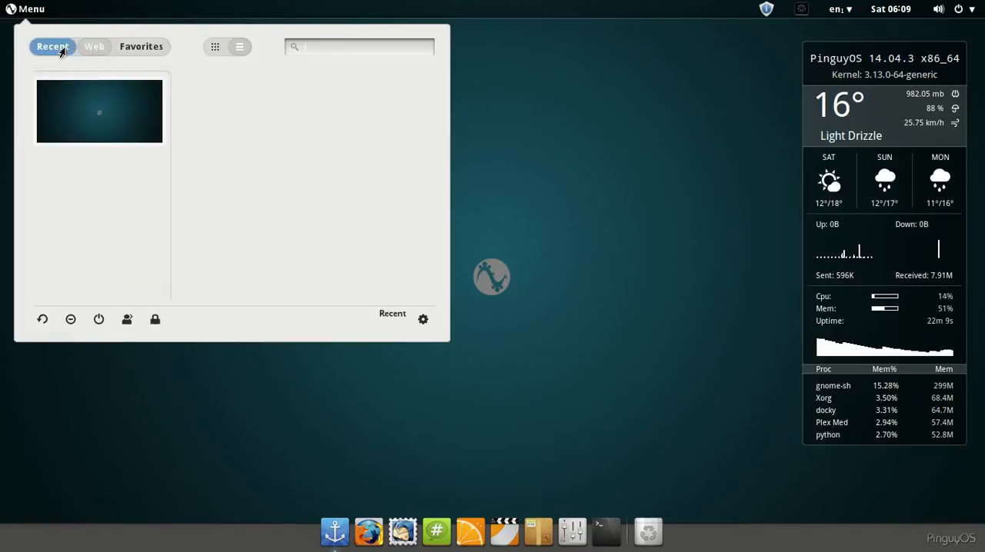
pyautogui.click(29, 9)
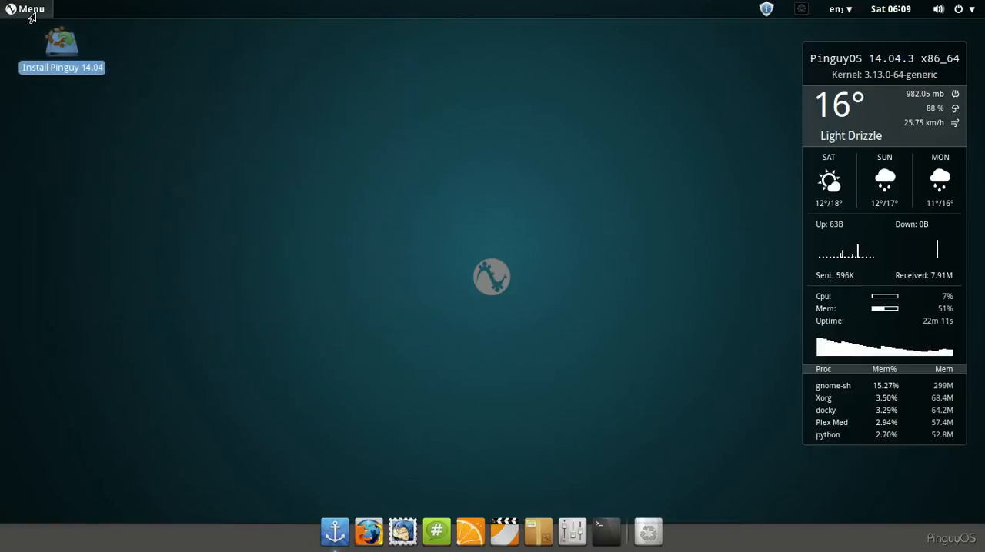
pyautogui.click(26, 9)
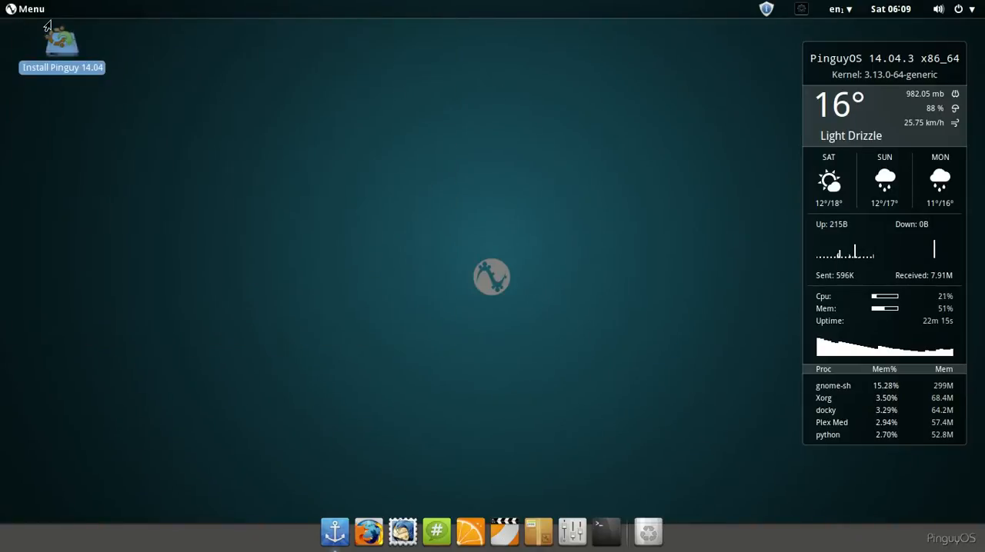
pyautogui.click(28, 10)
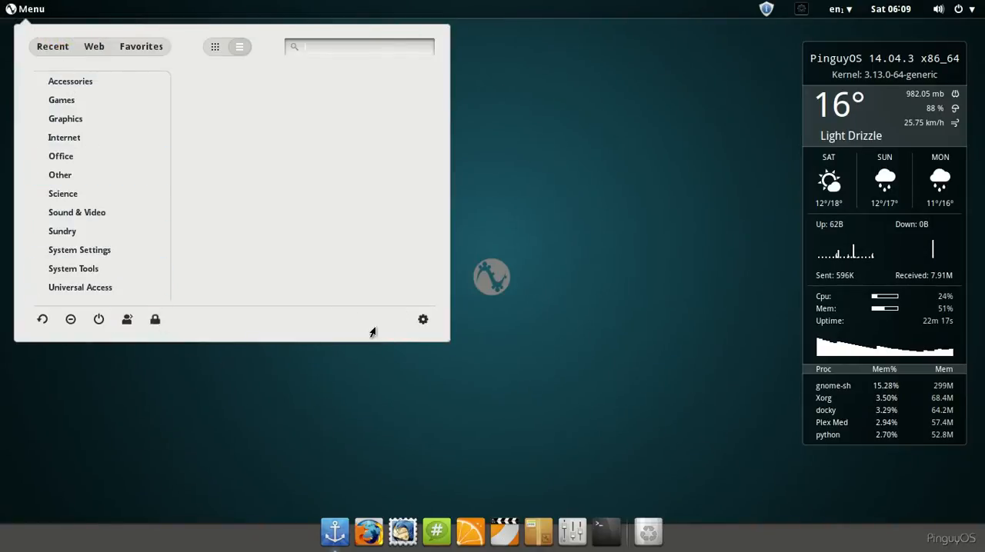
# - Move the Extension Preferences window left and show the Panel OSD settings
pyautogui.click(422, 320)
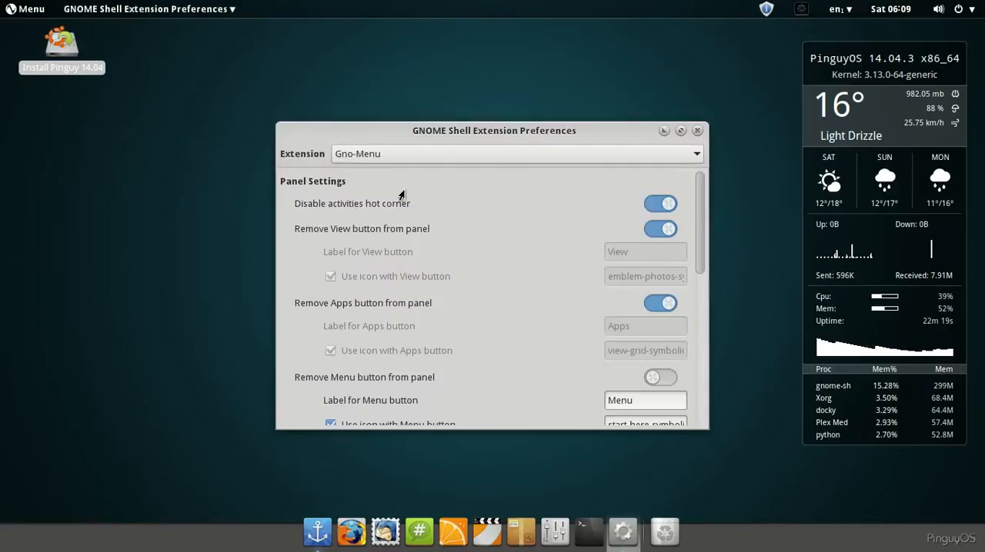
pyautogui.moveTo(494, 129); pyautogui.dragTo(370, 117)
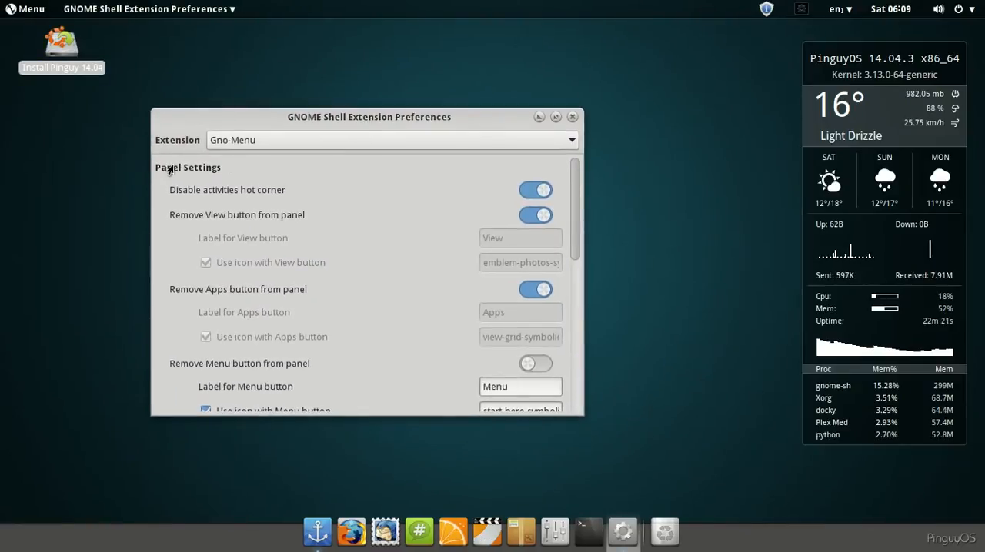
pyautogui.moveTo(388, 218)
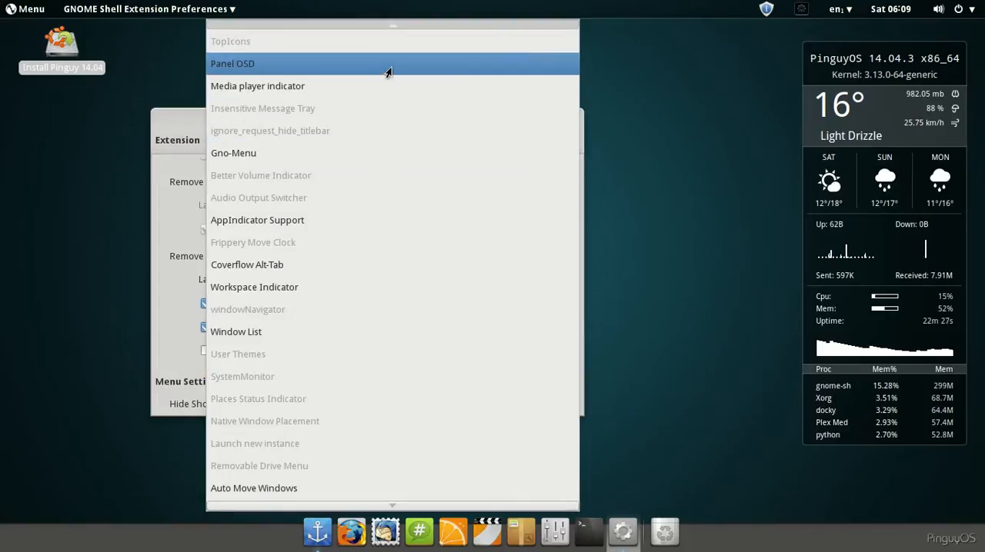
pyautogui.click(233, 64)
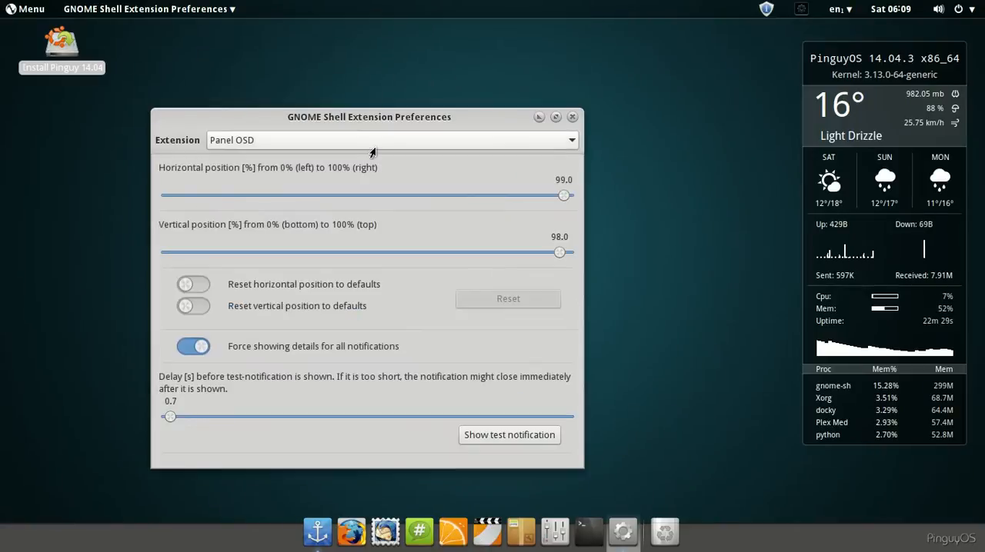
pyautogui.moveTo(250, 150)
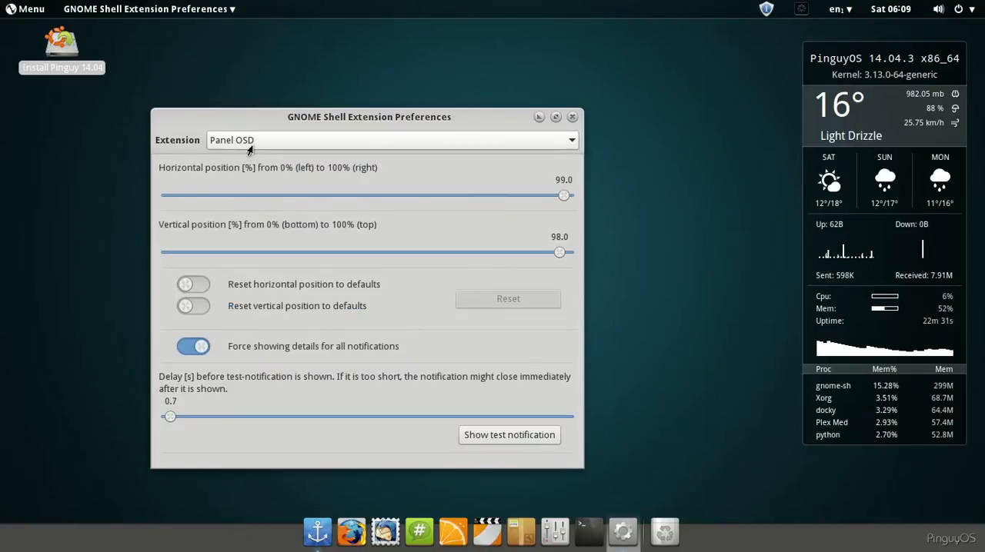
# - View the Media player indicator and Coverflow Alt-Tab extension settings, then close the preferences
pyautogui.click(393, 140)
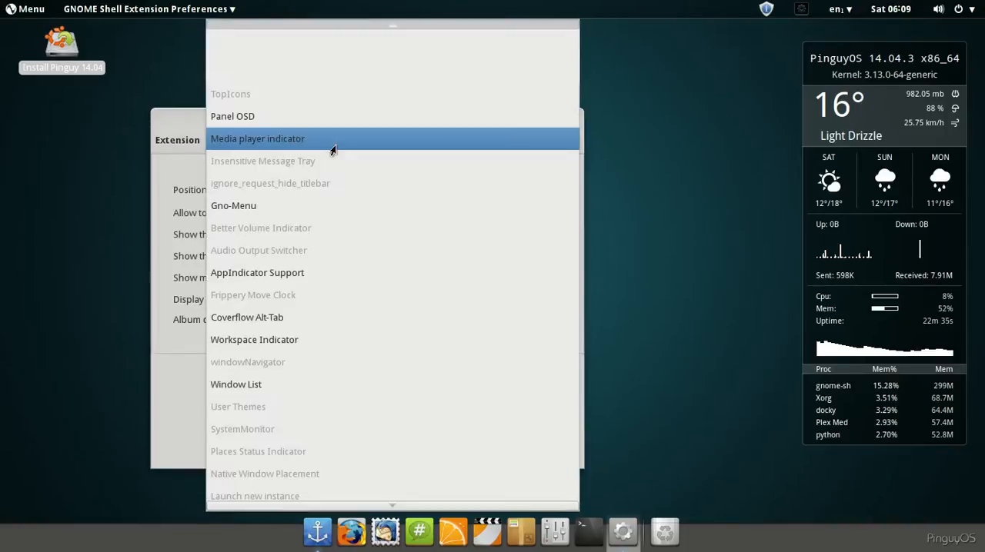
pyautogui.click(234, 207)
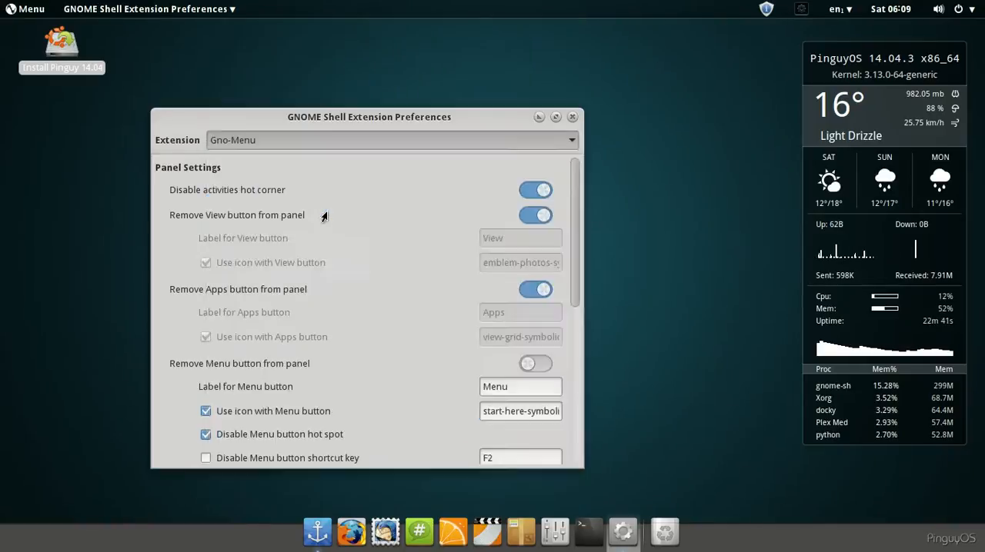
pyautogui.click(392, 140)
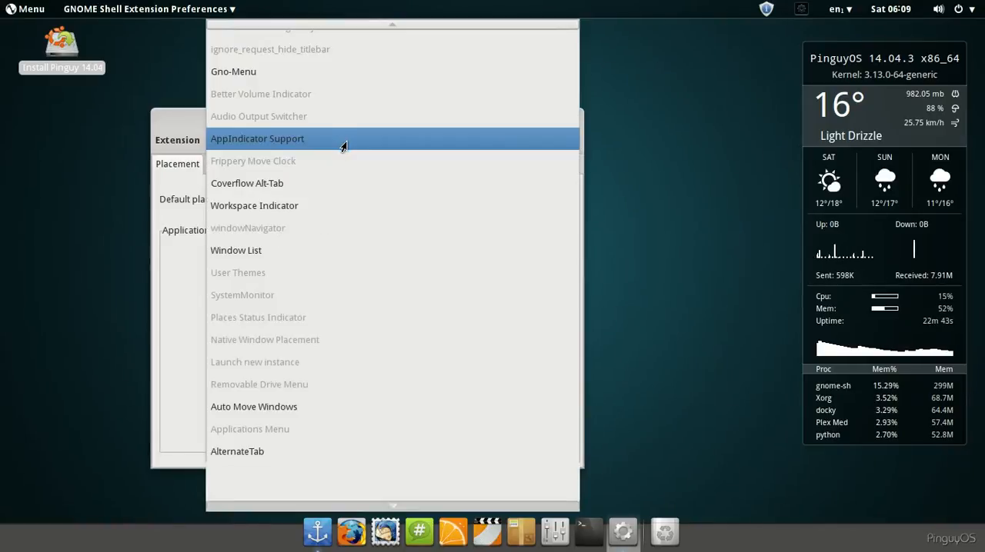
pyautogui.click(246, 183)
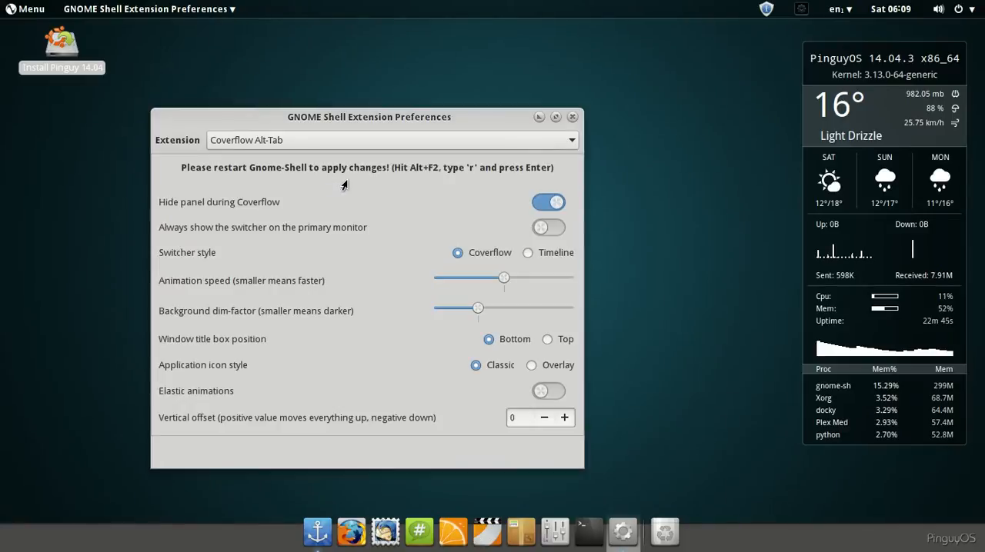
pyautogui.click(388, 140)
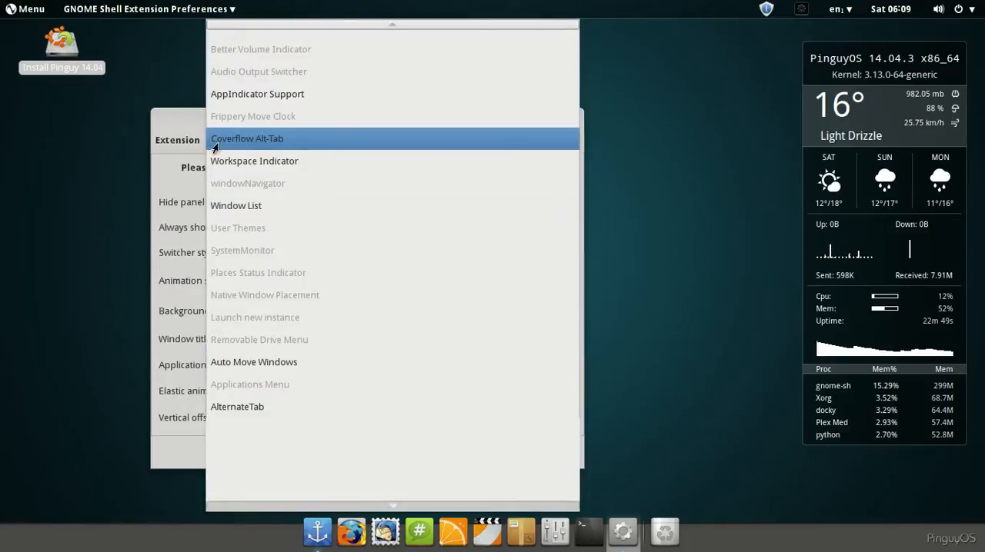
pyautogui.click(246, 138)
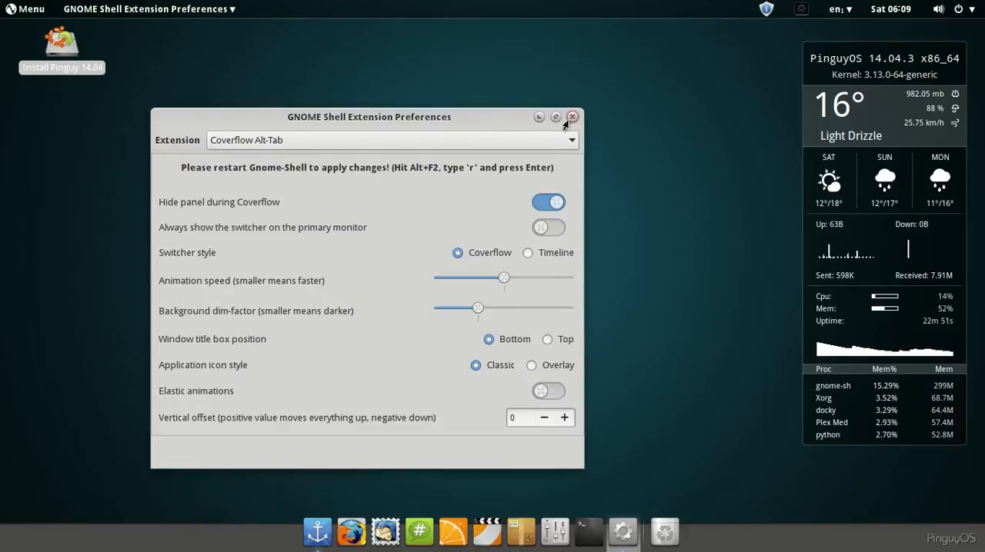
pyautogui.click(572, 117)
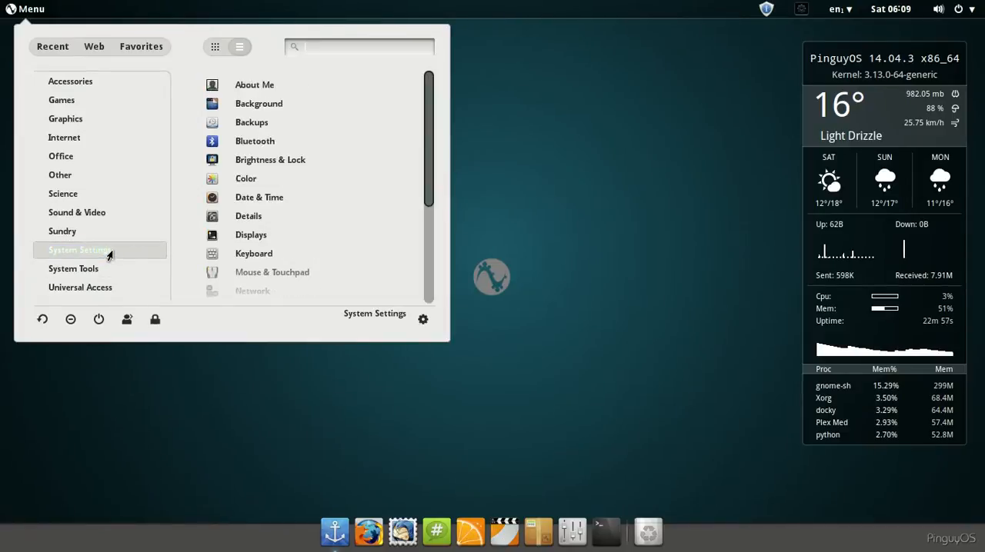
# - Browse the menu's System Tools category and scroll its list toward System Settings
pyautogui.scroll(-3)
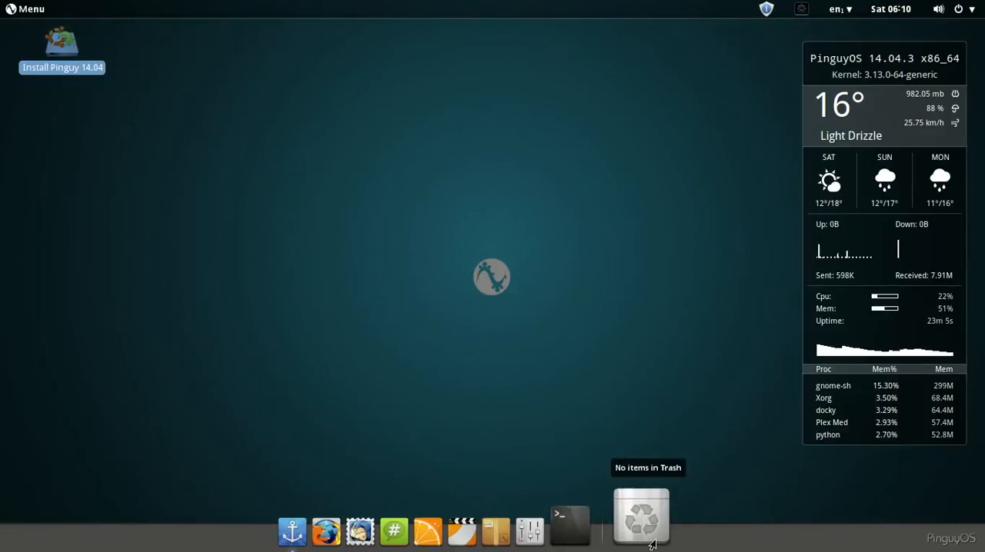
pyautogui.moveTo(594, 516)
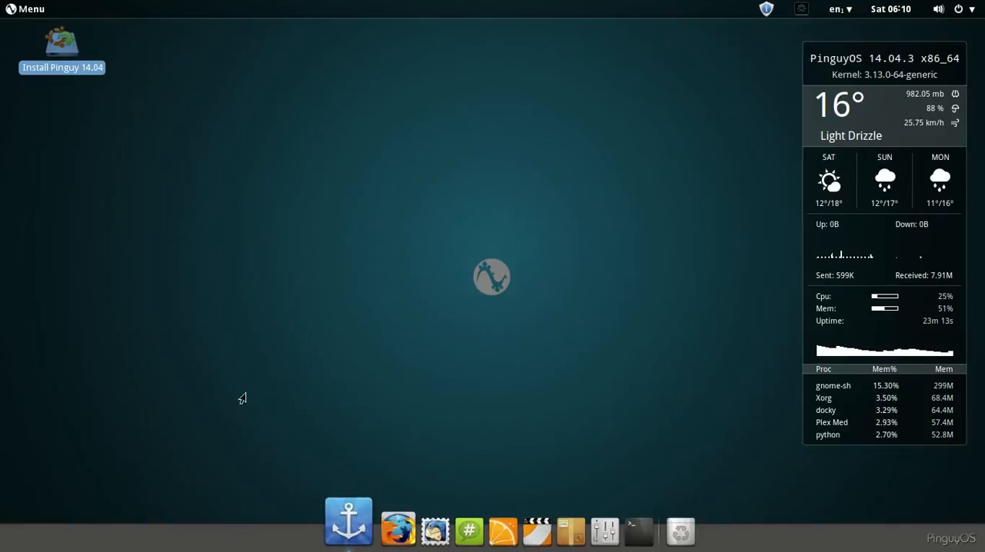
pyautogui.click(26, 9)
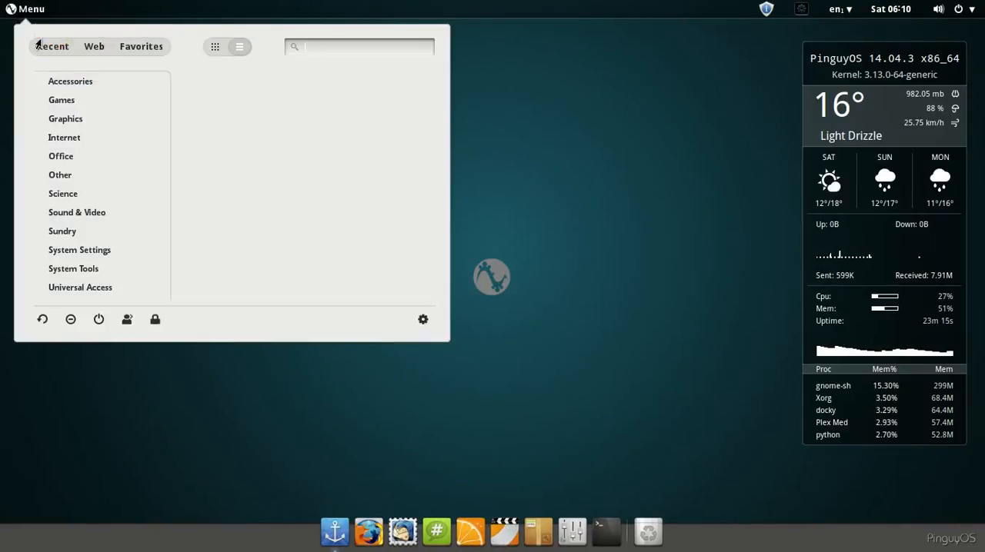
pyautogui.moveTo(74, 268)
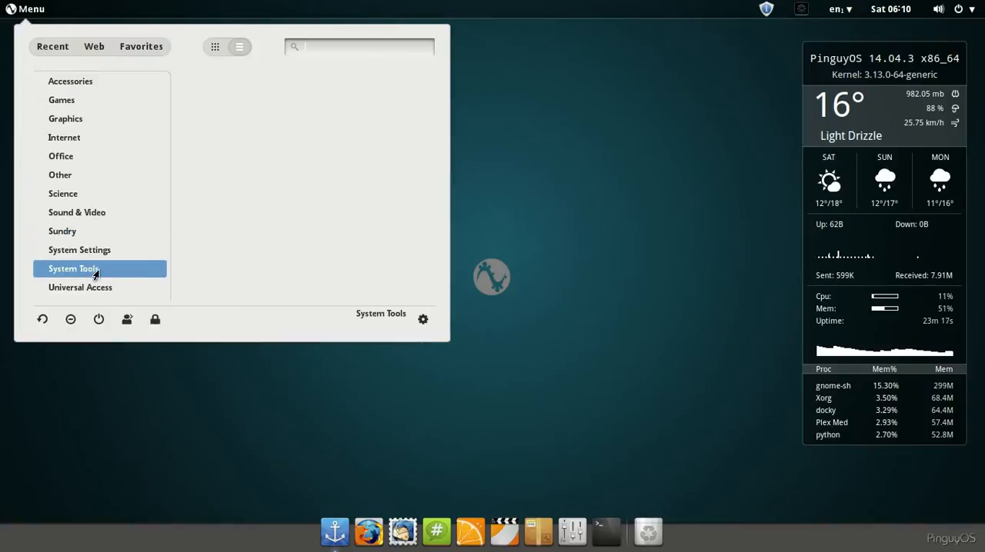
pyautogui.click(74, 268)
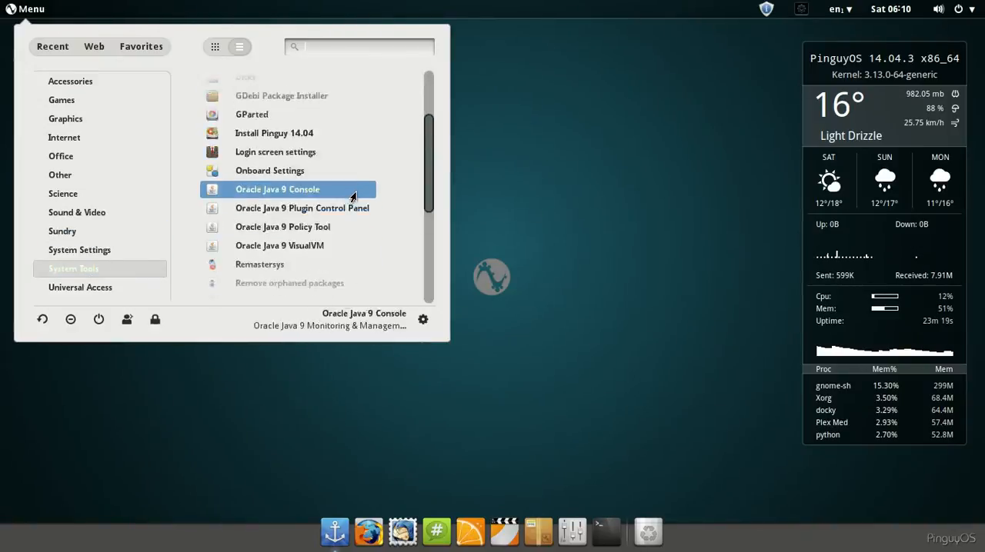
pyautogui.scroll(-3)
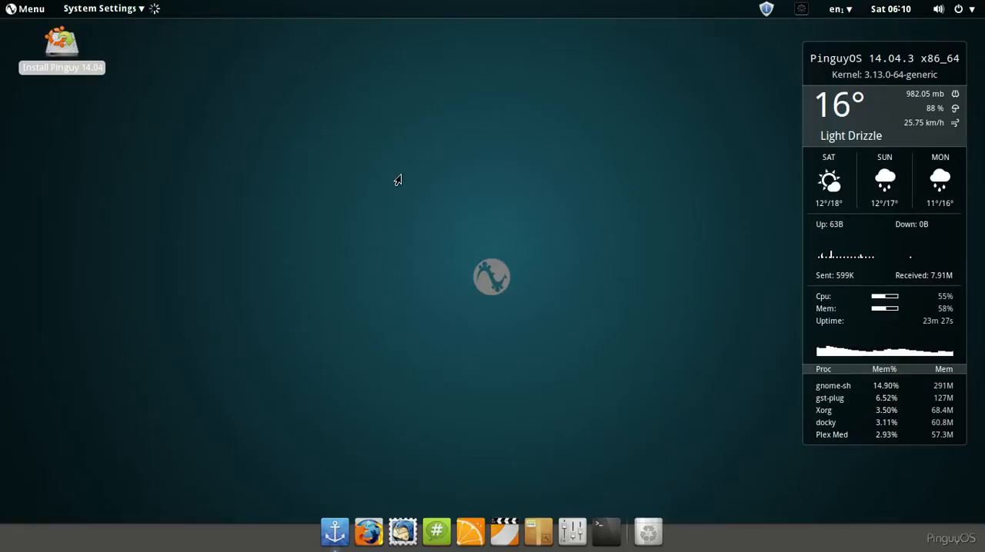
pyautogui.moveTo(422, 200)
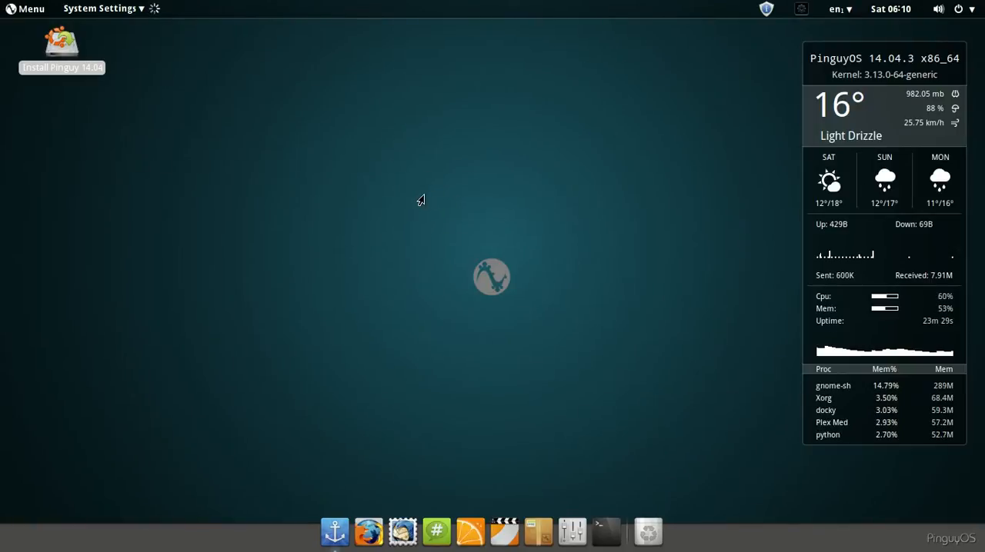
# - Reposition the System Settings window and choose its Background panel
pyautogui.click(99, 10)
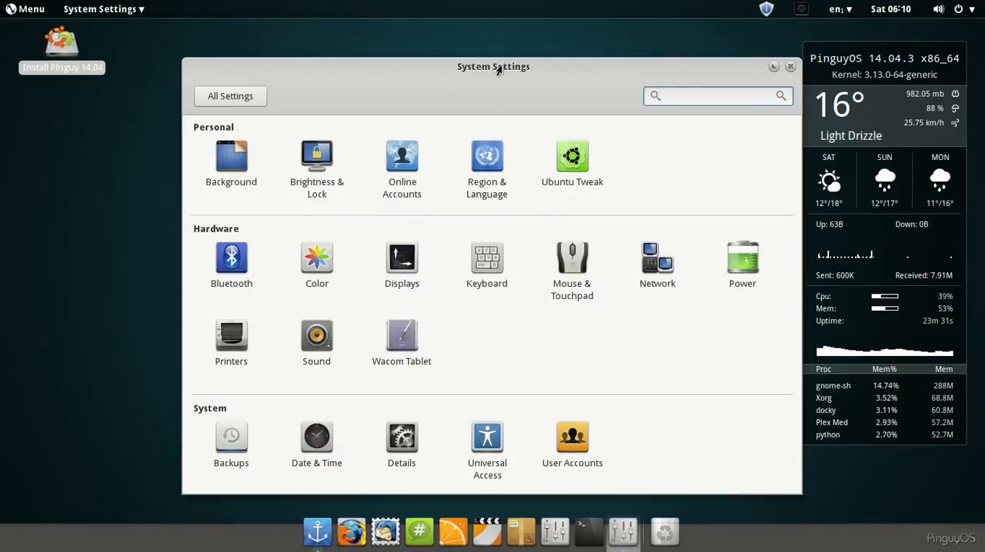
pyautogui.moveTo(493, 66); pyautogui.dragTo(452, 41)
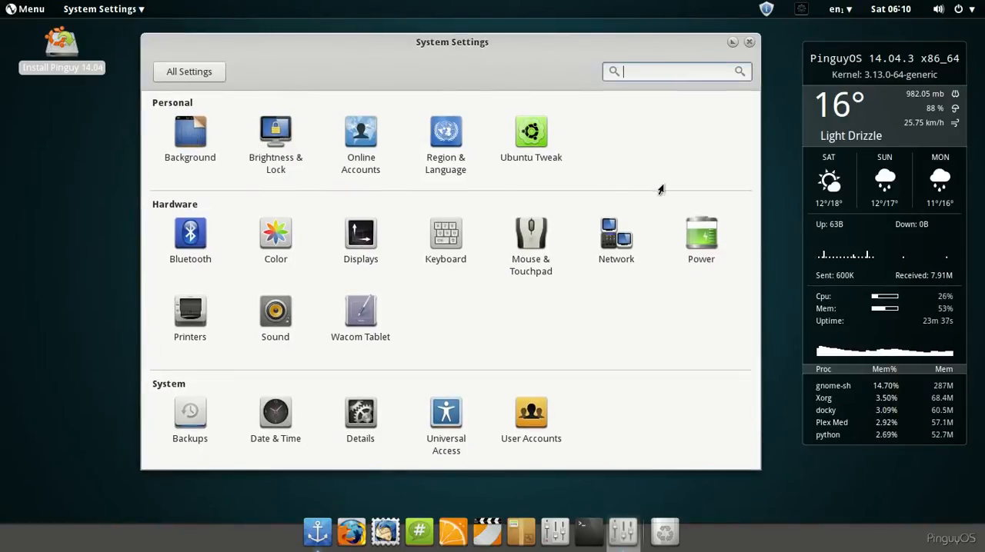
pyautogui.click(191, 138)
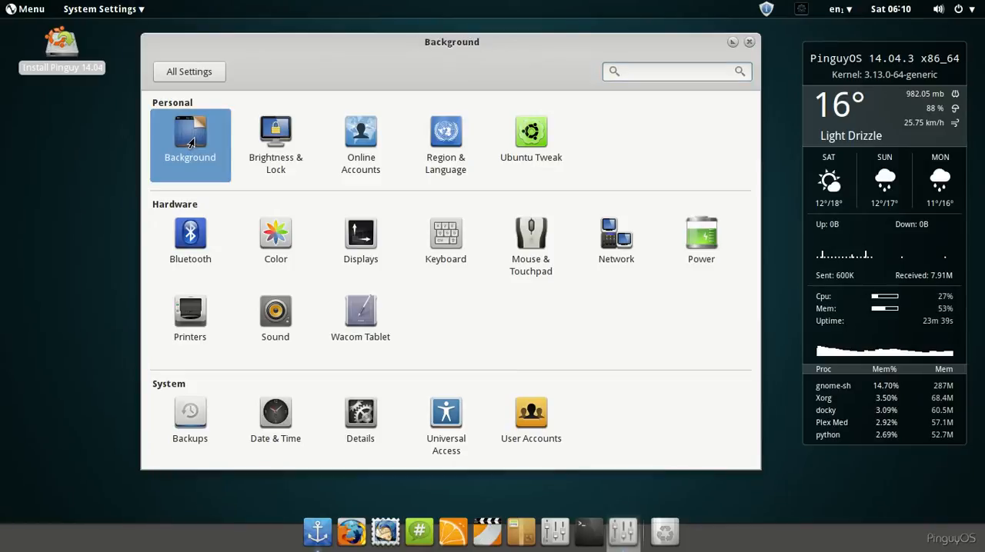
# - Pick the grey ink-splatter image under Wallpapers as the desktop background, then return to All Settings
pyautogui.click(191, 147)
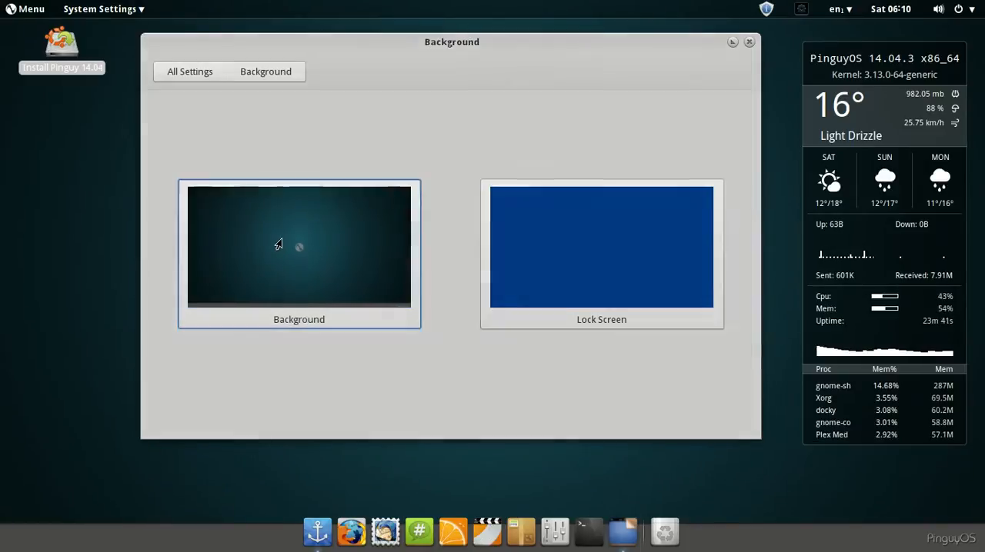
pyautogui.click(298, 246)
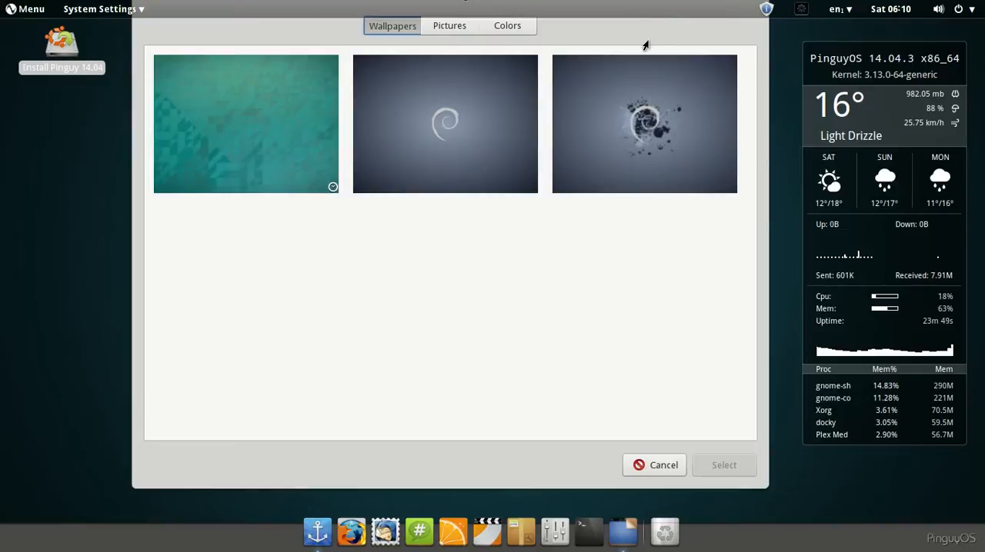
pyautogui.moveTo(526, 277)
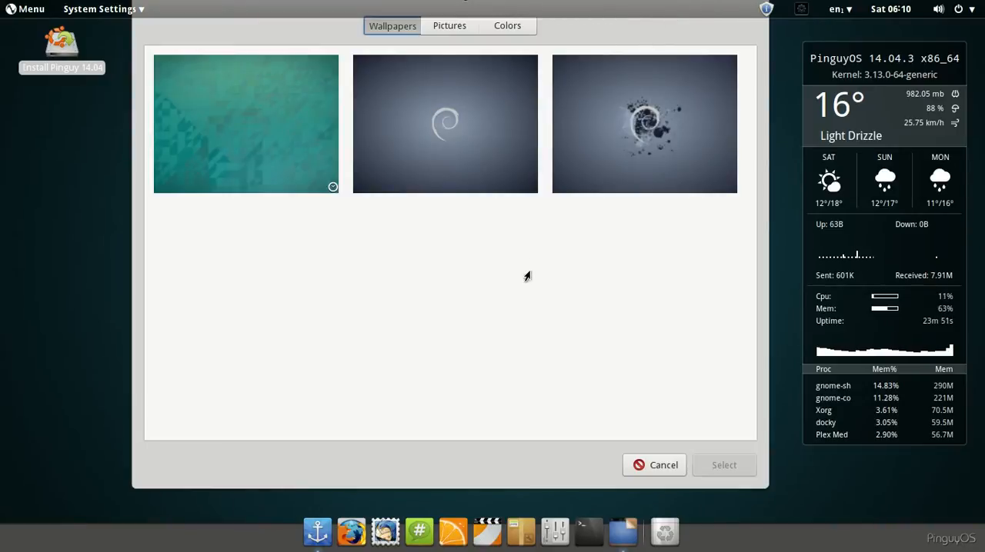
pyautogui.click(445, 123)
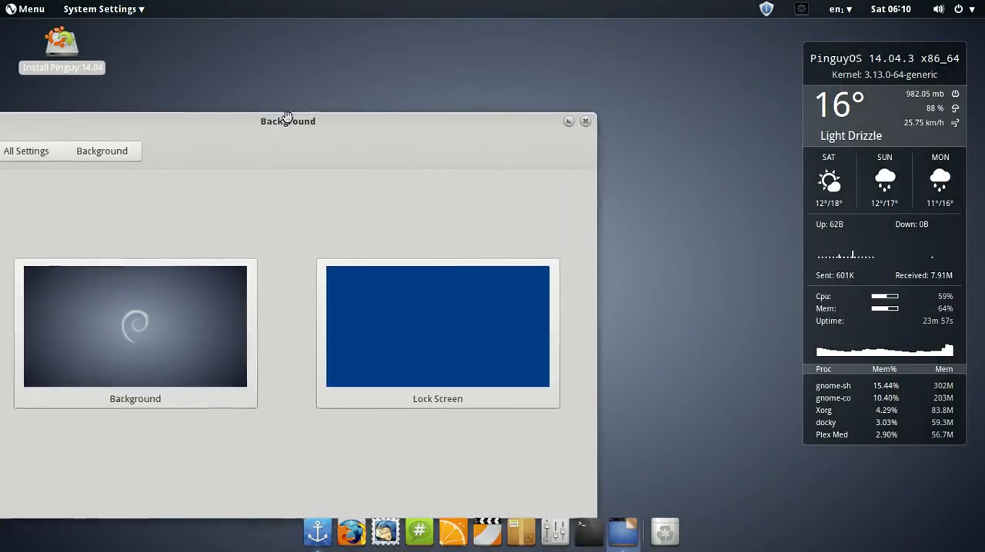
pyautogui.click(135, 326)
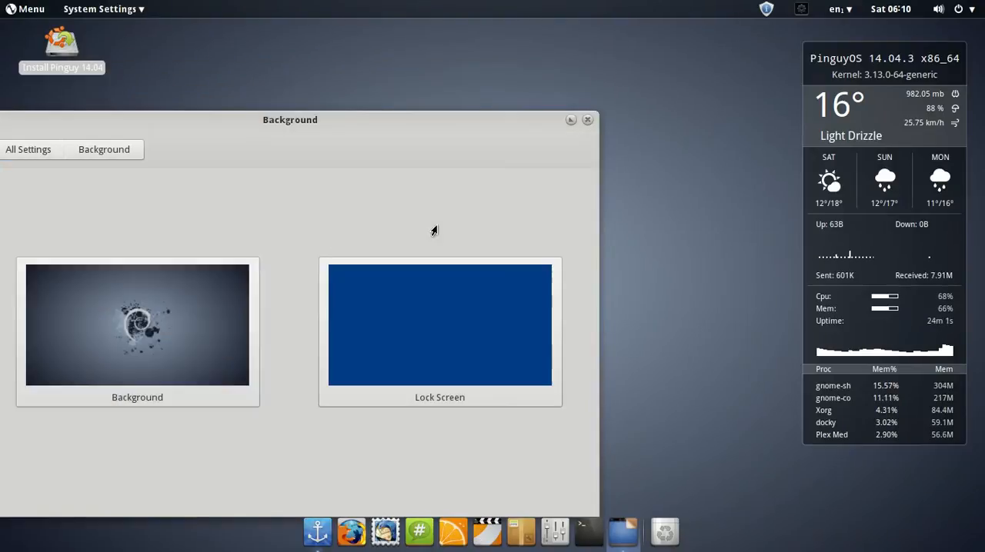
pyautogui.moveTo(289, 120); pyautogui.dragTo(173, 400)
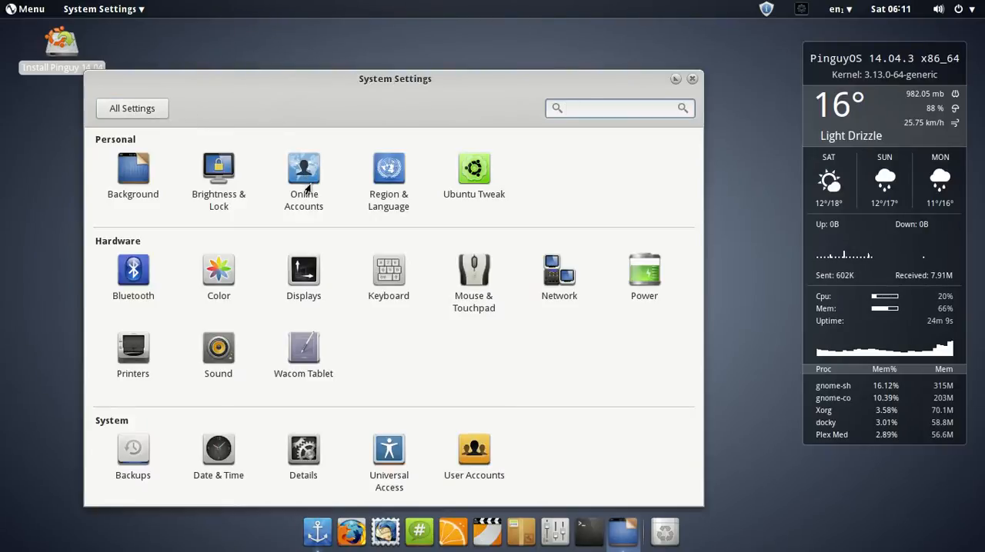
# - Return to All Settings and launch Ubuntu Tweak from the Personal group
pyautogui.click(474, 172)
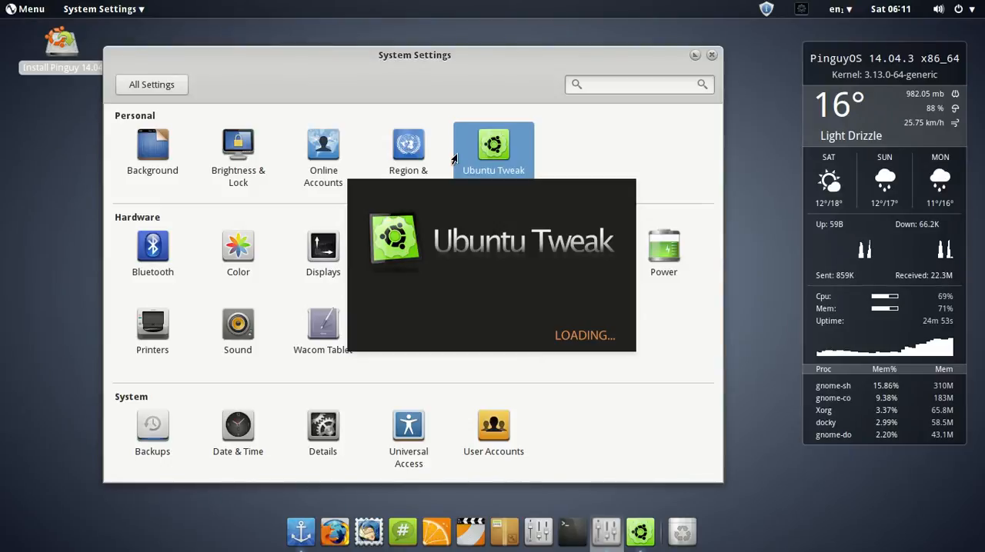
pyautogui.moveTo(436, 116)
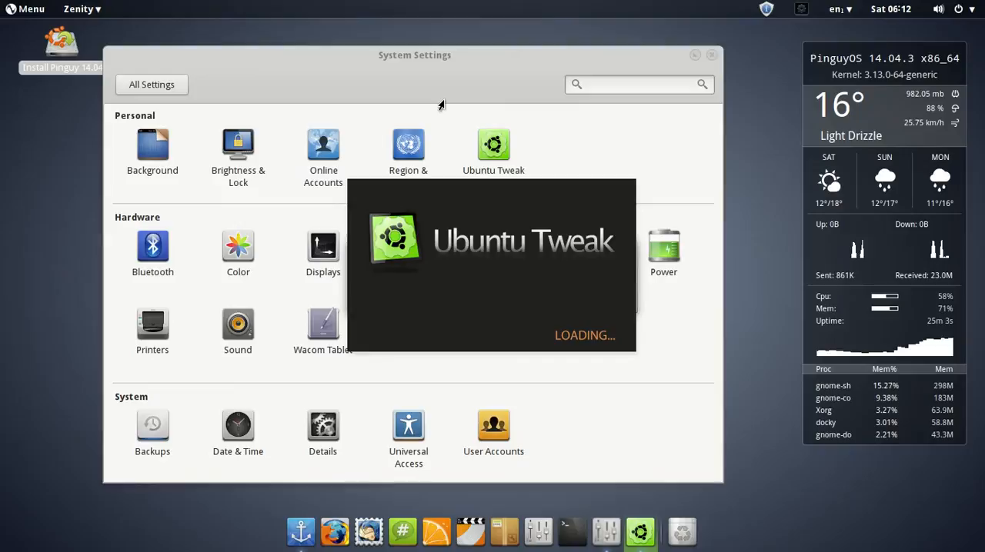
pyautogui.moveTo(306, 206)
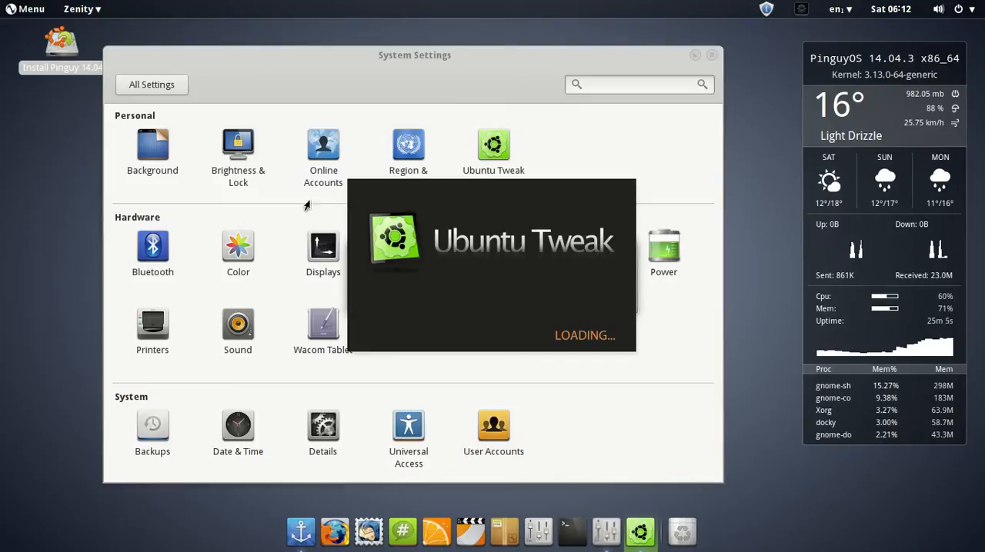
pyautogui.click(493, 150)
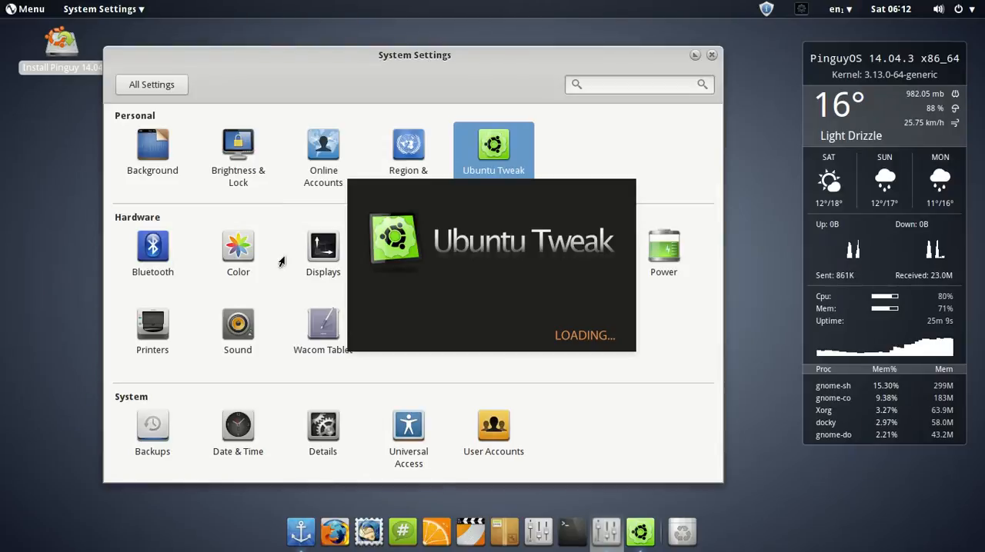
pyautogui.moveTo(618, 365)
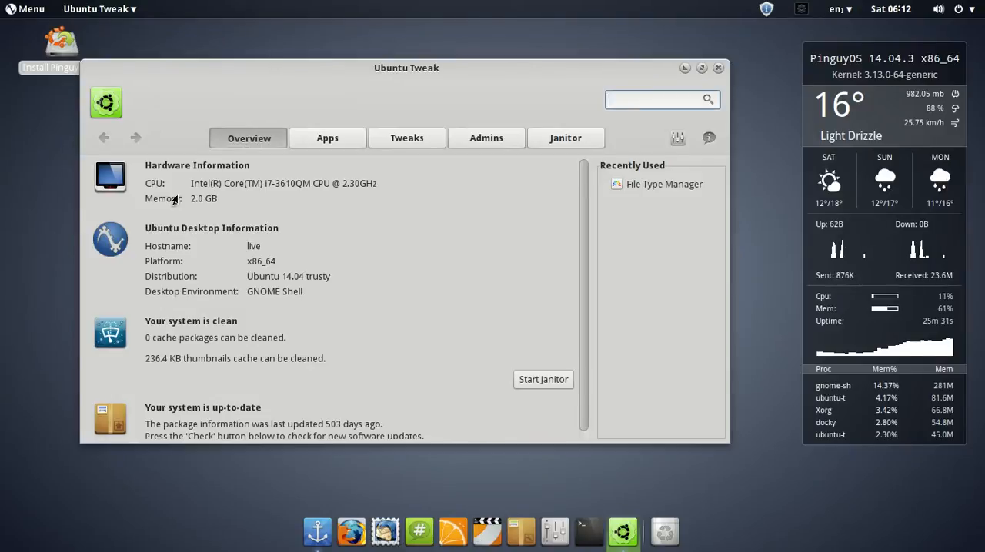
pyautogui.moveTo(271, 276)
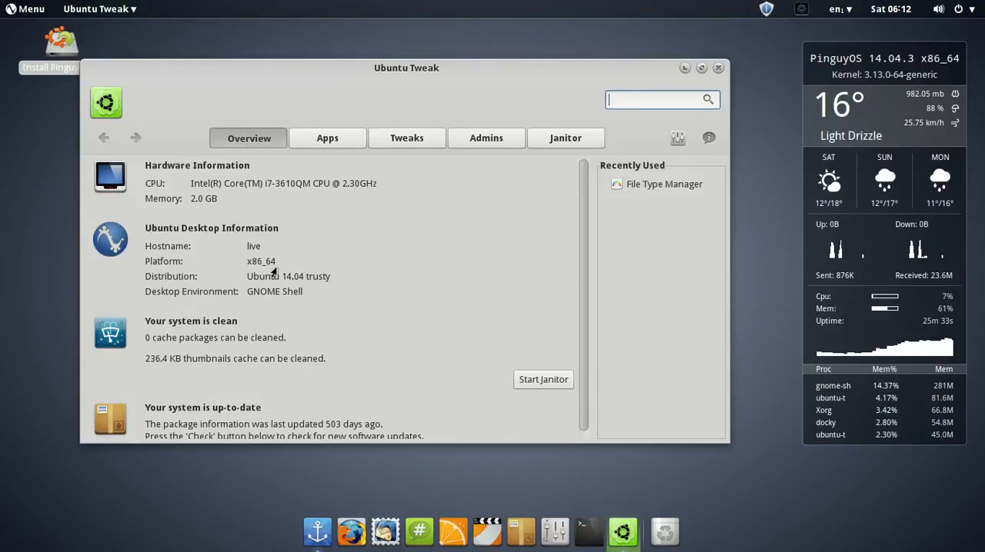
# - Browse Ubuntu Tweak's Overview, Apps, Tweaks and Admins sections, ending on the Tweaks theme page
pyautogui.scroll(-3)
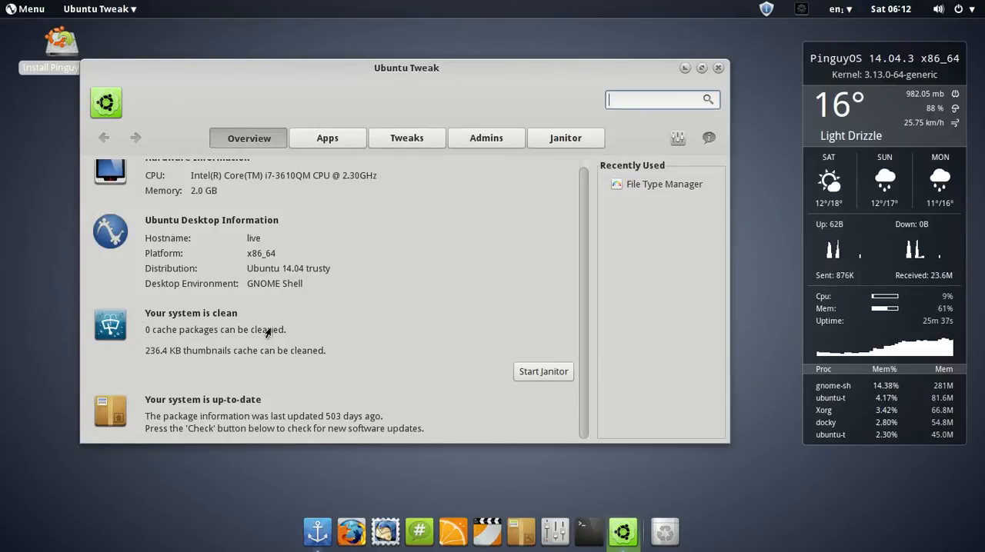
pyautogui.click(326, 138)
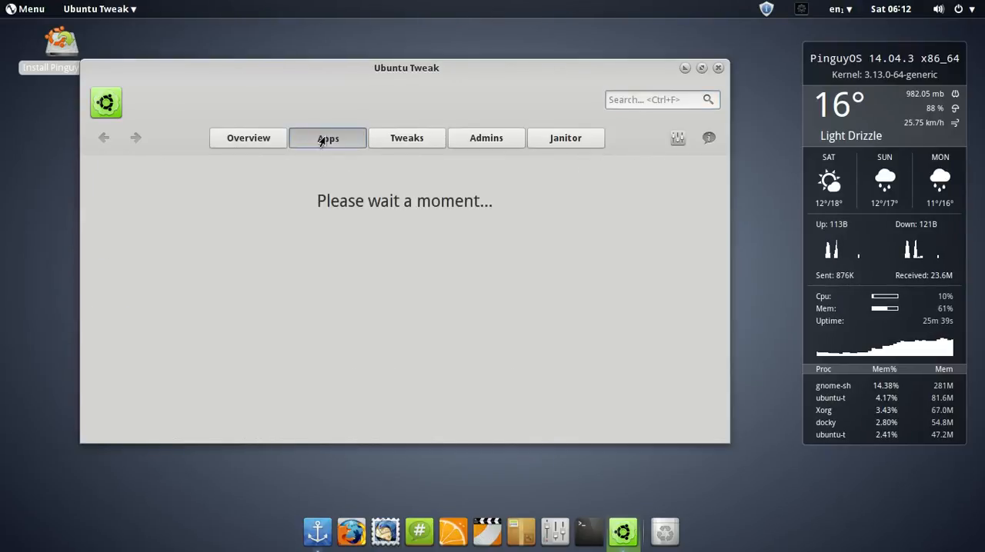
pyautogui.click(407, 139)
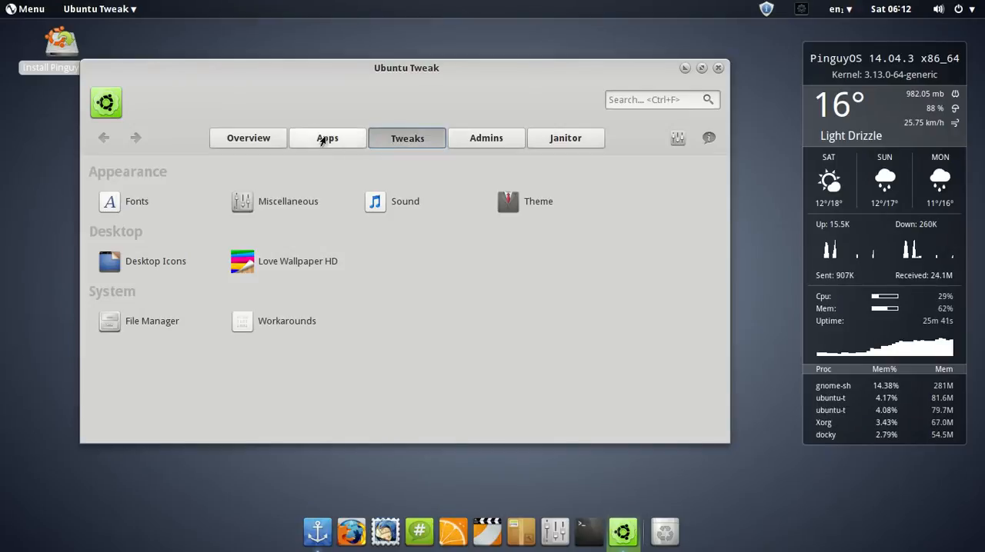
pyautogui.click(326, 139)
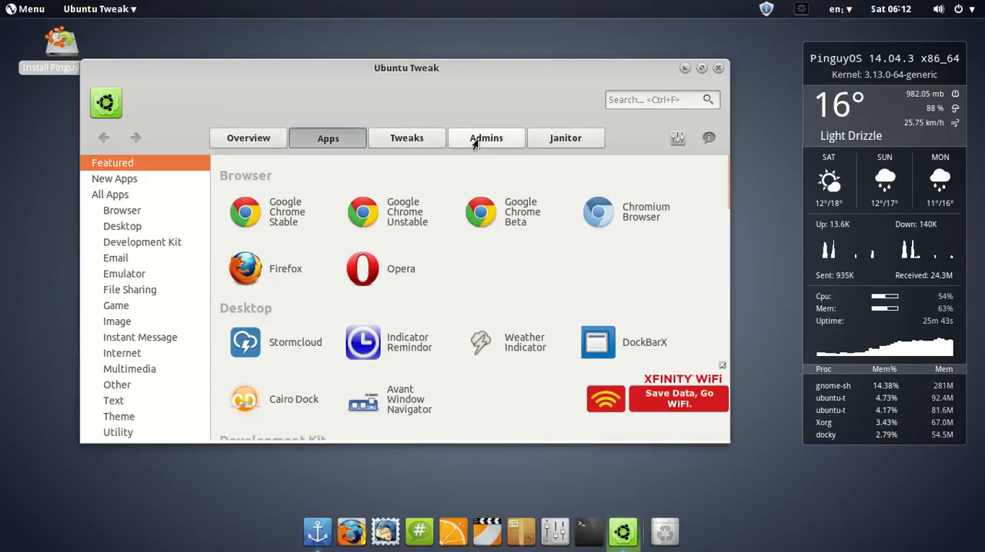
pyautogui.click(486, 138)
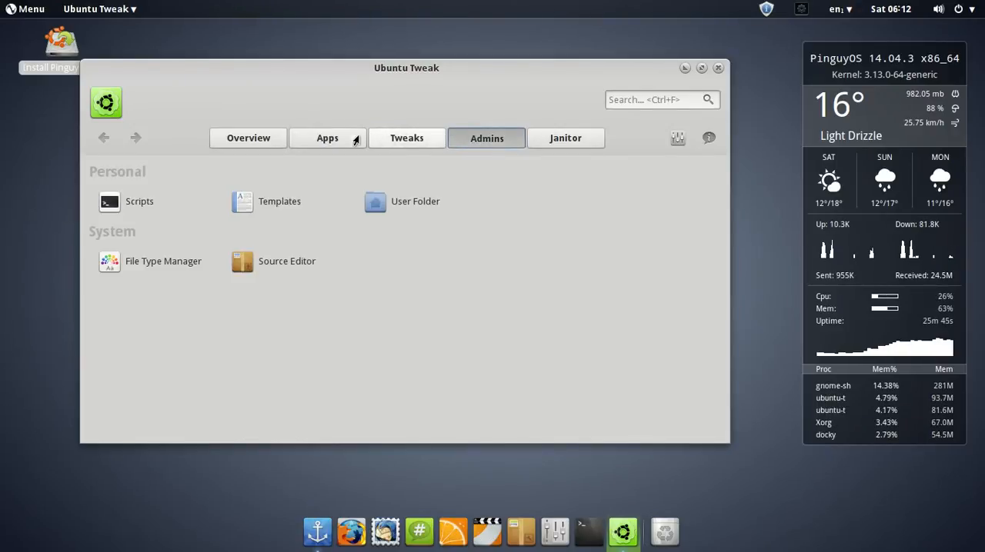
pyautogui.click(406, 138)
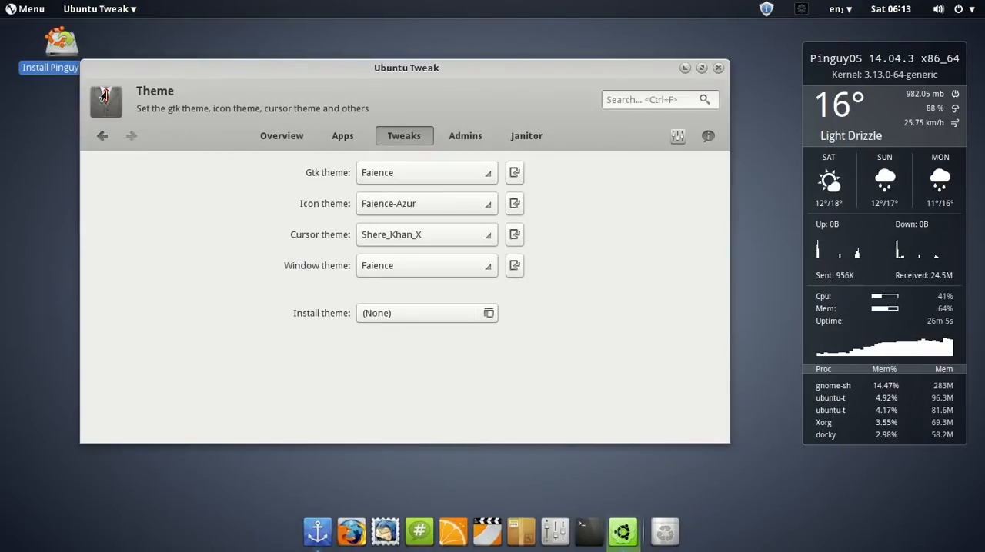
# - Browse the application menu's System Settings, Internet, System Tools and Graphics categories
pyautogui.click(26, 10)
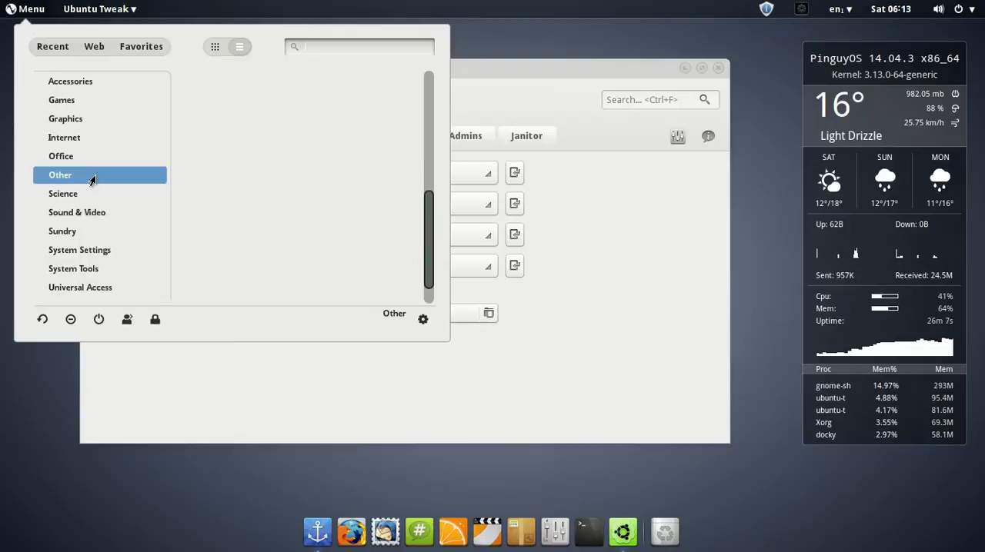
pyautogui.moveTo(105, 194)
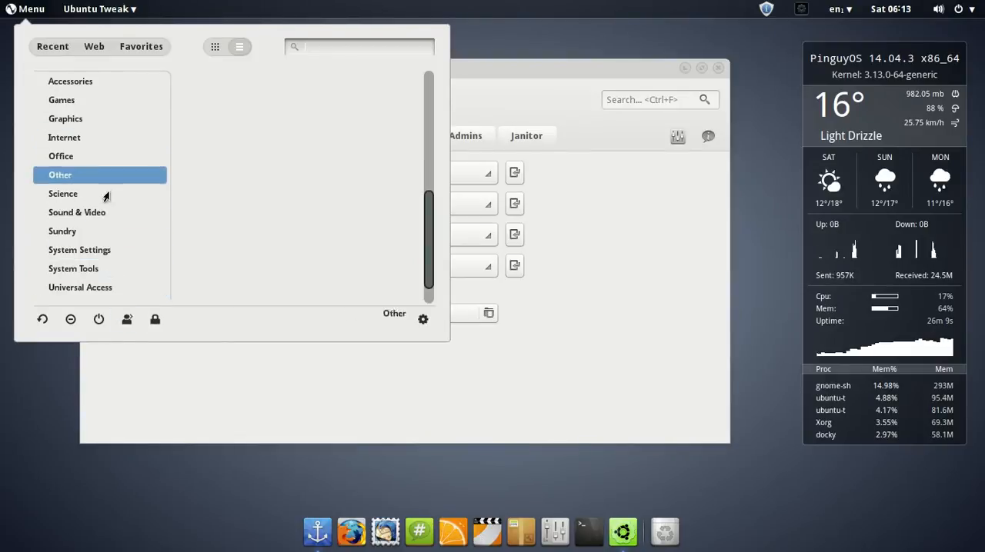
pyautogui.moveTo(126, 320)
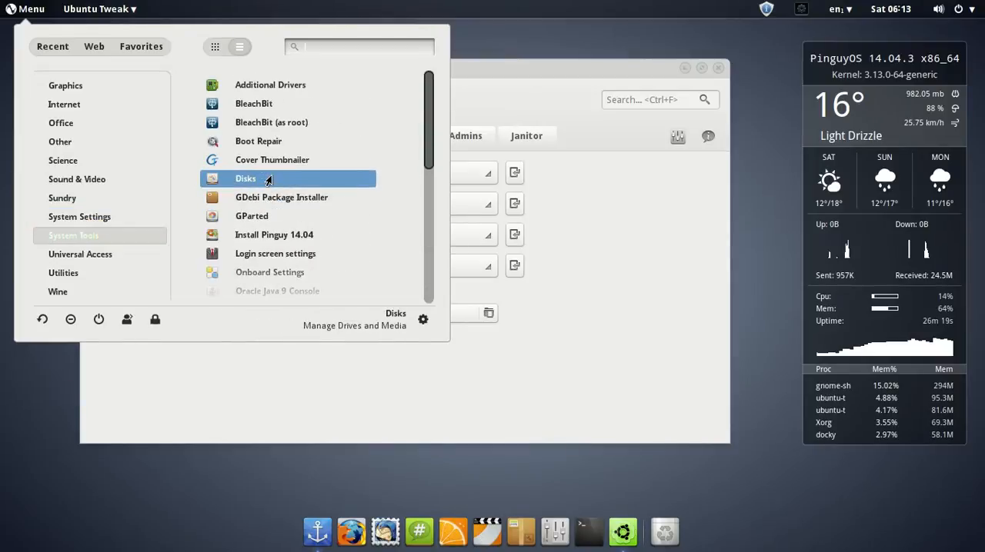
pyautogui.click(80, 216)
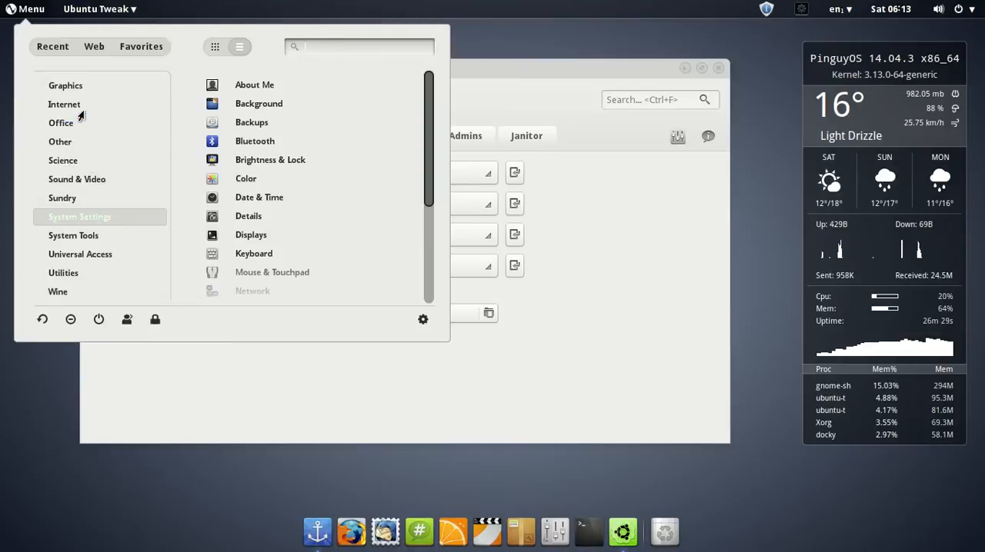
pyautogui.click(65, 105)
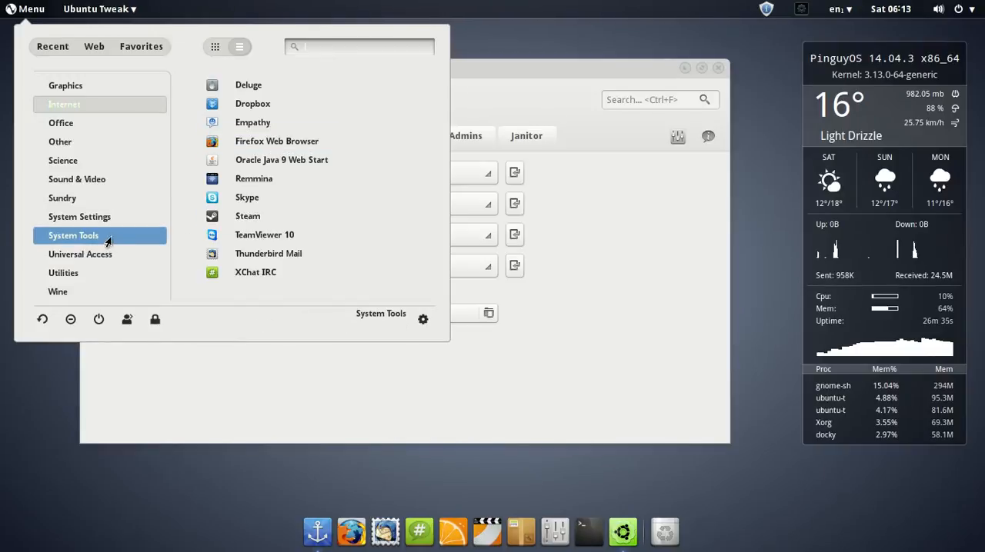
pyautogui.click(74, 235)
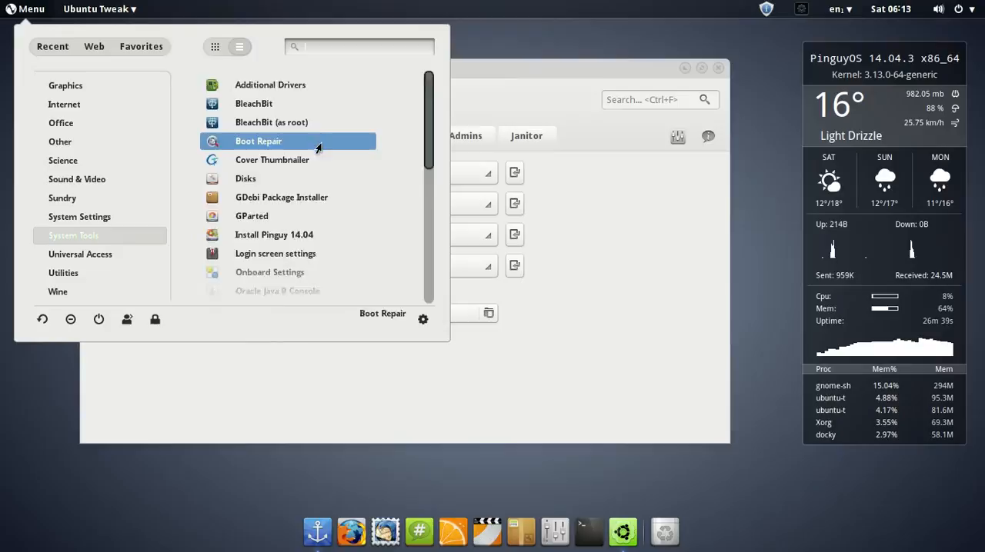
pyautogui.scroll(-3)
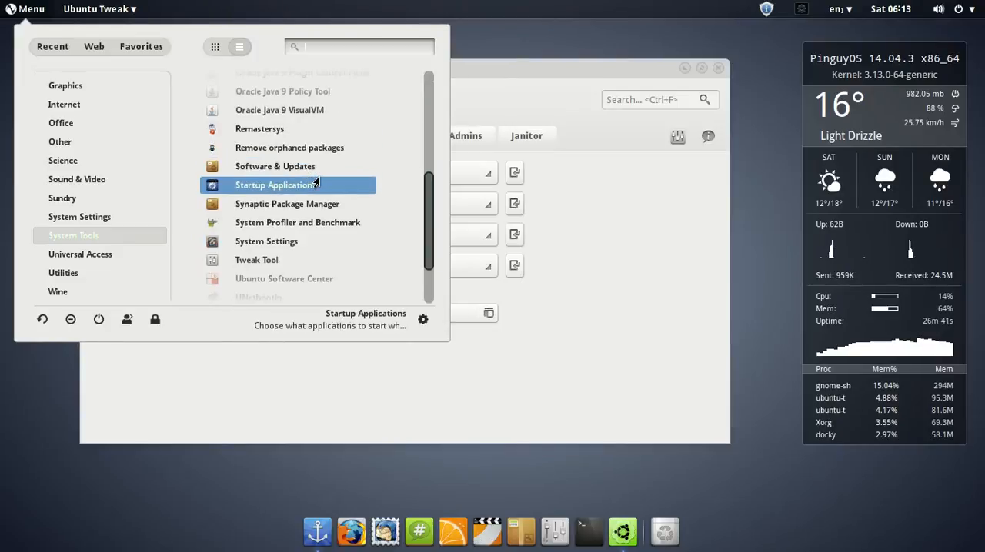
pyautogui.scroll(-3)
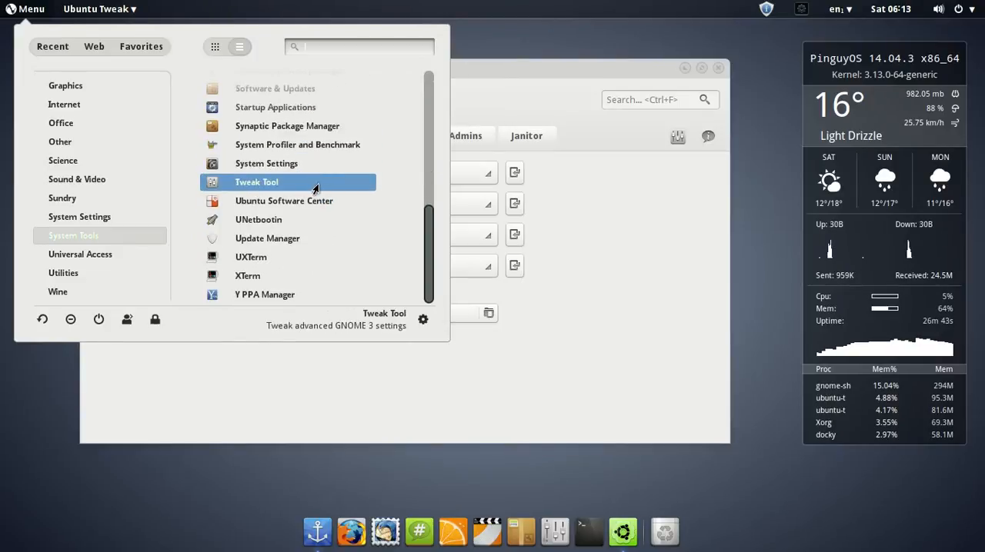
pyautogui.click(80, 215)
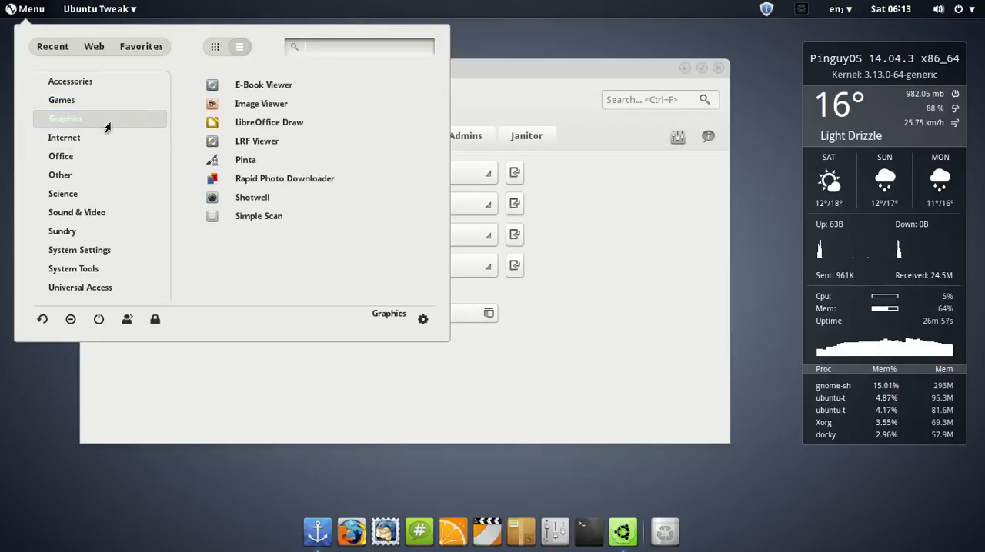
pyautogui.click(70, 82)
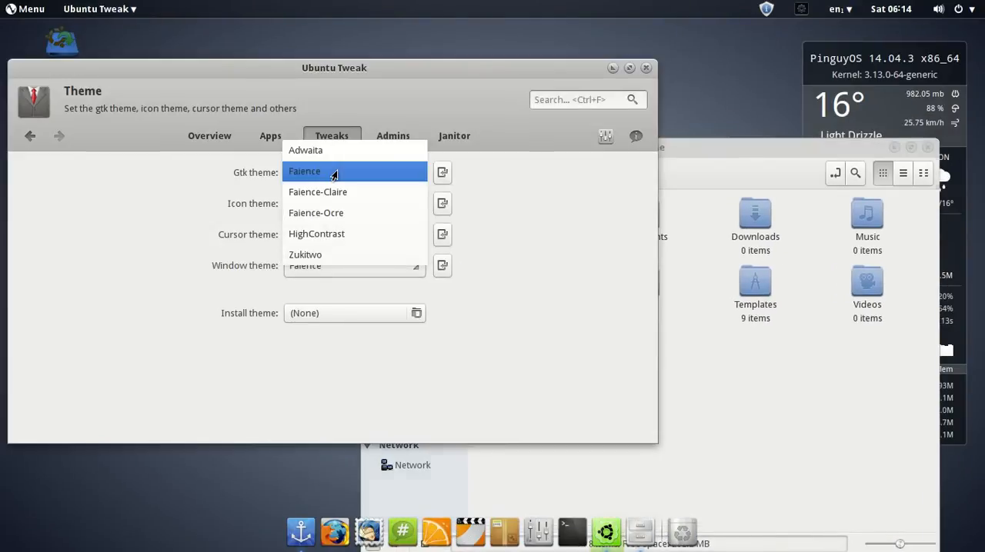
# - Switch the GTK theme to Adwaita, then to Faience-Claire
pyautogui.click(305, 150)
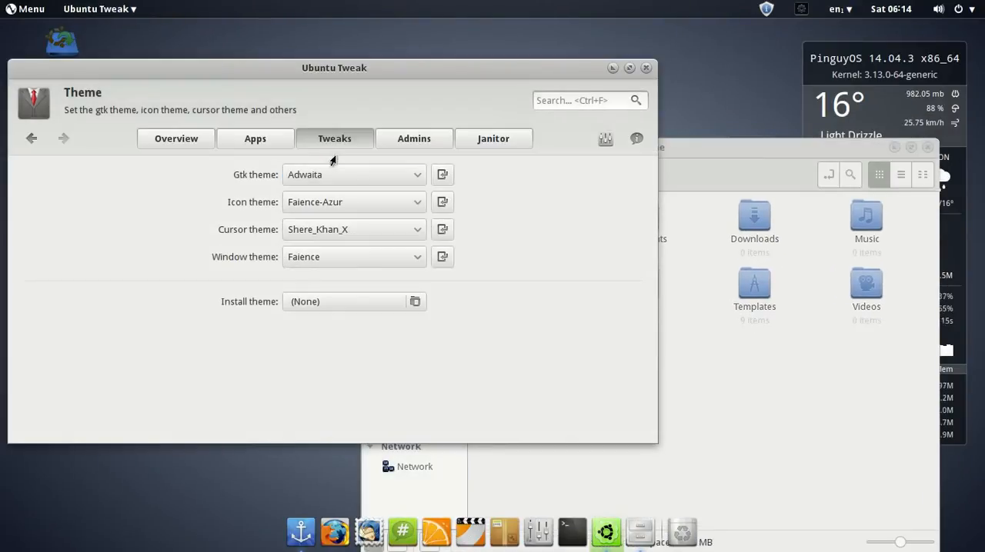
pyautogui.click(353, 173)
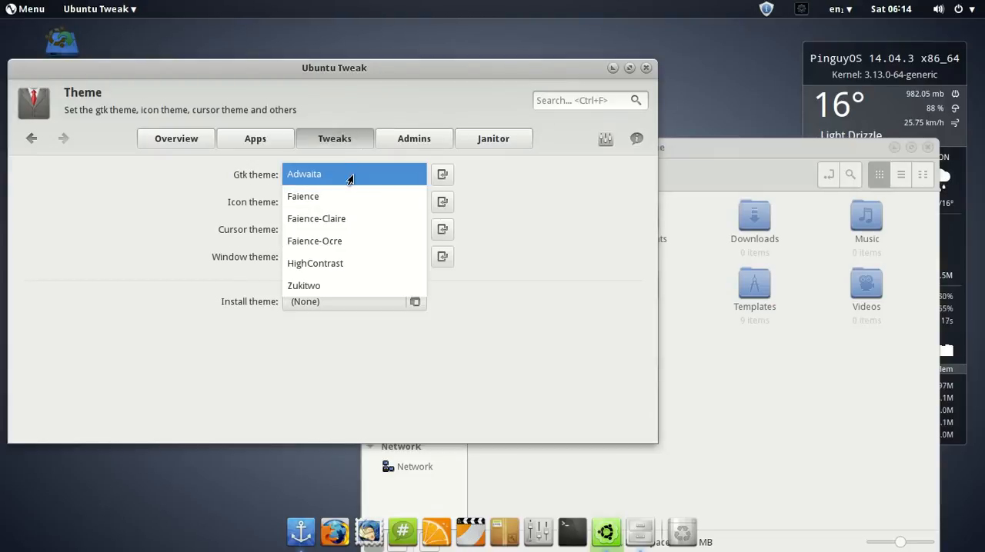
pyautogui.click(315, 219)
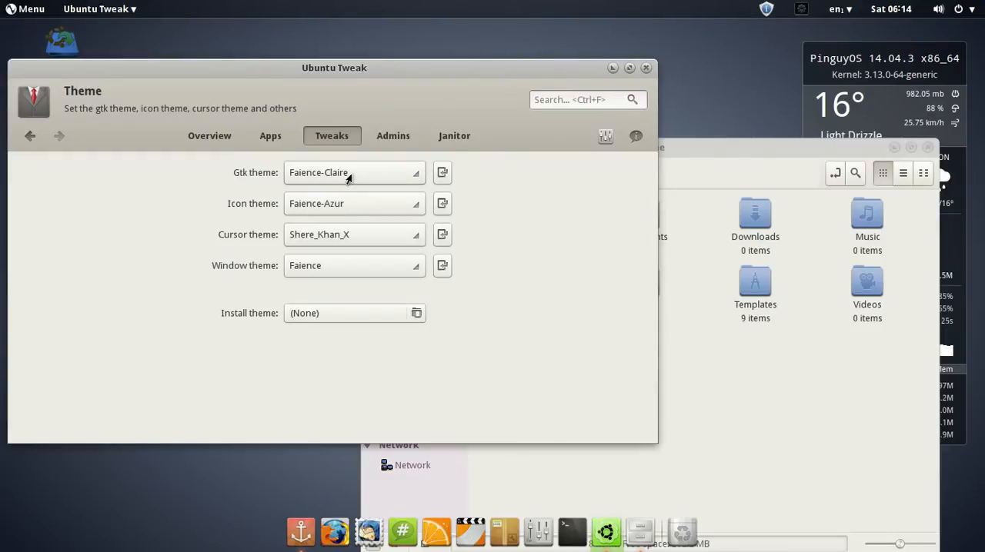
pyautogui.click(354, 172)
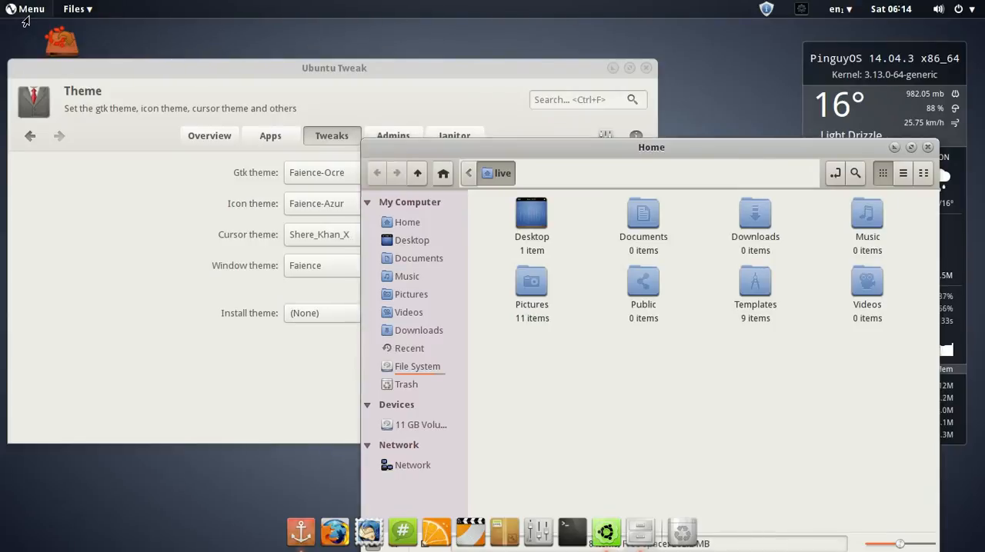
pyautogui.click(31, 9)
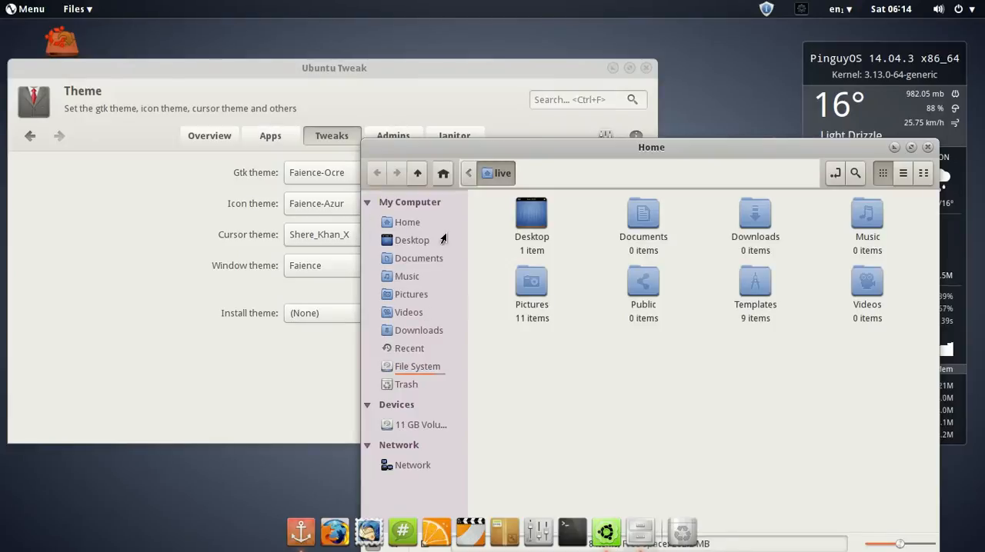
# - Try Zukitwo as the GTK theme, then settle on Faience-Ocre
pyautogui.click(317, 173)
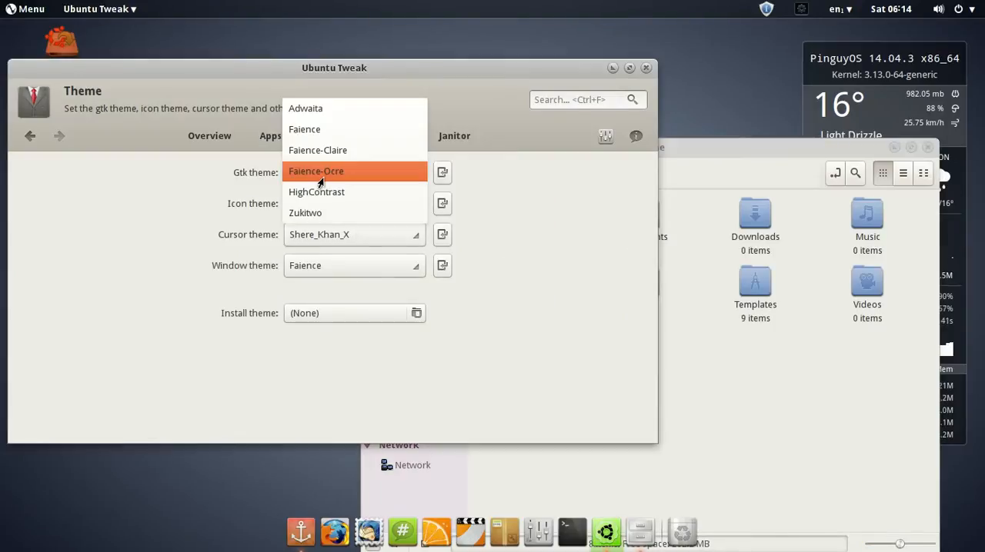
pyautogui.click(305, 212)
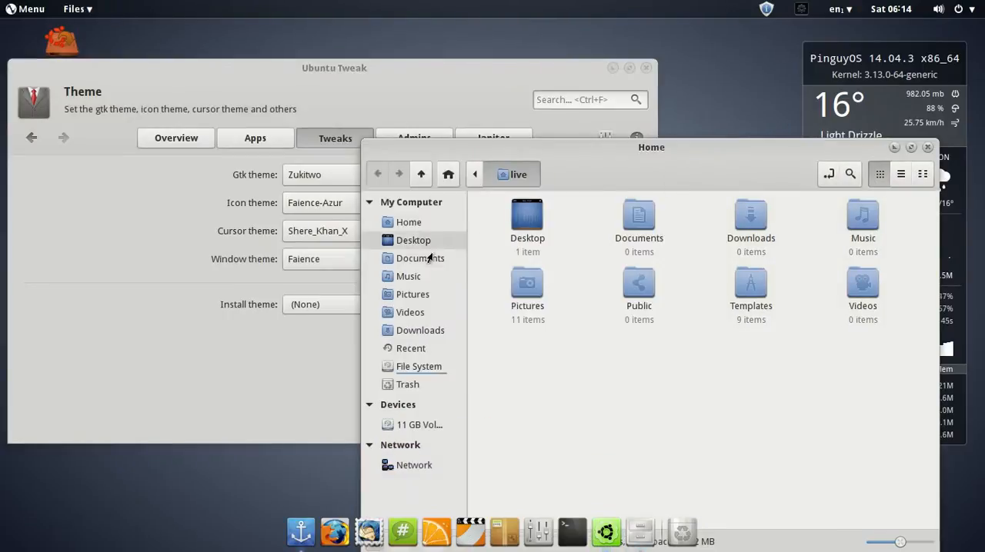
pyautogui.click(354, 174)
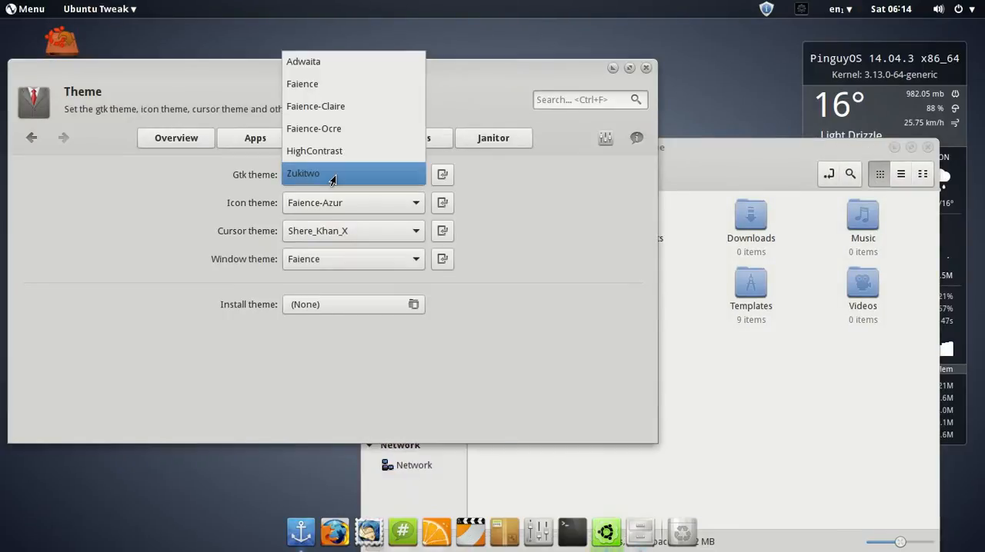
pyautogui.click(314, 129)
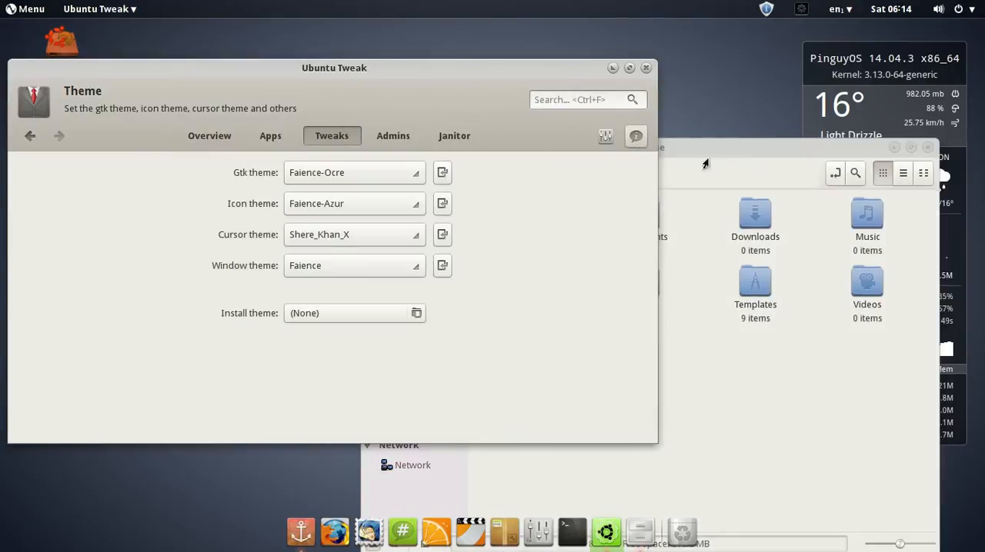
pyautogui.click(354, 173)
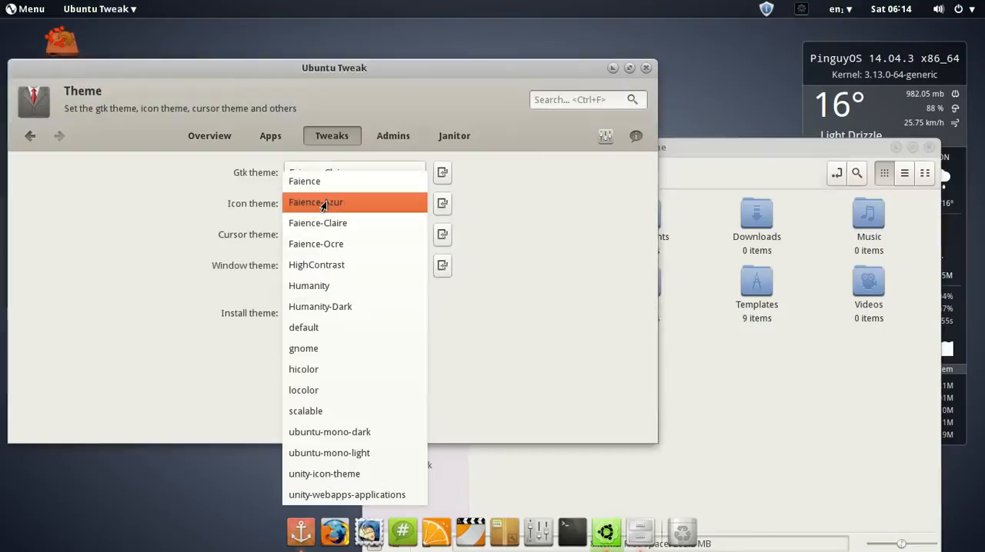
pyautogui.moveTo(331, 287)
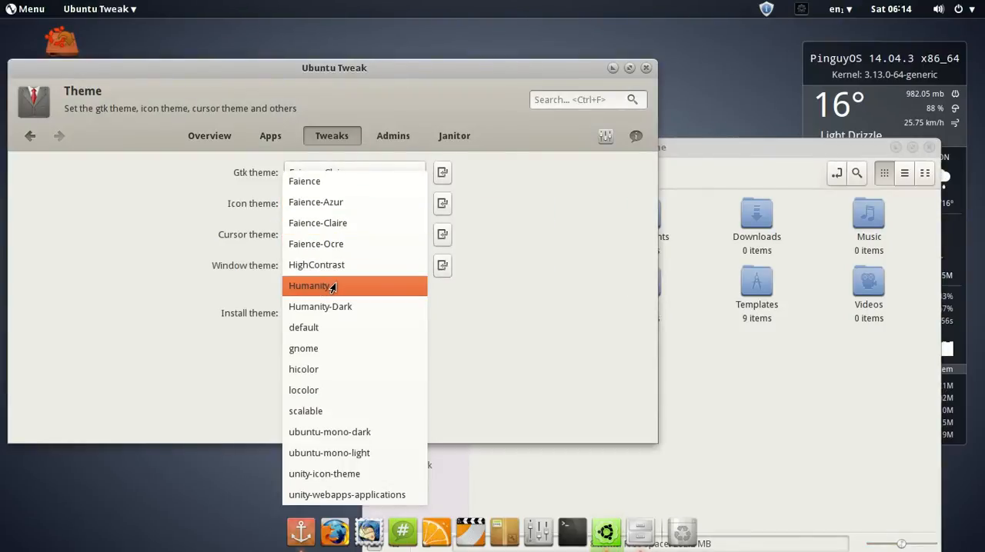
# - Try Humanity and Humanity-Dark as the icon theme, then settle on Faience icons
pyautogui.click(309, 286)
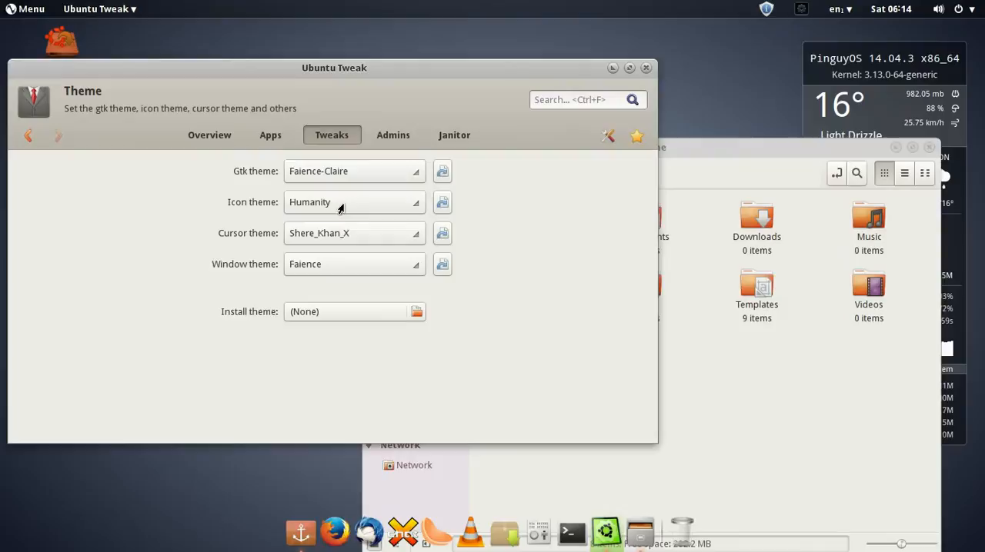
pyautogui.click(354, 202)
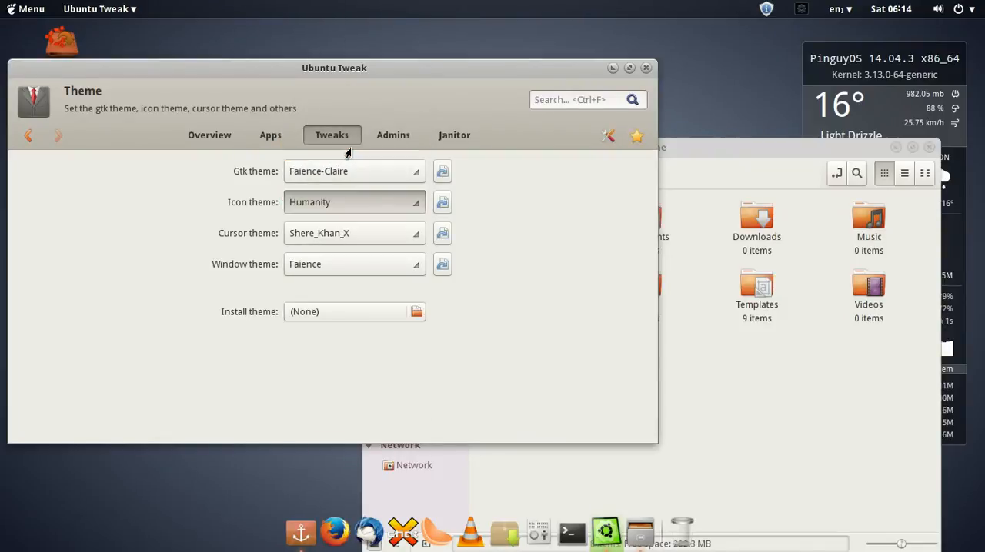
pyautogui.moveTo(385, 146)
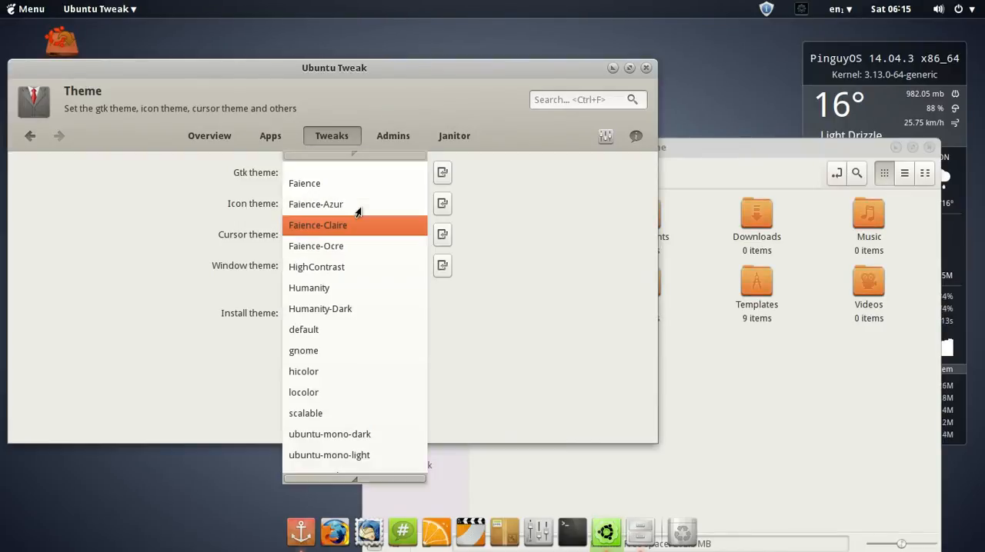
pyautogui.moveTo(320, 308)
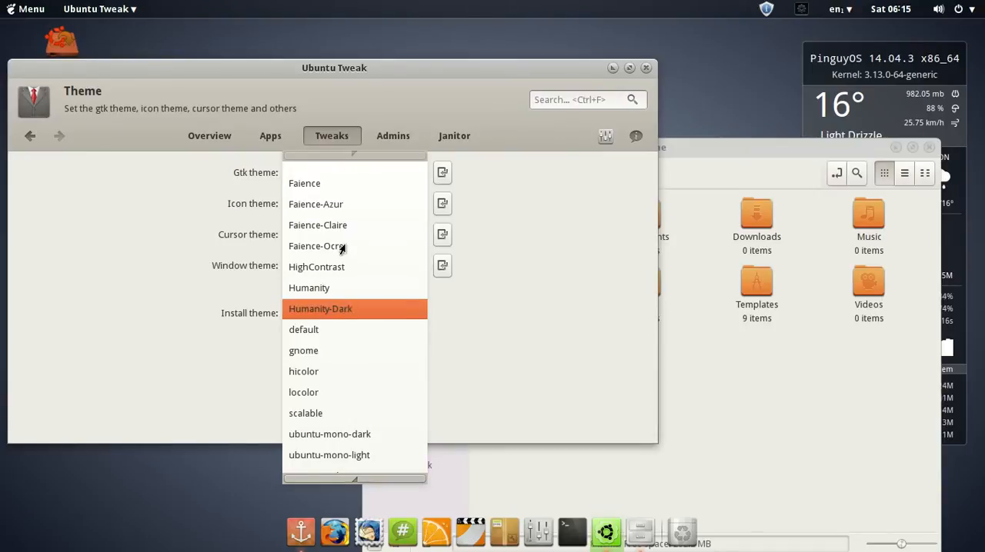
pyautogui.click(320, 308)
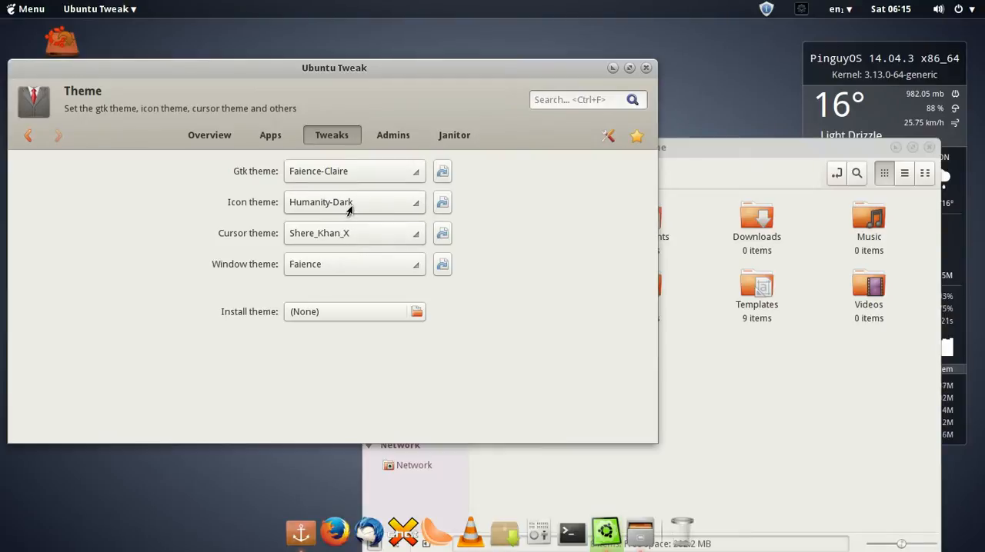
pyautogui.click(354, 202)
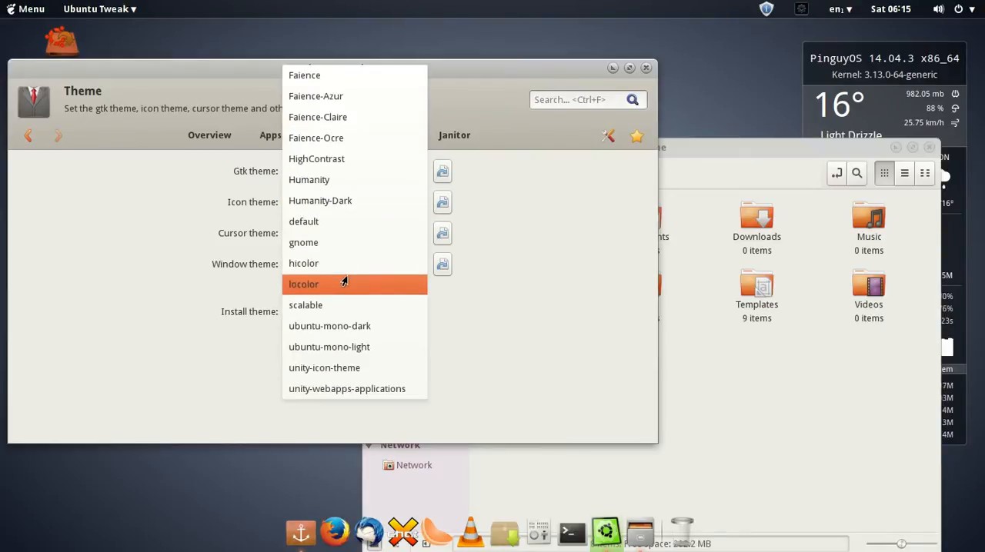
pyautogui.moveTo(308, 179)
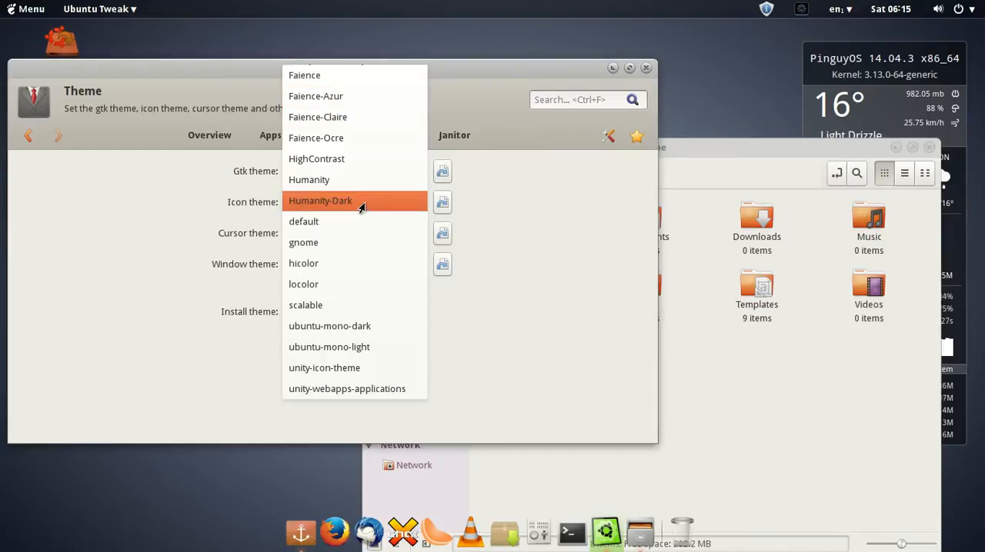
pyautogui.click(320, 200)
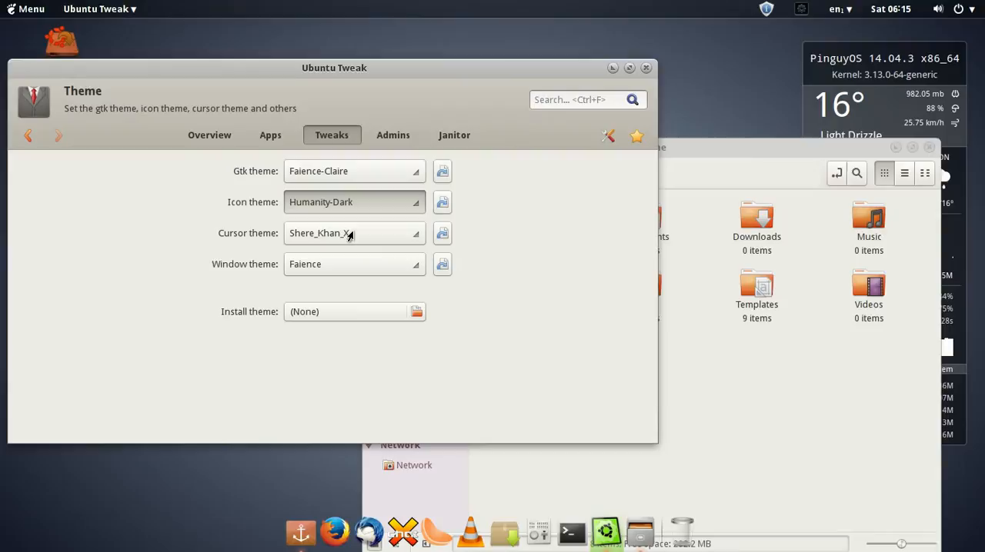
pyautogui.moveTo(400, 203)
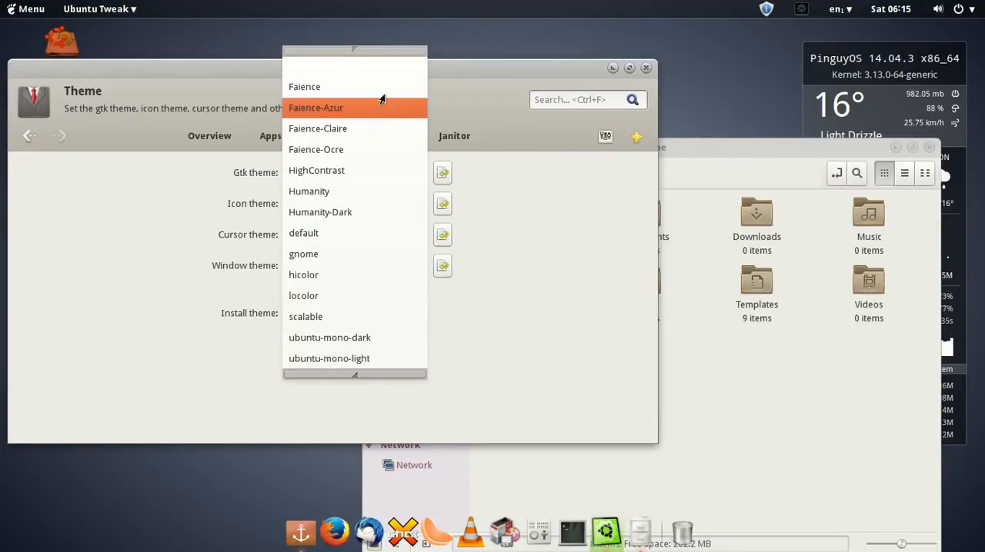
pyautogui.click(317, 130)
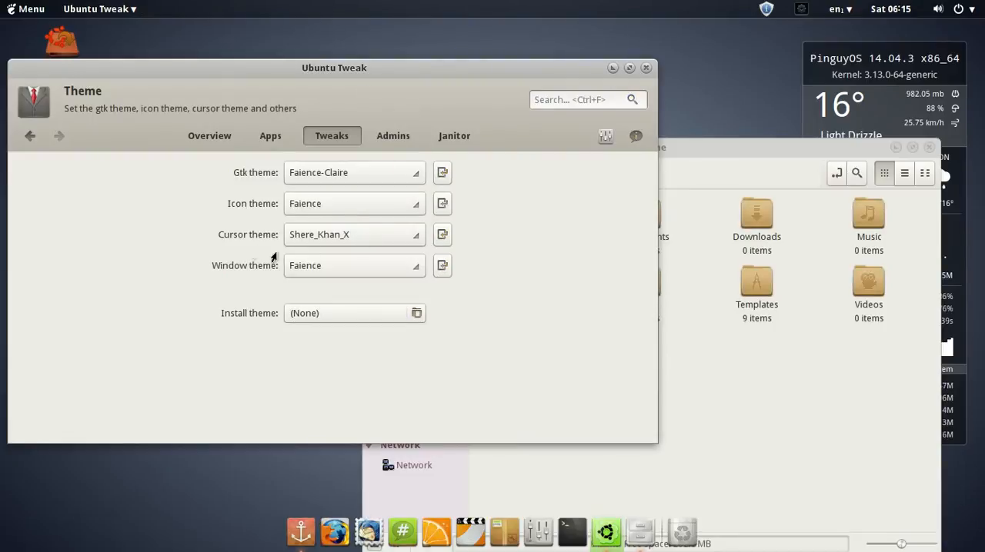
# - Set the cursor theme to redglass, then to handhelds
pyautogui.click(354, 173)
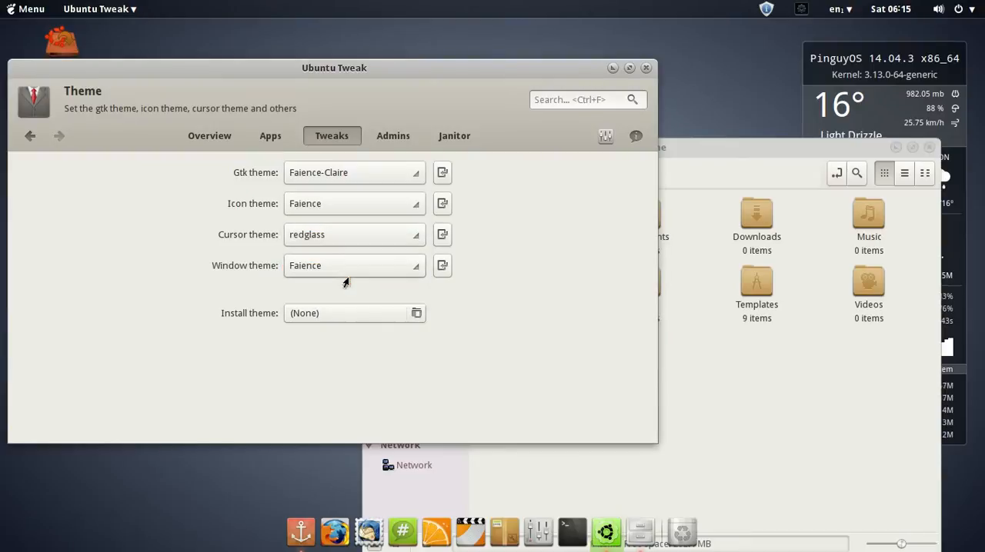
pyautogui.moveTo(379, 245)
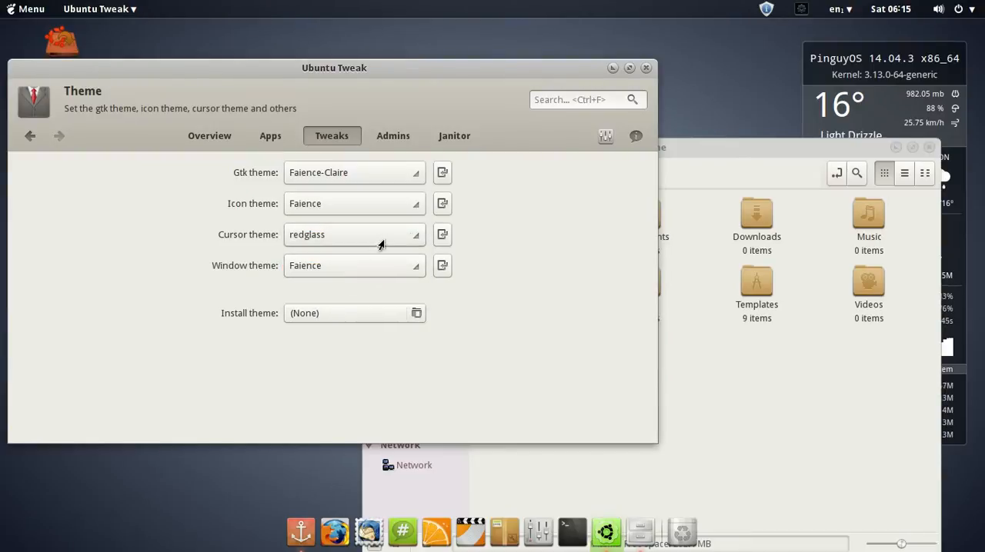
pyautogui.click(354, 234)
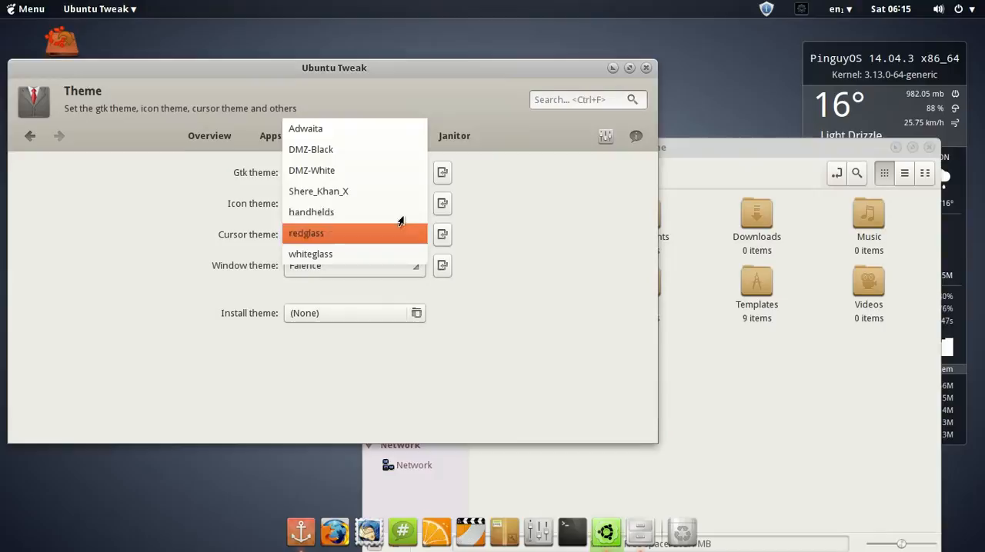
pyautogui.click(354, 264)
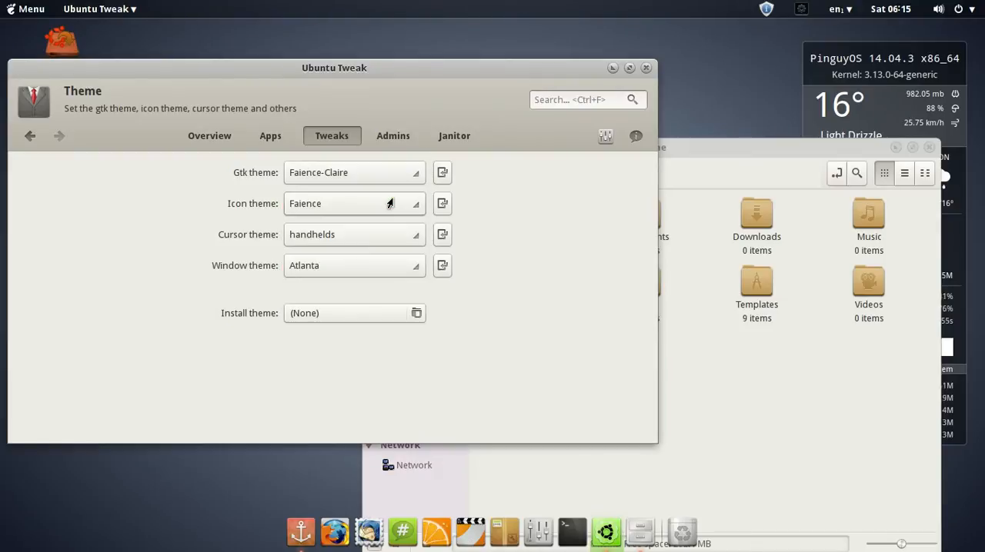
# - Try Atlanta and Metabox window borders, settle on Zukitwo, then go to Admins
pyautogui.click(334, 68)
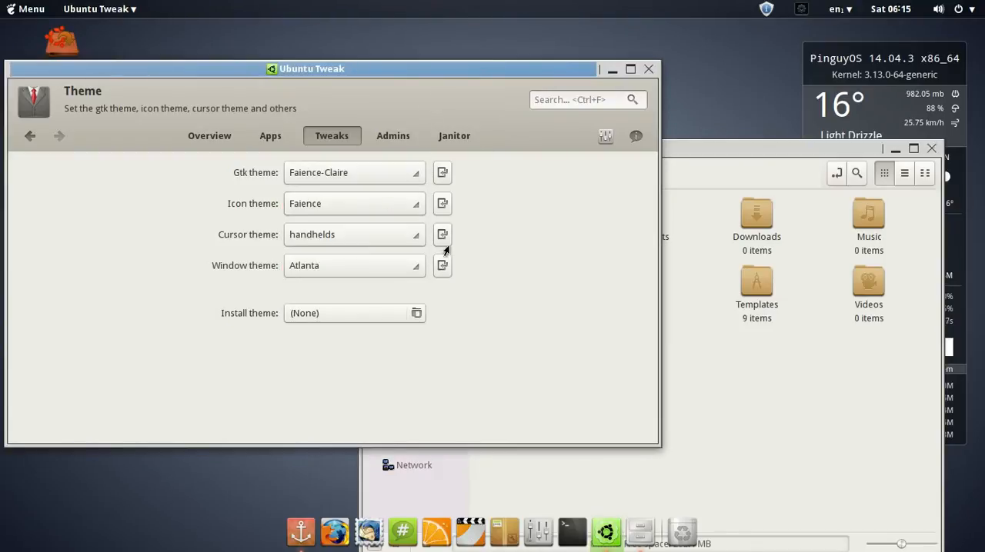
pyautogui.click(352, 203)
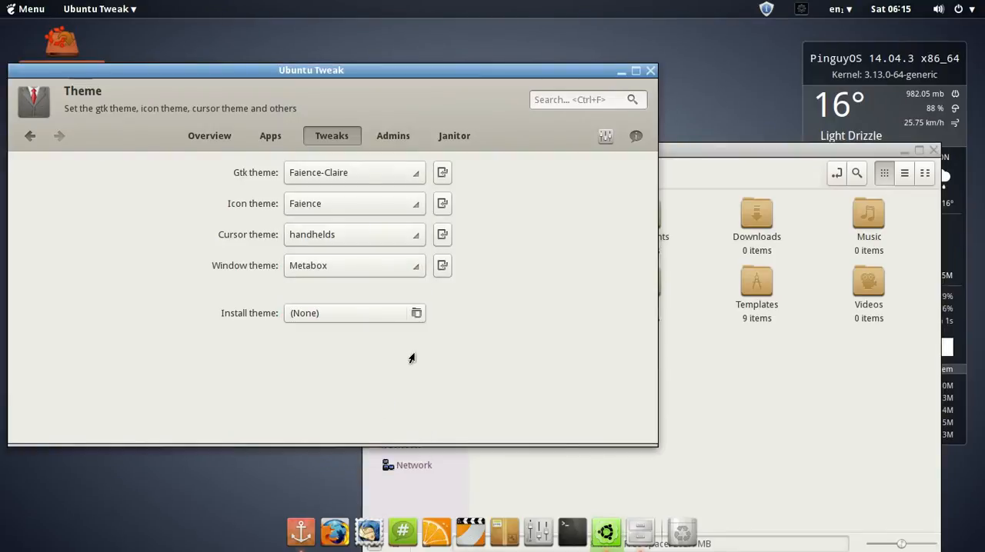
pyautogui.click(354, 265)
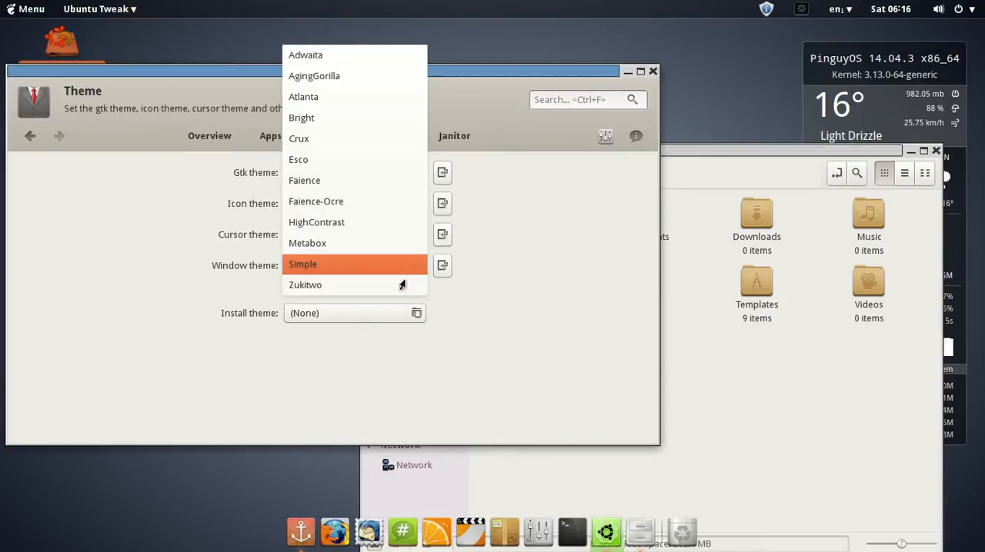
pyautogui.click(304, 285)
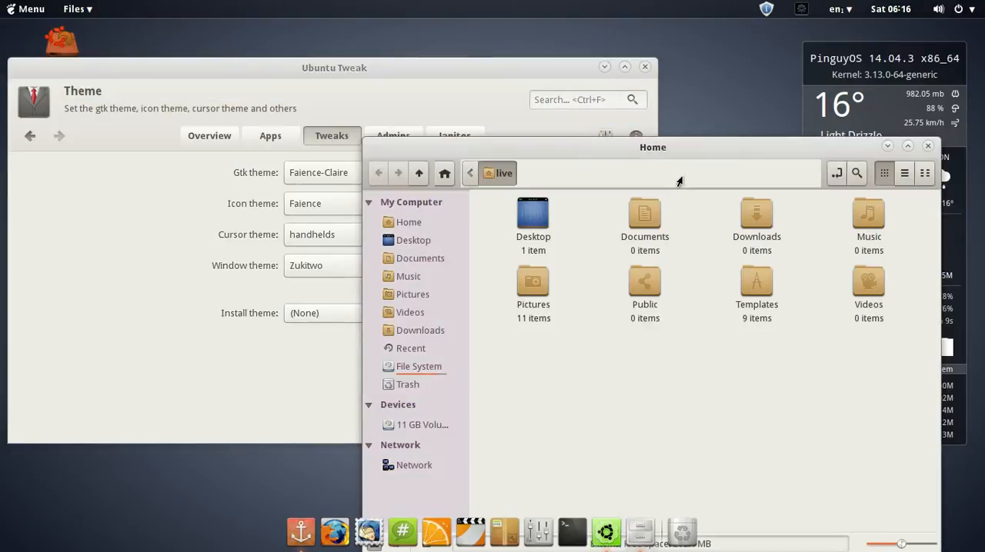
pyautogui.click(394, 136)
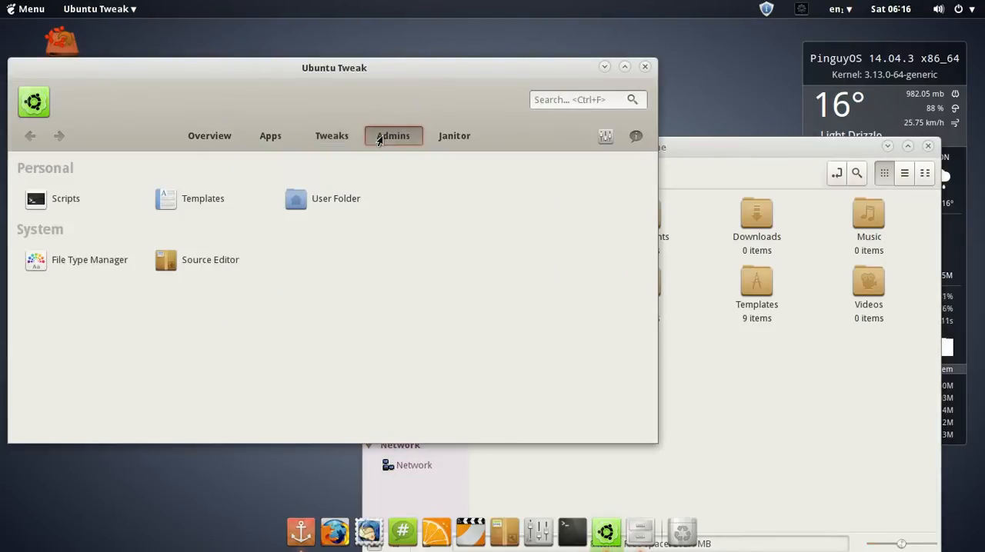
pyautogui.moveTo(454, 136)
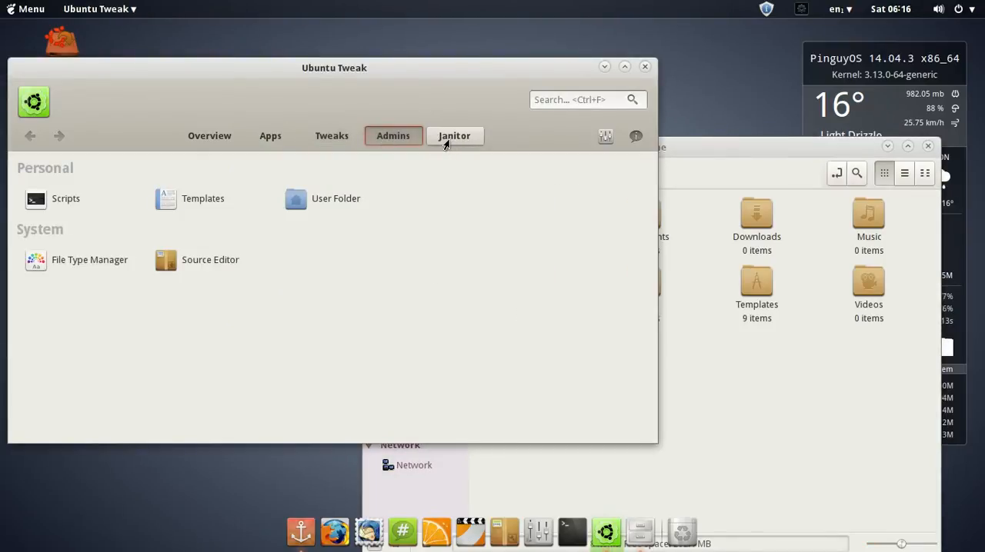
# - View the Janitor section before closing Ubuntu Tweak
pyautogui.click(454, 135)
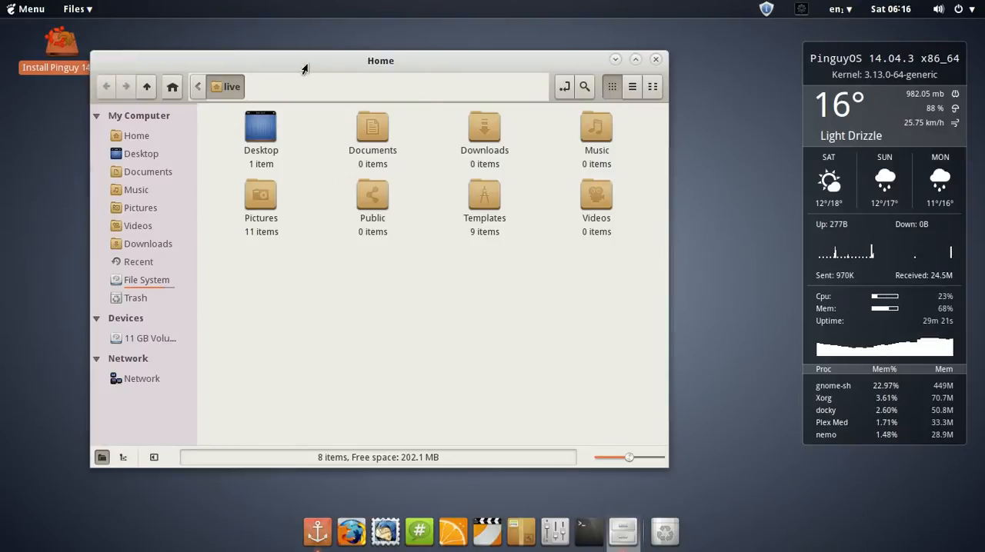
# - Close the Home window, relaunch Files from the menu, then close it again
pyautogui.moveTo(380, 60); pyautogui.dragTo(414, 71)
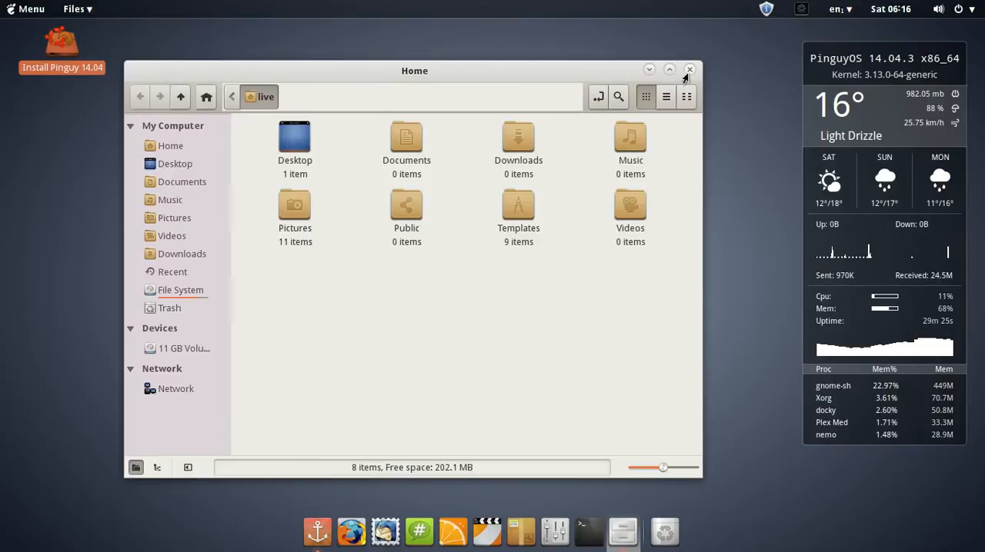
pyautogui.click(689, 69)
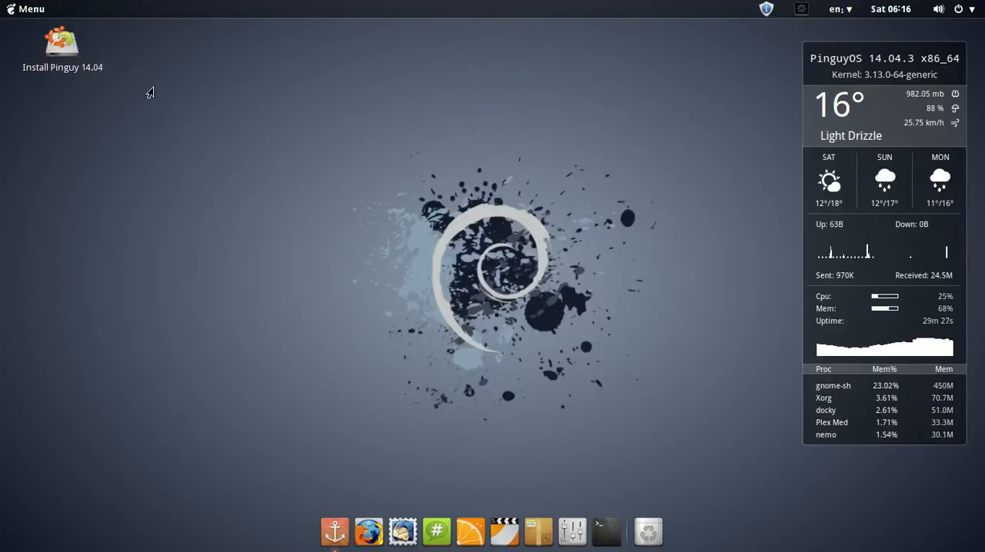
pyautogui.click(28, 9)
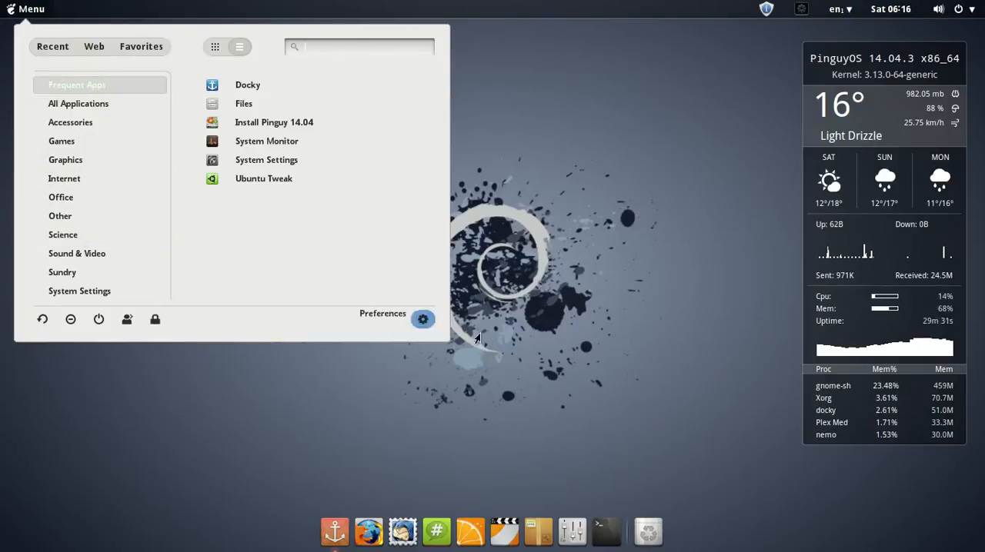
pyautogui.moveTo(266, 158)
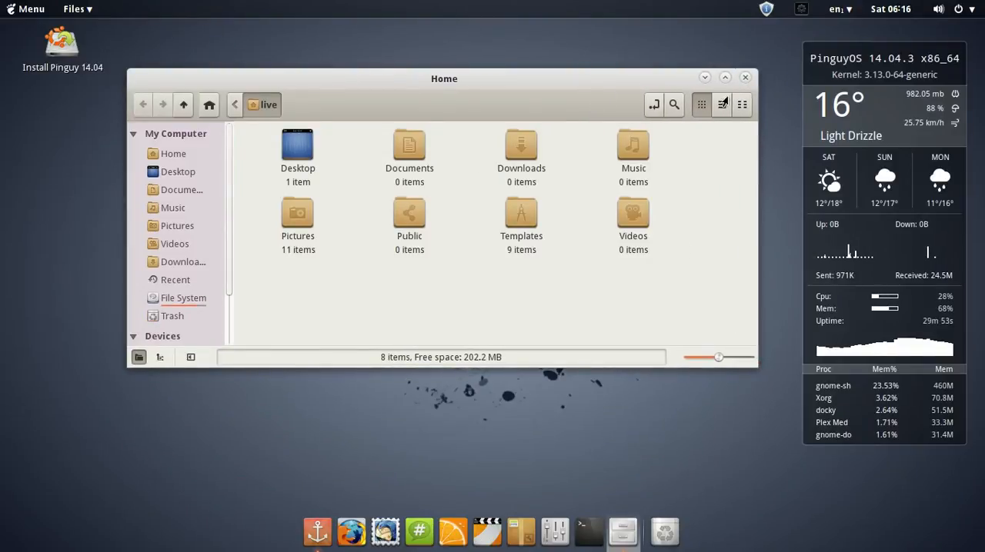
pyautogui.click(743, 77)
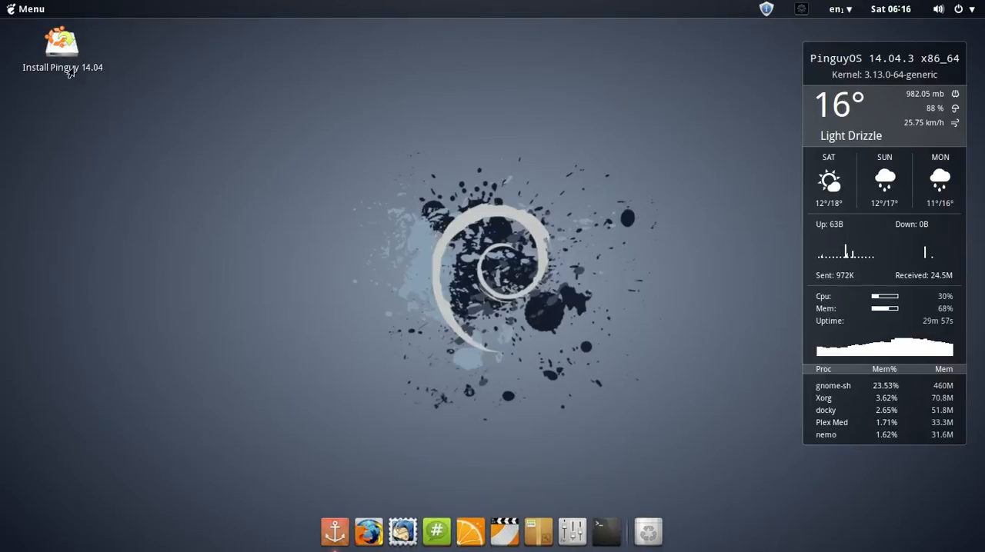
# - Bring up Docky Settings on its Docks tab from the dock
pyautogui.click(27, 10)
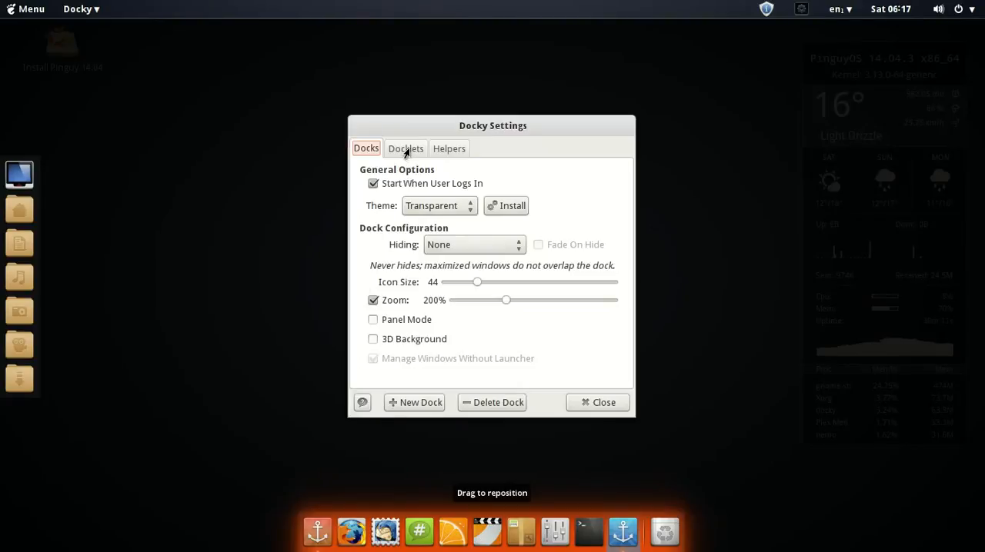
# - Enable the Workspace Switcher docklet from the Docklets list and close Docky Settings
pyautogui.click(407, 148)
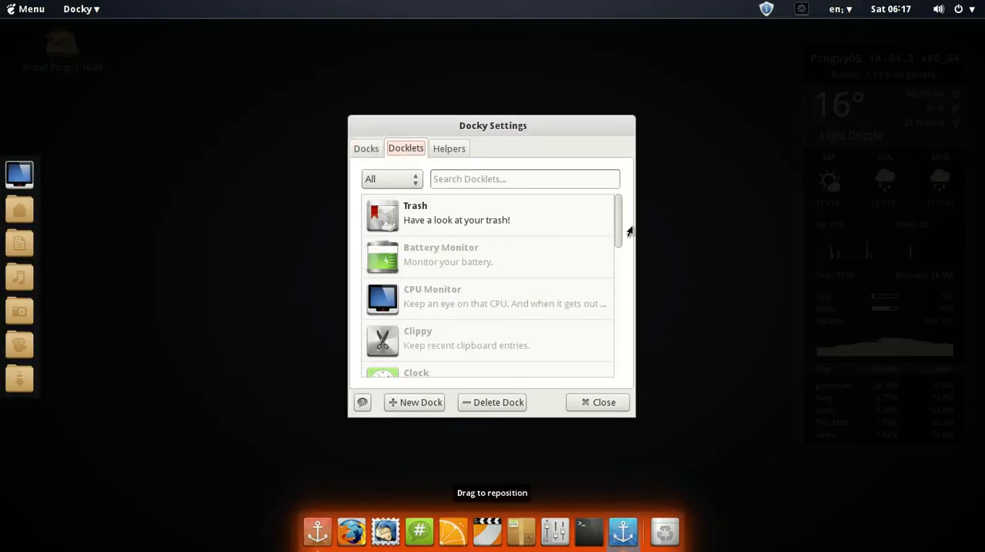
pyautogui.scroll(-3)
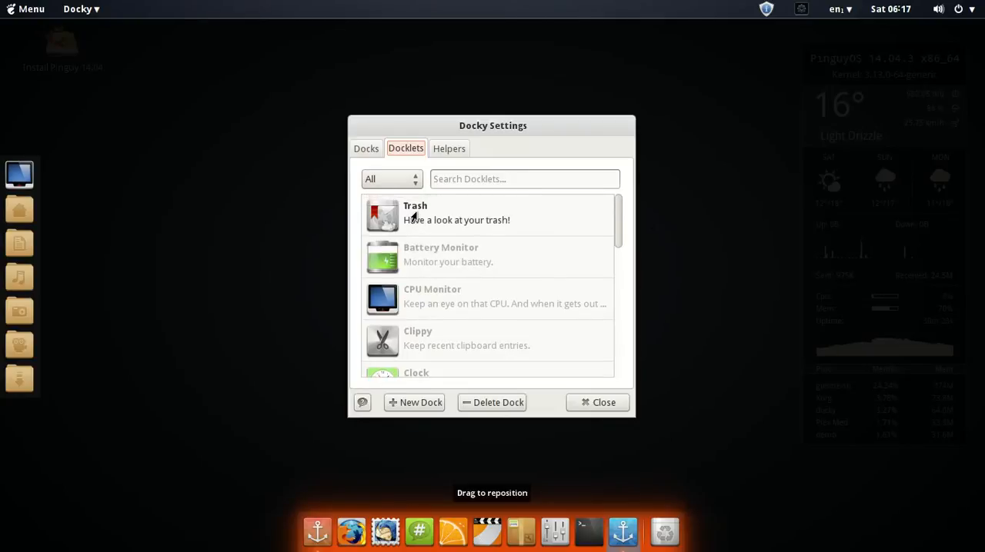
pyautogui.scroll(-3)
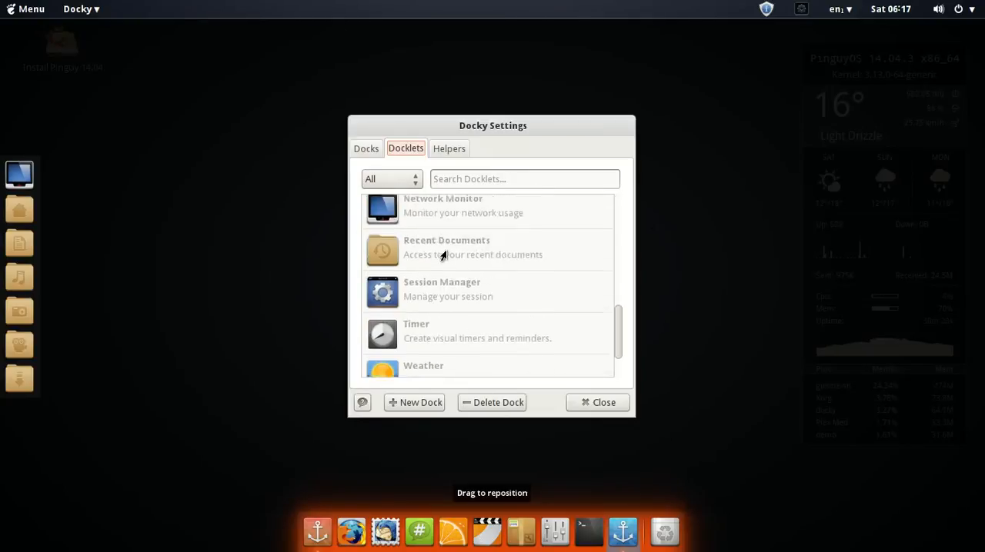
pyautogui.scroll(-3)
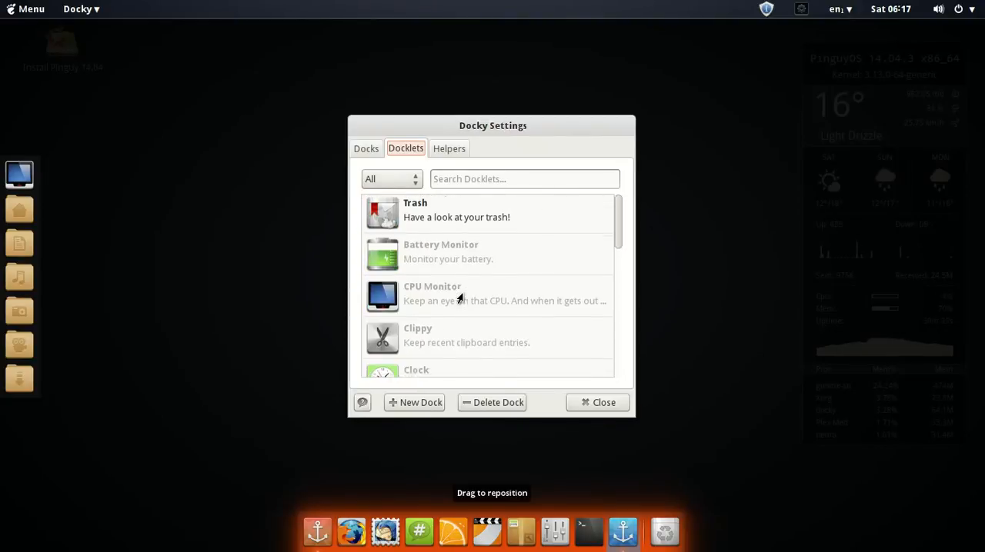
pyautogui.scroll(-3)
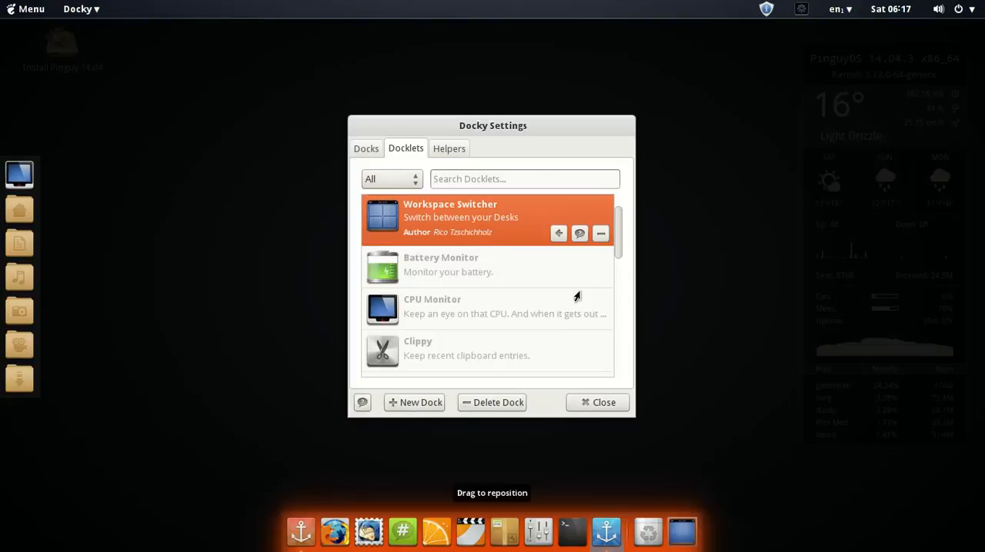
pyautogui.click(597, 403)
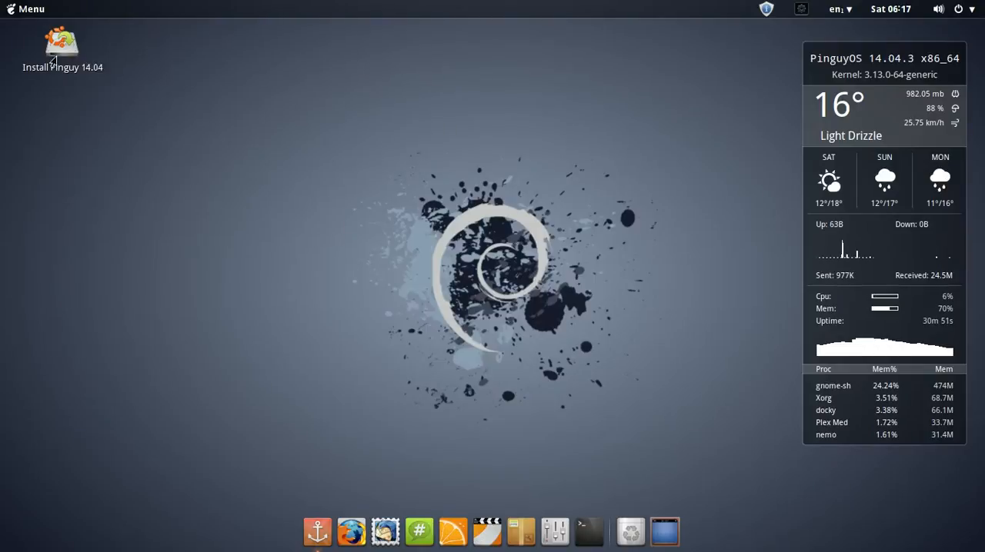
# - Launch the Files (Nemo) manager from Menu > Accessories onto the Home folder
pyautogui.click(28, 9)
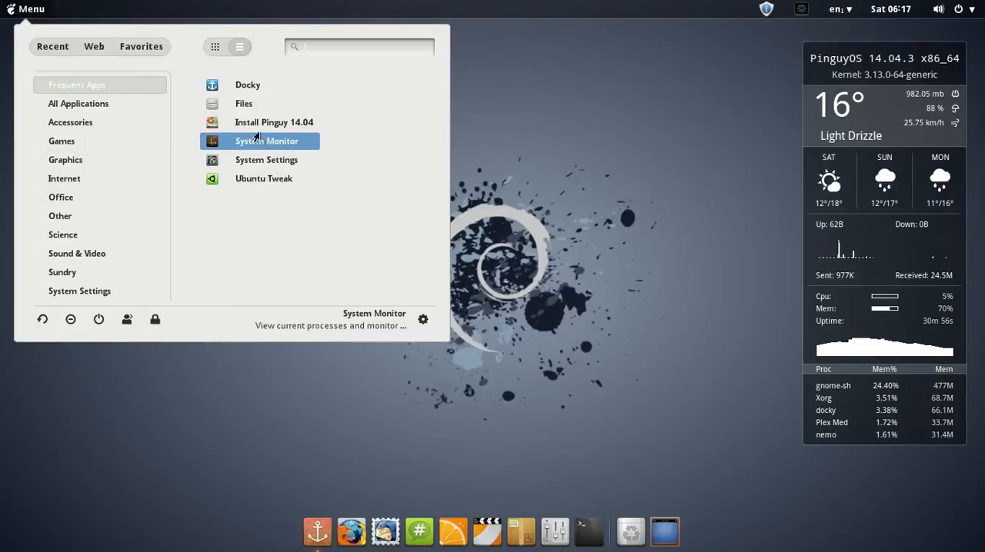
pyautogui.click(71, 122)
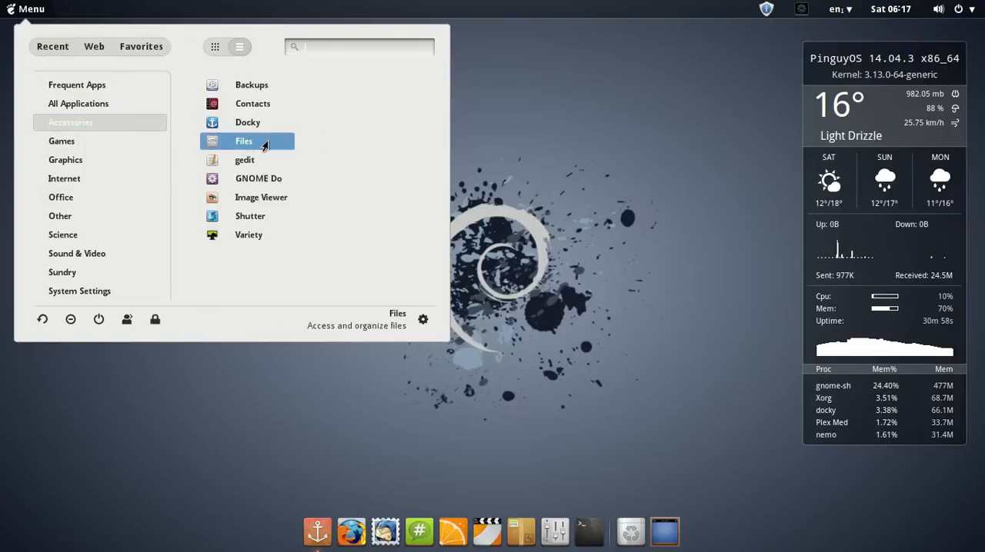
pyautogui.moveTo(166, 130)
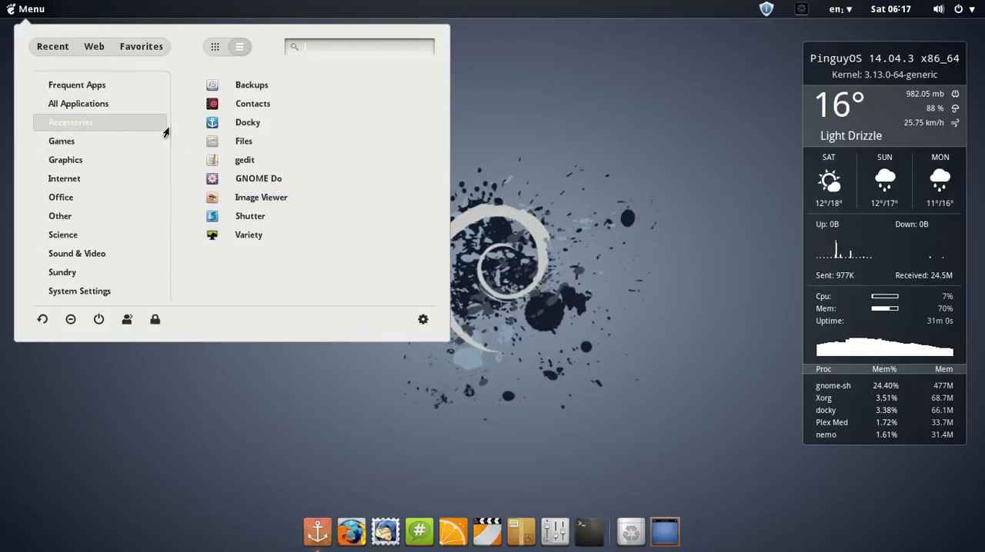
pyautogui.click(239, 109)
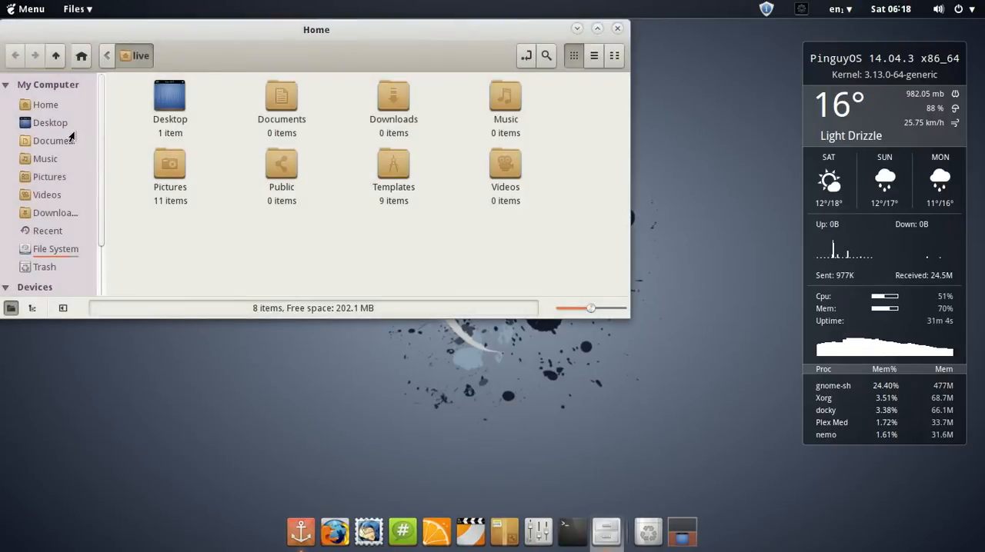
# - Browse from File System root into /usr/share
pyautogui.click(56, 250)
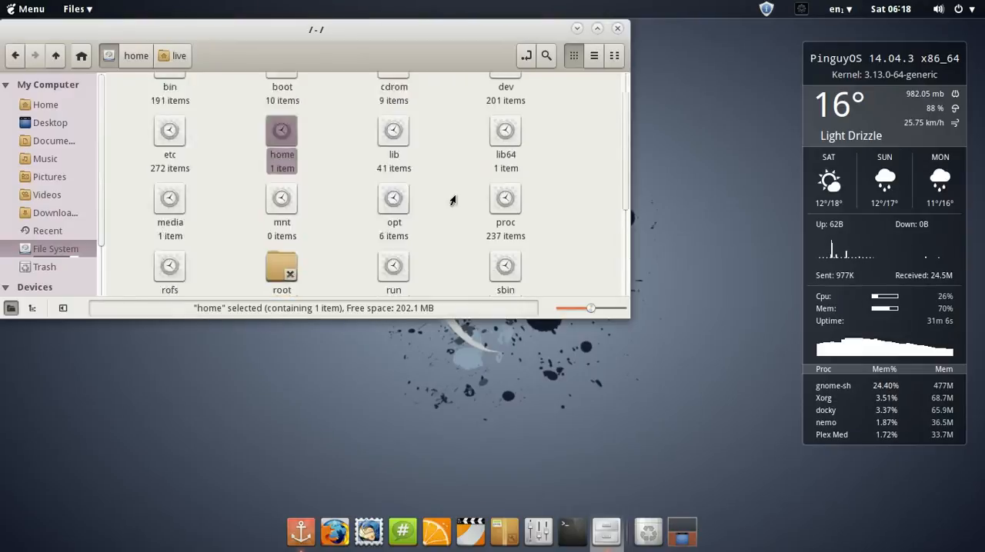
pyautogui.scroll(-3)
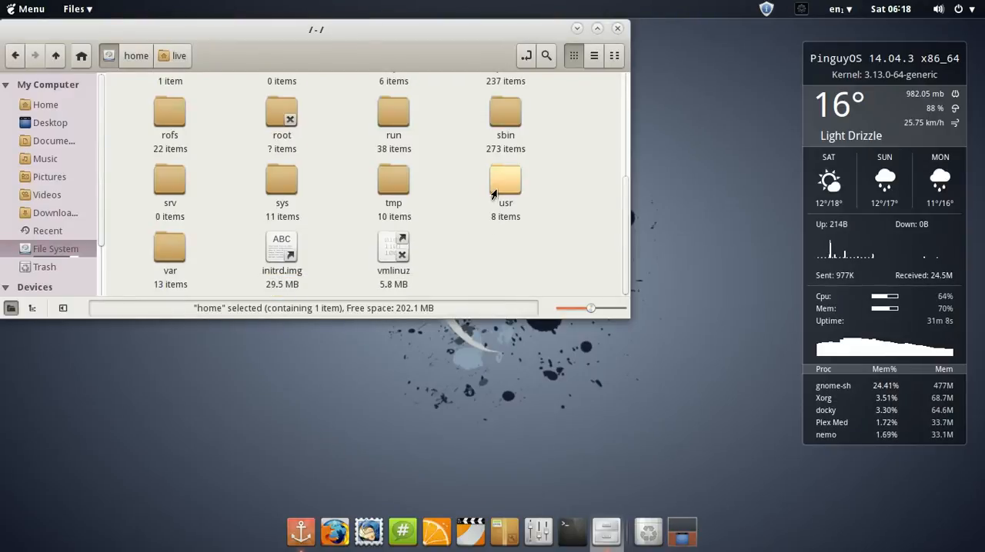
pyautogui.doubleClick(504, 181)
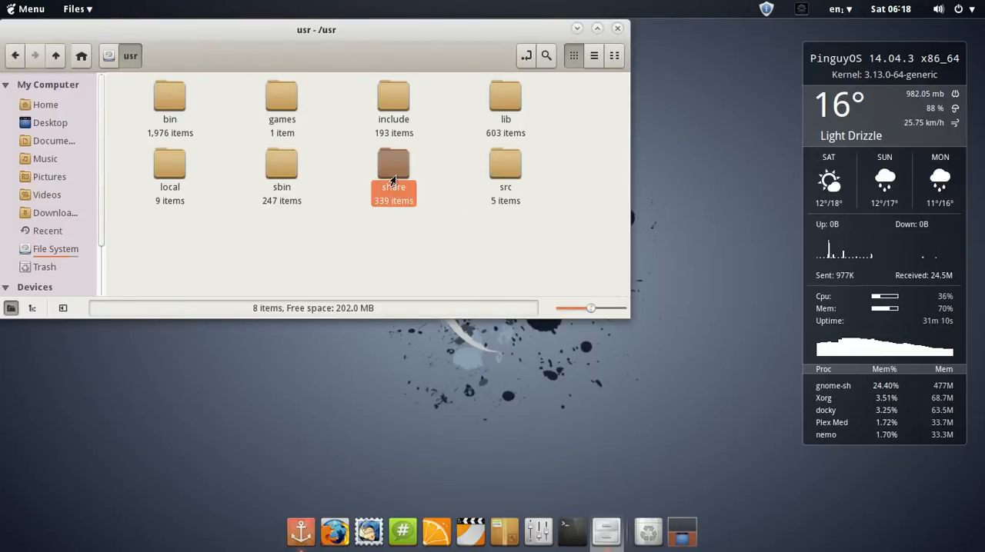
pyautogui.doubleClick(394, 163)
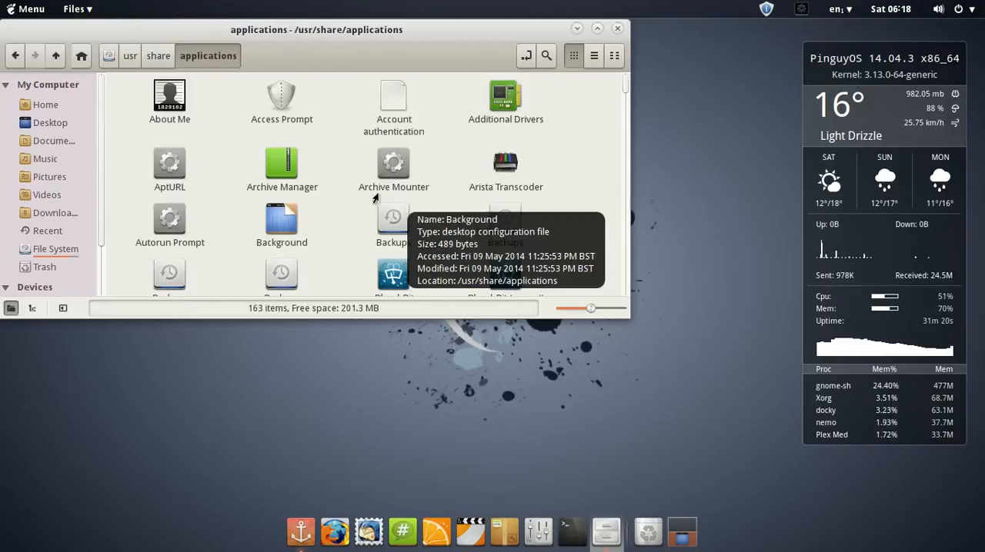
# - In the applications folder, launch Brasero to its new-project chooser
pyautogui.scroll(-3)
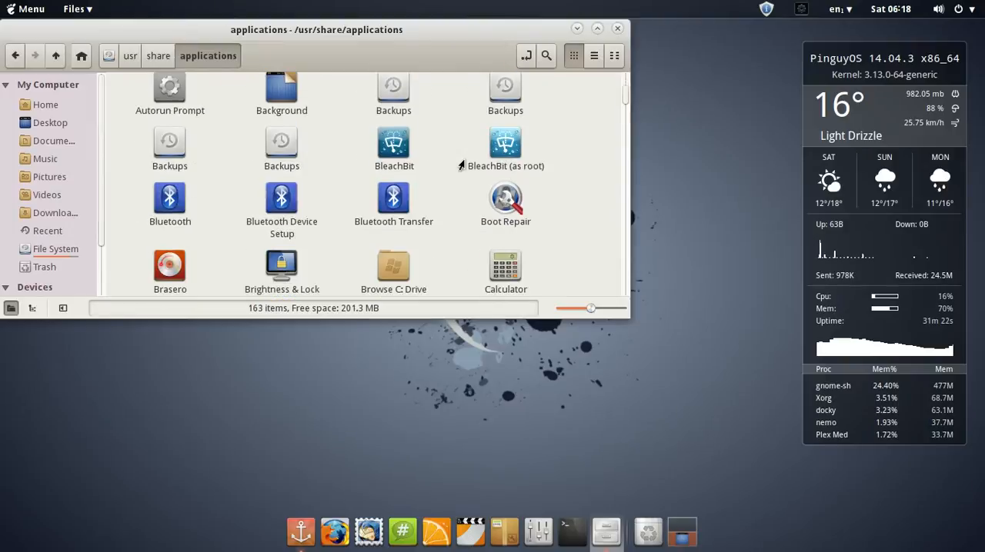
pyautogui.scroll(-3)
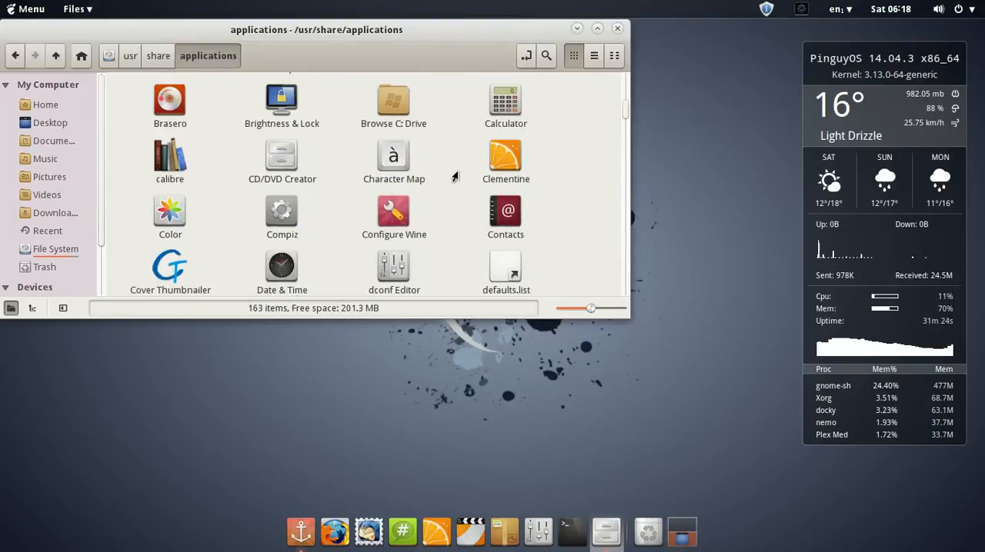
pyautogui.click(169, 105)
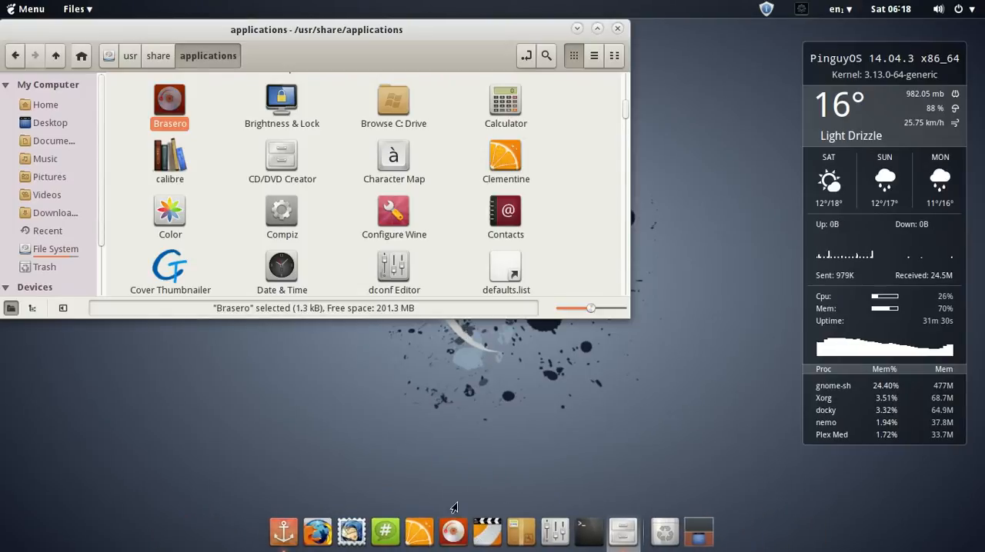
pyautogui.moveTo(529, 391)
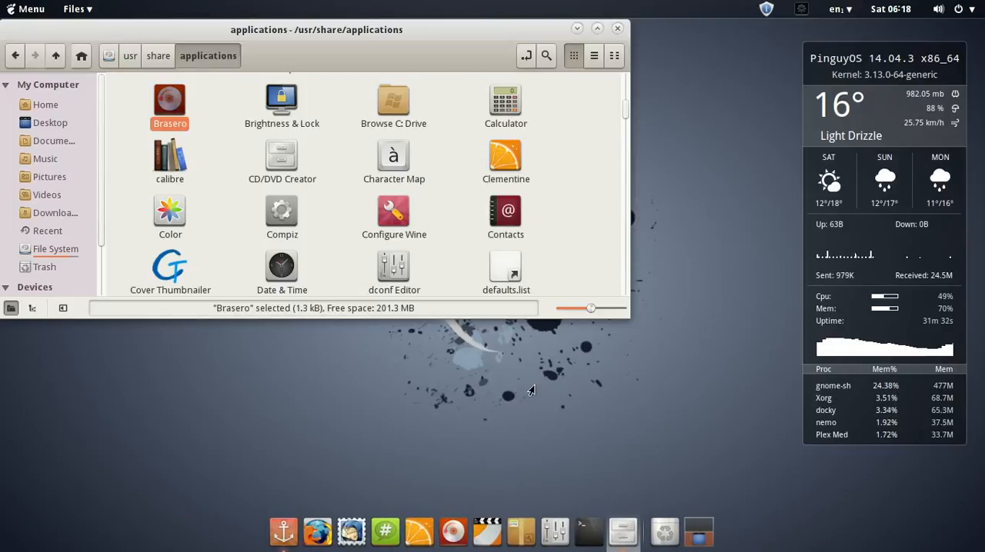
pyautogui.doubleClick(170, 100)
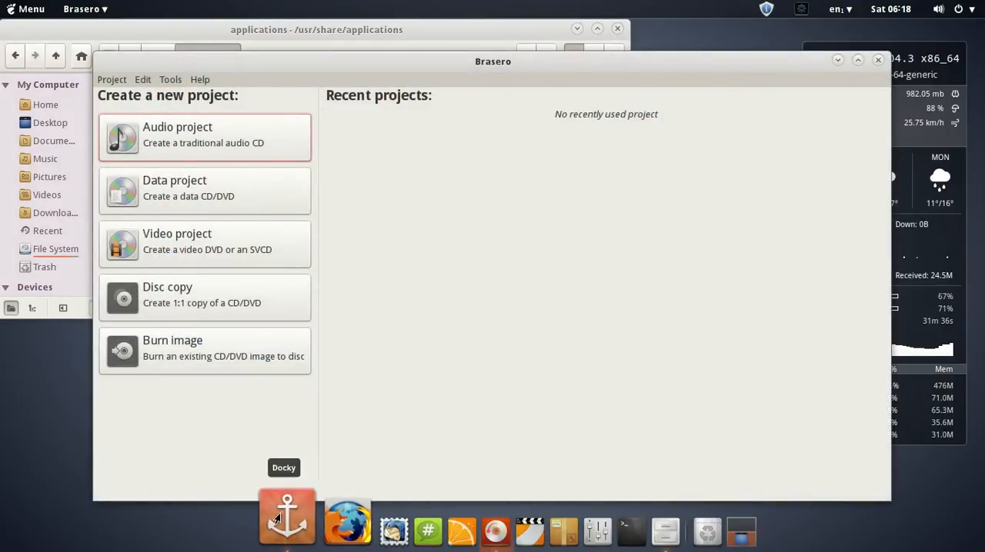
# - In Docky Settings, preview the Smoke and HUD dock themes
pyautogui.click(286, 517)
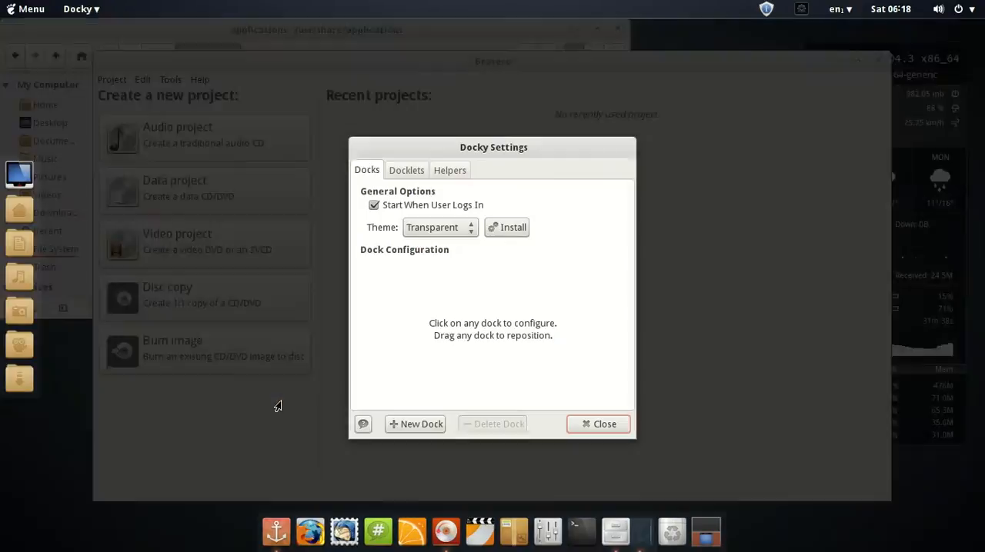
pyautogui.click(406, 169)
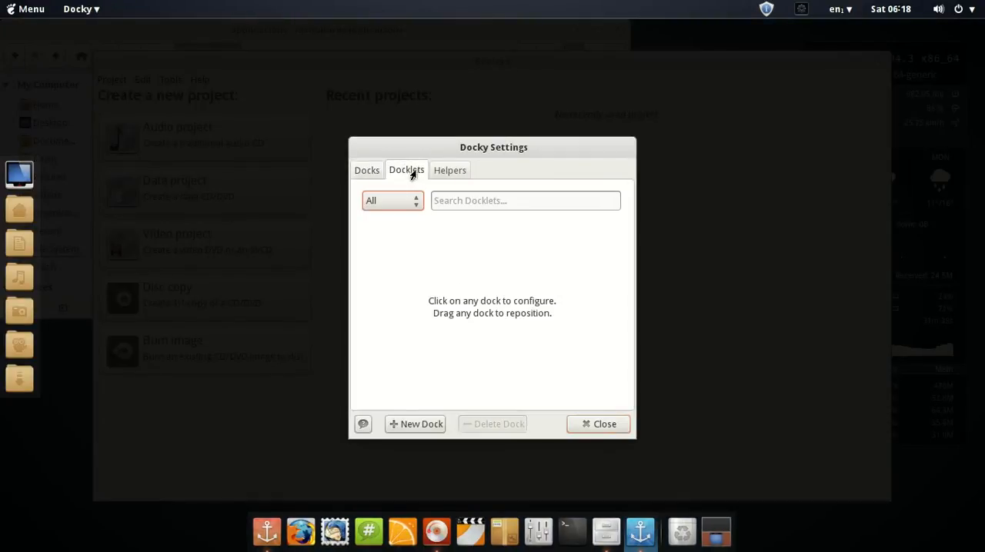
pyautogui.click(367, 169)
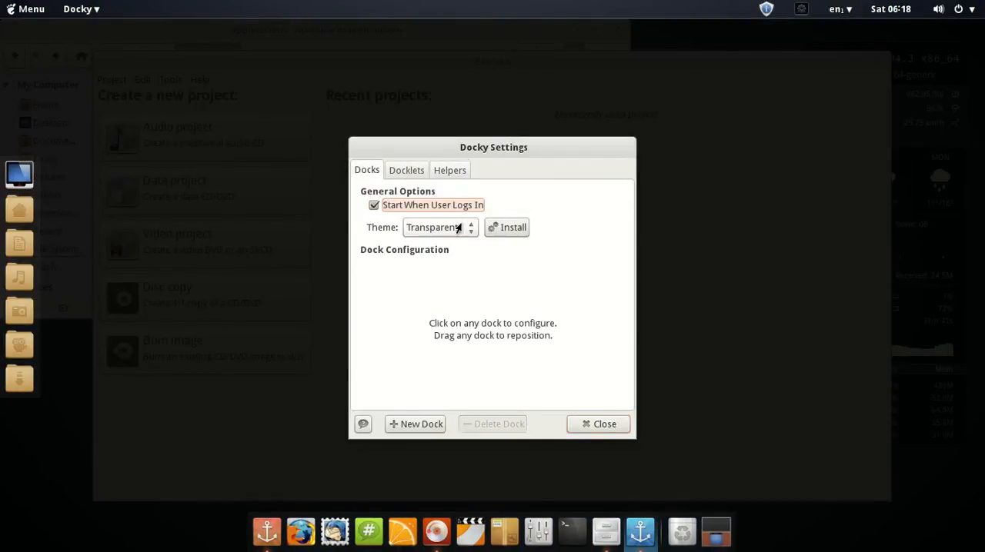
pyautogui.click(438, 228)
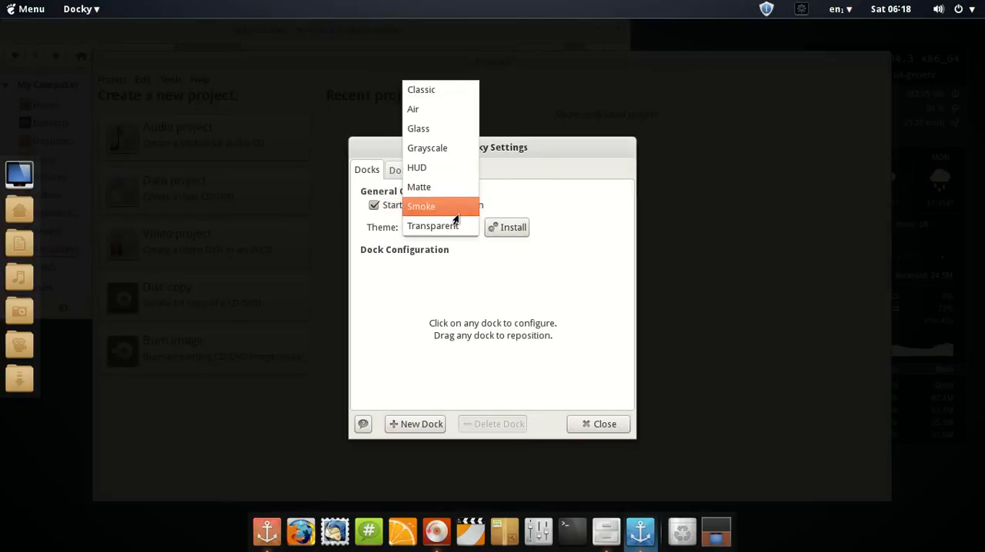
pyautogui.click(421, 206)
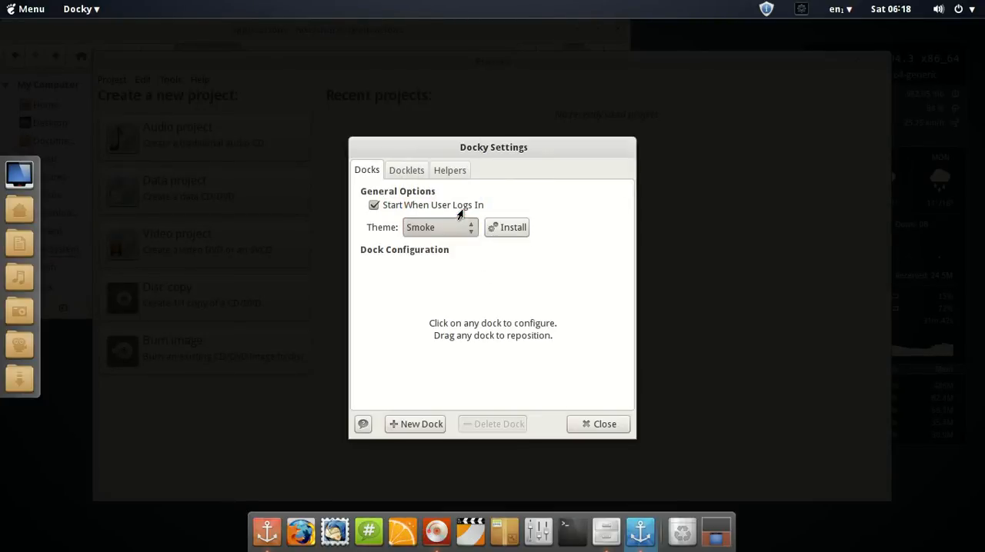
pyautogui.click(438, 227)
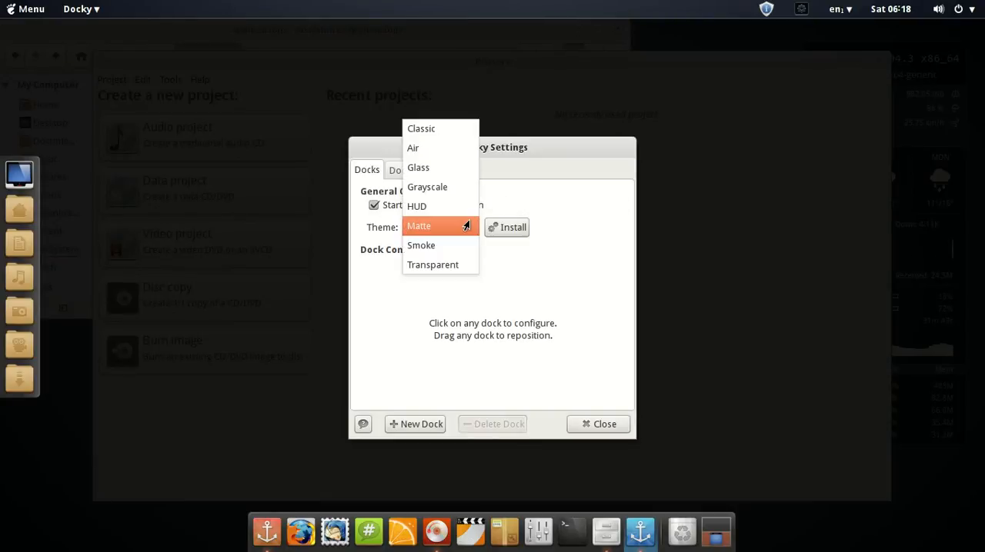
pyautogui.click(415, 206)
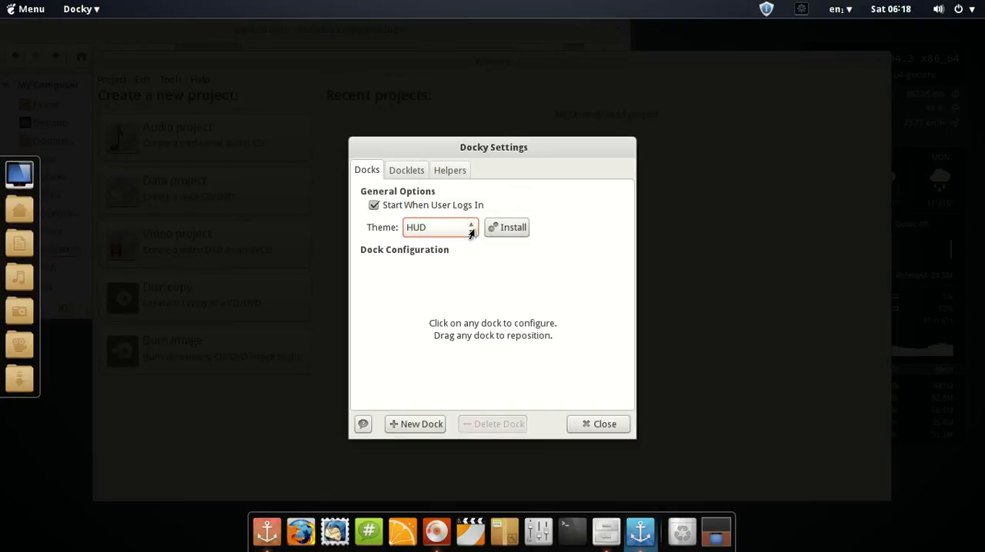
# - Try the Glass and Classic themes, restore Transparent and close Docky Settings
pyautogui.click(438, 227)
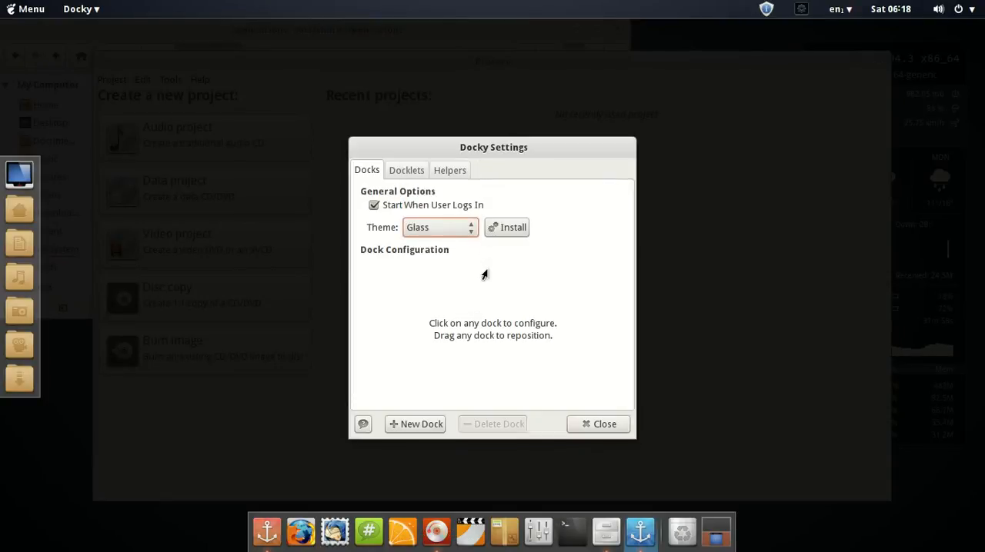
pyautogui.click(438, 228)
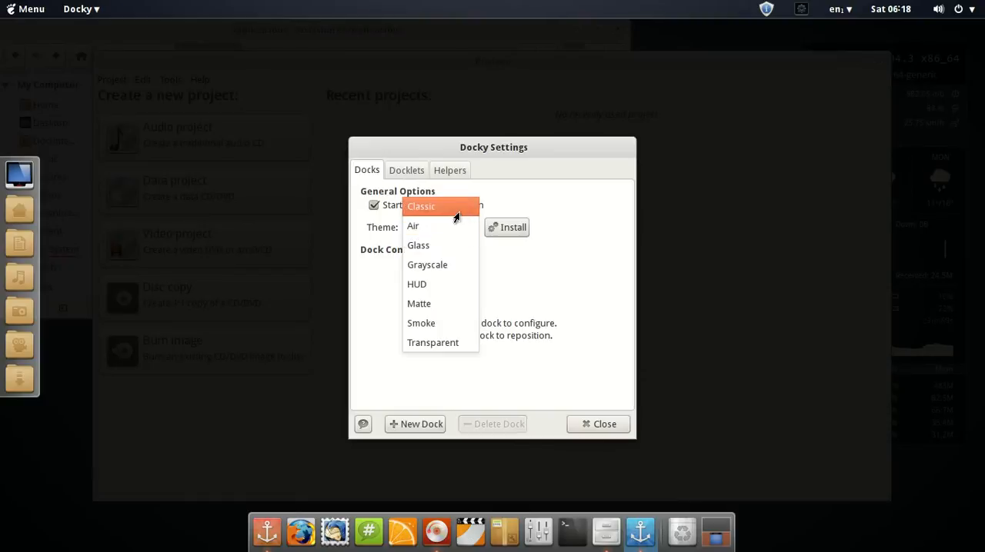
pyautogui.click(422, 206)
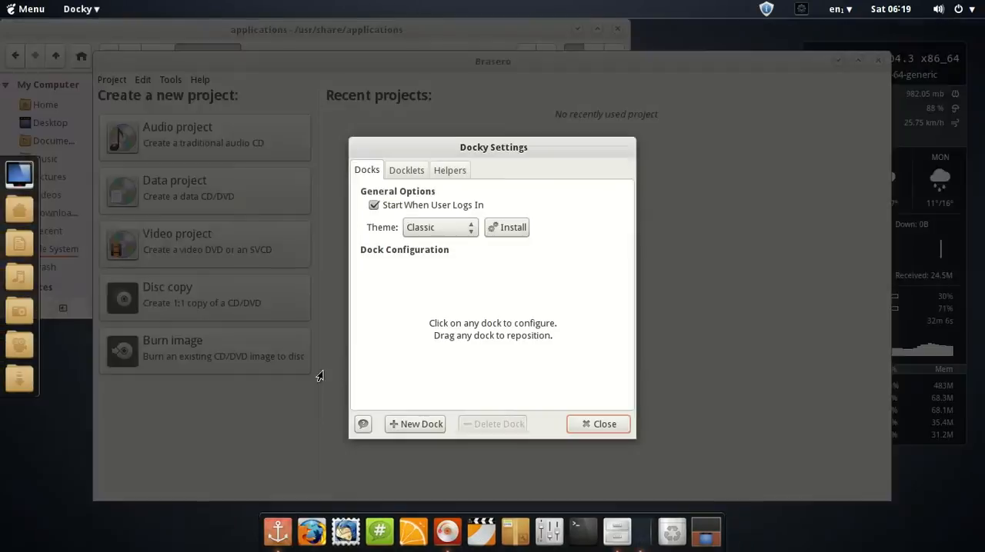
pyautogui.click(438, 228)
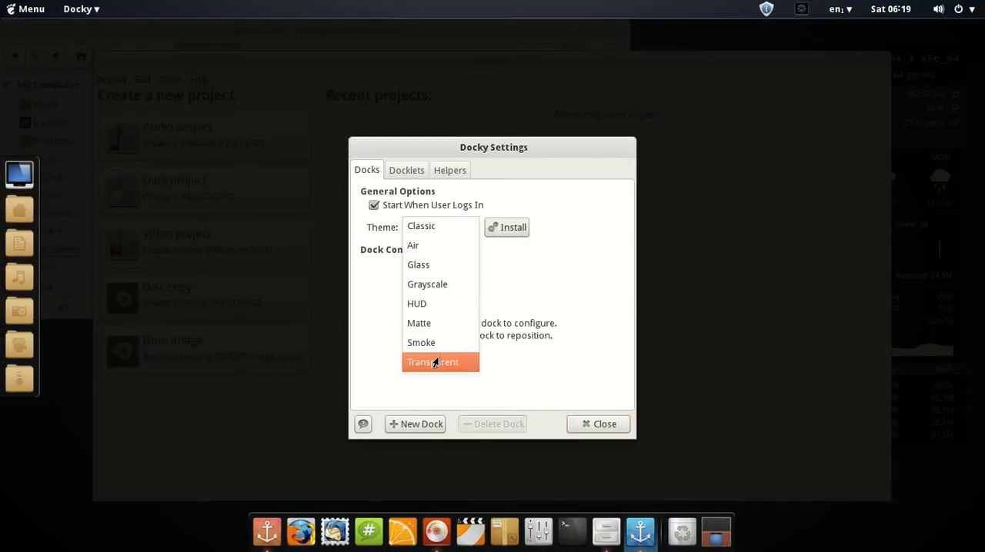
pyautogui.click(432, 362)
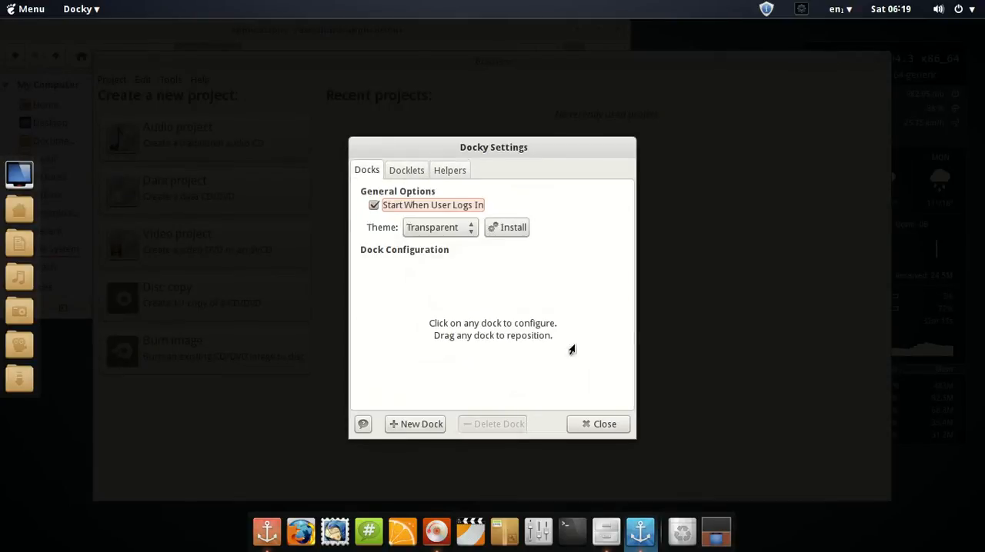
pyautogui.click(604, 425)
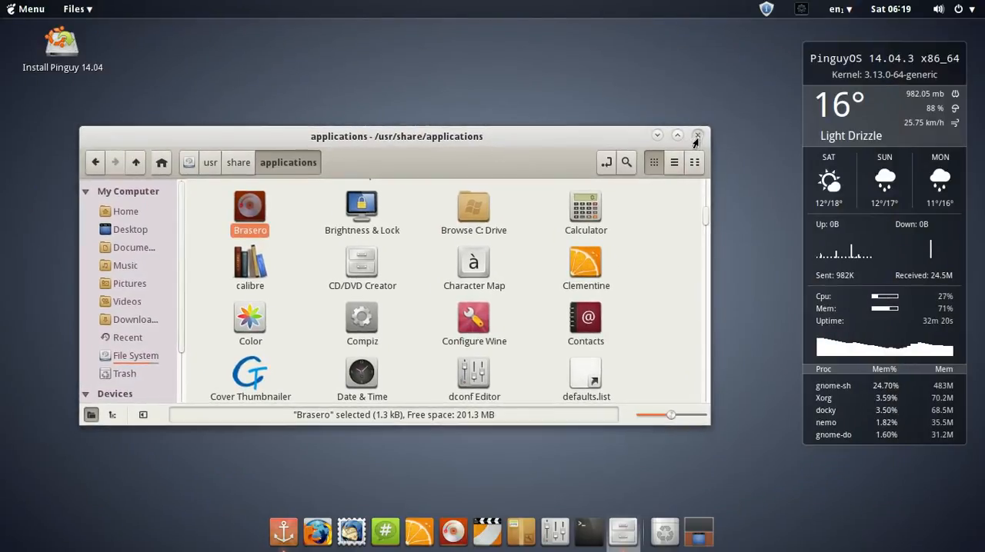
# - Close Nemo's applications folder window, leaving the empty desktop
pyautogui.click(697, 136)
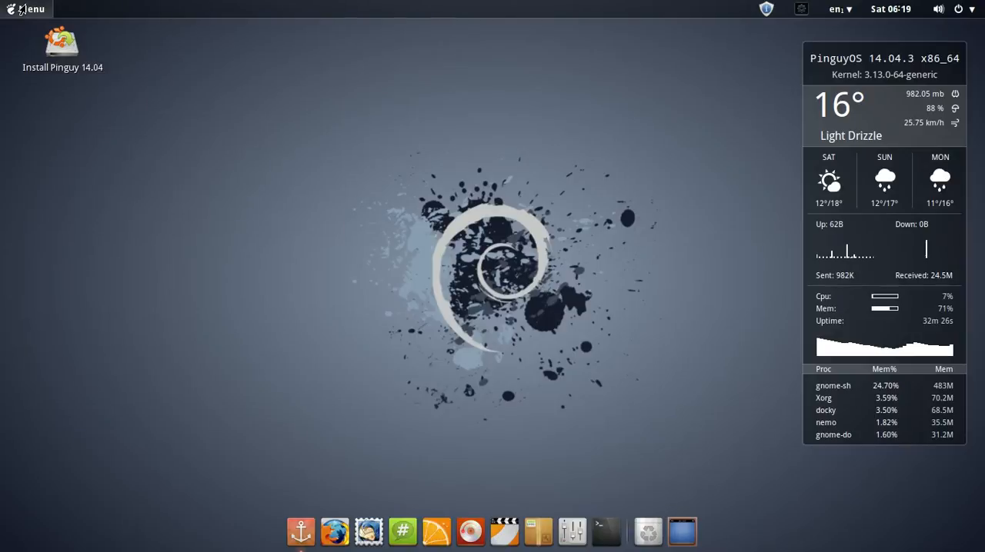
# - Move the Calculator aside and scroll All Applications down to Plex Home Theater
pyautogui.click(25, 10)
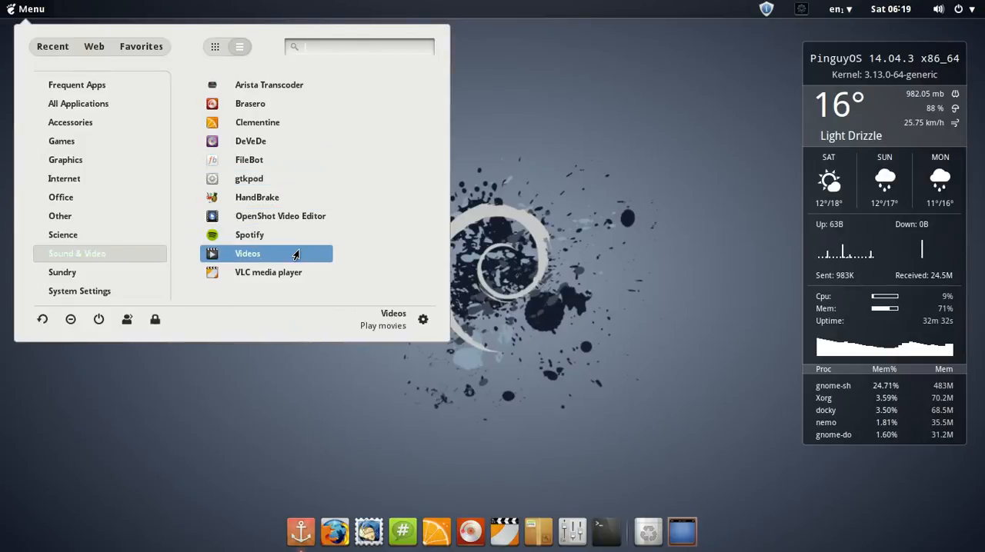
pyautogui.moveTo(282, 173)
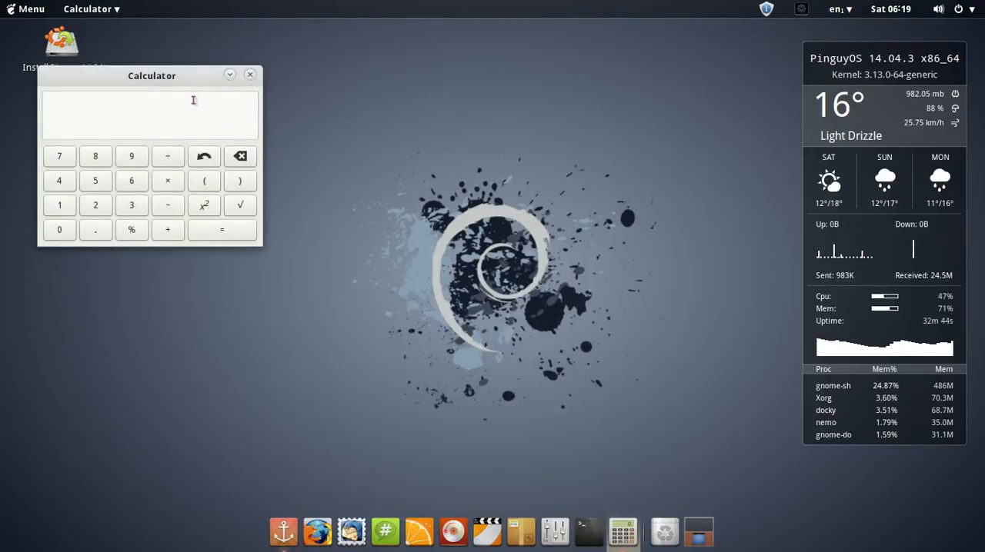
pyautogui.moveTo(151, 74); pyautogui.dragTo(369, 71)
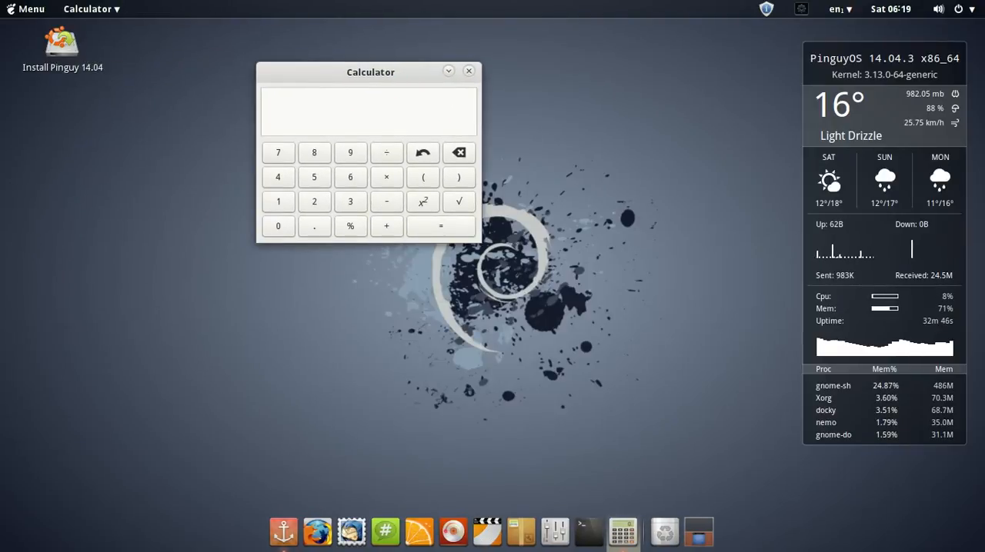
pyautogui.click(28, 9)
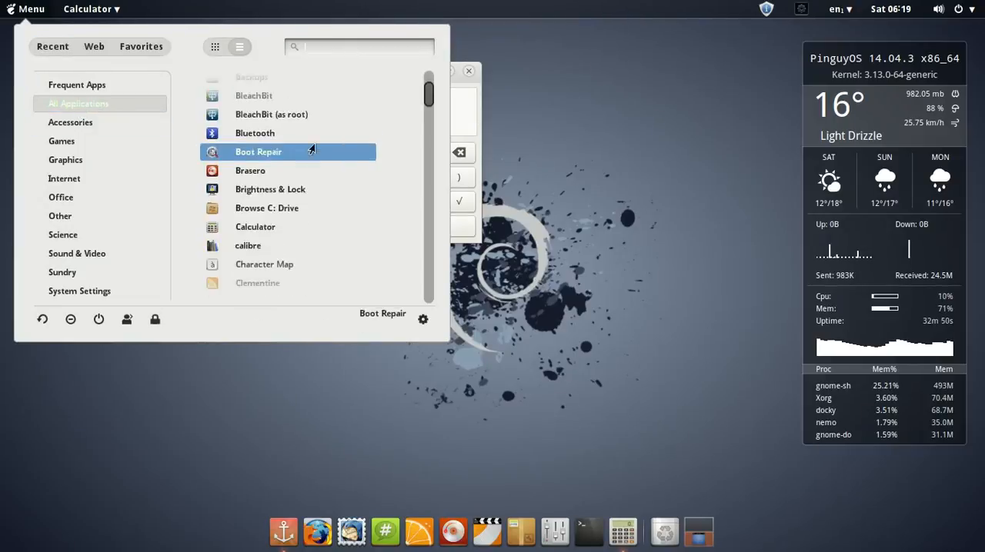
pyautogui.scroll(-3)
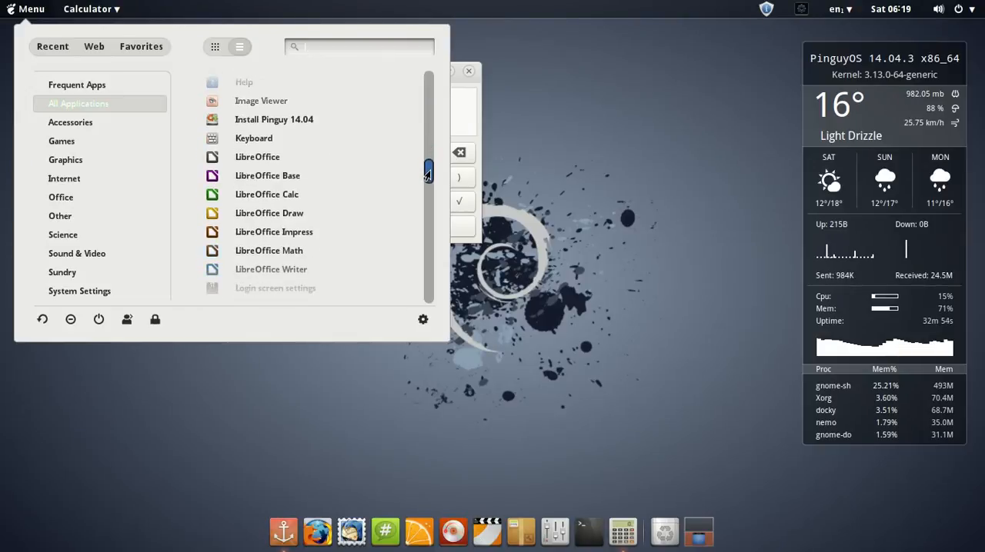
pyautogui.scroll(-3)
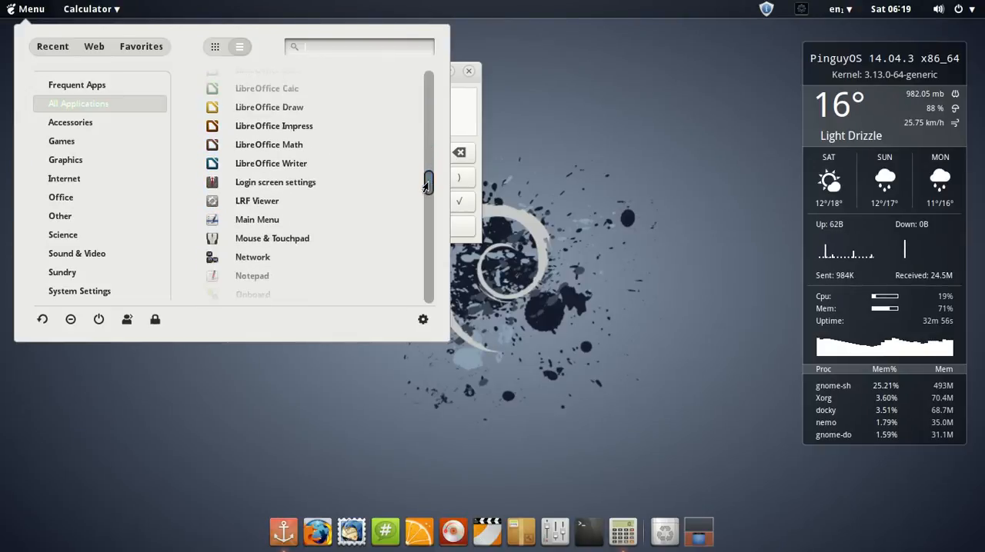
pyautogui.scroll(-3)
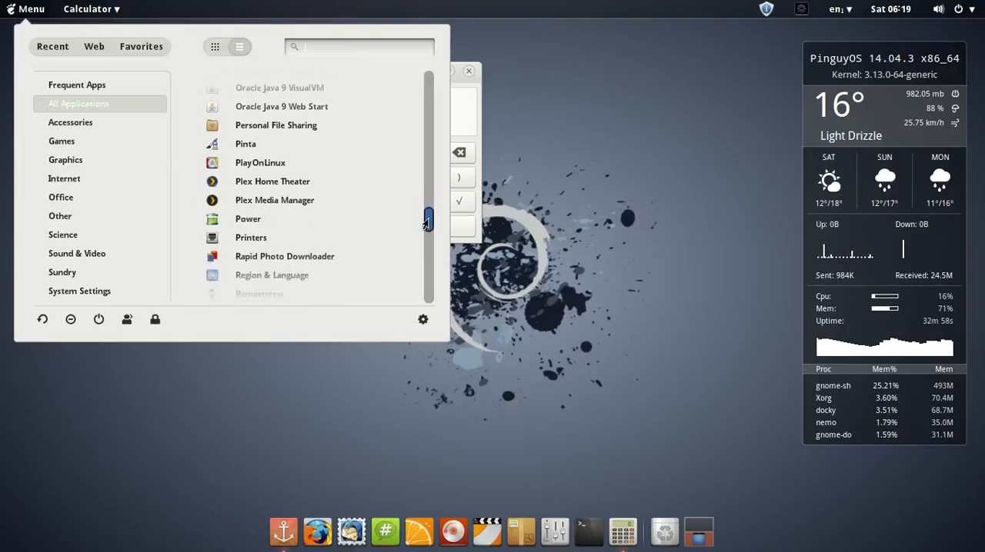
pyautogui.scroll(-3)
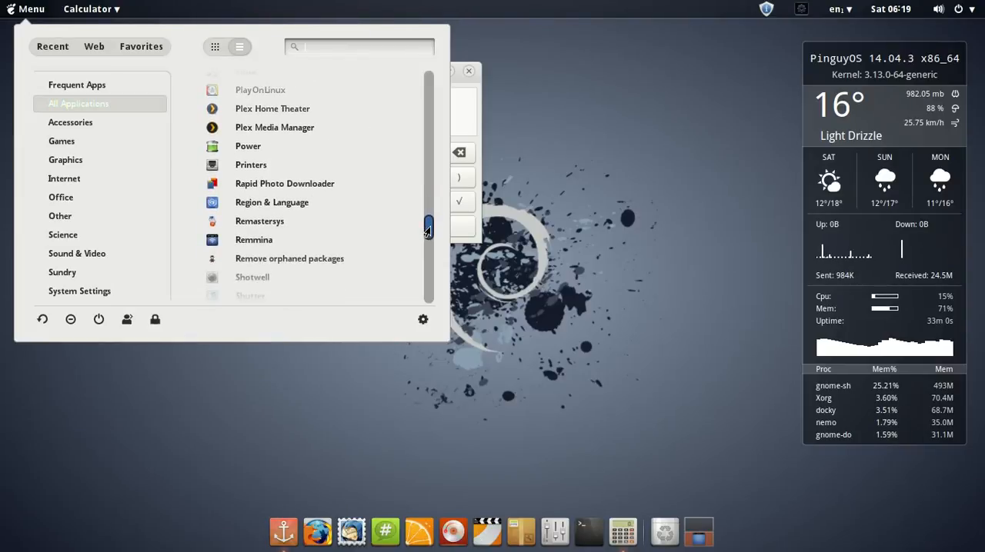
pyautogui.scroll(-3)
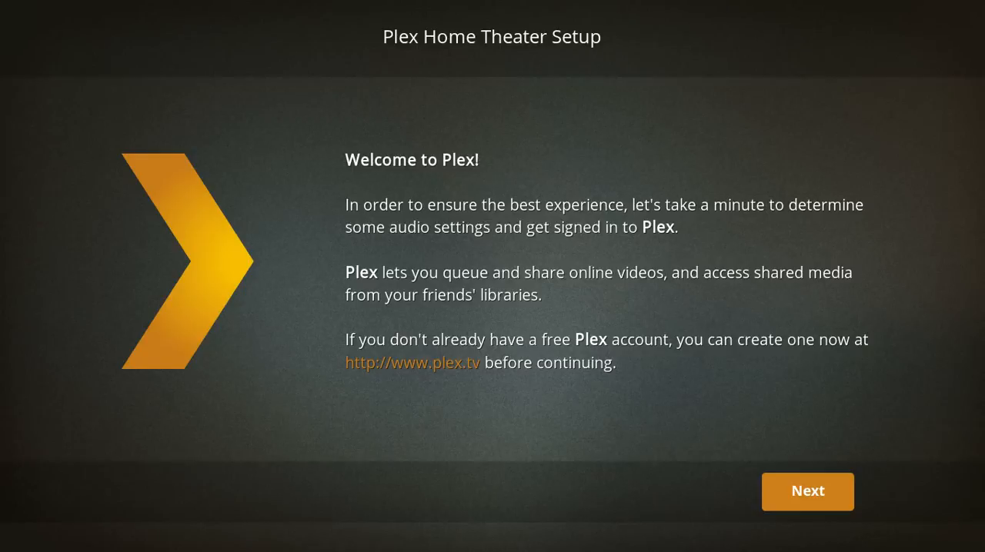
# - Keep Analog / Built-in speakers, cancel manual sign-in and confirm skipping login to reach Plex's main menu
pyautogui.click(806, 492)
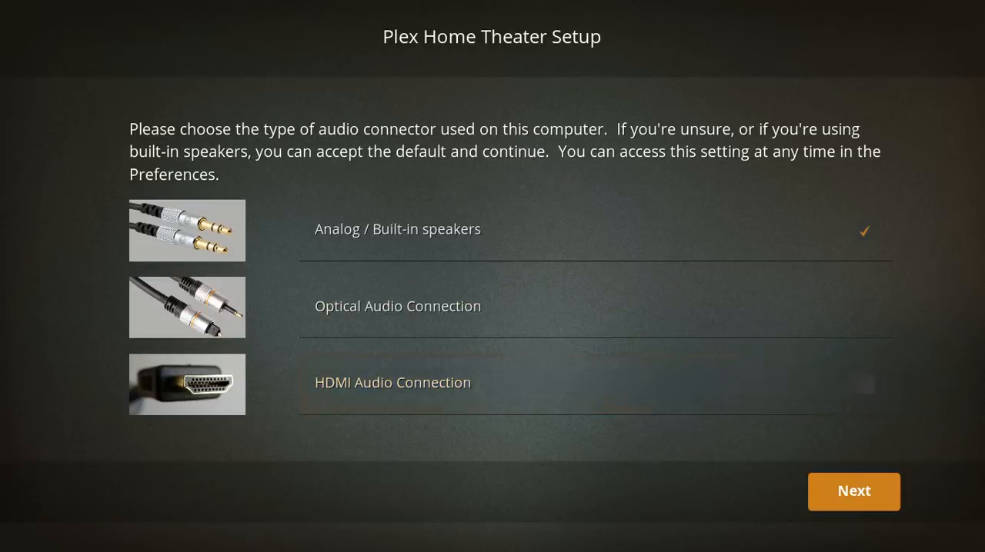
pyautogui.click(853, 492)
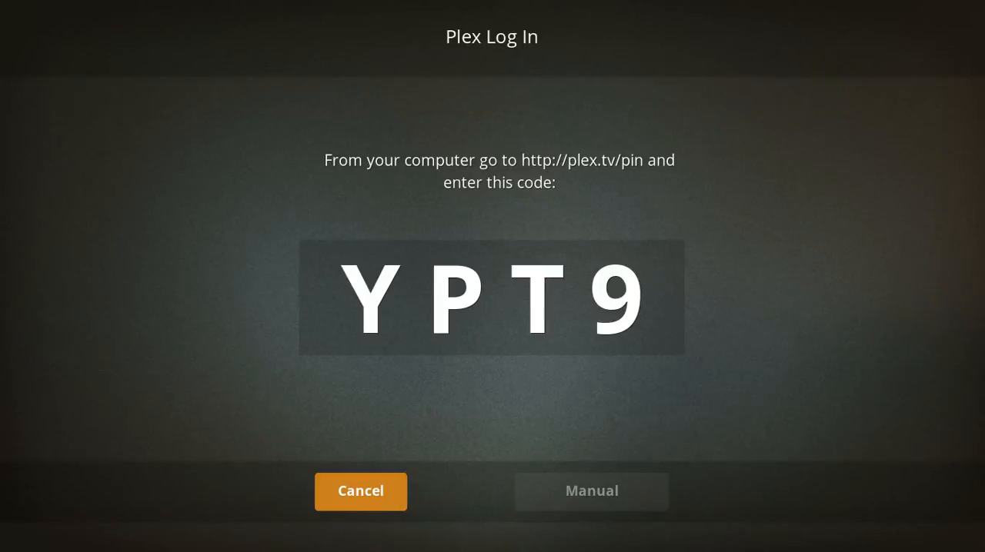
pyautogui.click(590, 491)
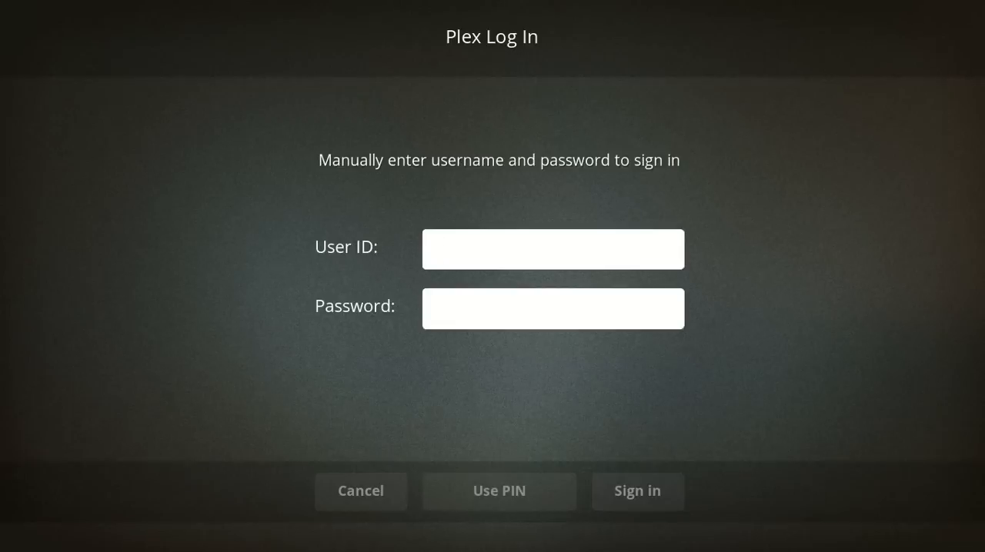
pyautogui.moveTo(360, 492)
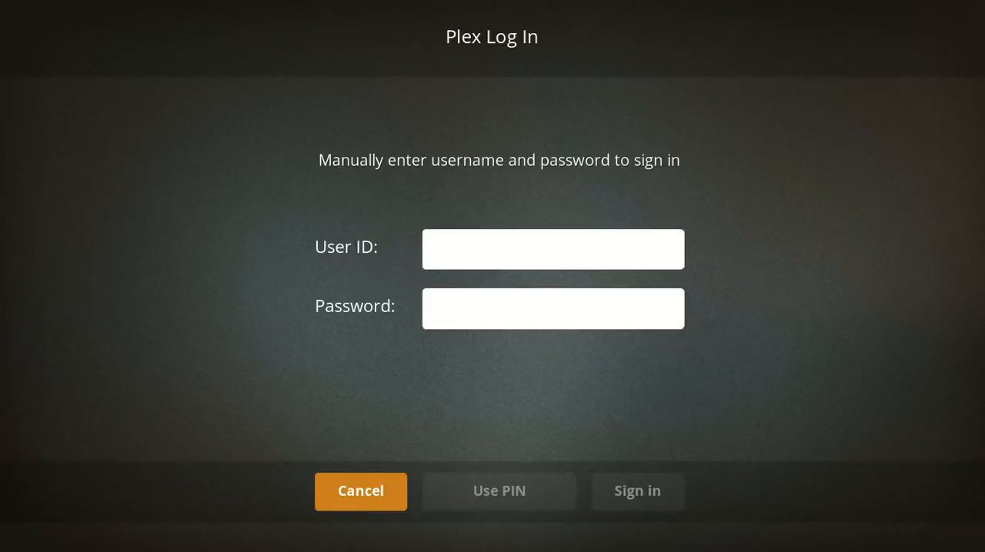
pyautogui.click(360, 491)
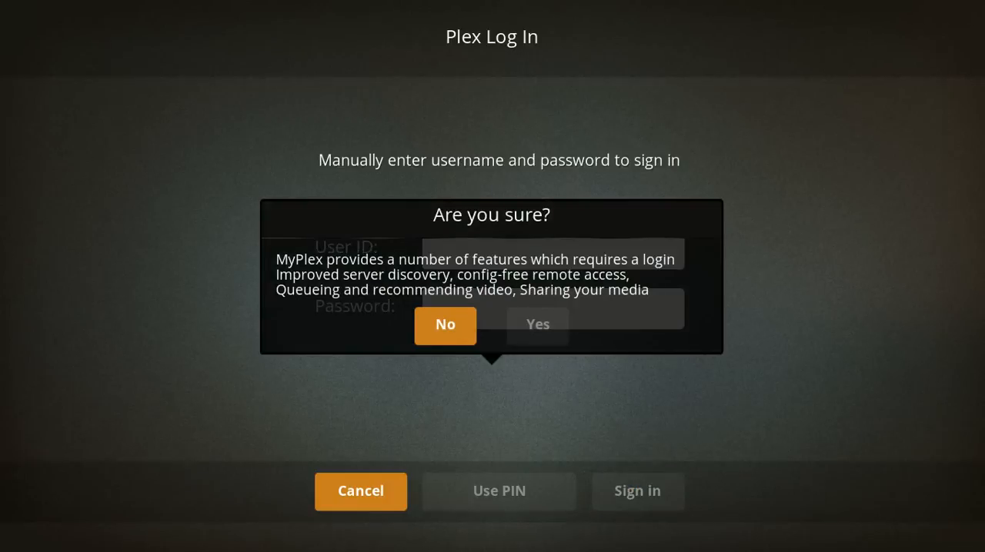
pyautogui.click(445, 327)
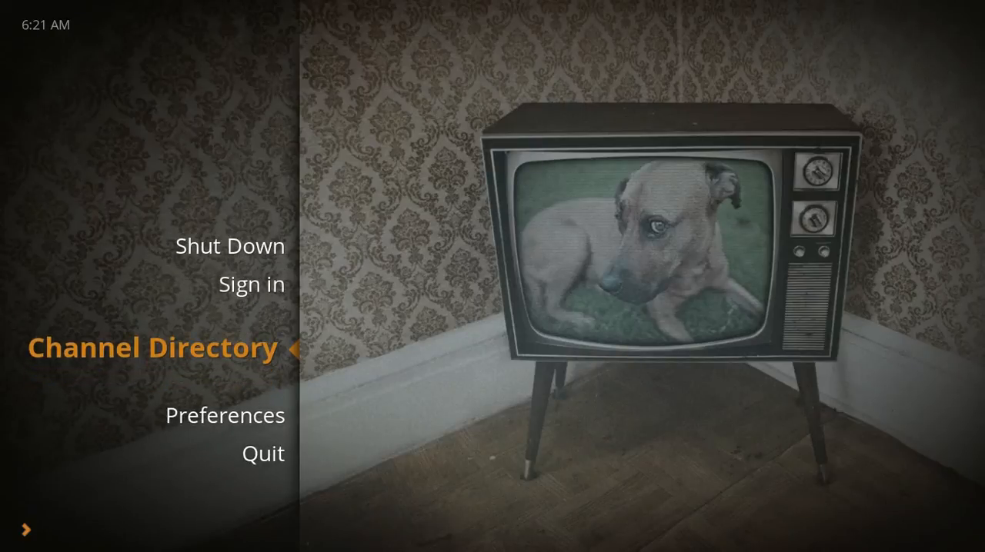
pyautogui.click(151, 347)
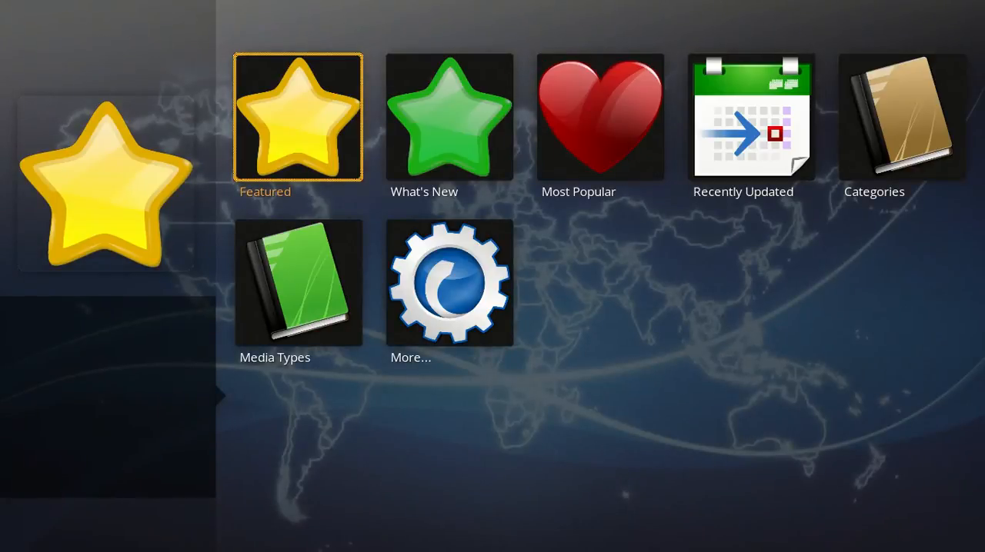
pyautogui.click(298, 117)
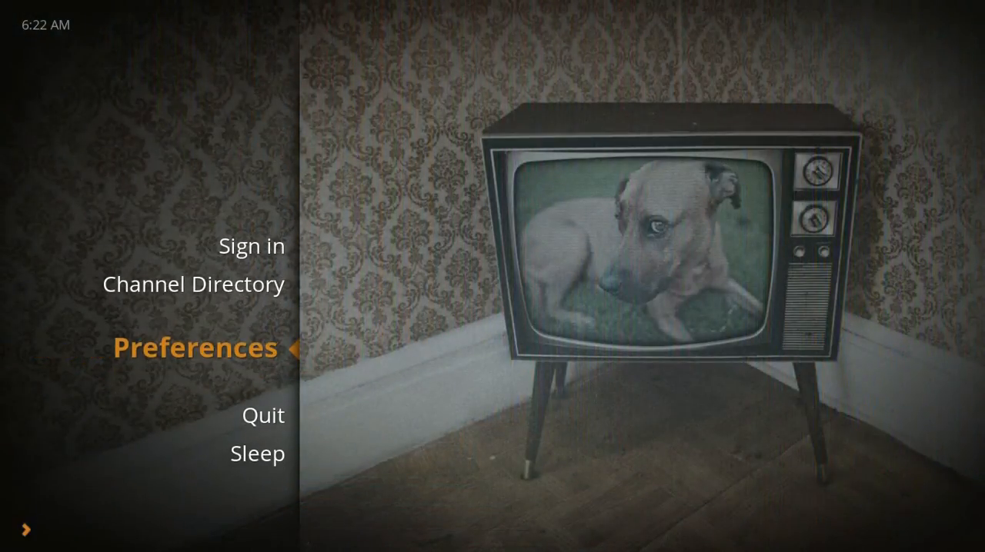
pyautogui.scroll(-3)
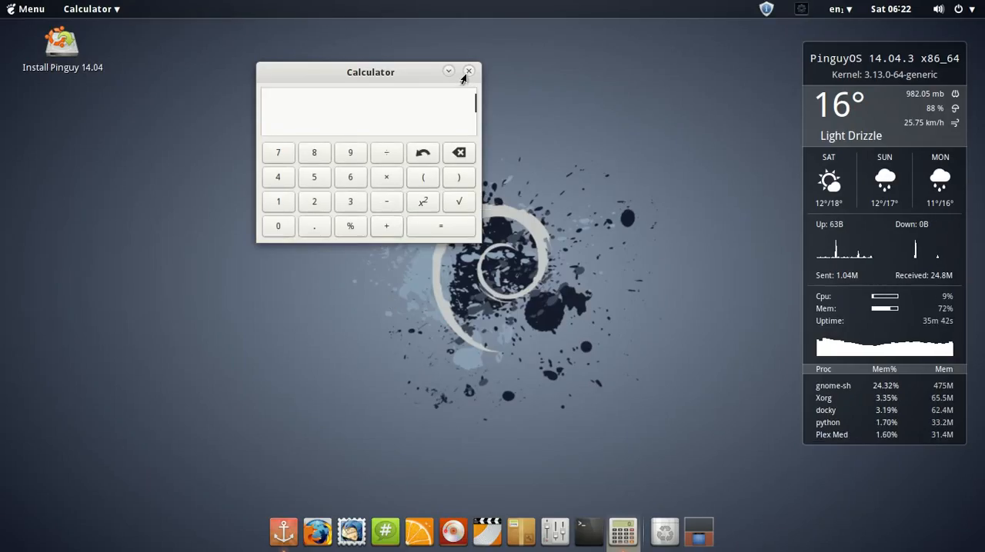
# - Close the Calculator and scroll through the All Applications list
pyautogui.click(28, 9)
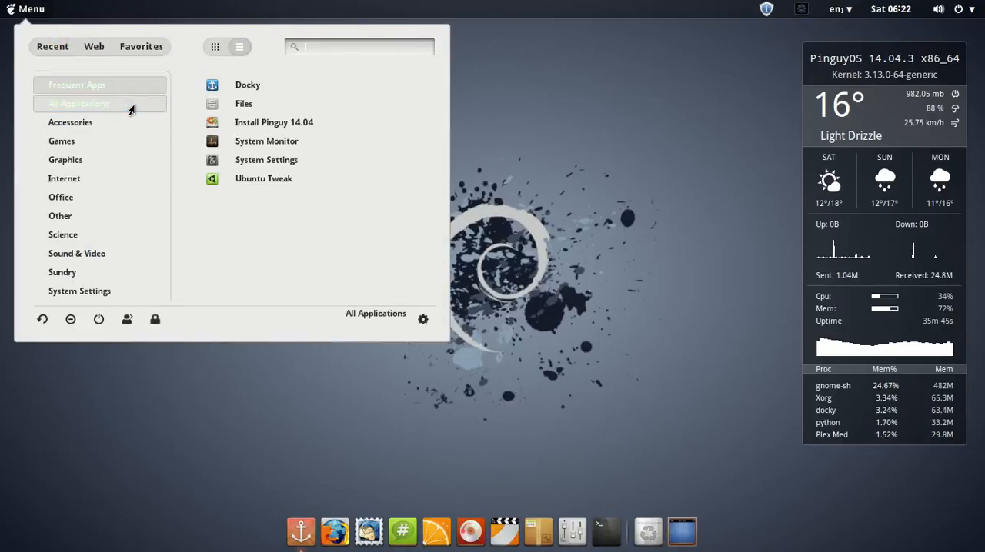
pyautogui.click(77, 104)
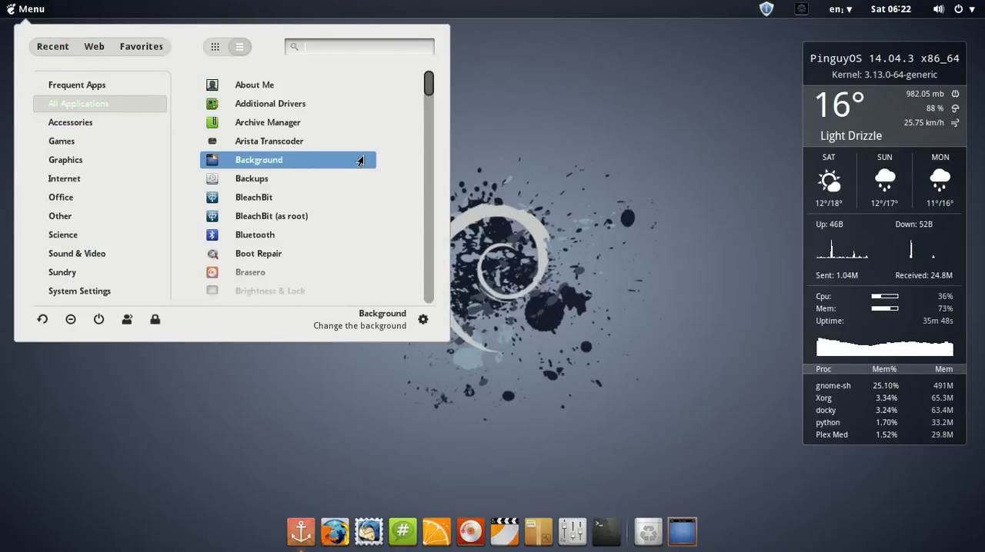
pyautogui.scroll(-3)
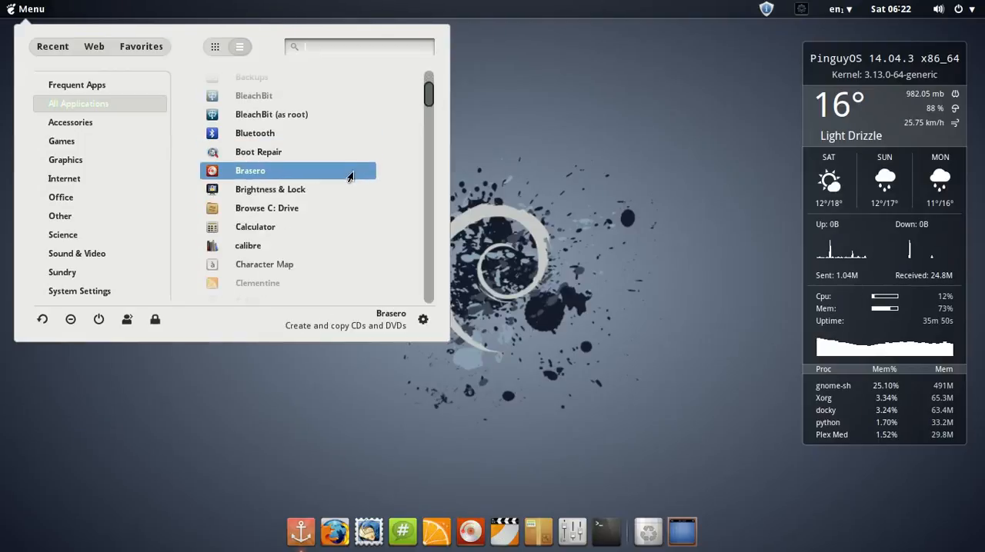
pyautogui.moveTo(305, 246)
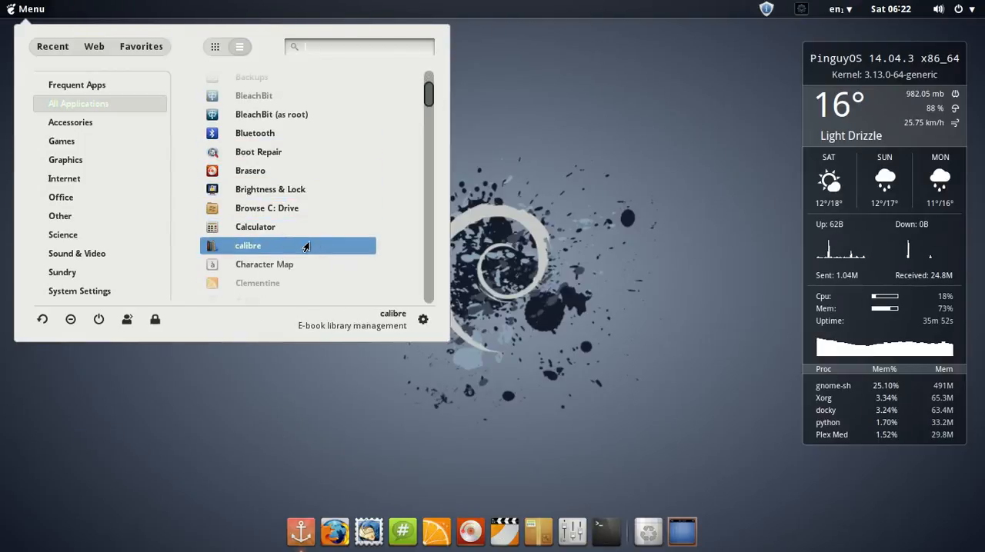
pyautogui.moveTo(333, 114)
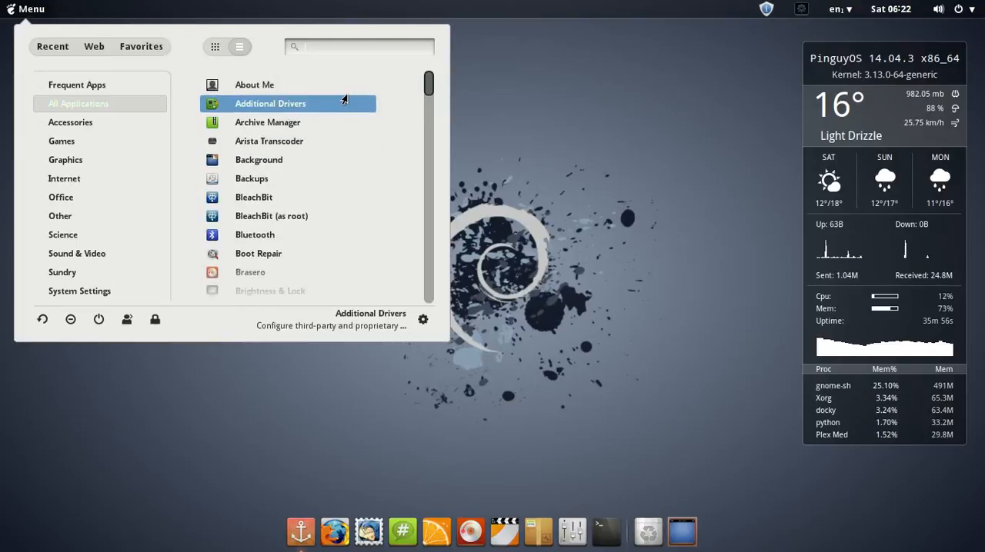
pyautogui.scroll(-3)
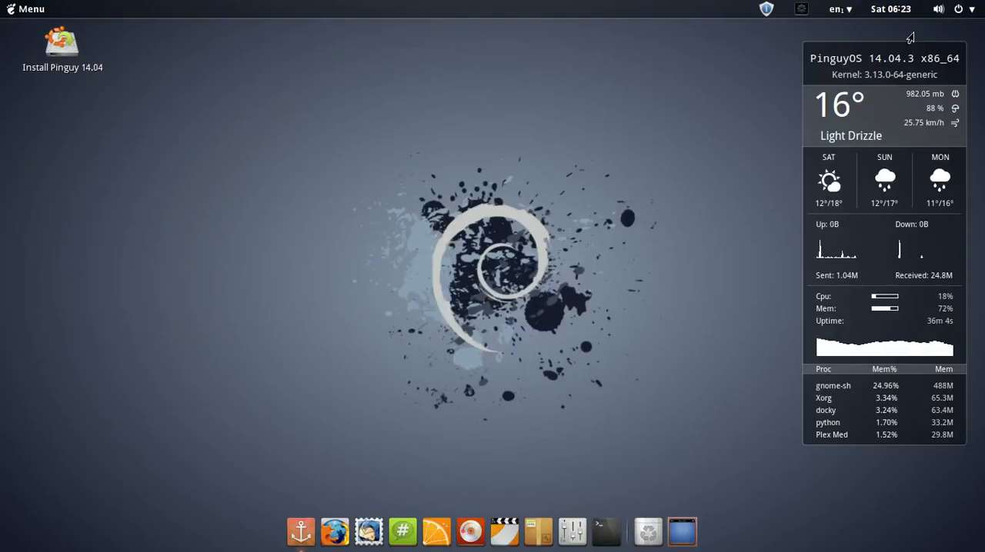
# - Peek at the status and keyboard layout menus, then open Gno-Menu's extension preferences
pyautogui.click(938, 9)
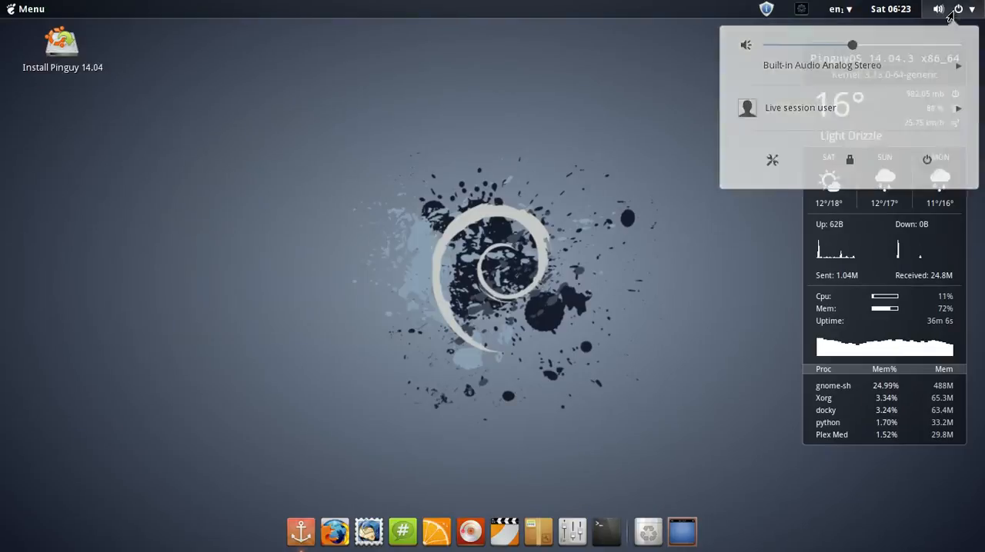
pyautogui.click(834, 9)
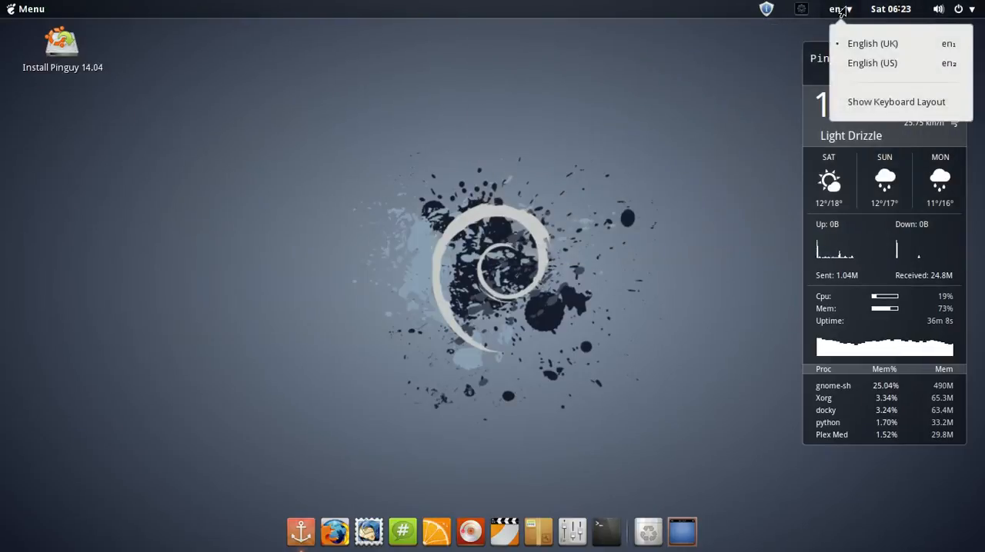
pyautogui.click(766, 9)
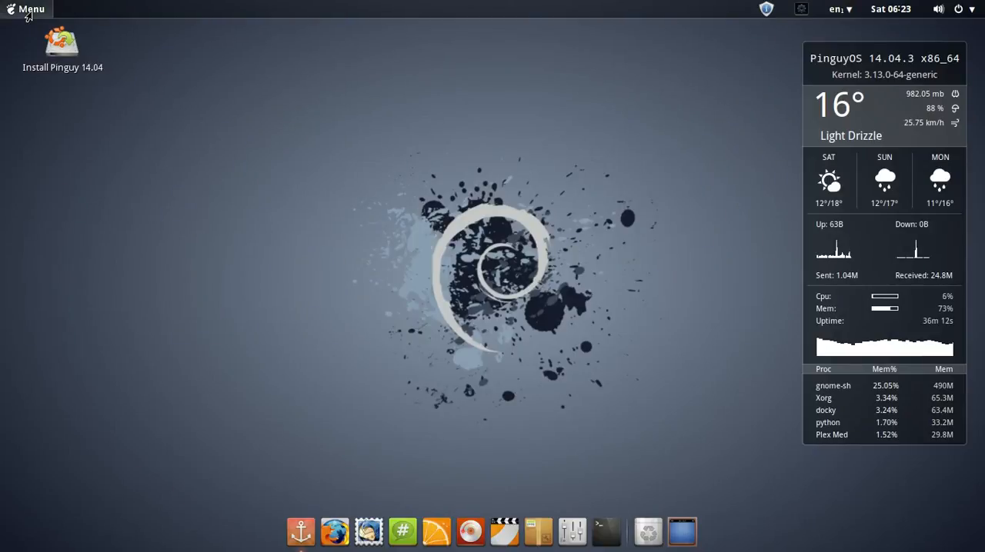
pyautogui.click(28, 9)
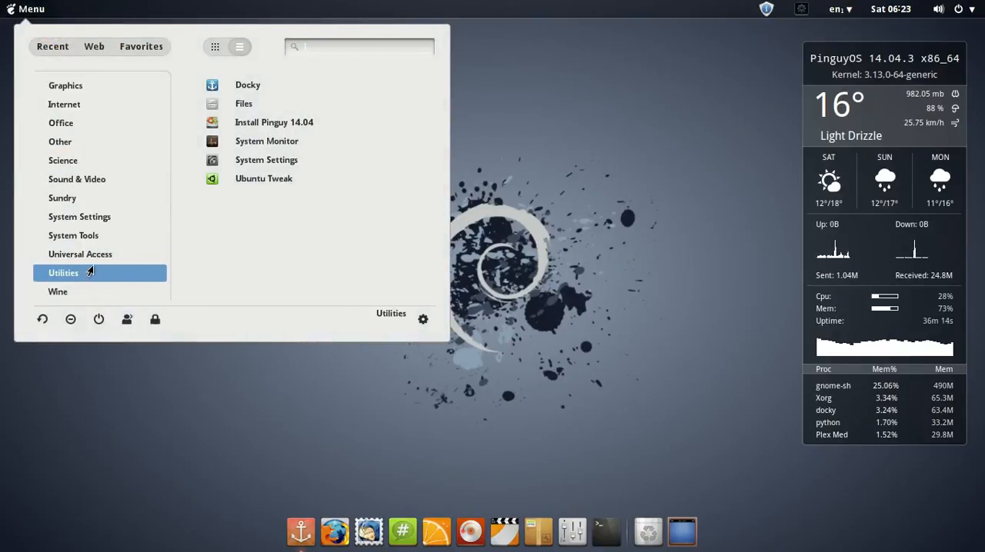
pyautogui.moveTo(98, 62)
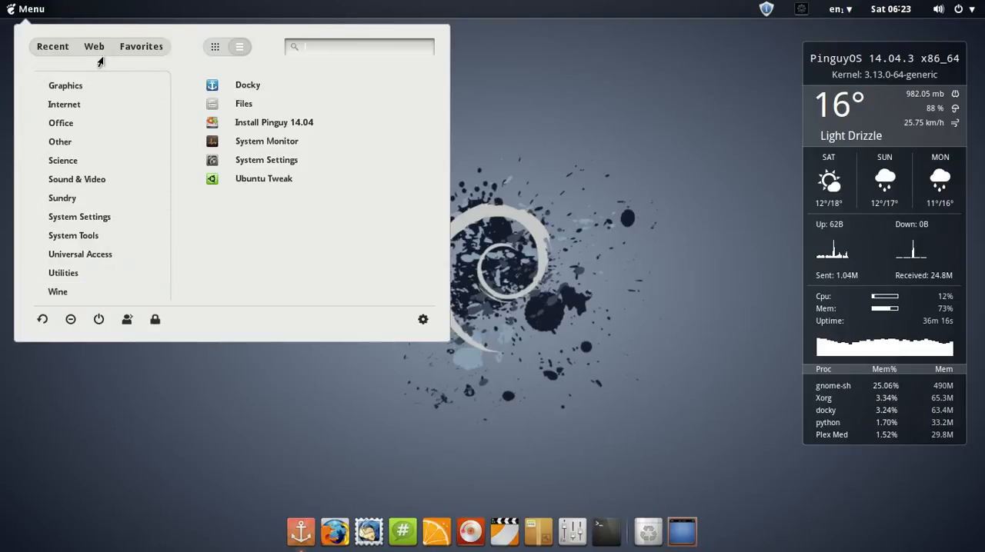
pyautogui.click(141, 46)
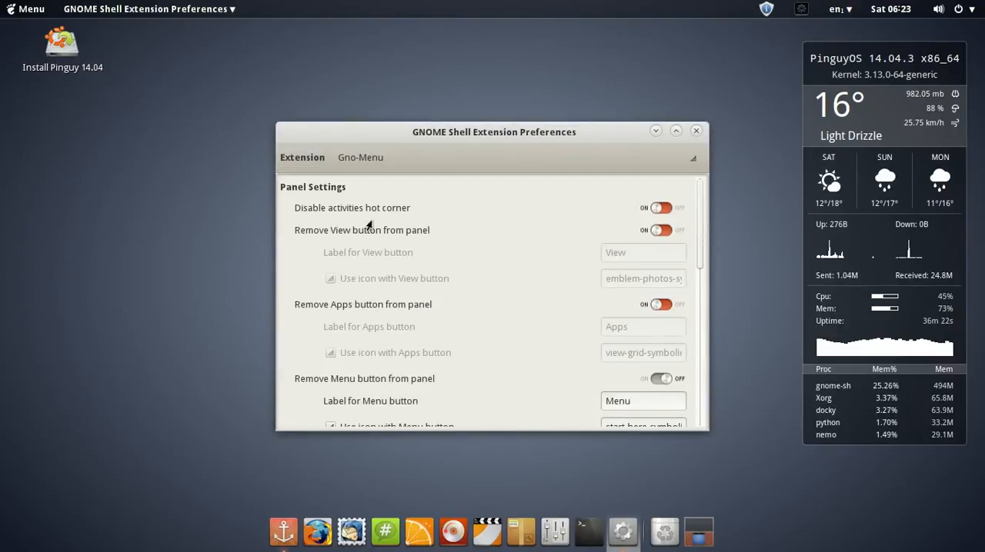
# - Scroll through Gno-Menu's panel and menu settings, keep Gno-Menu selected, and close Extension Preferences
pyautogui.scroll(-3)
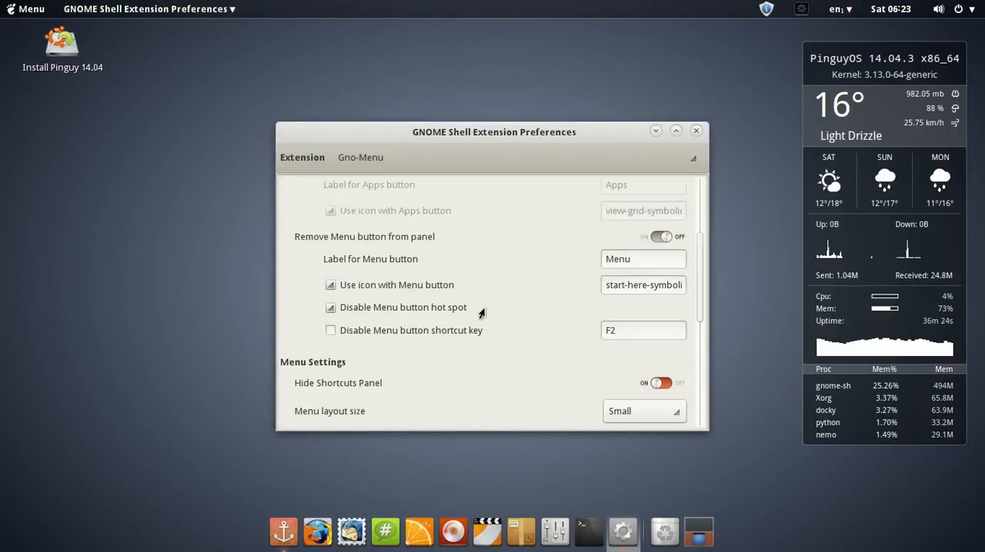
pyautogui.scroll(-3)
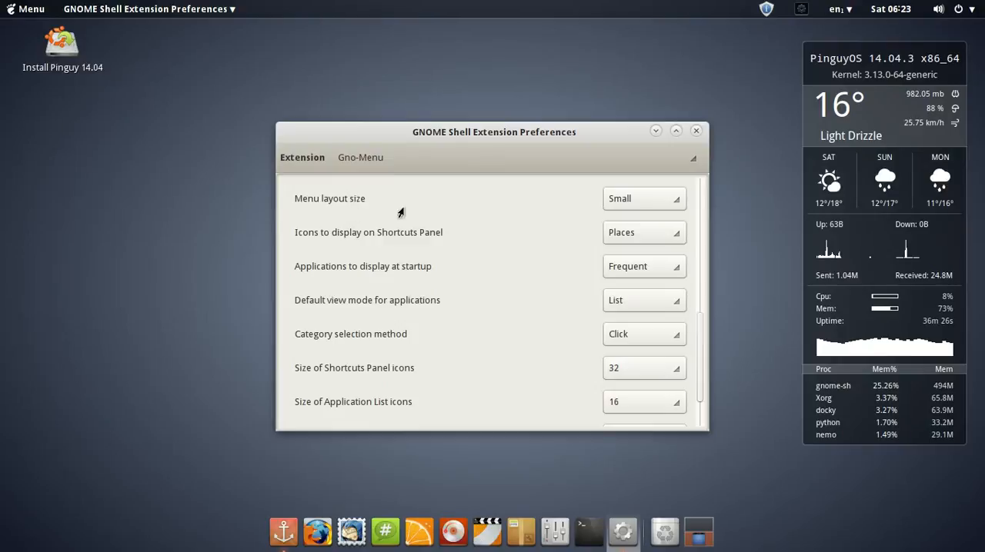
pyautogui.scroll(-3)
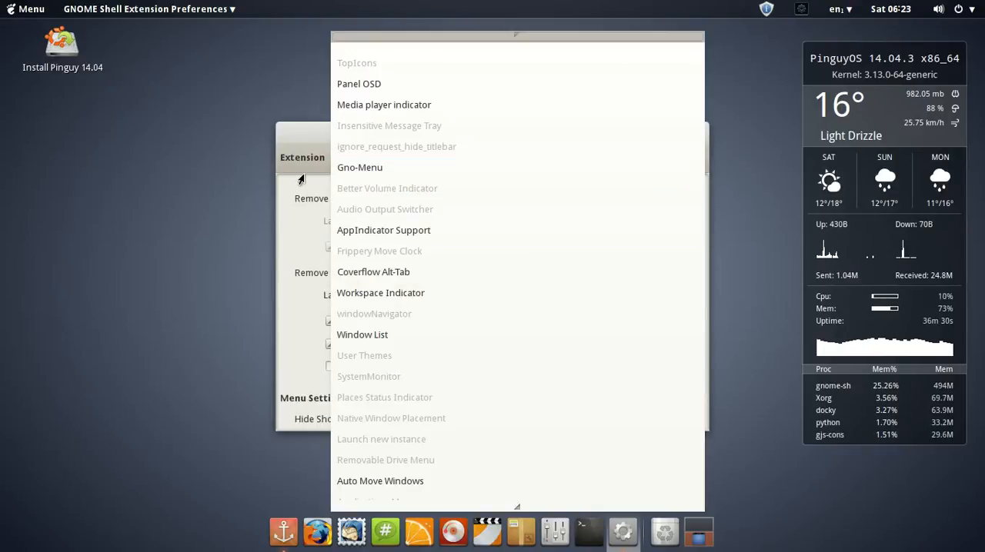
pyautogui.click(360, 167)
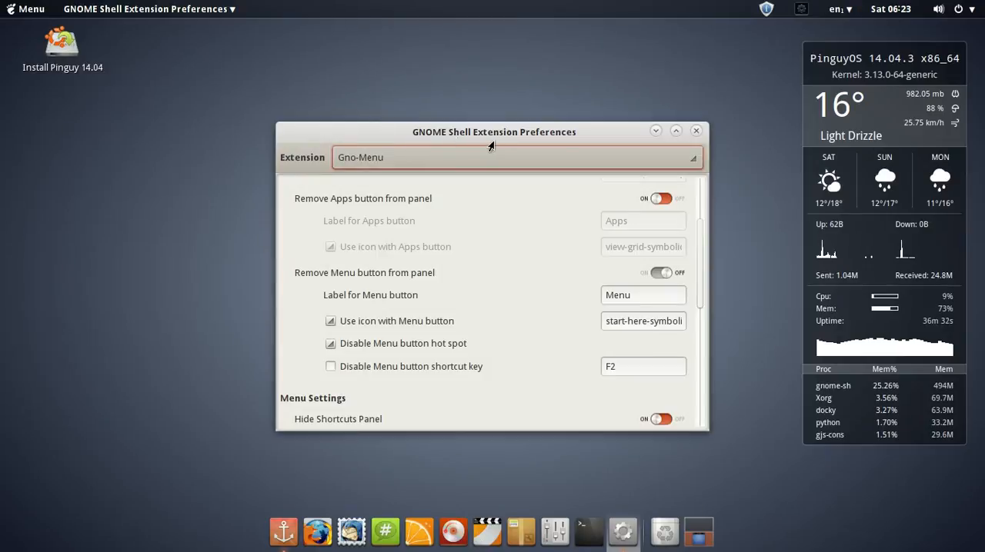
pyautogui.moveTo(555, 261)
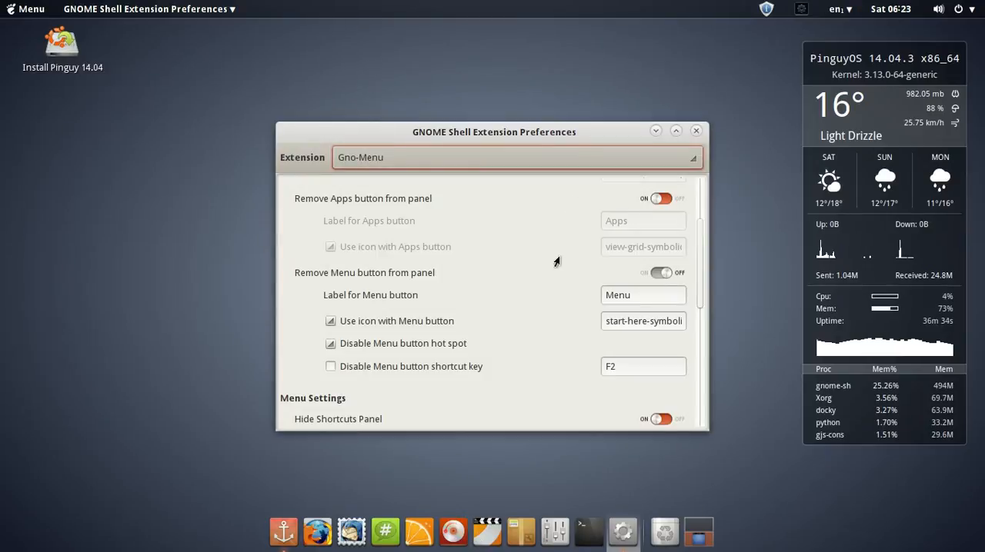
pyautogui.scroll(-3)
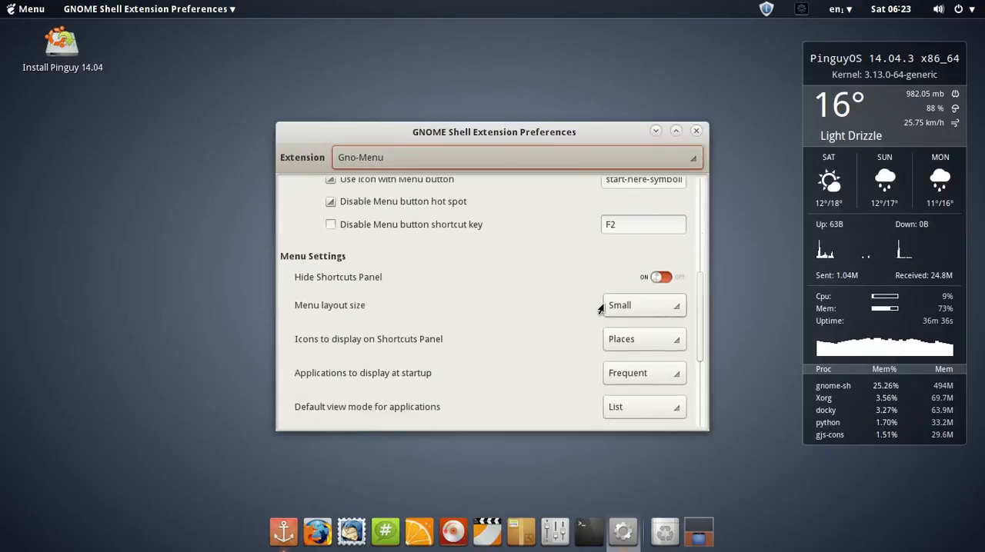
pyautogui.click(696, 129)
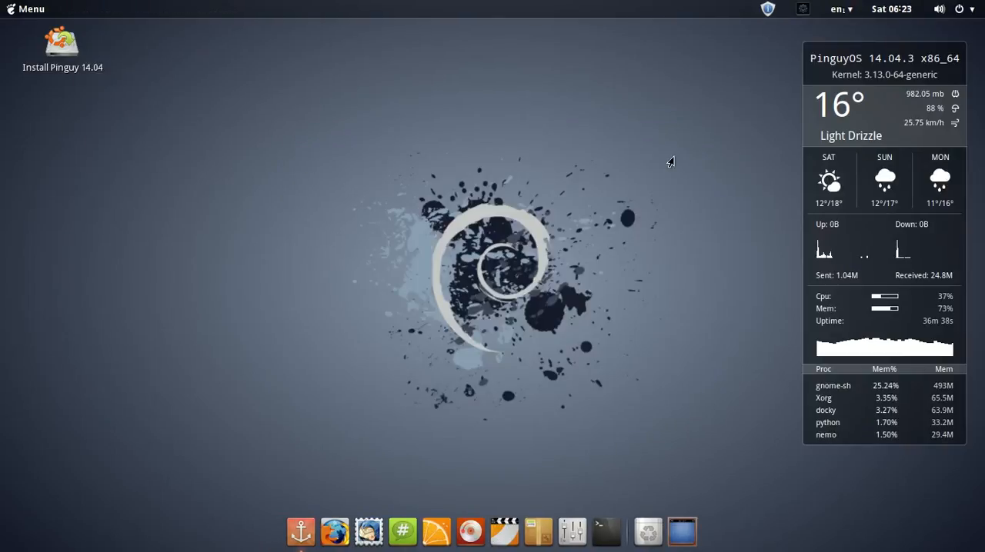
pyautogui.moveTo(534, 508)
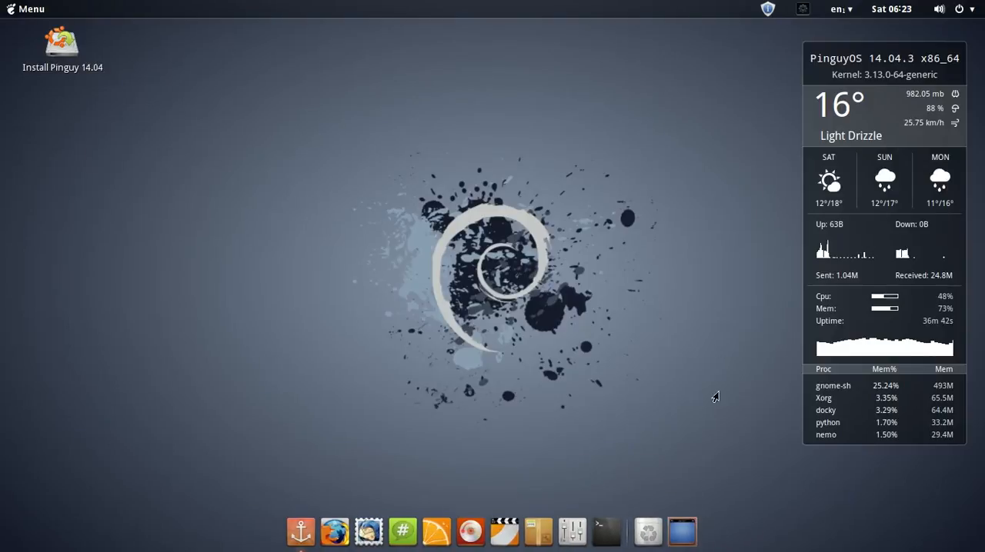
pyautogui.moveTo(377, 171)
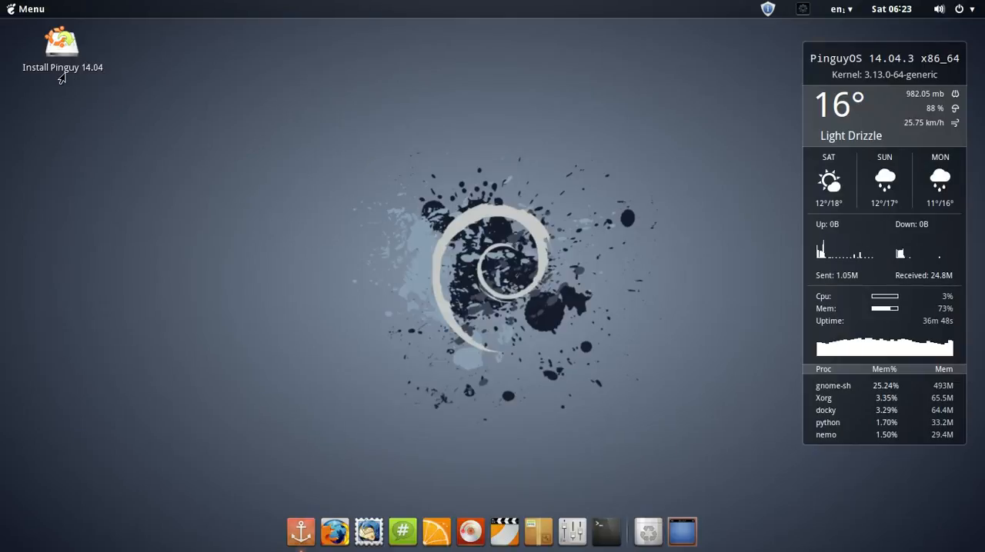
pyautogui.moveTo(155, 102)
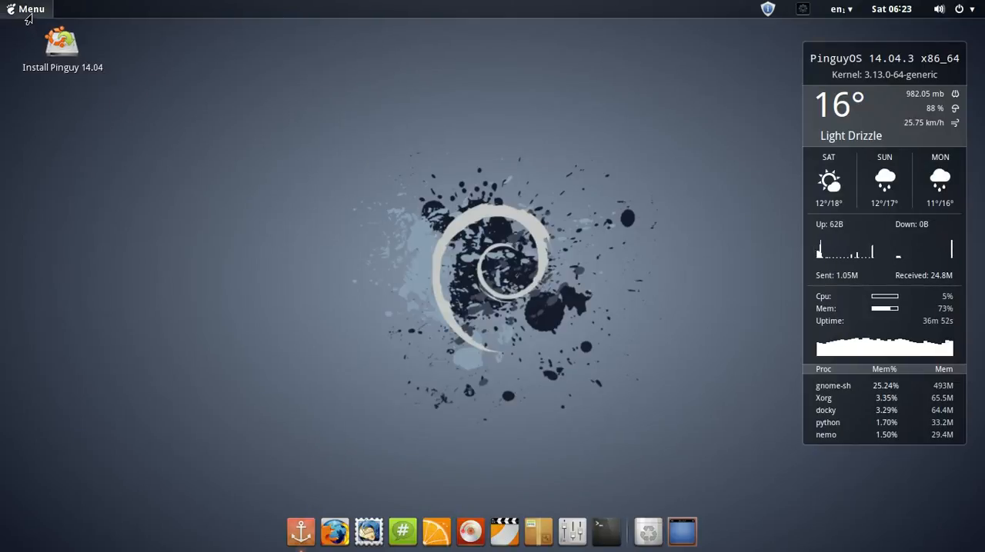
# - Bring up the application menu from the top panel, dismiss it, and bring it up again
pyautogui.click(28, 9)
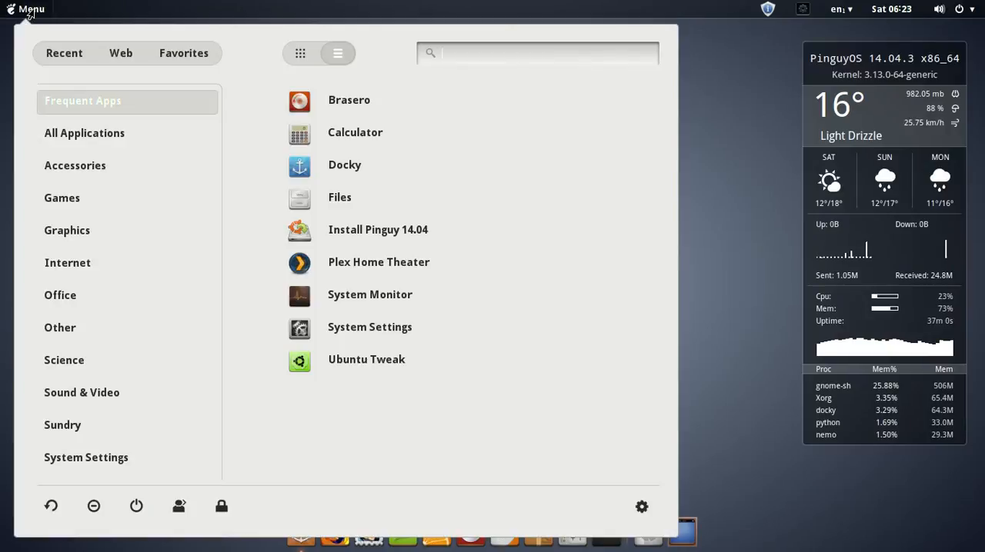
pyautogui.click(28, 9)
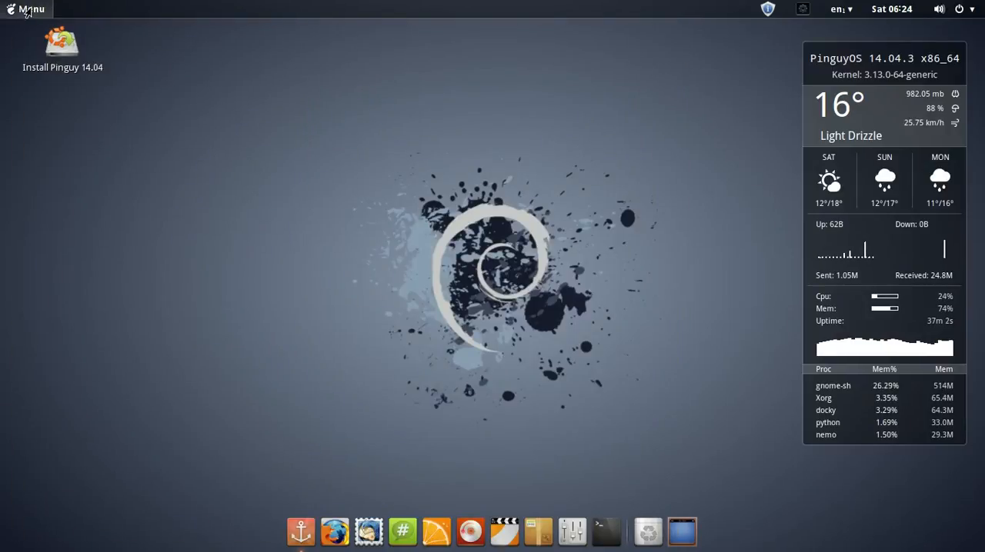
pyautogui.click(28, 9)
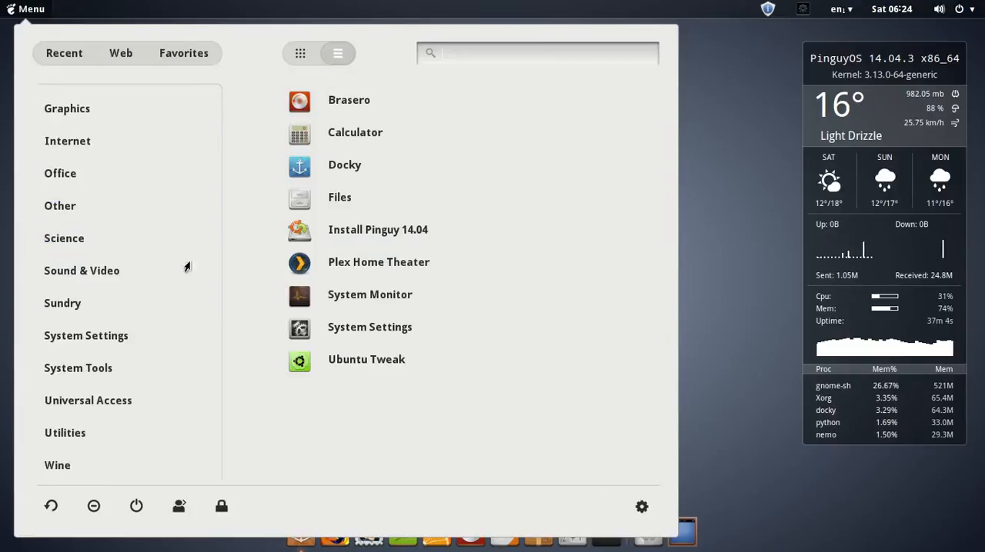
pyautogui.moveTo(623, 486)
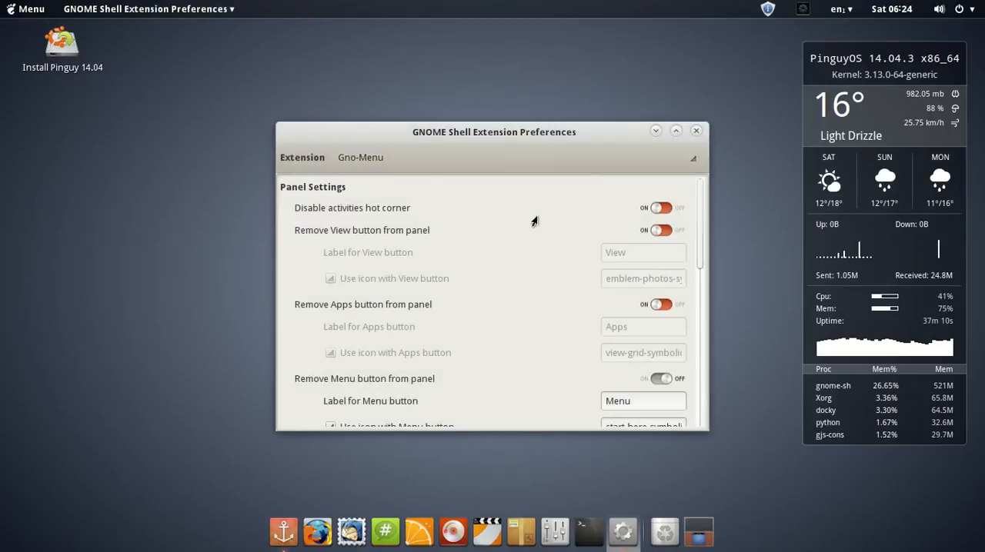
pyautogui.moveTo(498, 277)
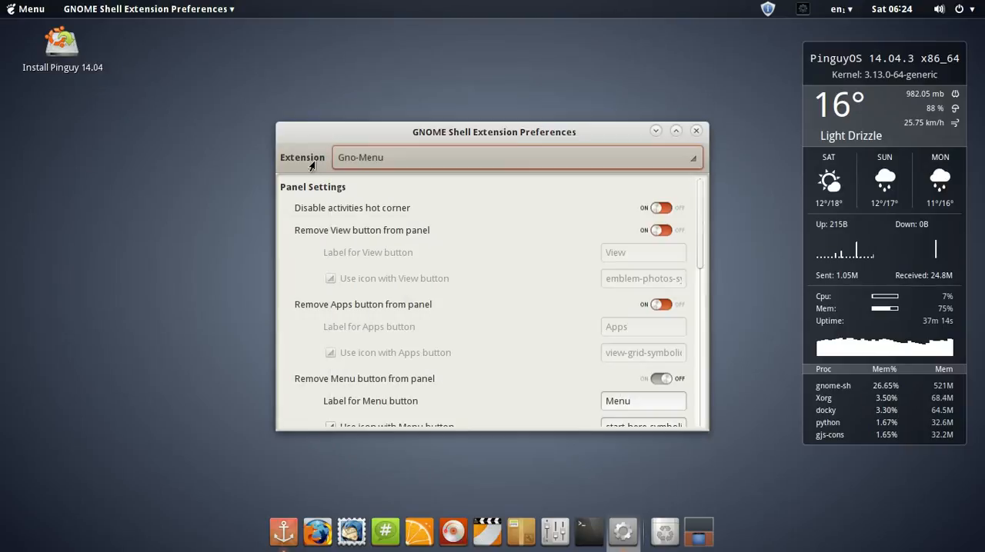
# - Scroll the Gno-Menu preferences, close the window, and reopen then dismiss the application menu
pyautogui.scroll(-3)
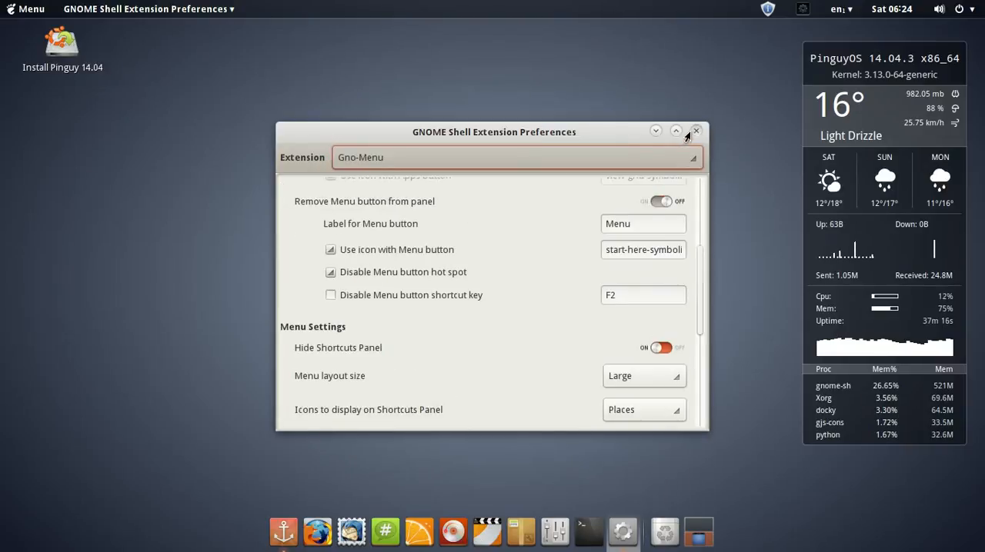
pyautogui.click(27, 9)
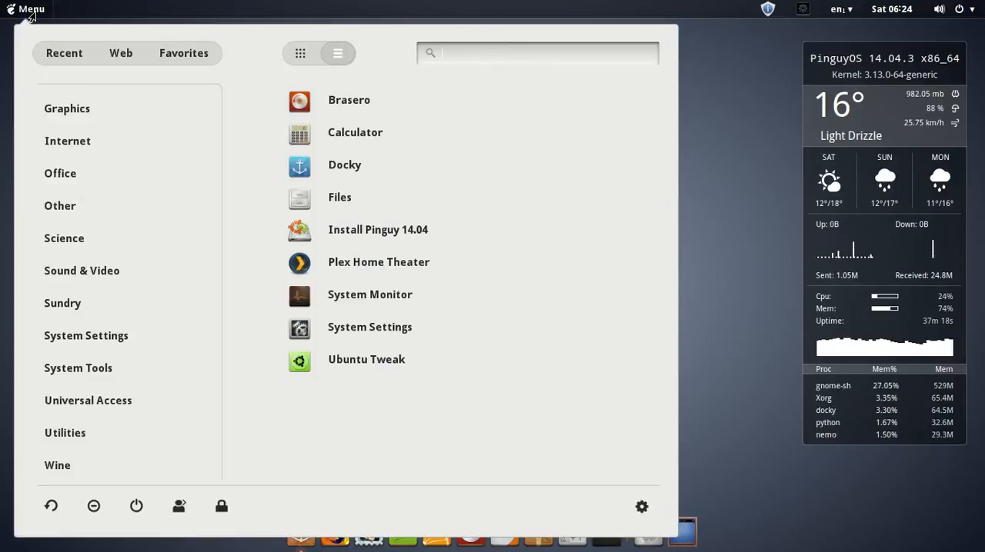
pyautogui.click(299, 52)
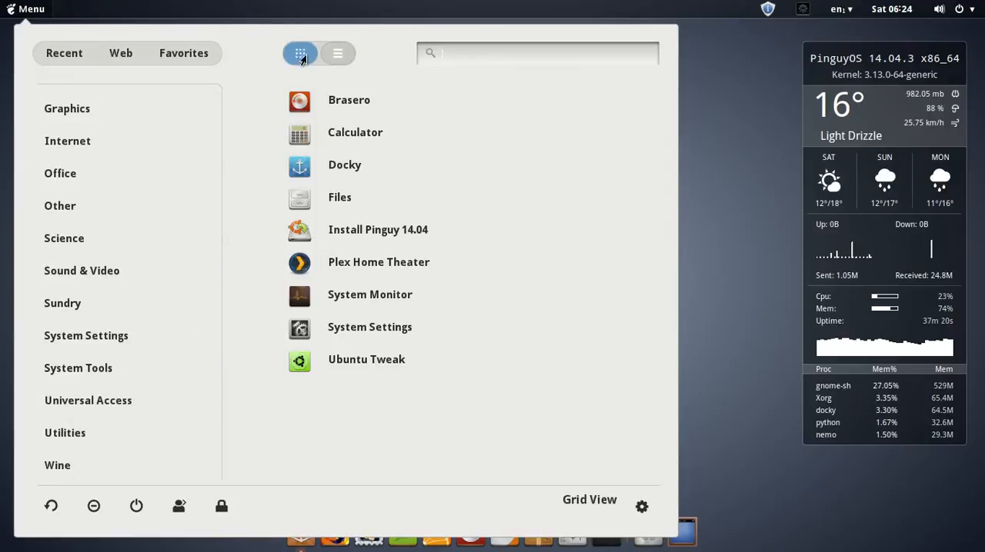
pyautogui.click(337, 53)
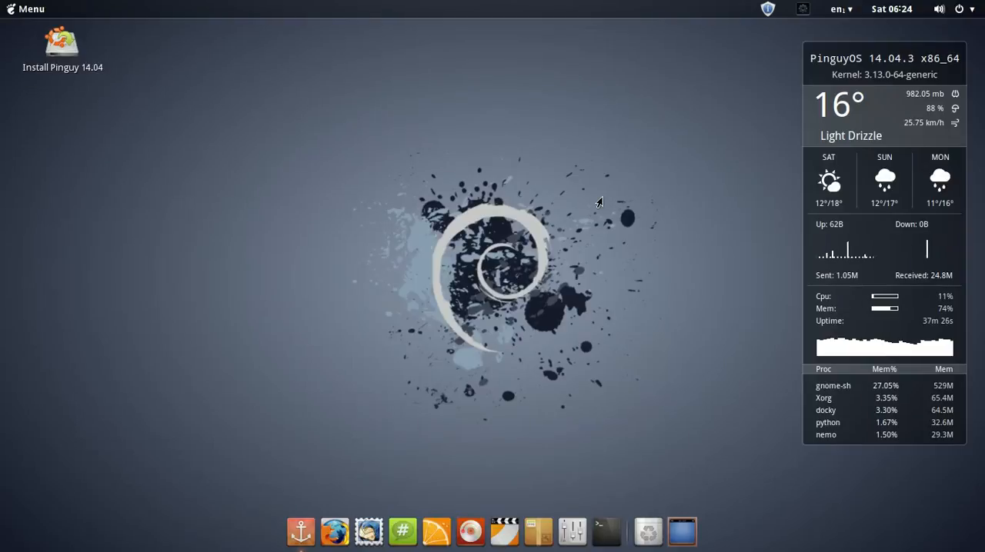
pyautogui.moveTo(476, 135)
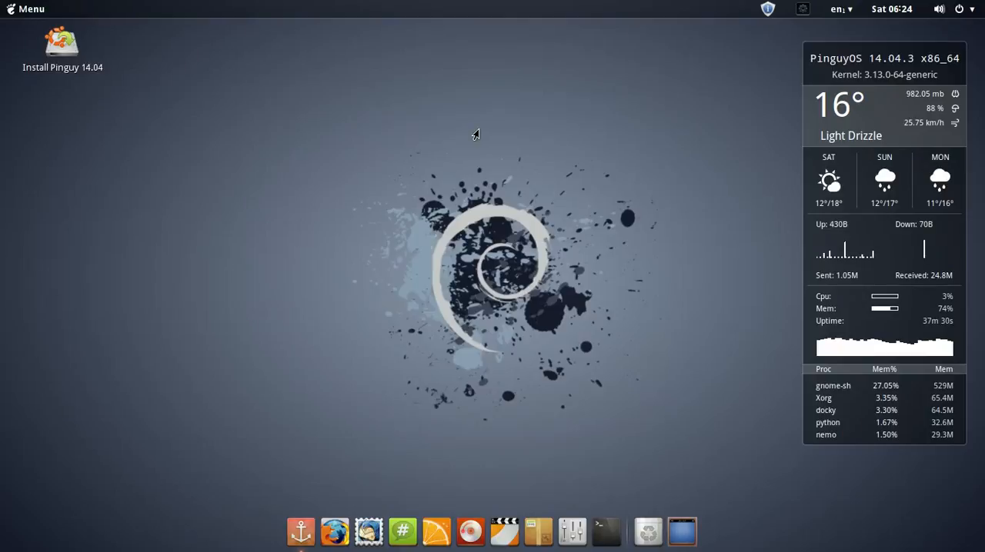
pyautogui.moveTo(163, 59)
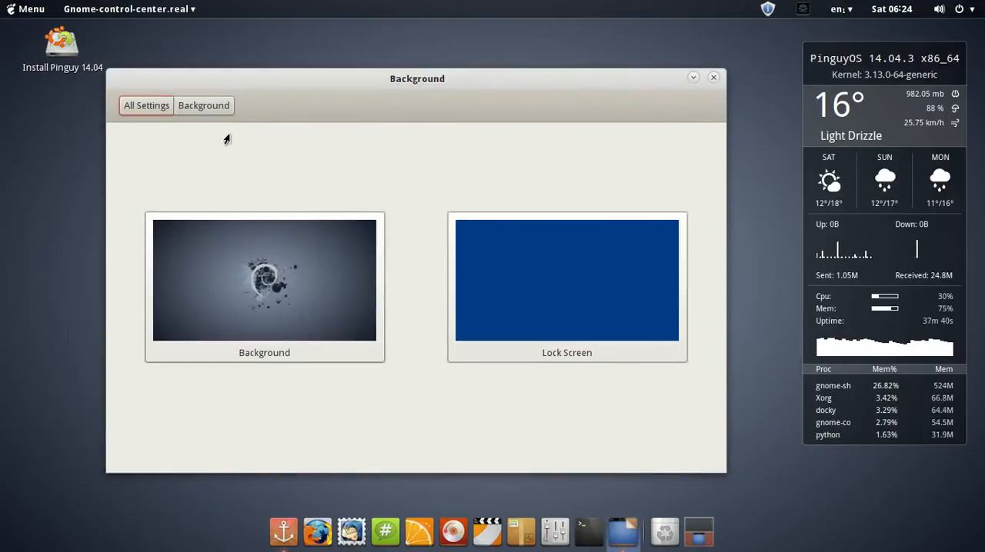
# - Browse the Sound panel's Input and Sound Effects views, then return to the All Settings overview
pyautogui.click(146, 105)
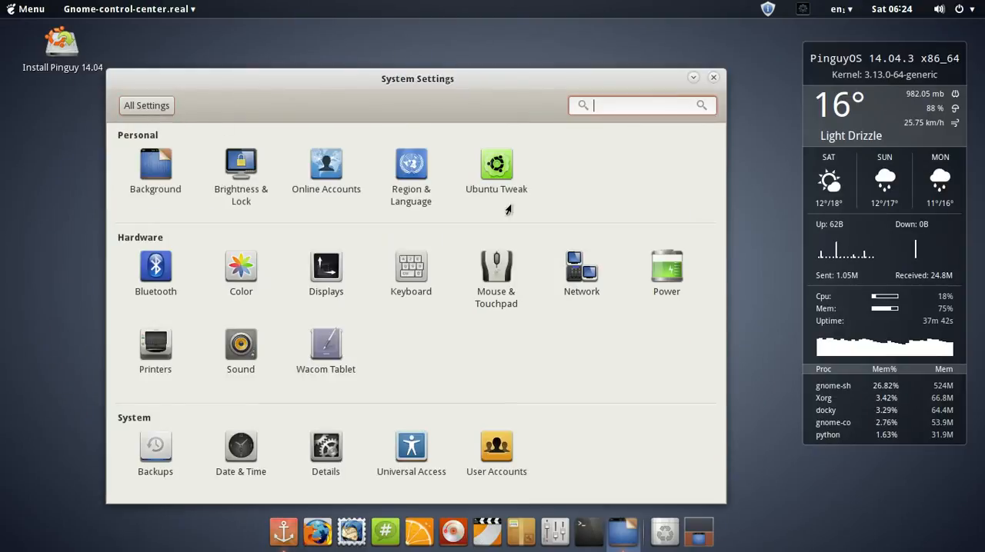
pyautogui.moveTo(367, 309)
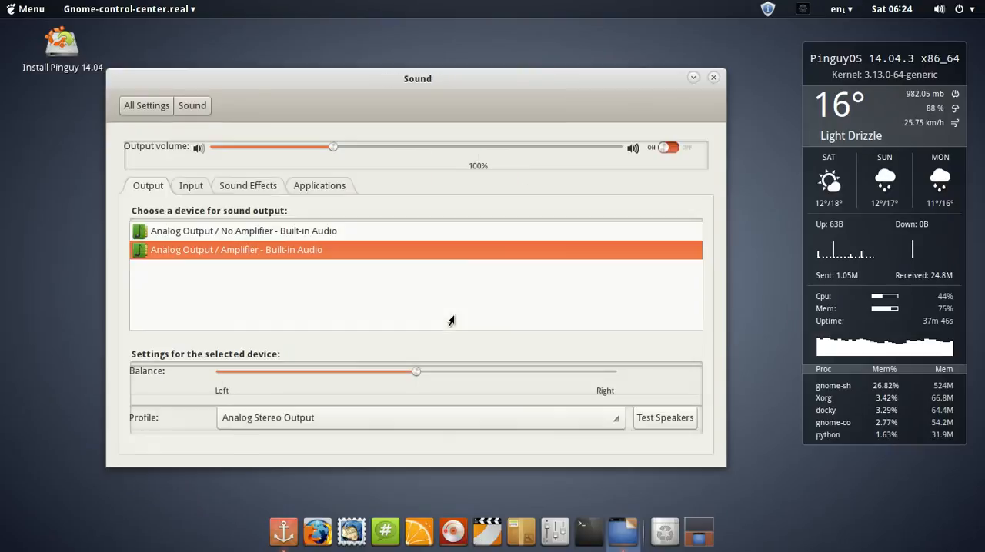
pyautogui.click(191, 184)
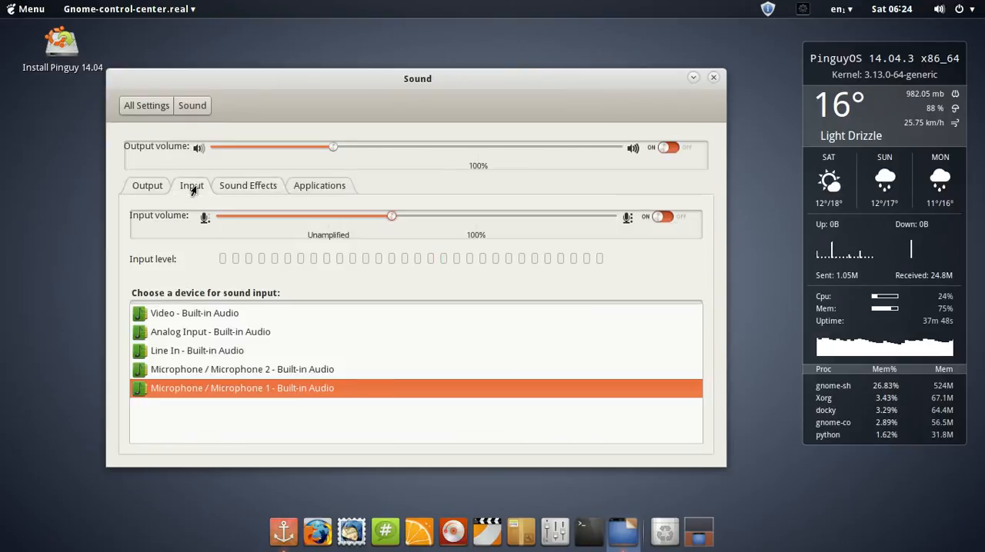
pyautogui.click(247, 185)
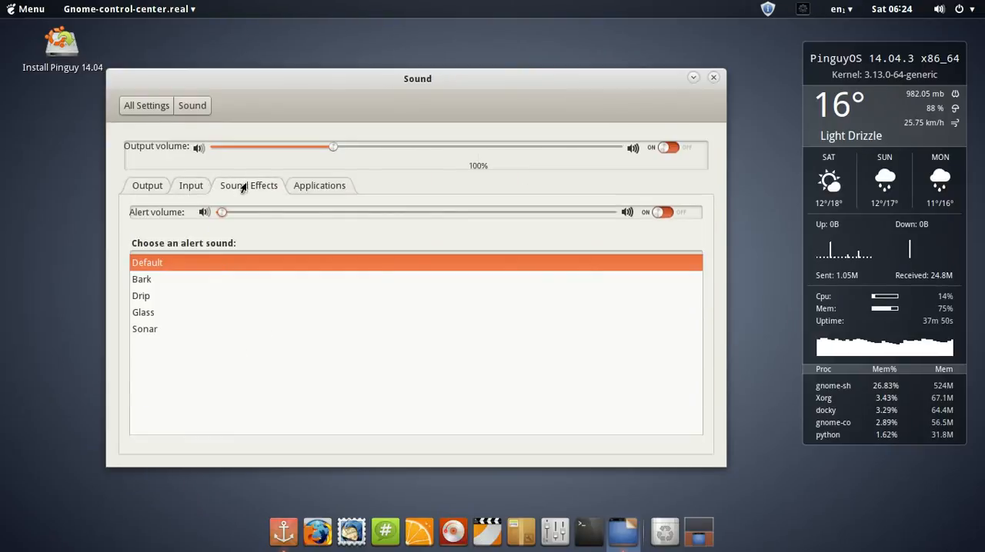
pyautogui.click(146, 105)
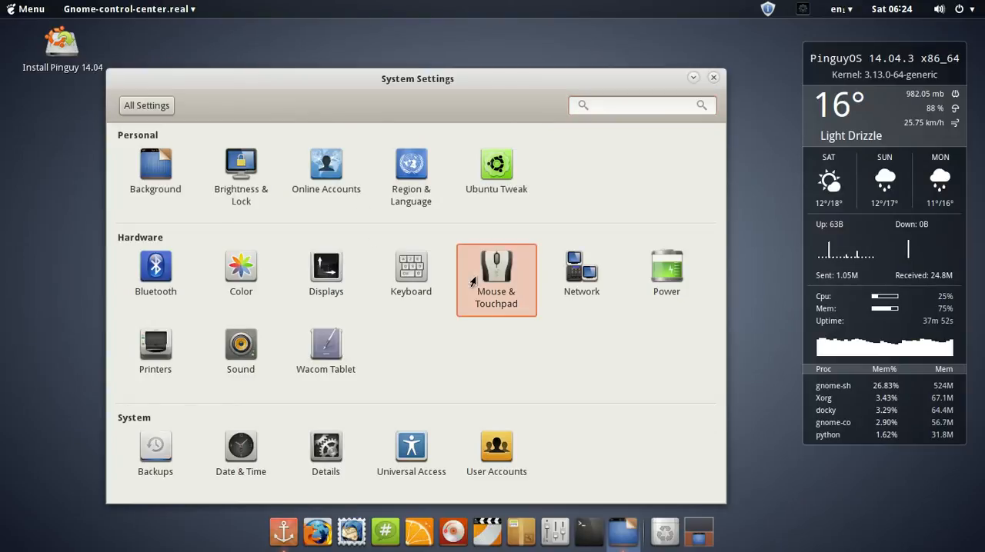
pyautogui.click(495, 270)
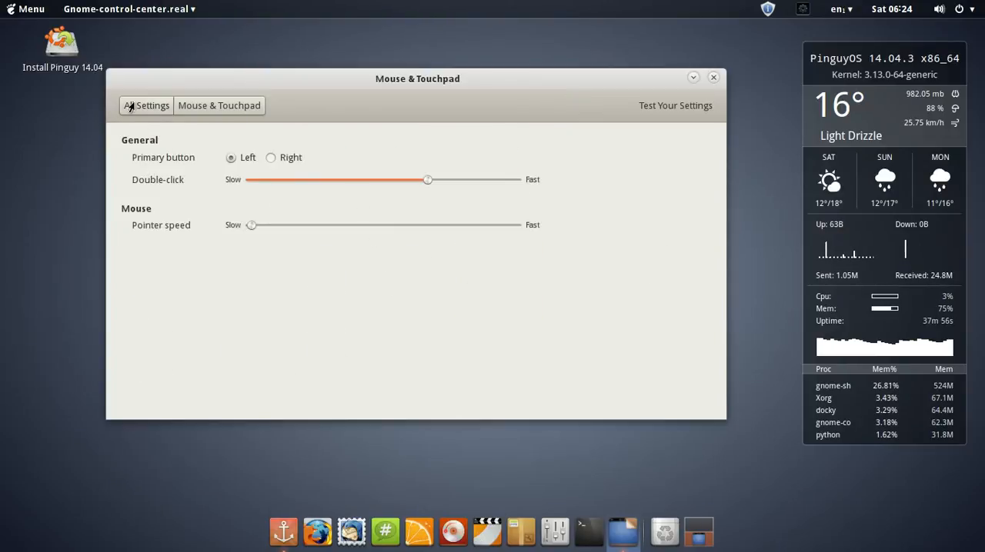
pyautogui.click(147, 105)
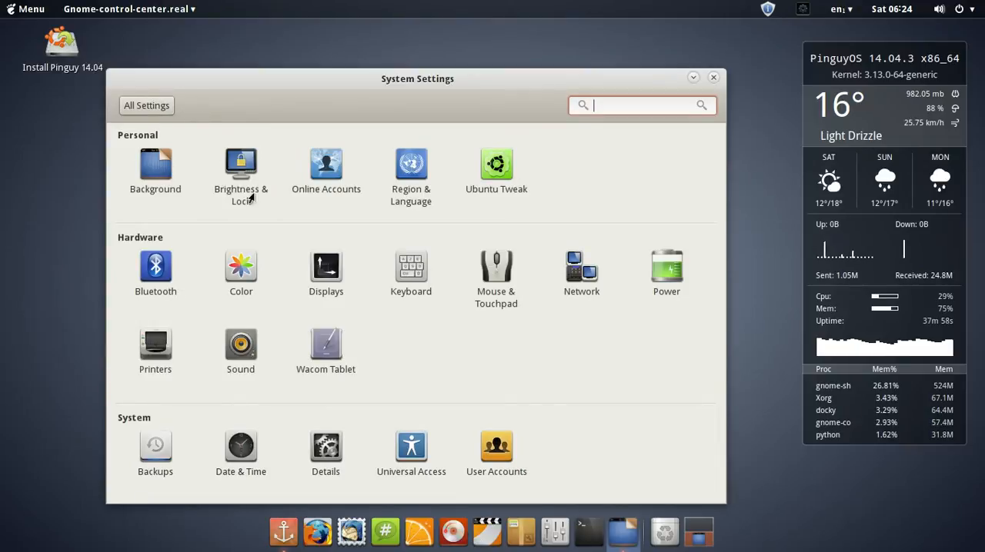
pyautogui.click(155, 167)
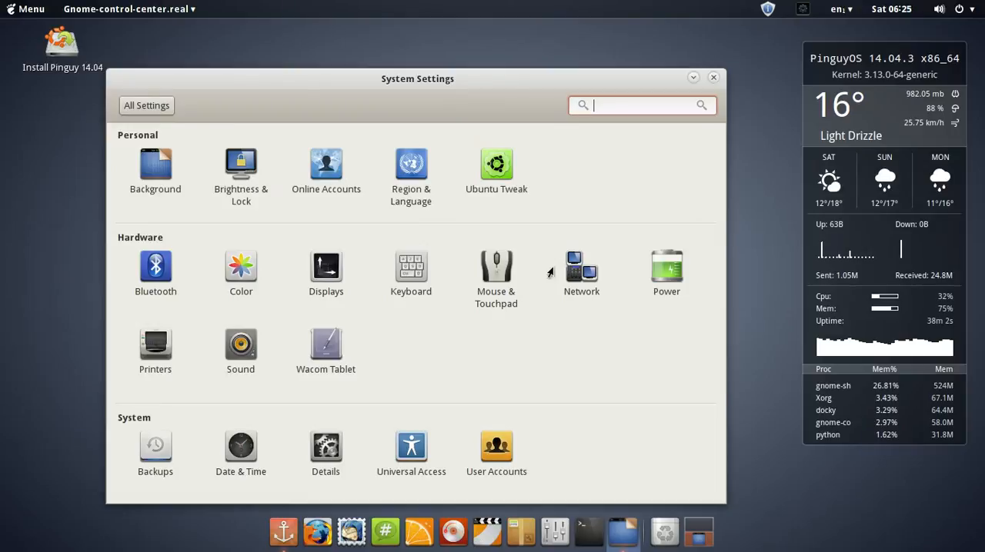
pyautogui.click(495, 269)
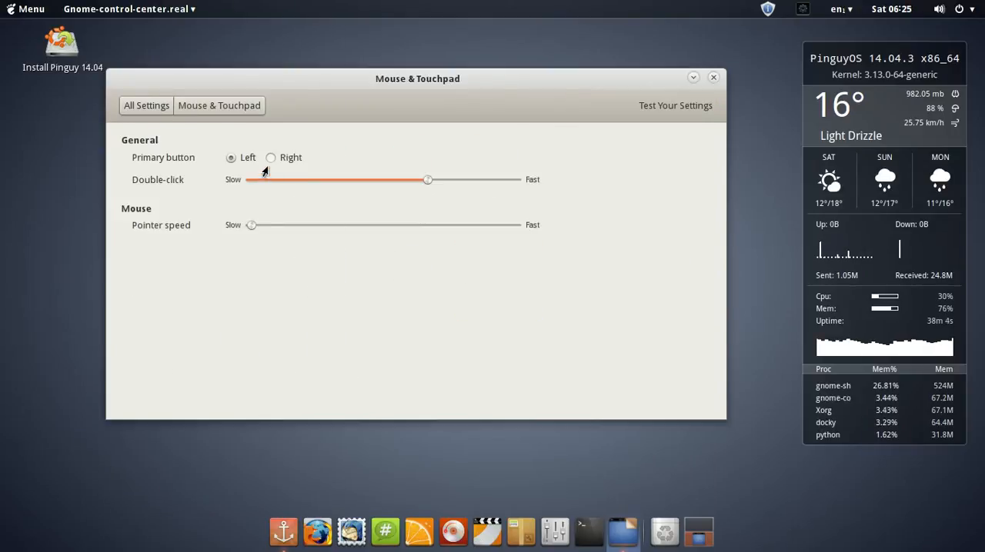
pyautogui.click(270, 157)
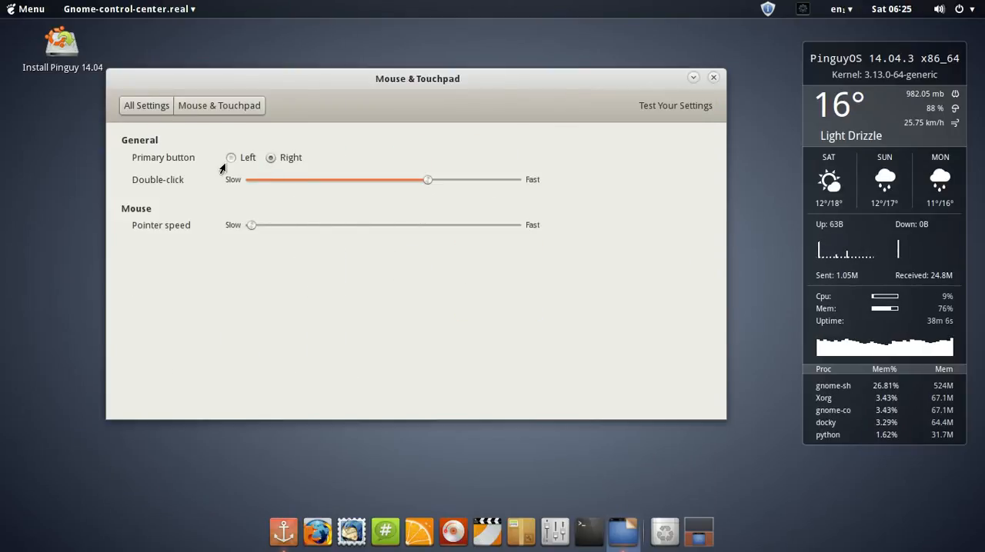
pyautogui.click(146, 104)
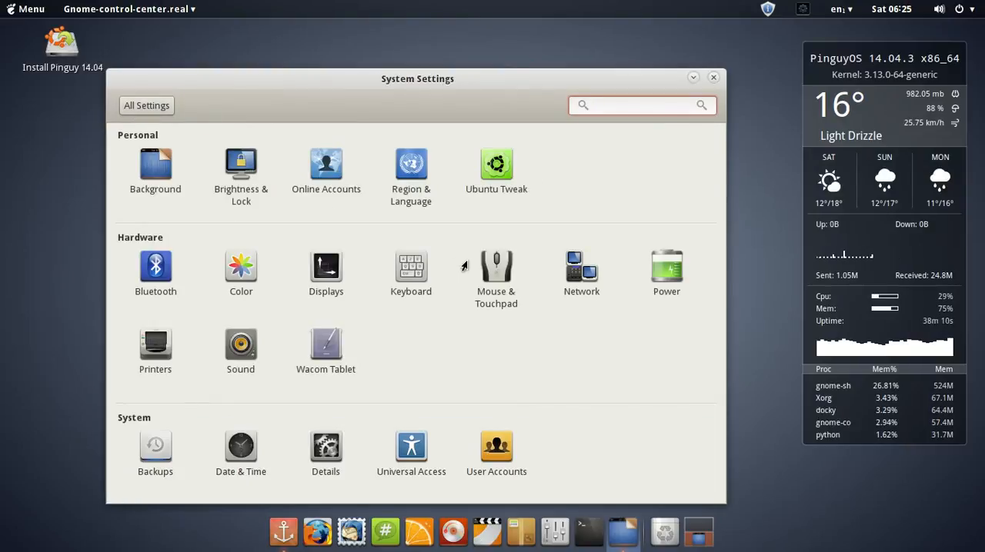
pyautogui.click(496, 269)
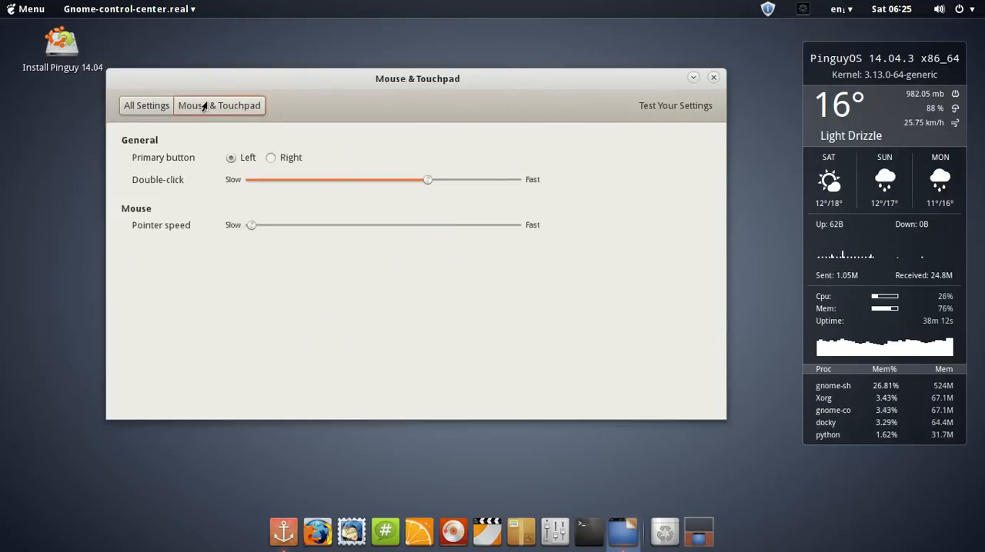
pyautogui.click(146, 104)
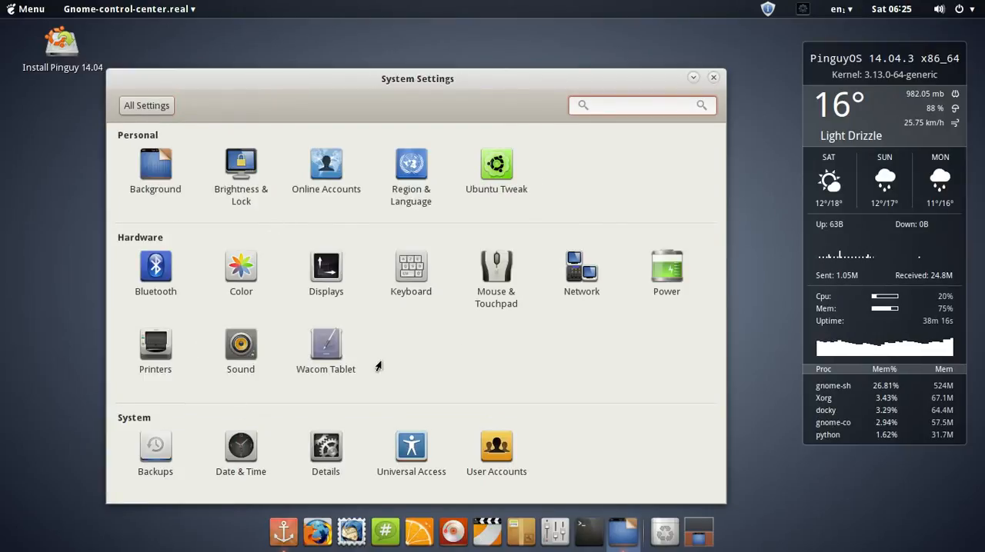
pyautogui.click(644, 104)
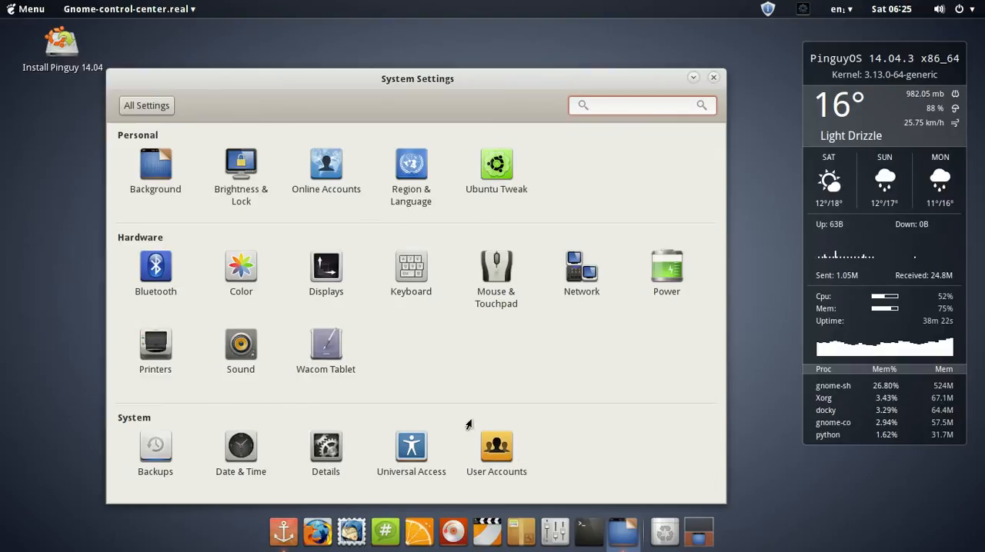
pyautogui.click(641, 104)
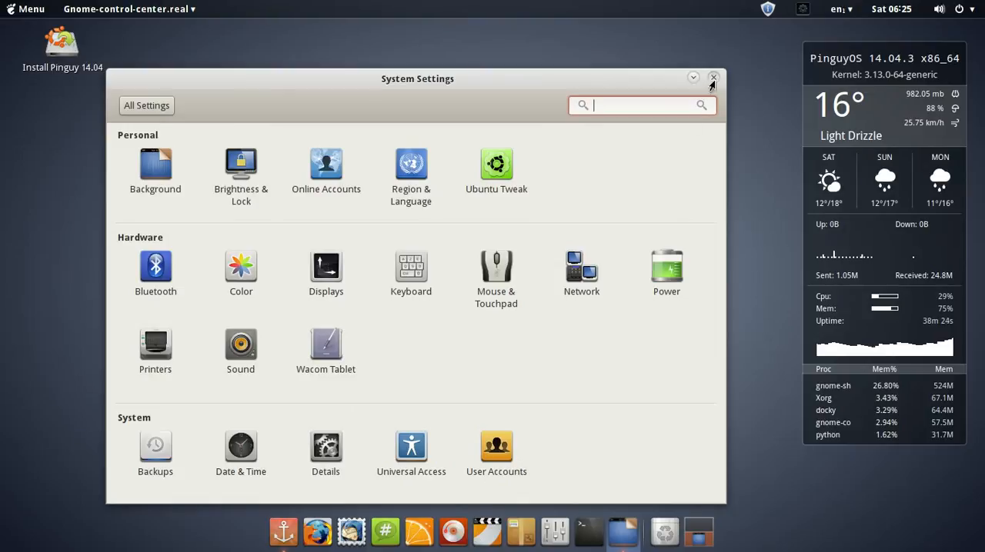
# - Close System Settings, leaving the clean Pinguy OS desktop
pyautogui.click(711, 78)
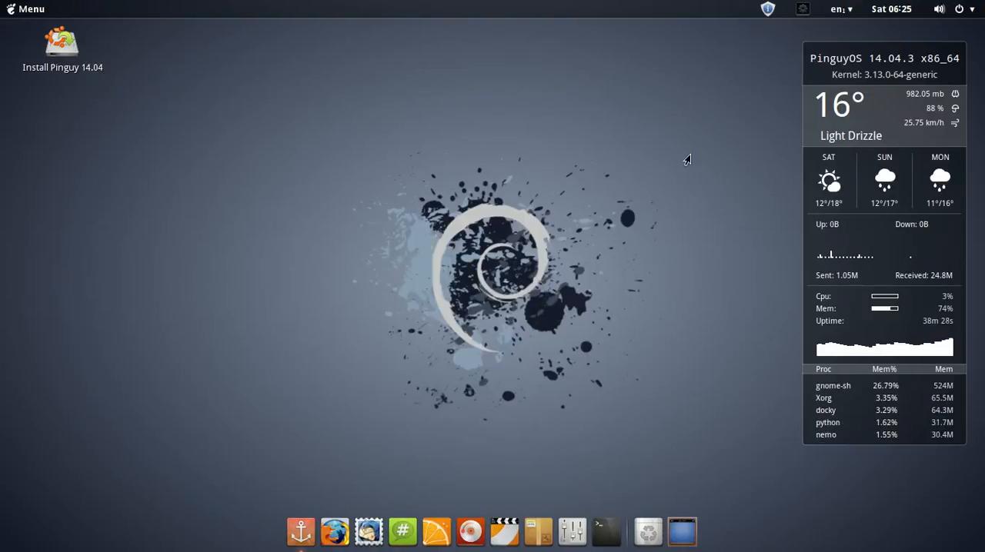
pyautogui.moveTo(489, 490)
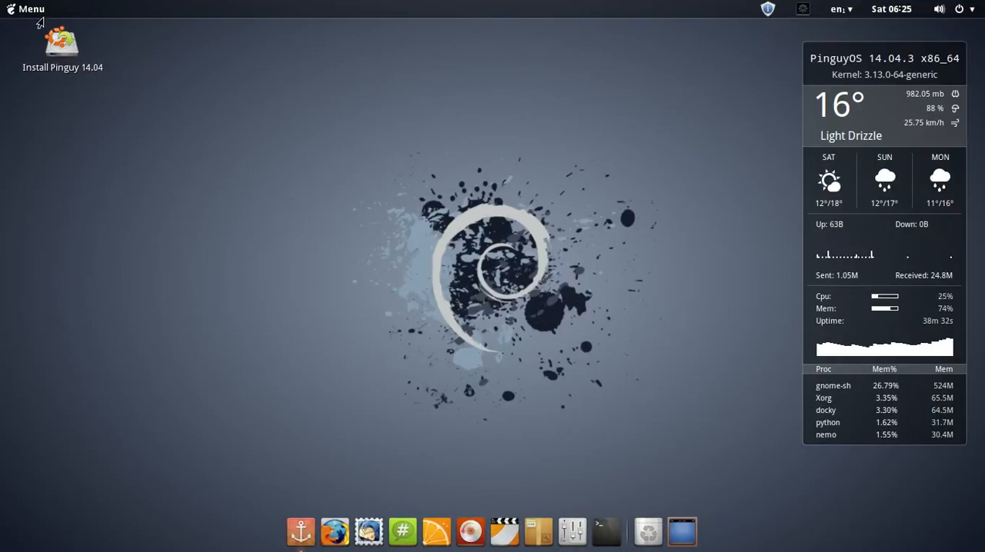
pyautogui.moveTo(563, 71)
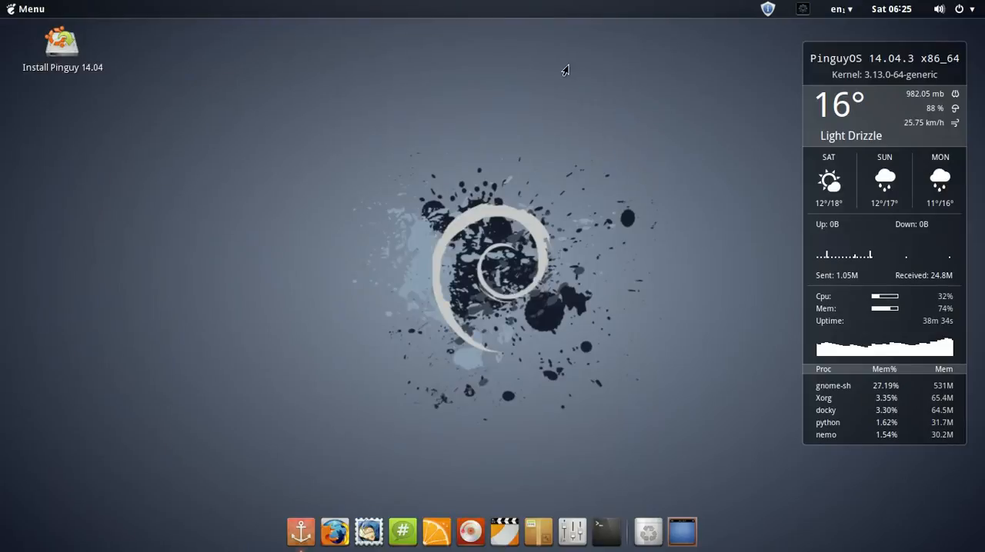